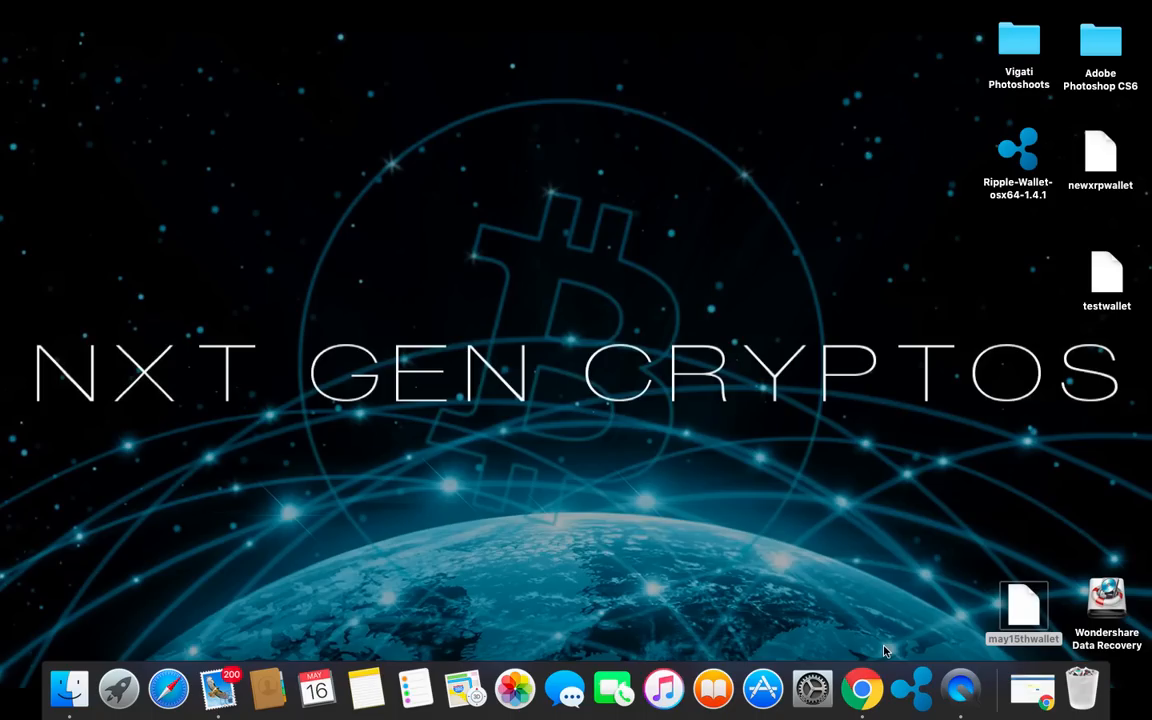
pyautogui.moveTo(960, 688)
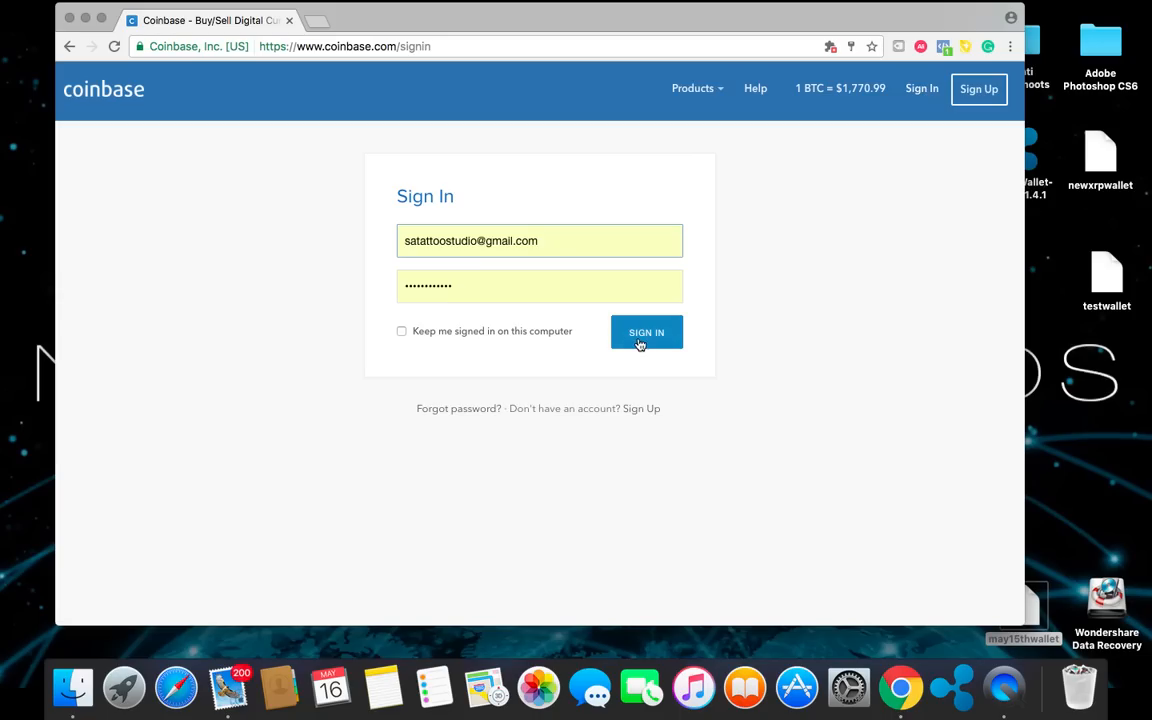
# Sign in to the Coinbase account so the dashboard begins loading
pyautogui.click(646, 332)
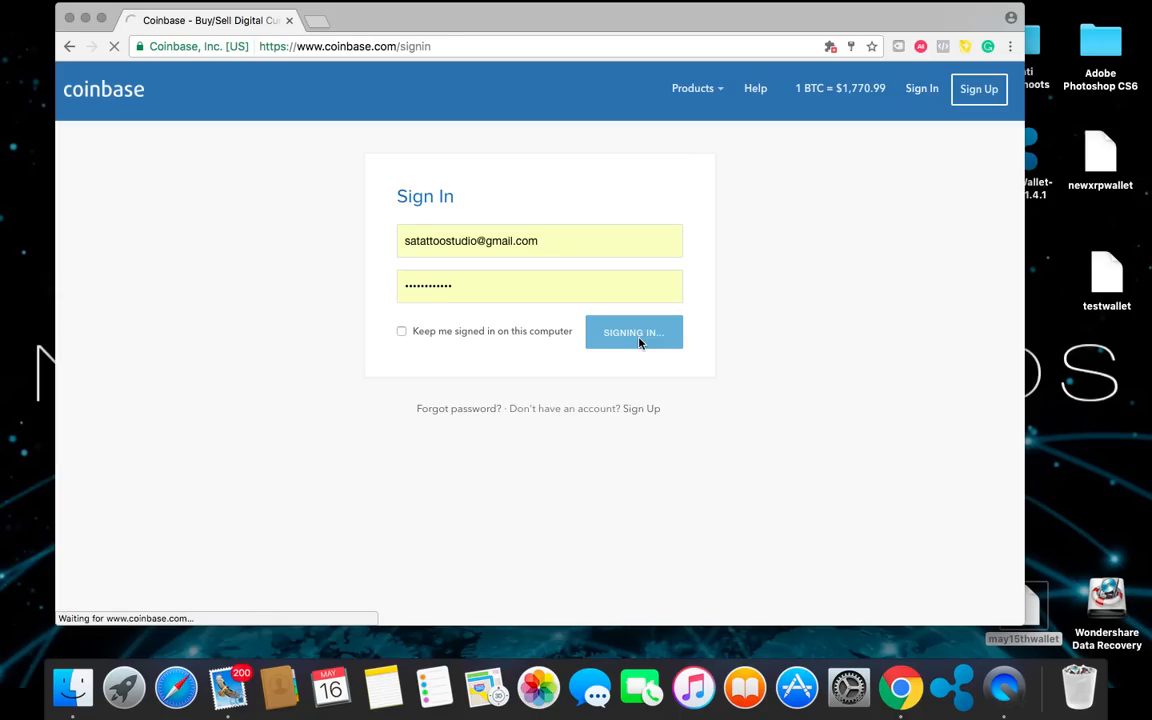
pyautogui.click(632, 332)
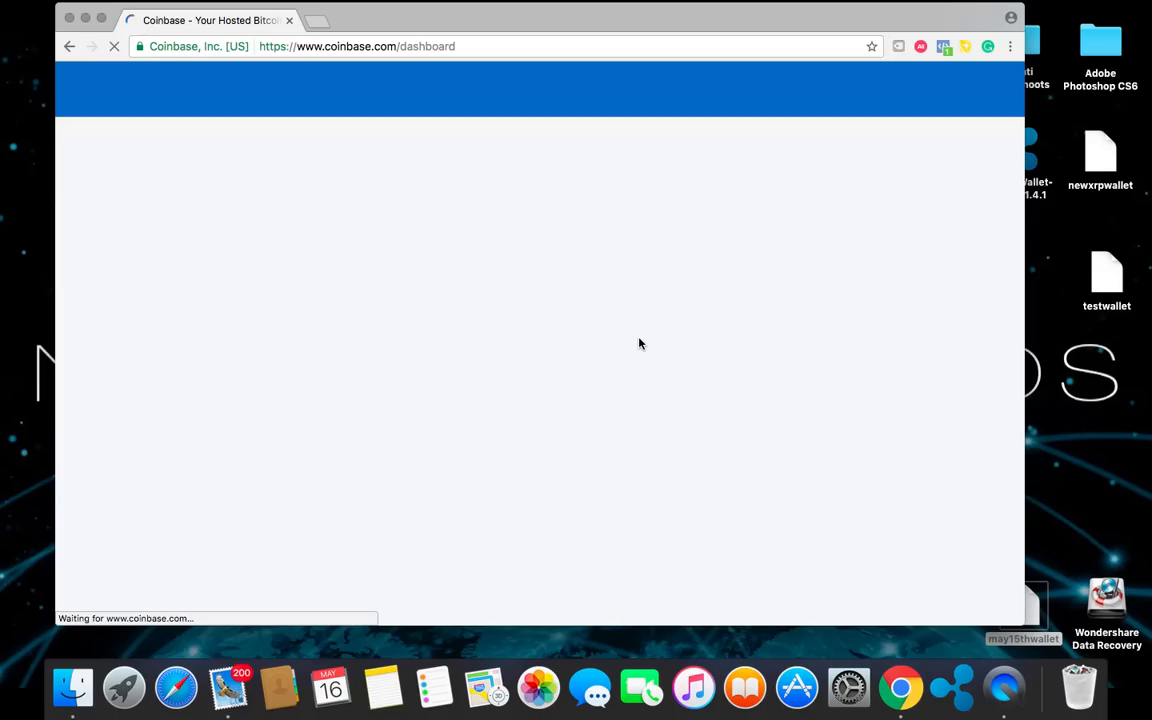
pyautogui.moveTo(544, 132)
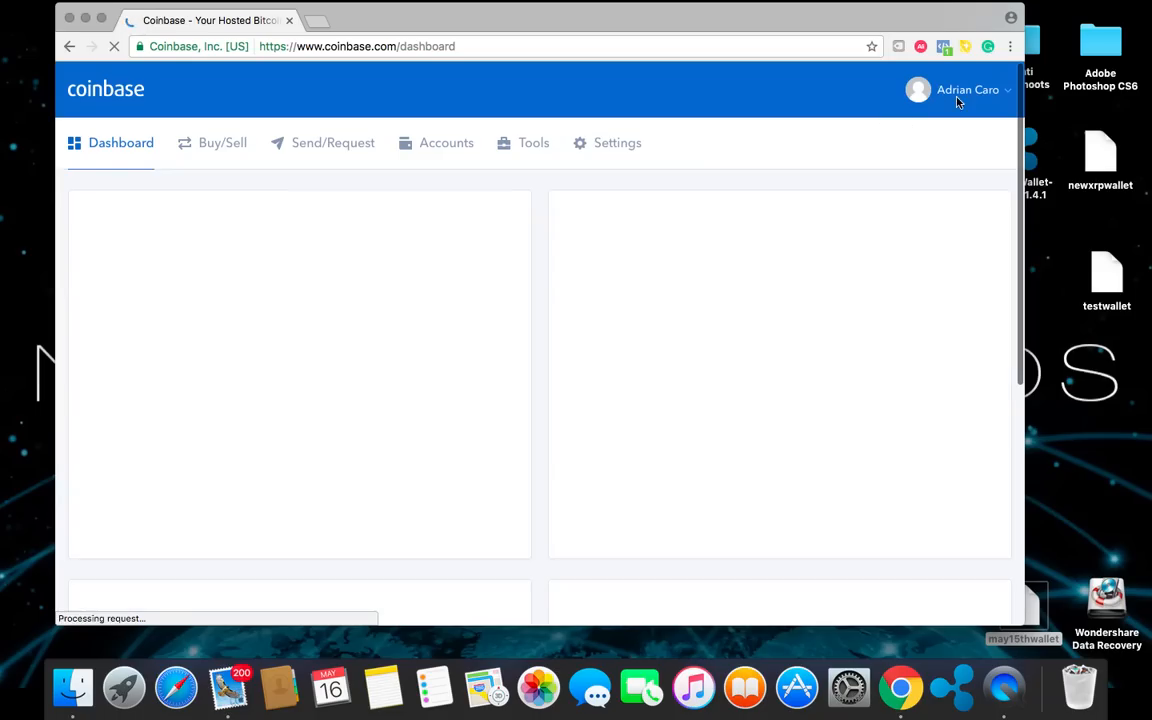
# Go to Your Profile from the account menu and look down the nickname and email settings
pyautogui.click(968, 88)
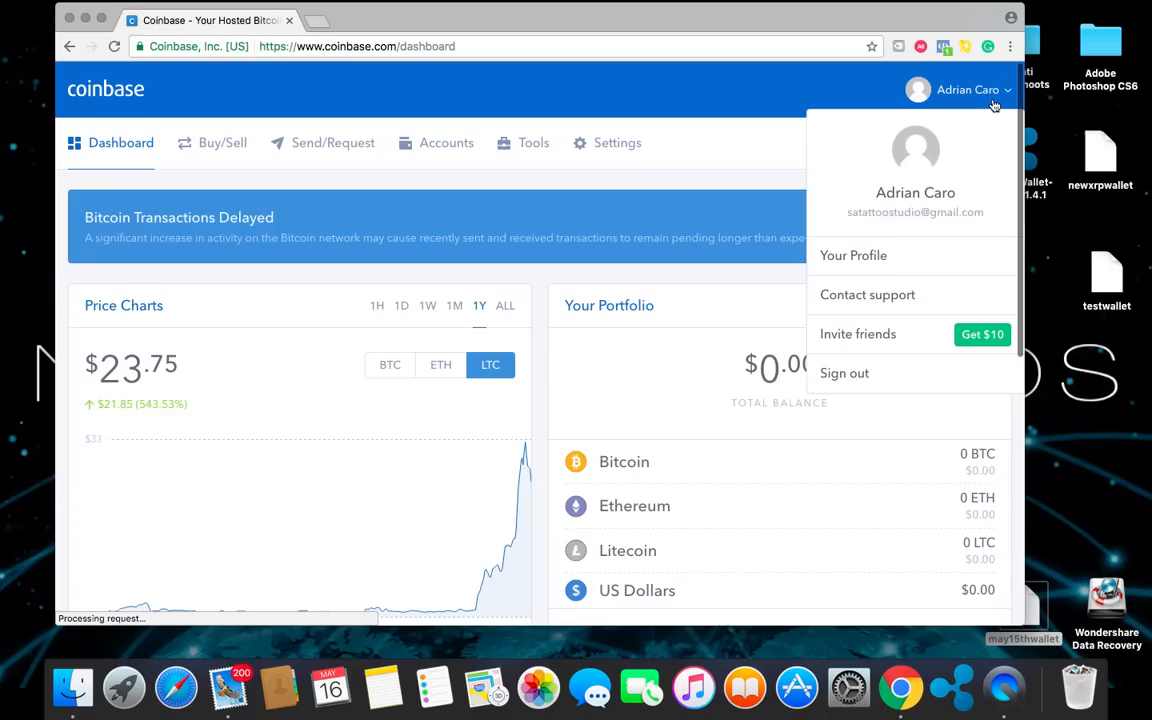
pyautogui.click(852, 256)
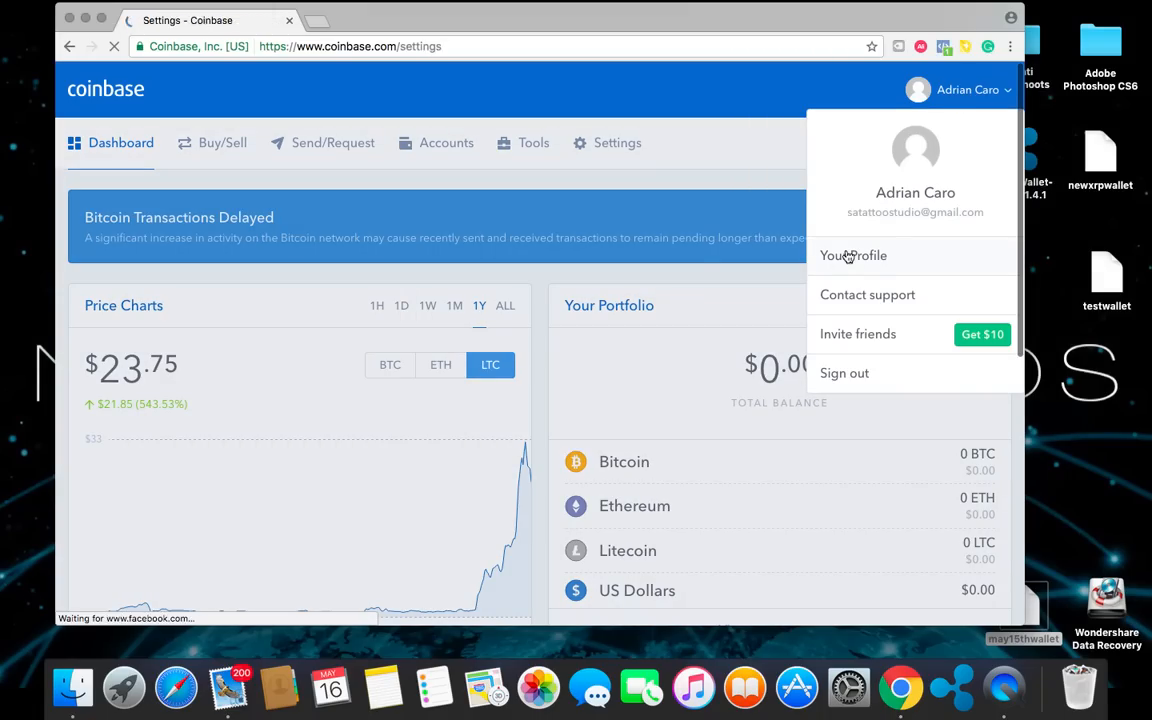
pyautogui.click(852, 256)
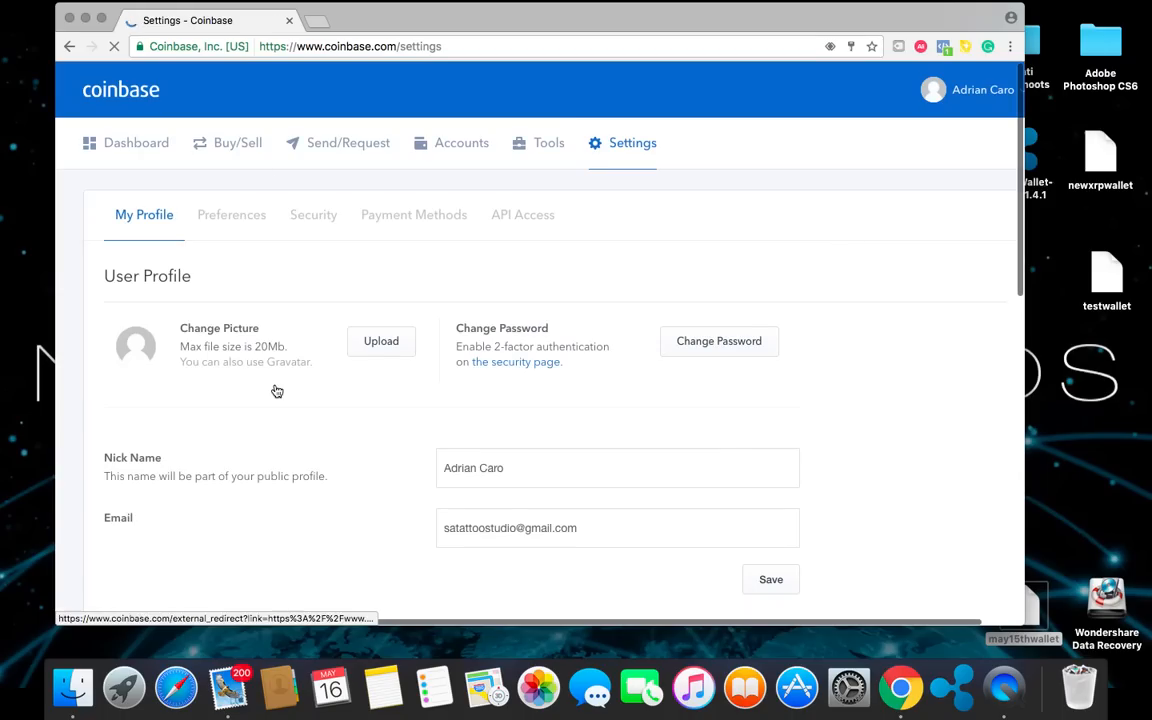
pyautogui.scroll(-3)
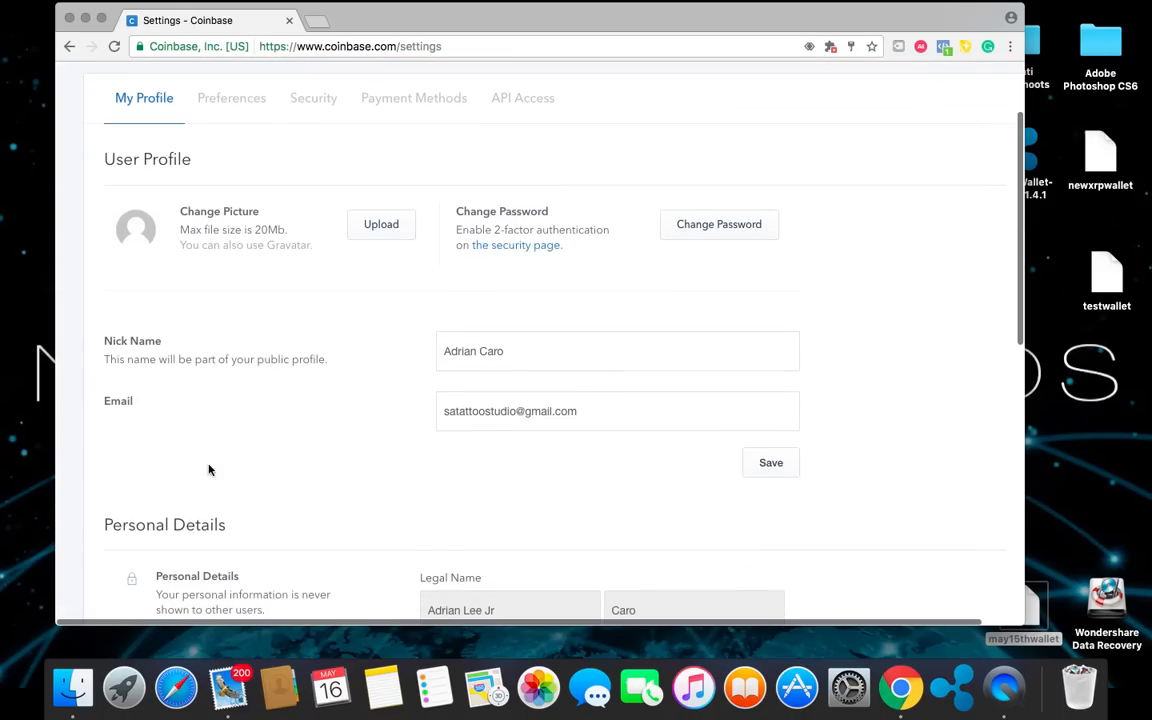
pyautogui.moveTo(196, 518)
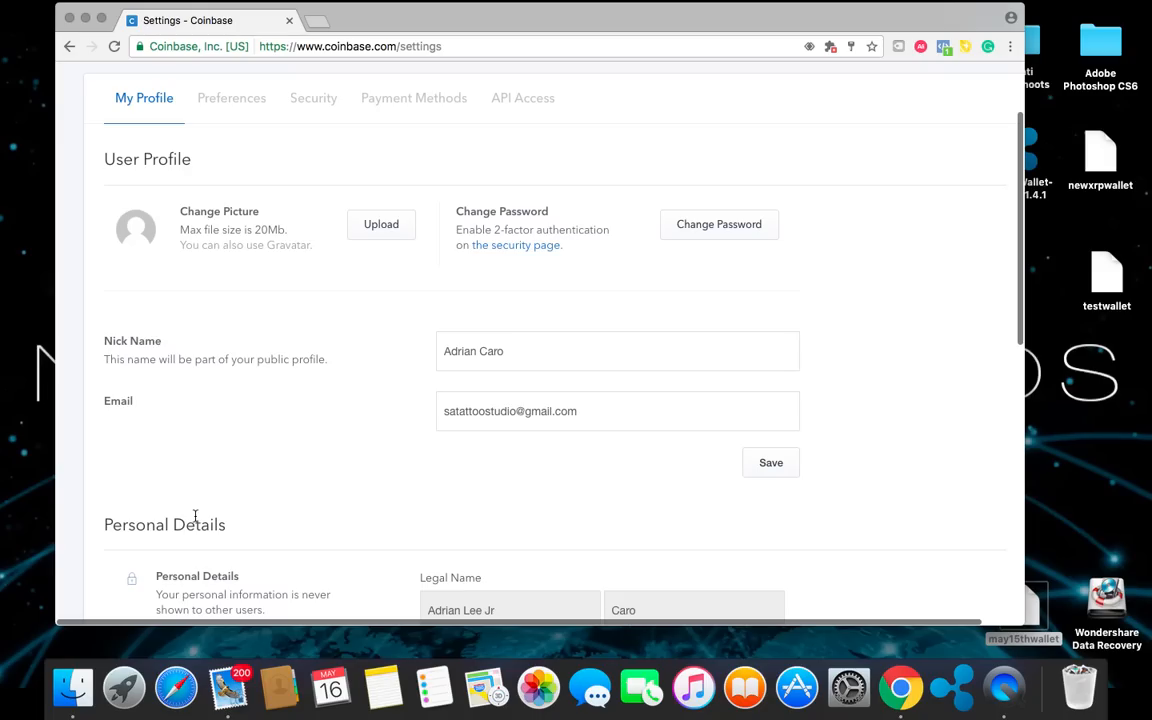
pyautogui.moveTo(180, 94)
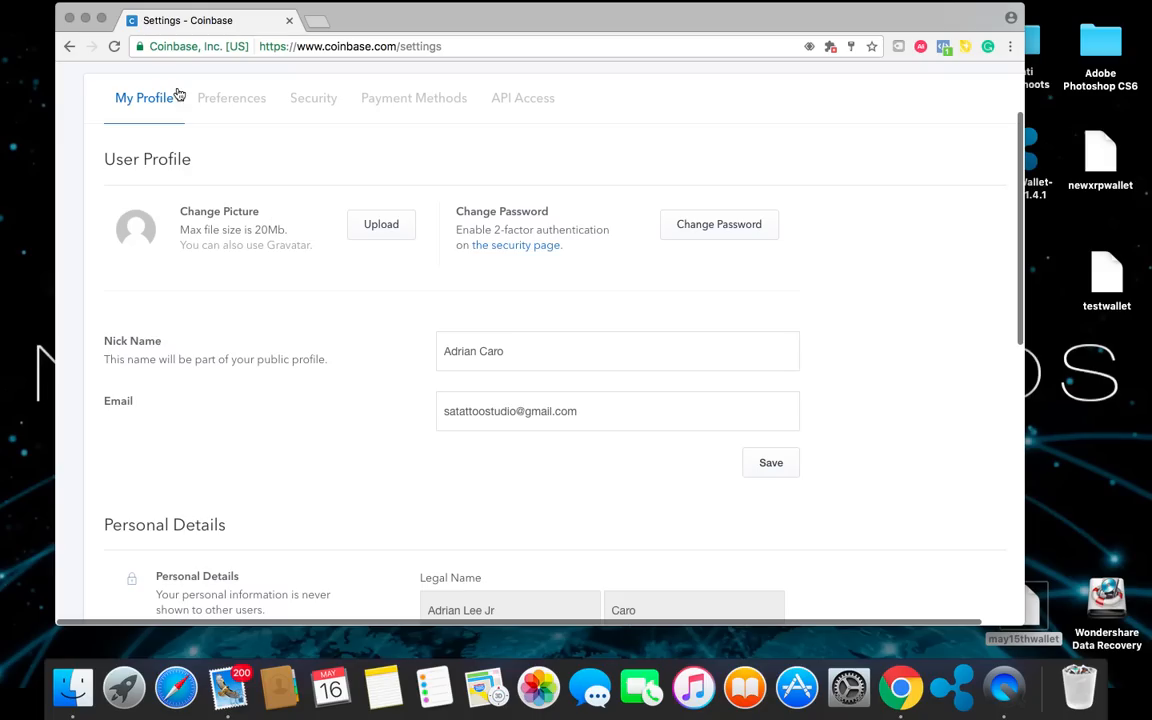
pyautogui.moveTo(232, 98)
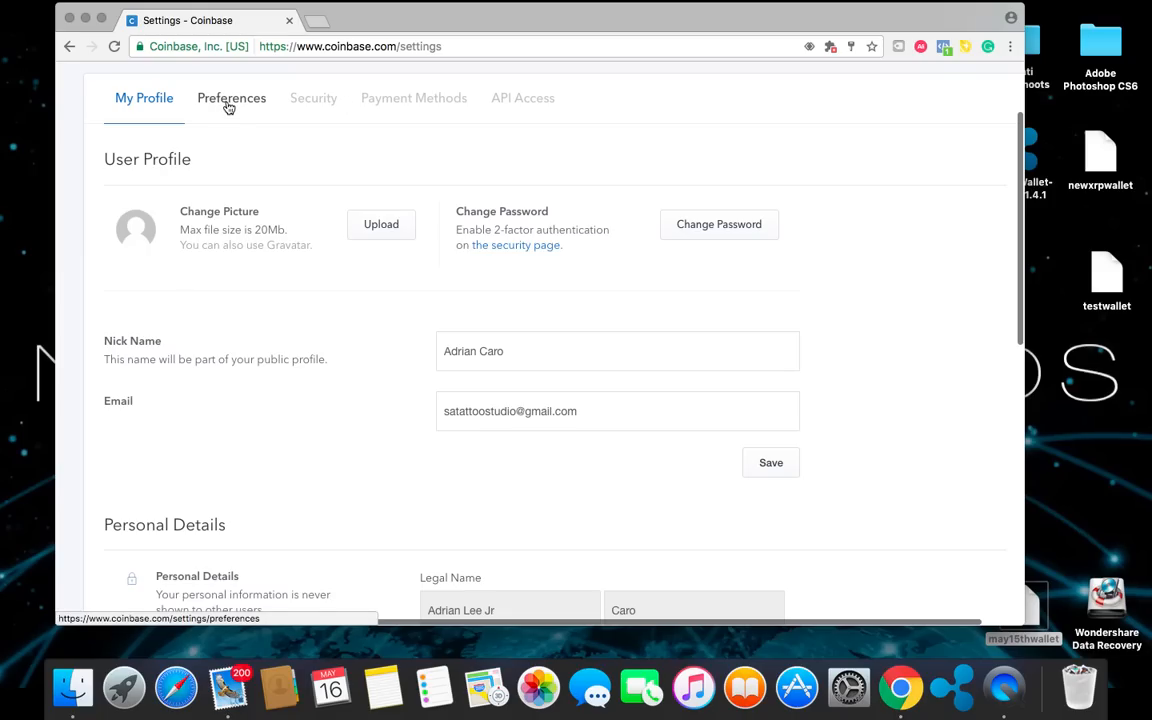
# Switch to Preferences and review the local currency list, keeping US dollars
pyautogui.click(232, 98)
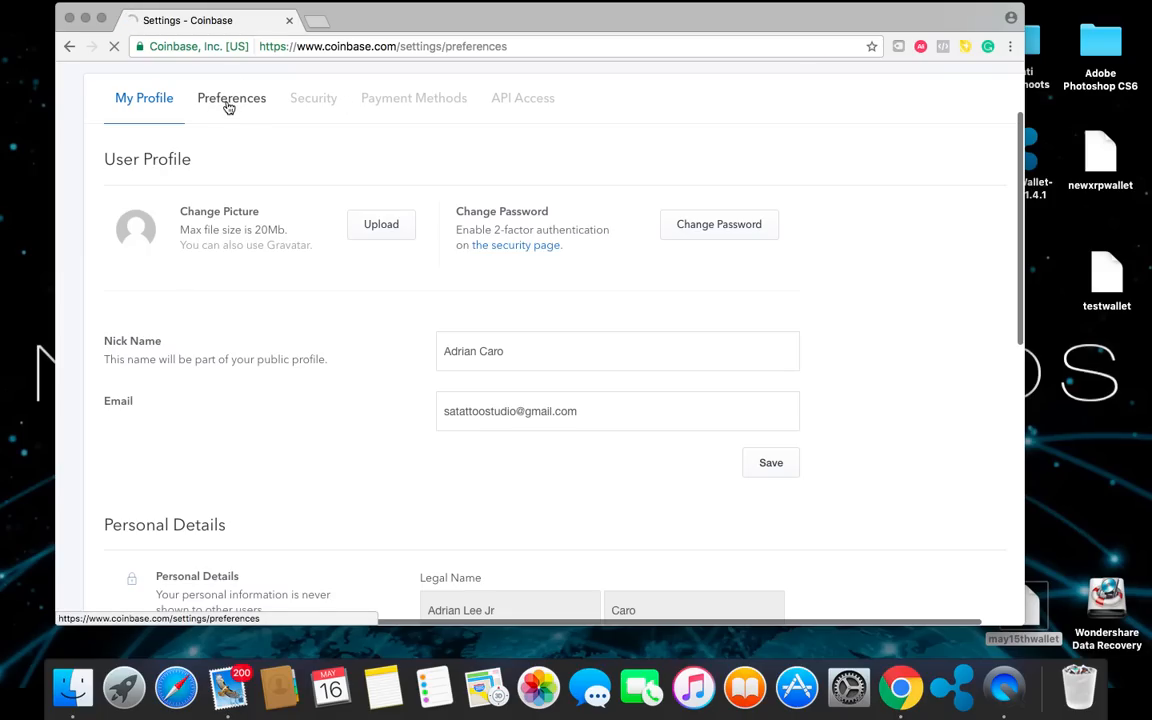
pyautogui.click(232, 98)
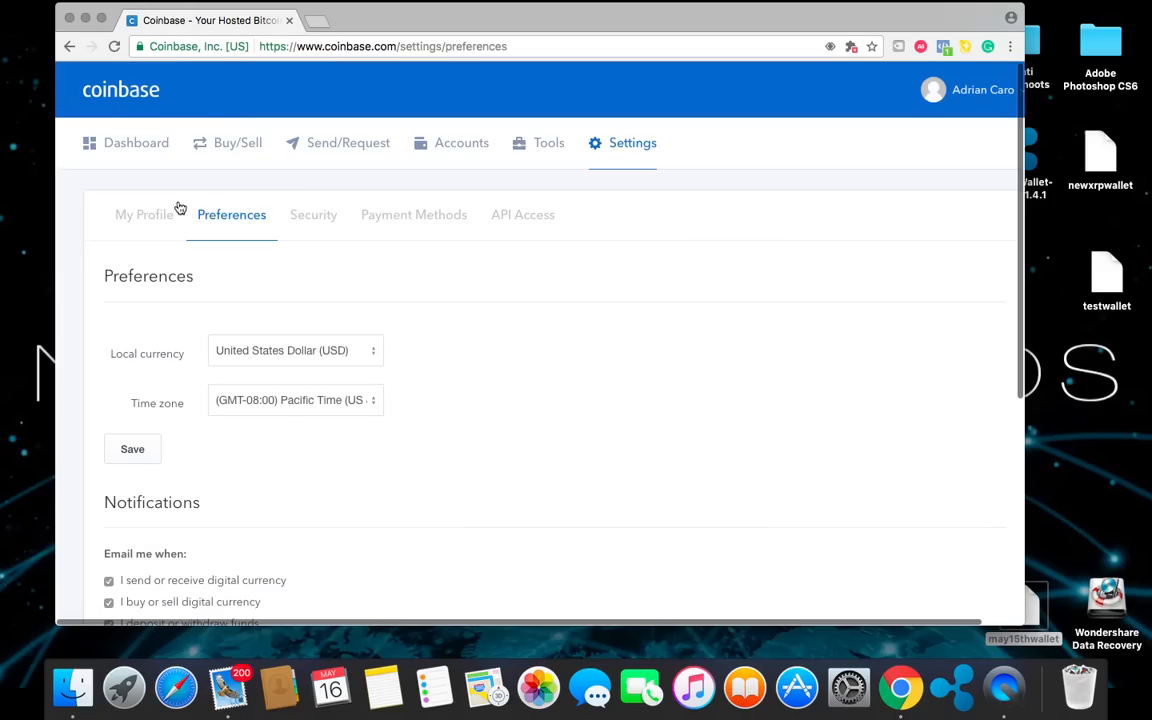
pyautogui.click(294, 350)
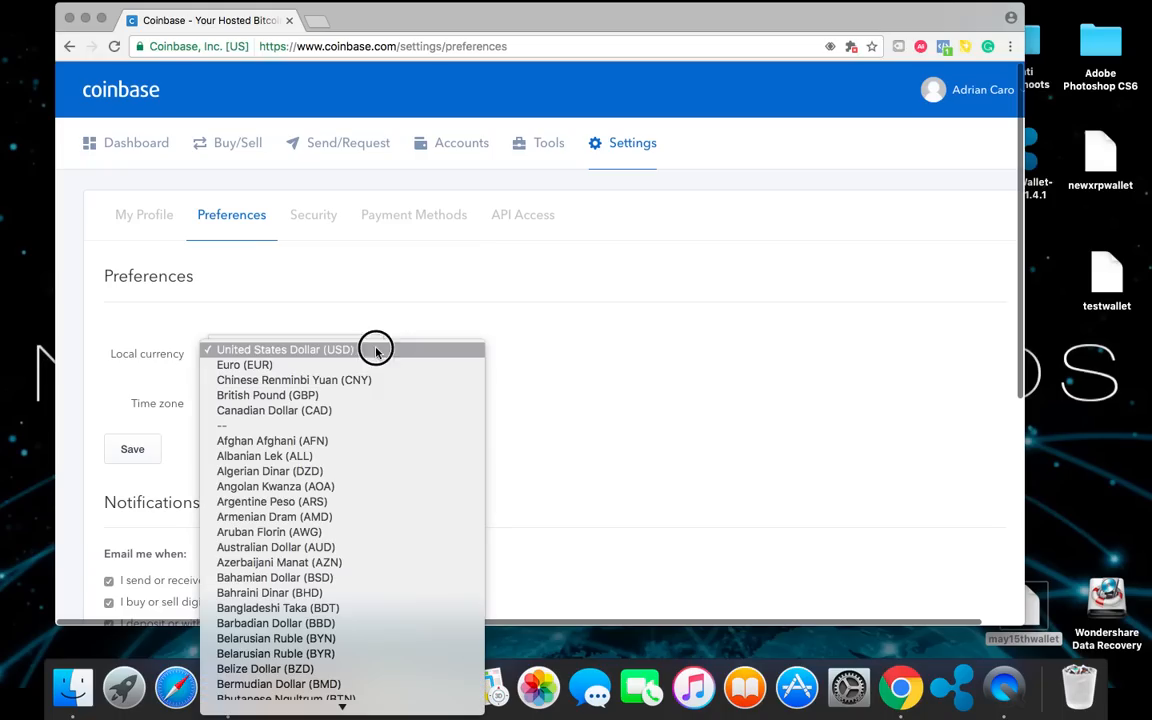
pyautogui.moveTo(264, 456)
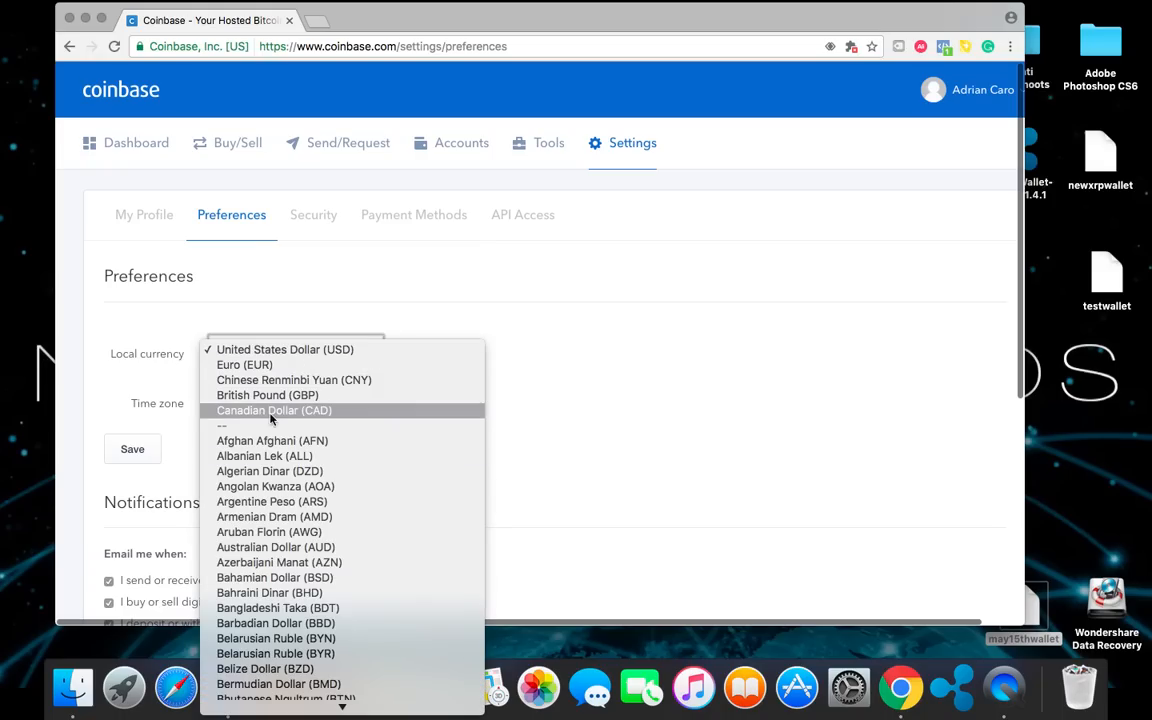
pyautogui.moveTo(274, 576)
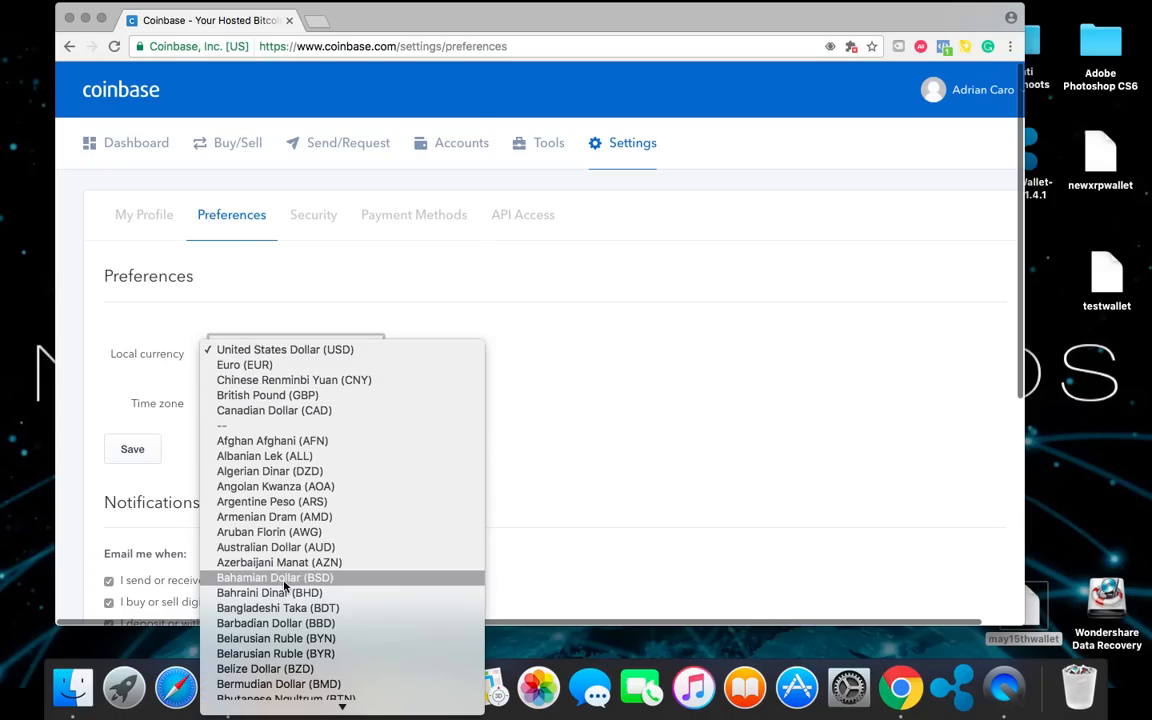
pyautogui.scroll(-3)
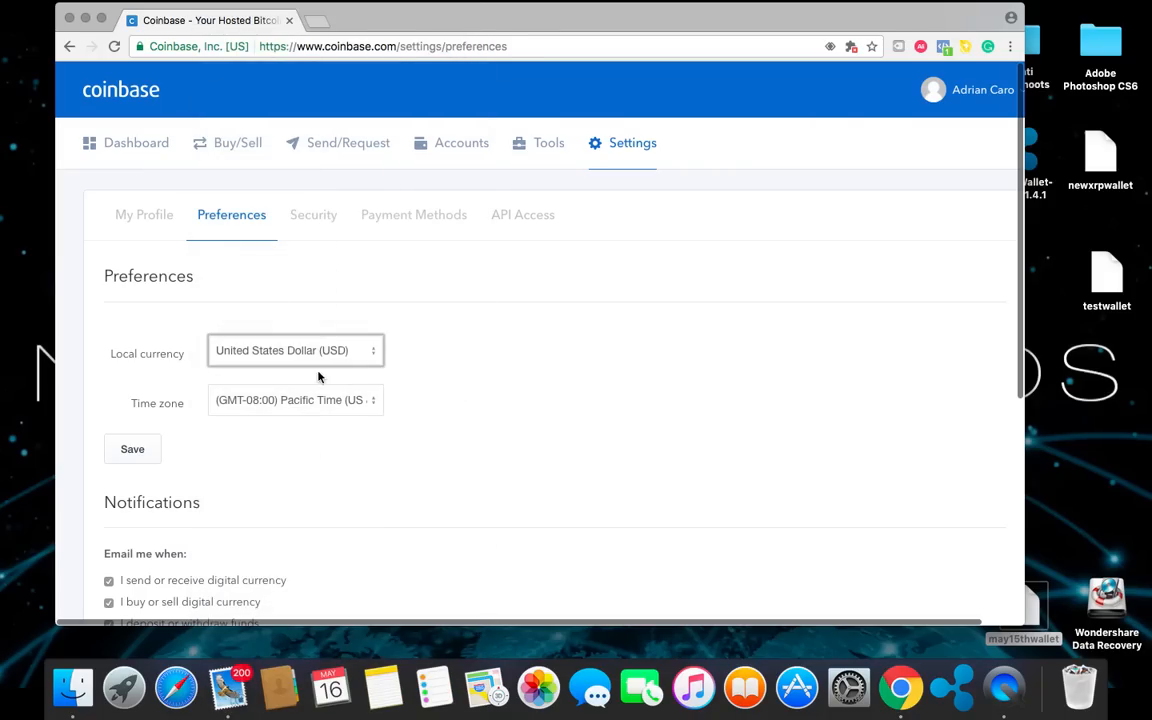
pyautogui.moveTo(368, 400)
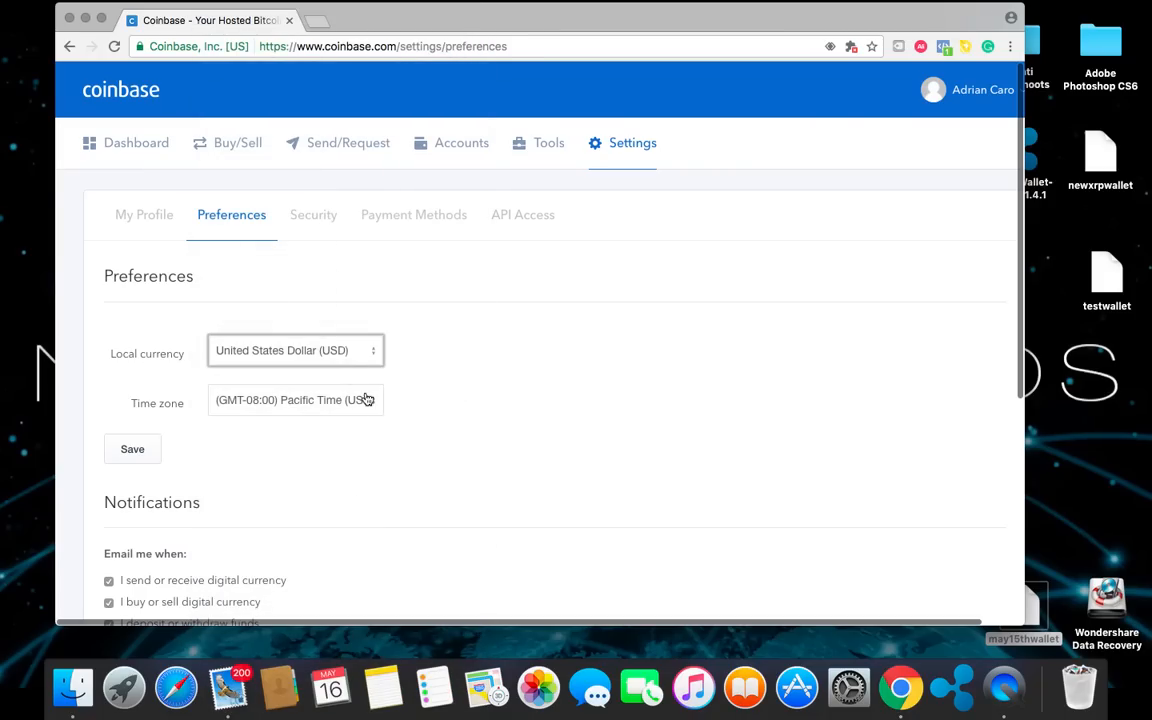
# Keep the Pacific time zone, look over notifications and save the preferences
pyautogui.click(294, 400)
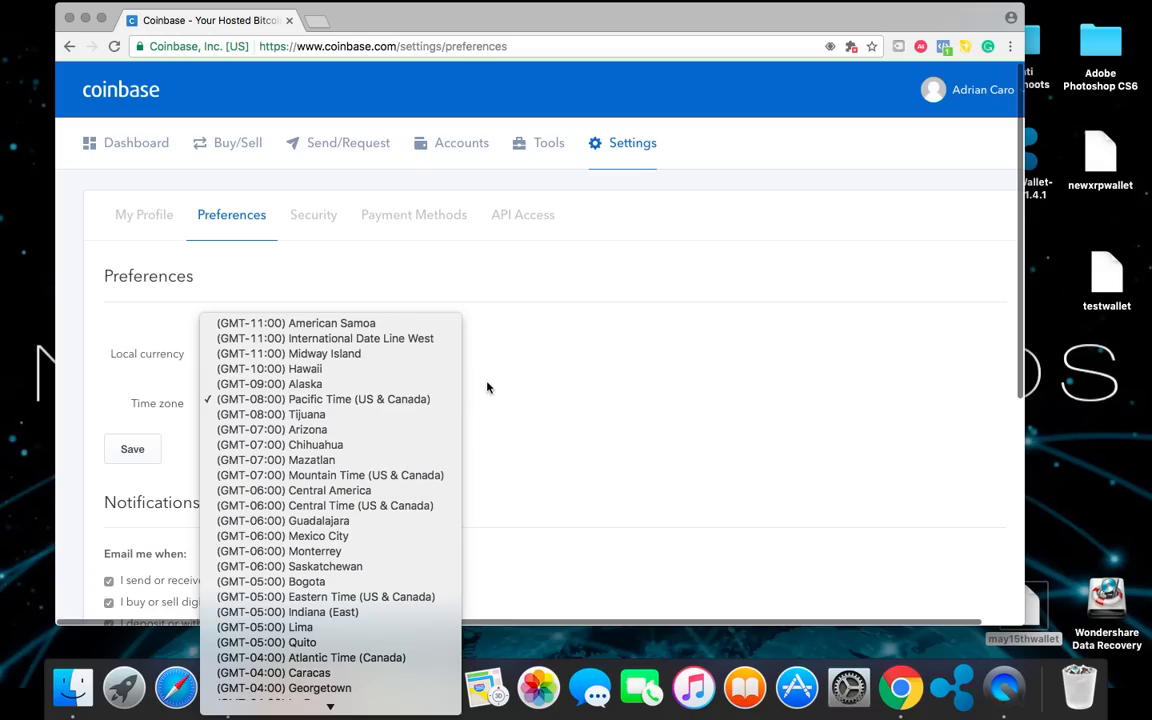
pyautogui.click(324, 400)
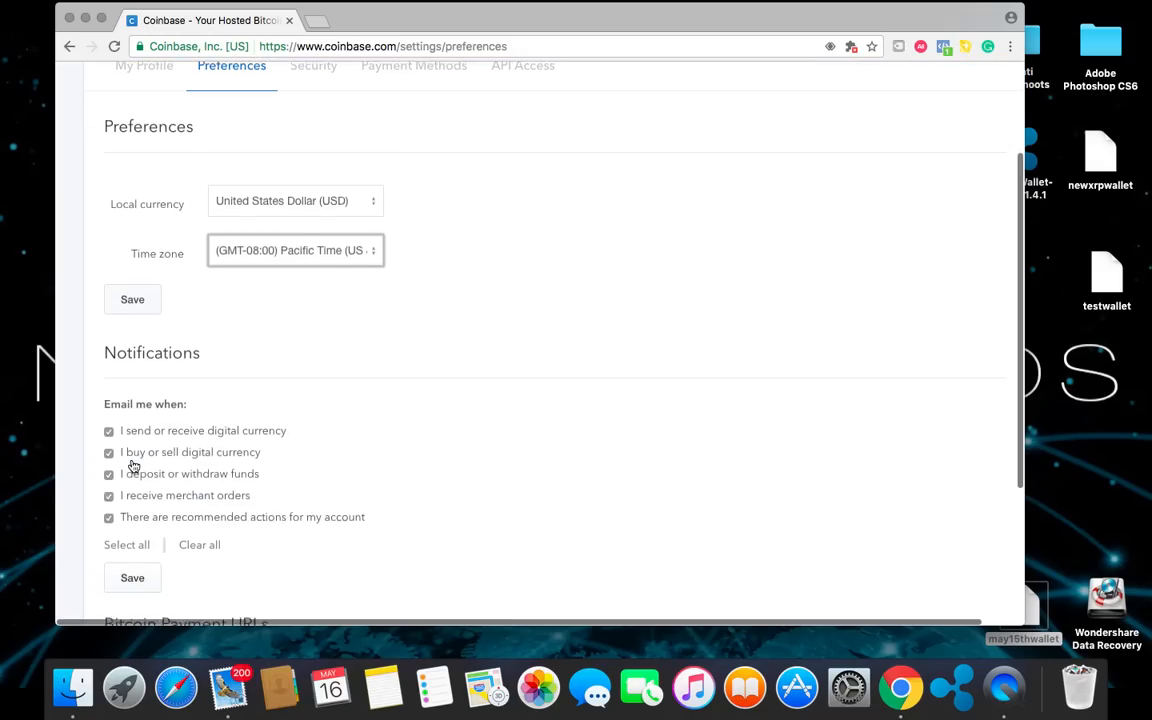
pyautogui.scroll(-3)
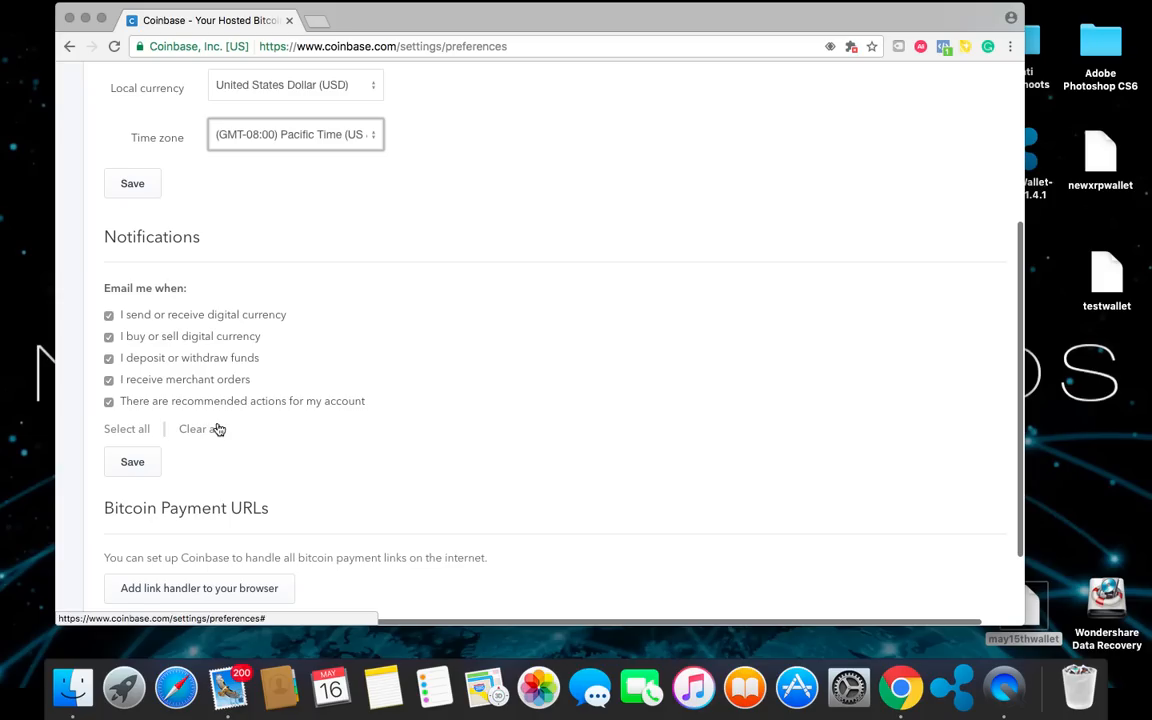
pyautogui.scroll(-3)
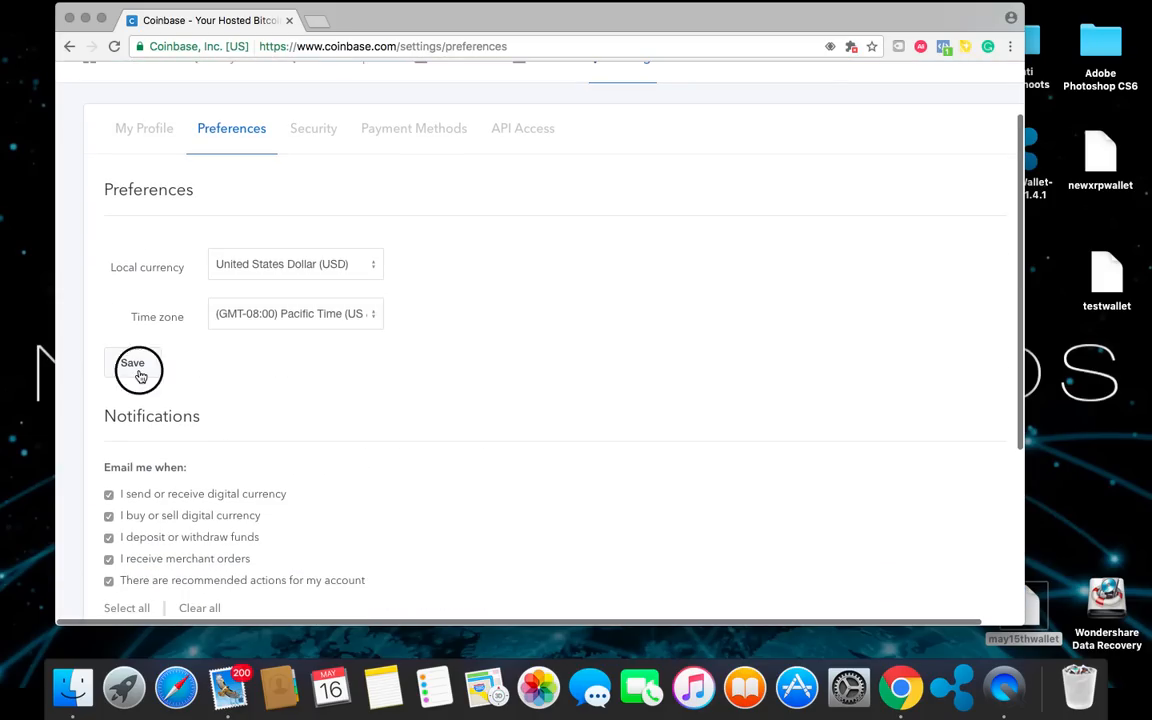
pyautogui.click(132, 362)
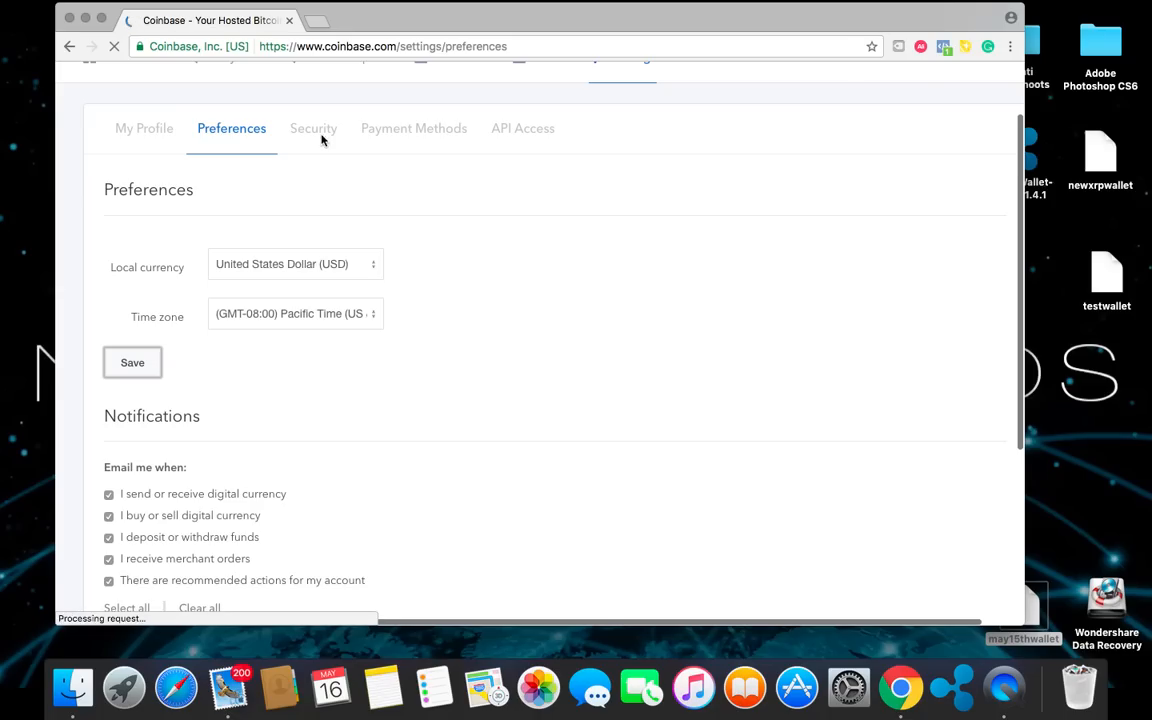
pyautogui.click(132, 362)
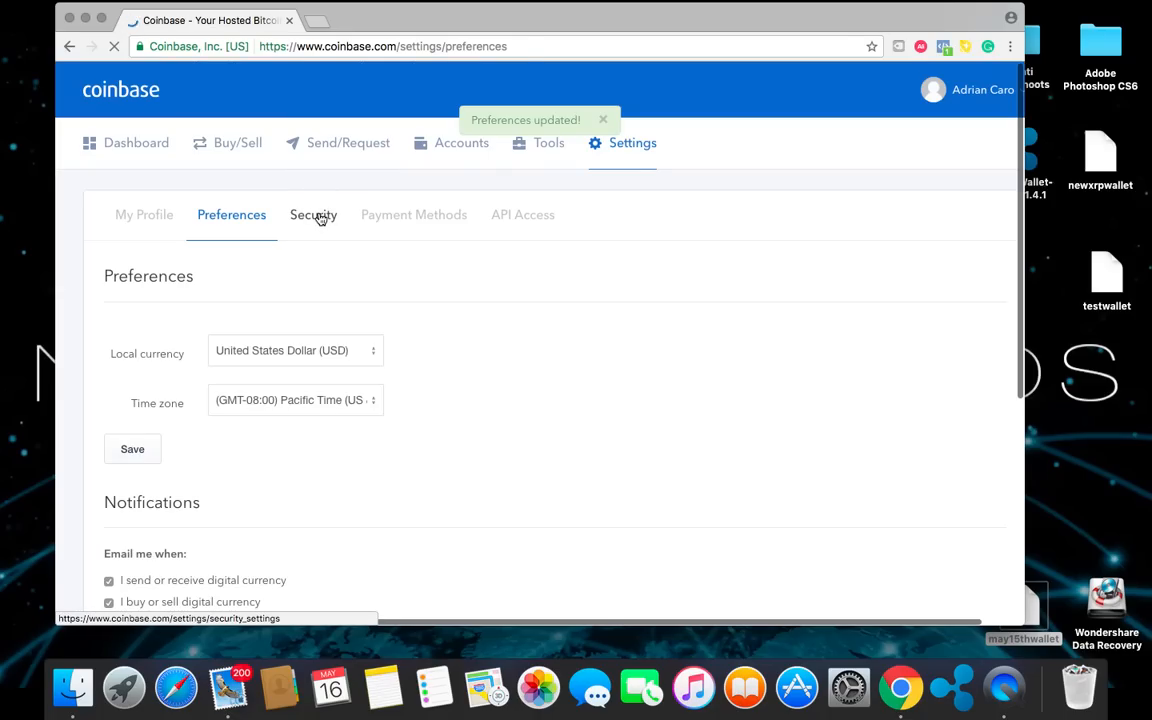
pyautogui.click(312, 214)
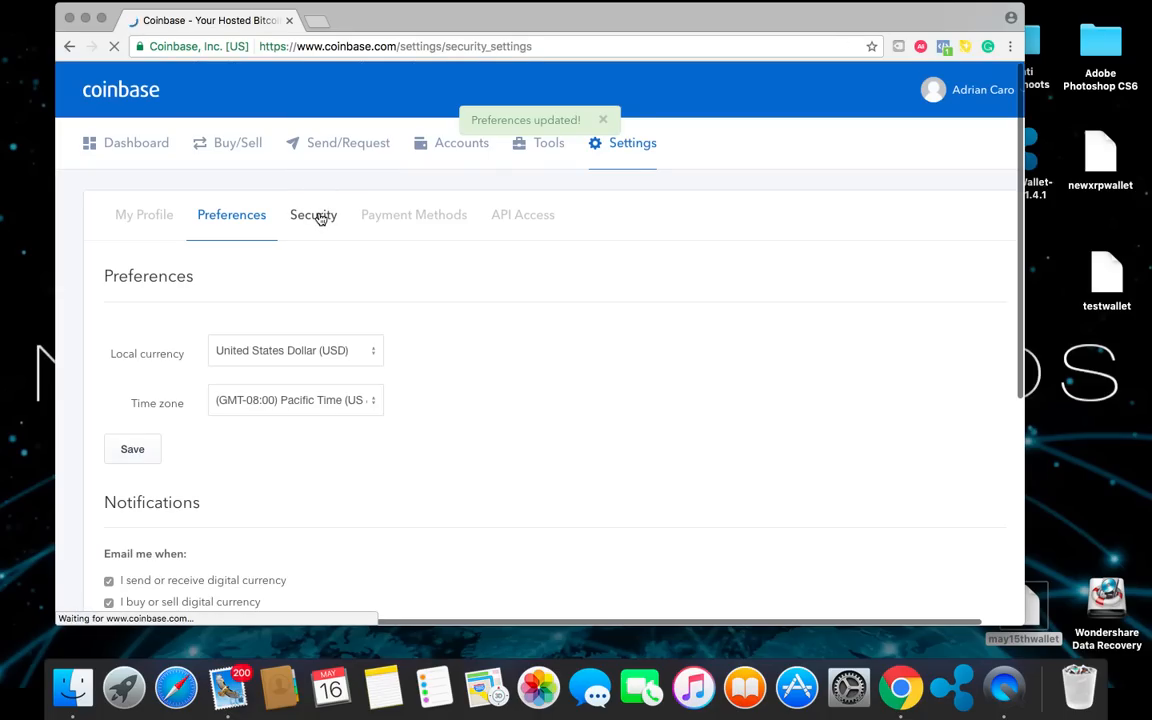
pyautogui.click(312, 214)
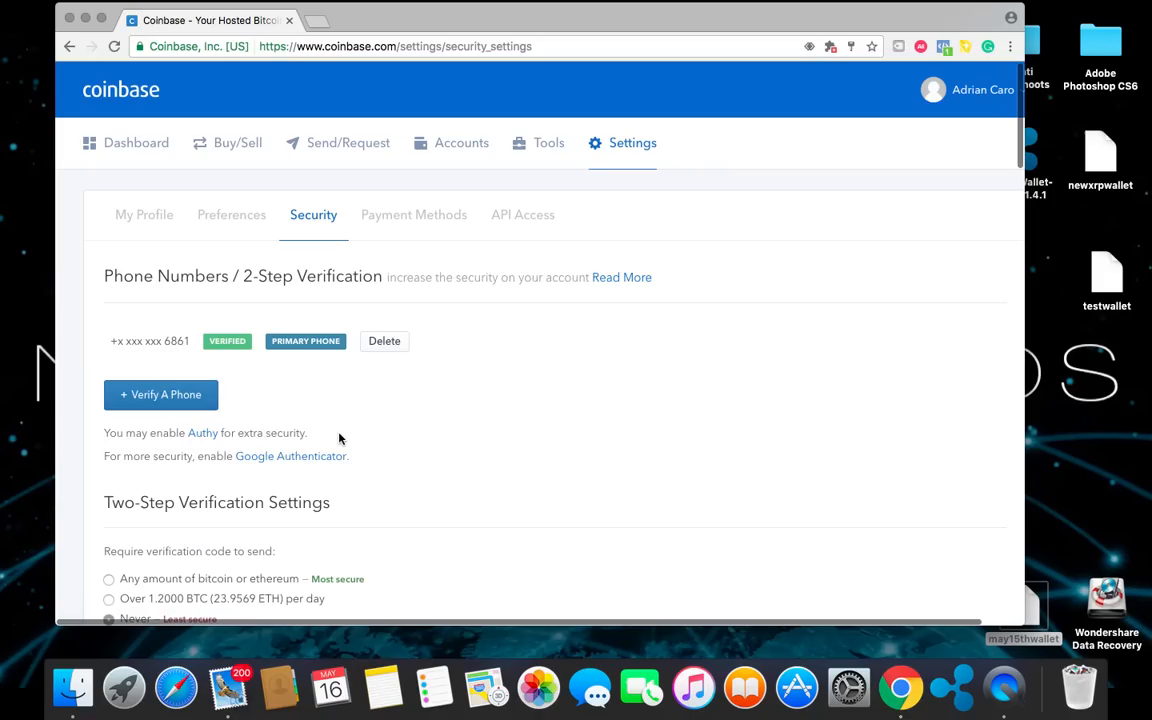
pyautogui.scroll(-3)
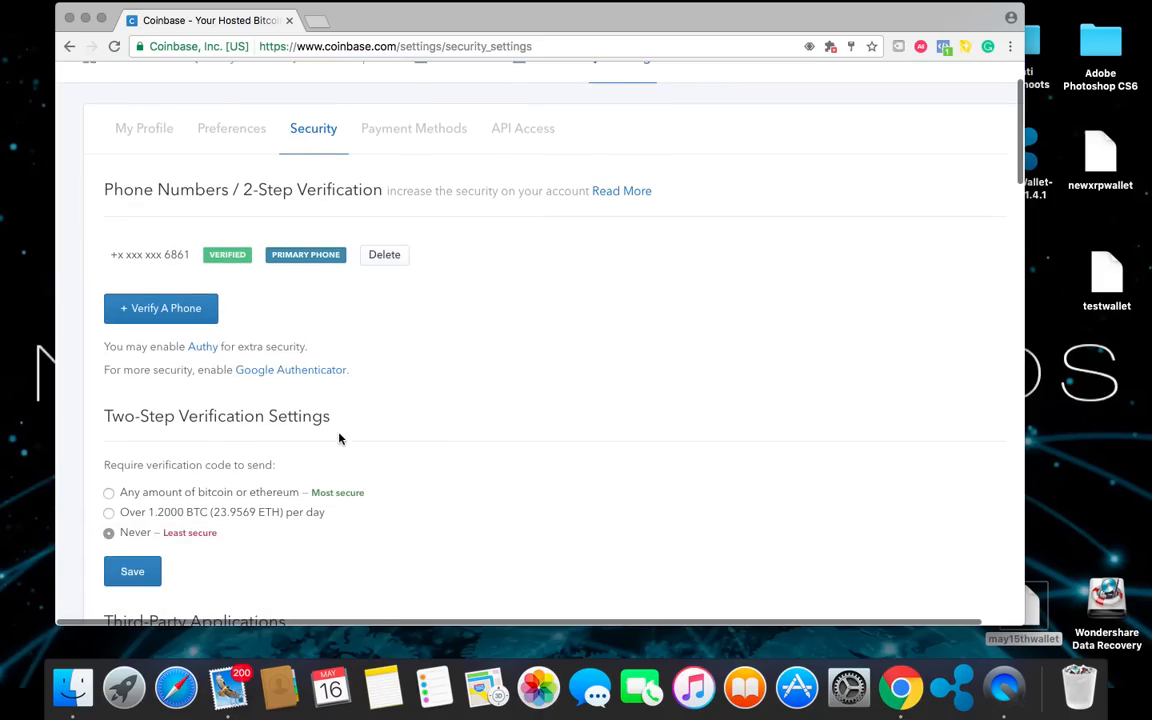
pyautogui.scroll(-3)
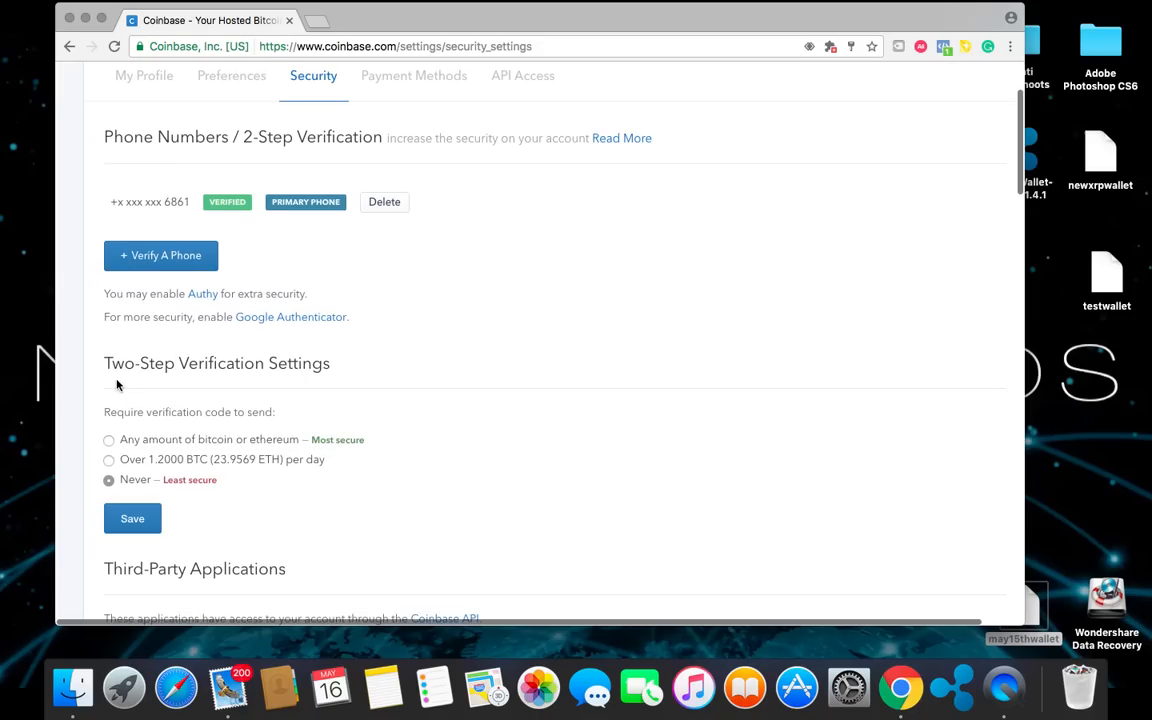
pyautogui.scroll(-3)
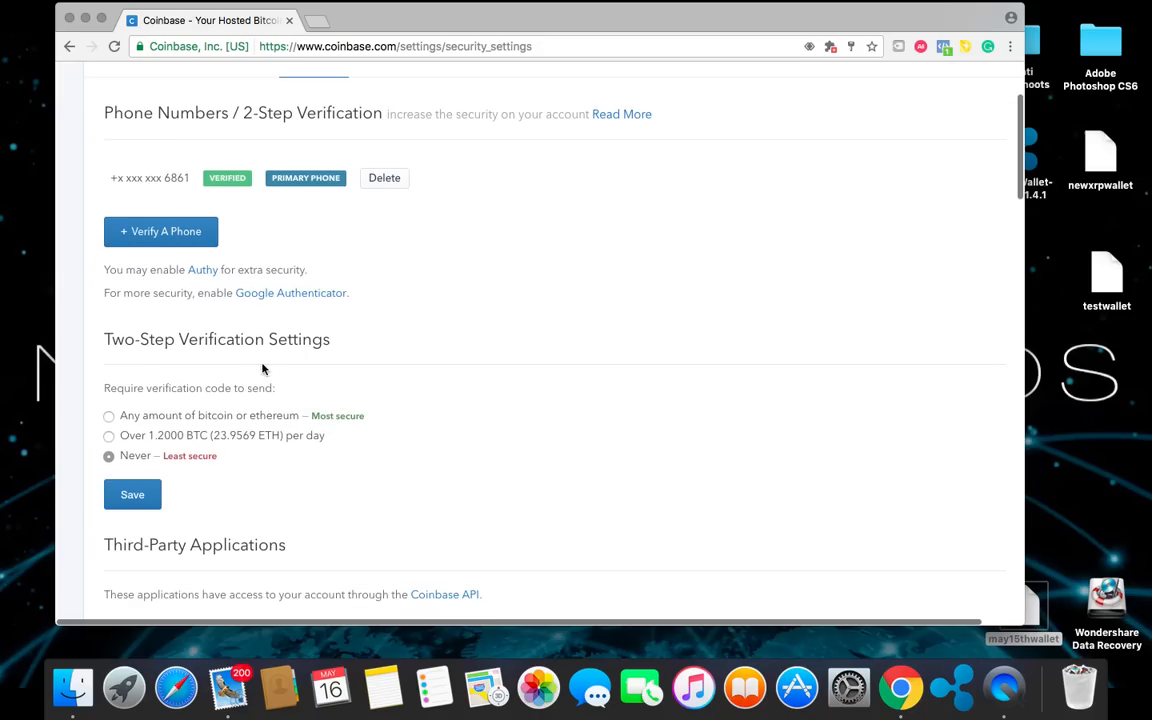
pyautogui.moveTo(270, 368)
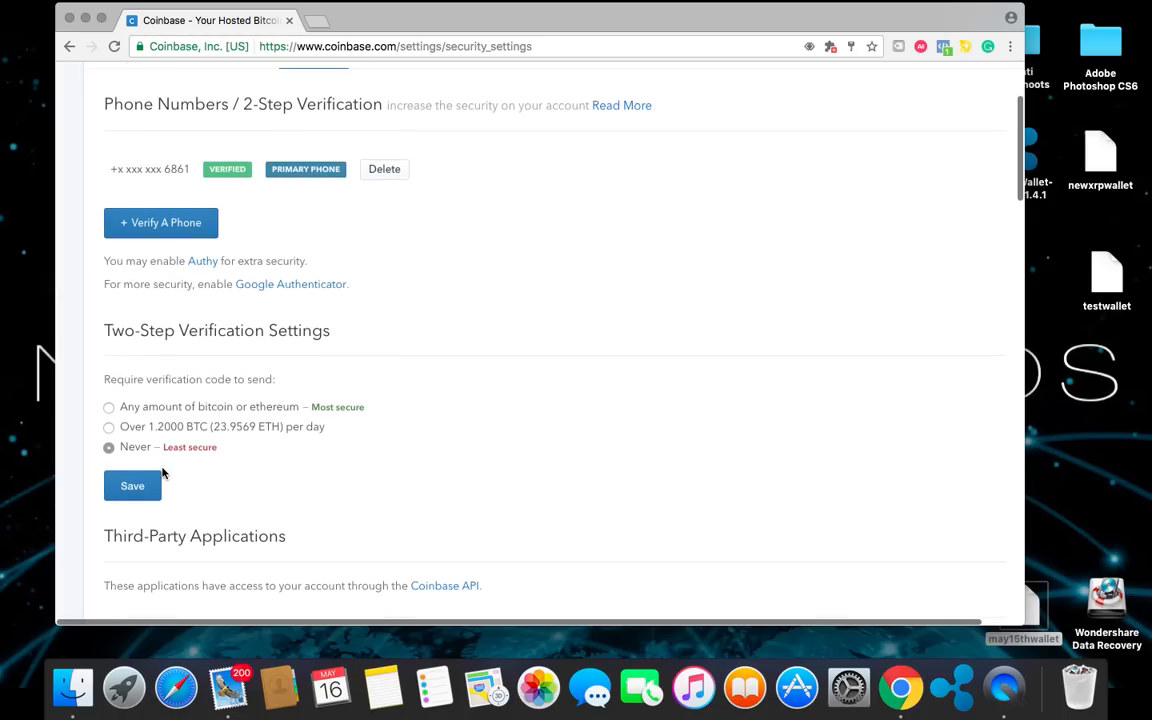
pyautogui.scroll(-3)
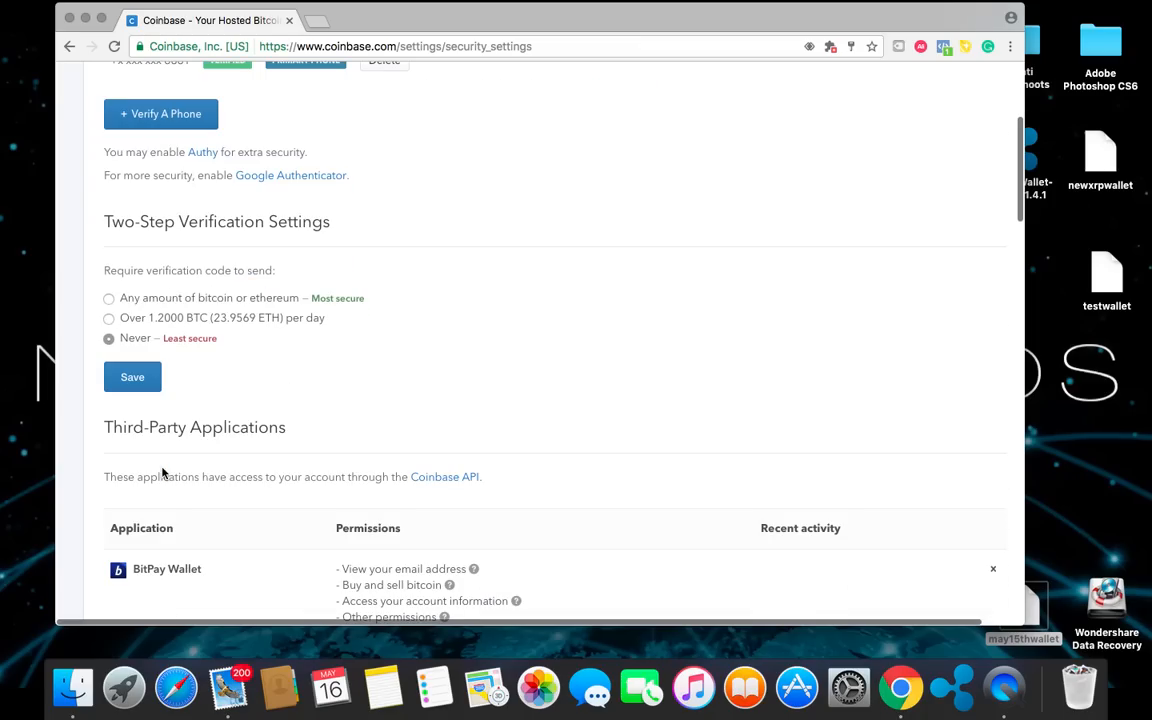
pyautogui.scroll(-3)
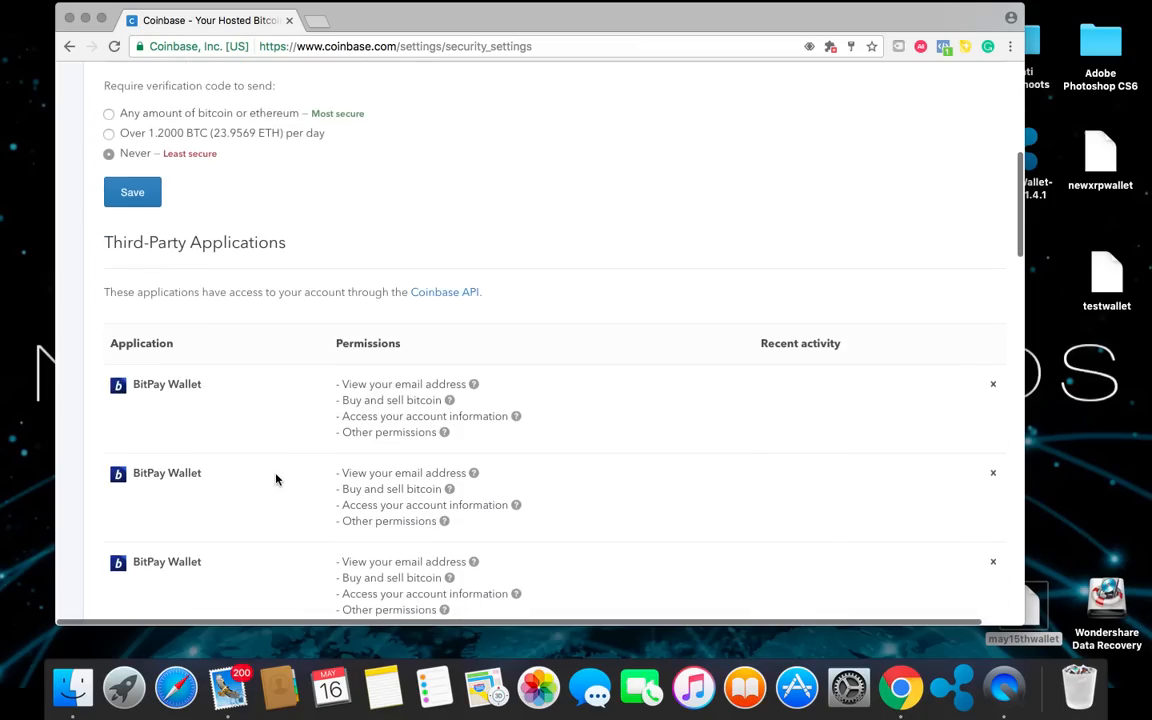
pyautogui.scroll(-3)
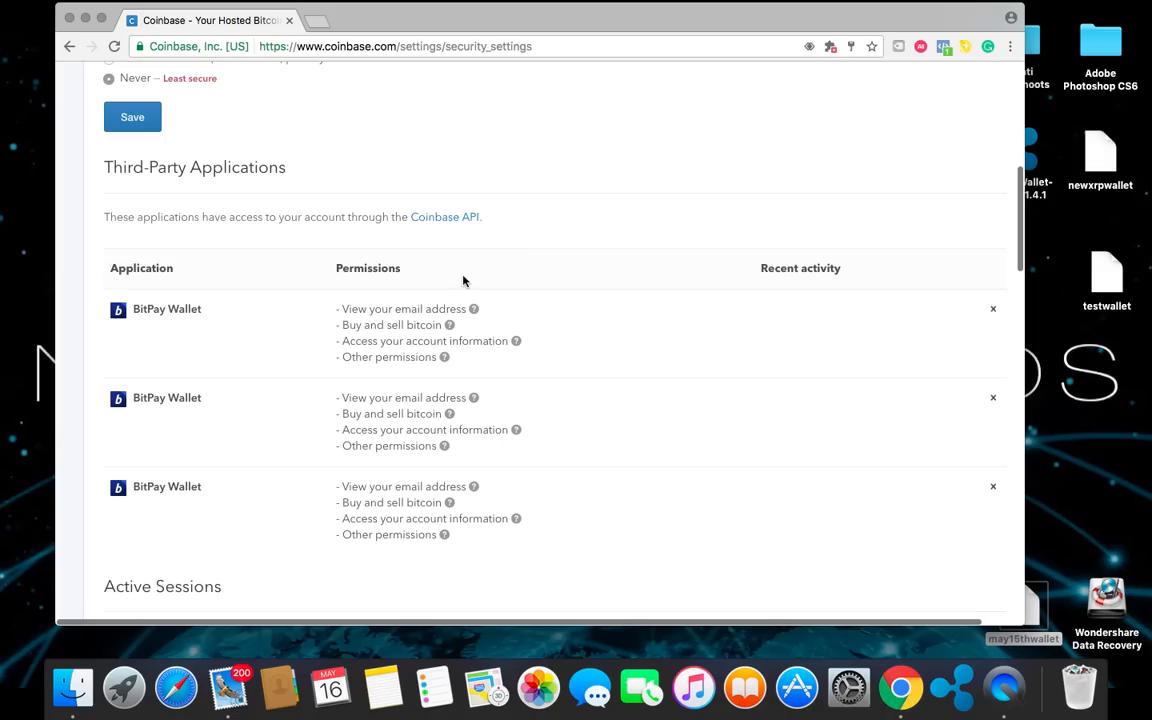
pyautogui.moveTo(330, 388)
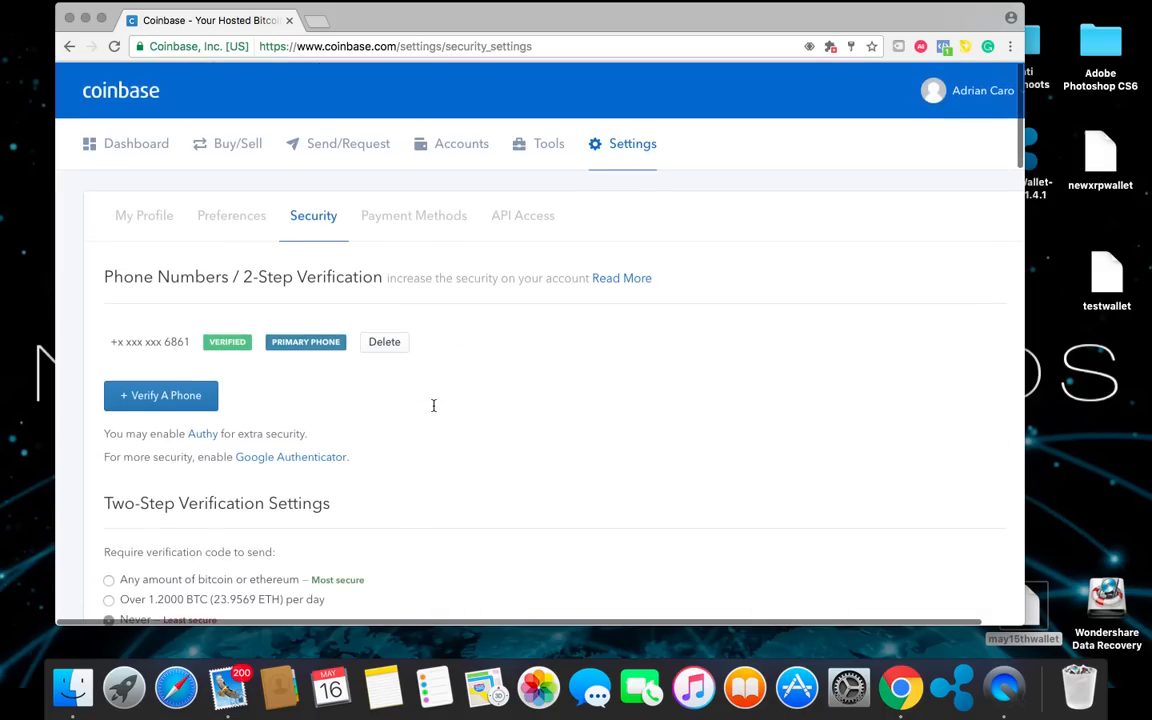
pyautogui.scroll(-3)
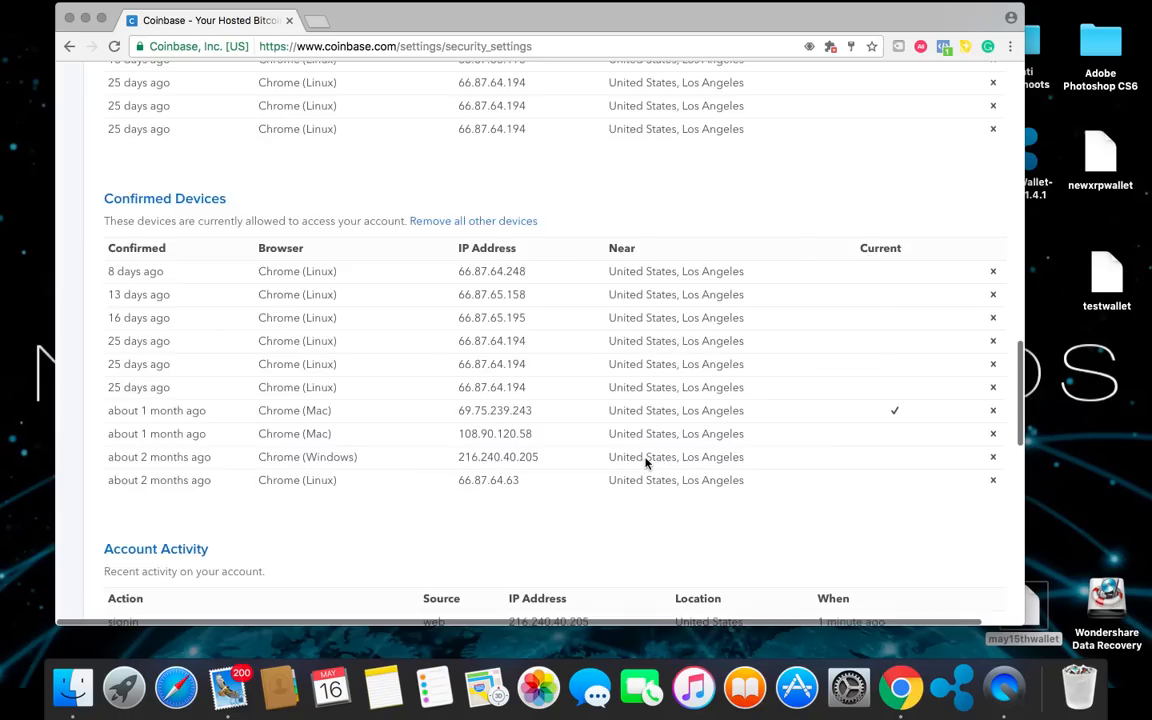
pyautogui.scroll(3)
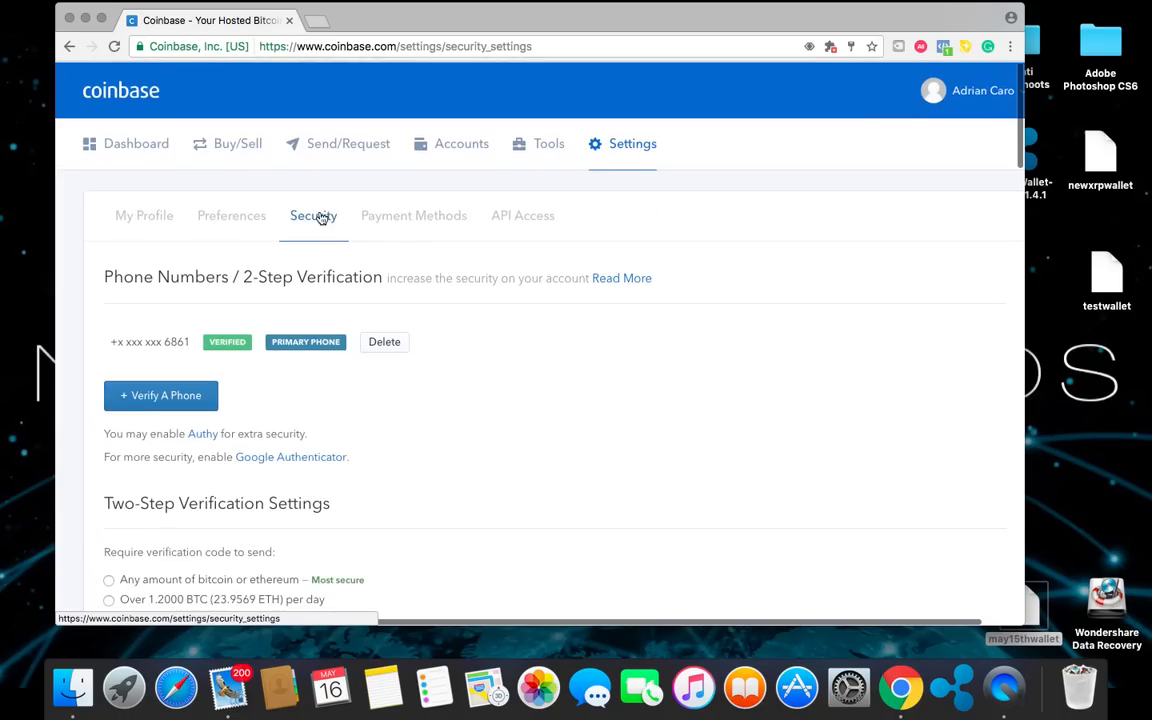
# Go to Payment Methods and start adding a new payment method
pyautogui.click(412, 214)
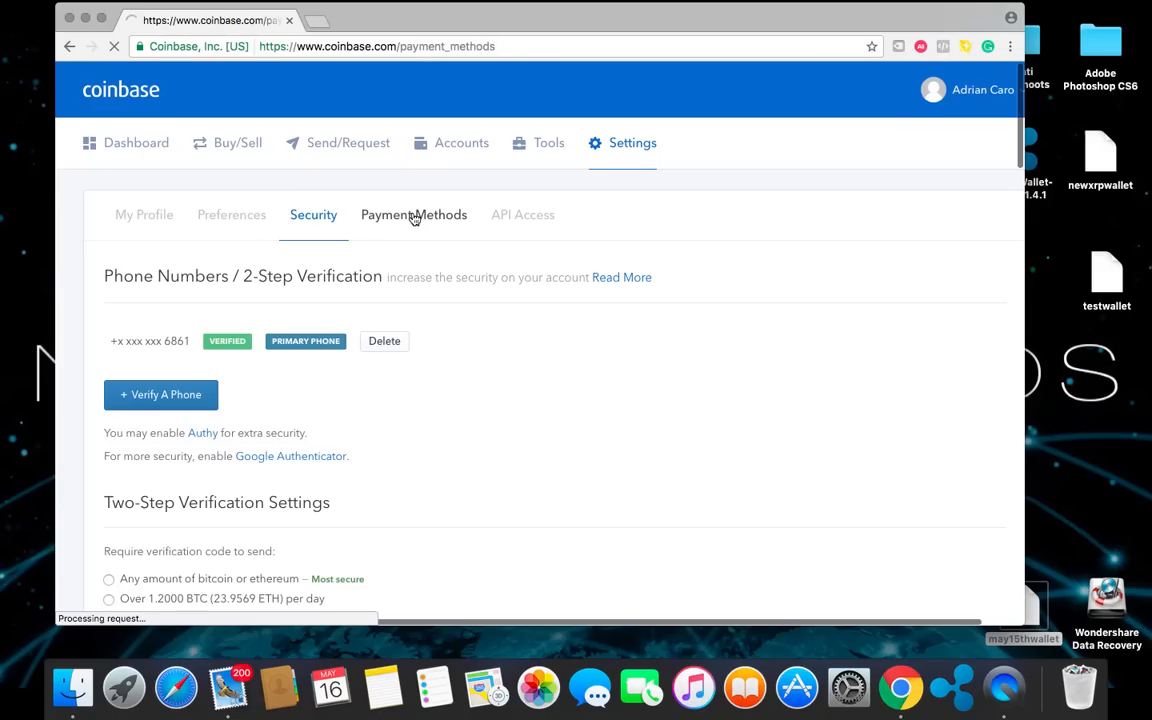
pyautogui.click(412, 214)
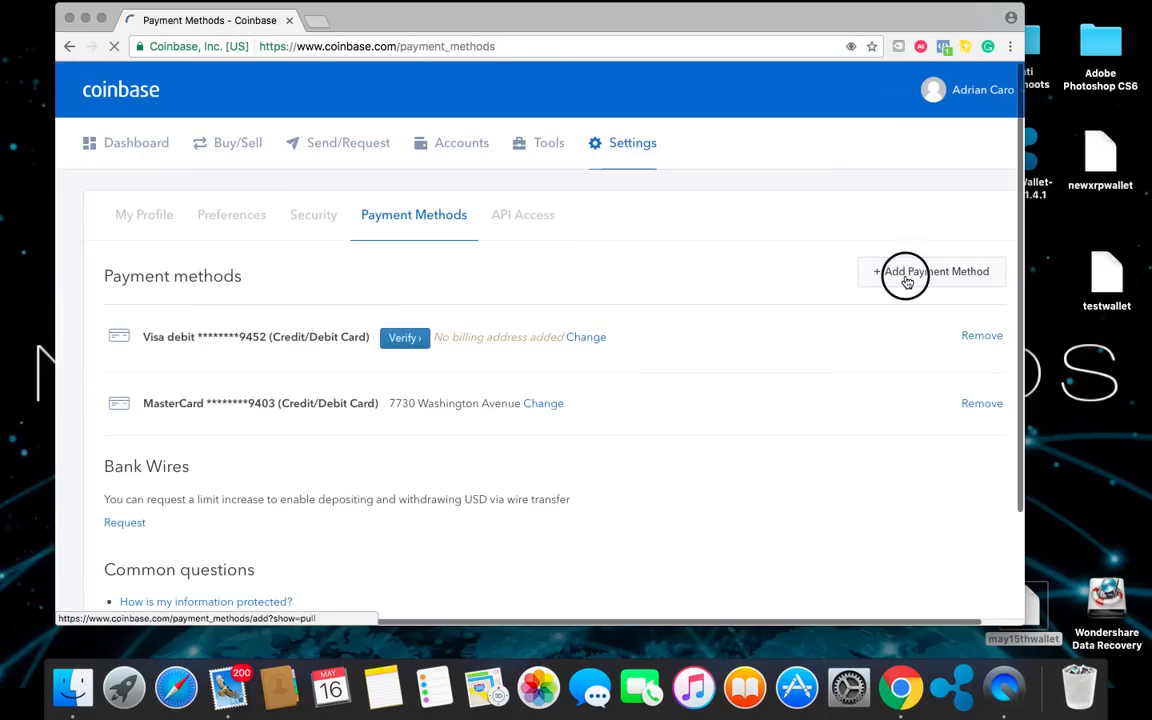
pyautogui.click(930, 272)
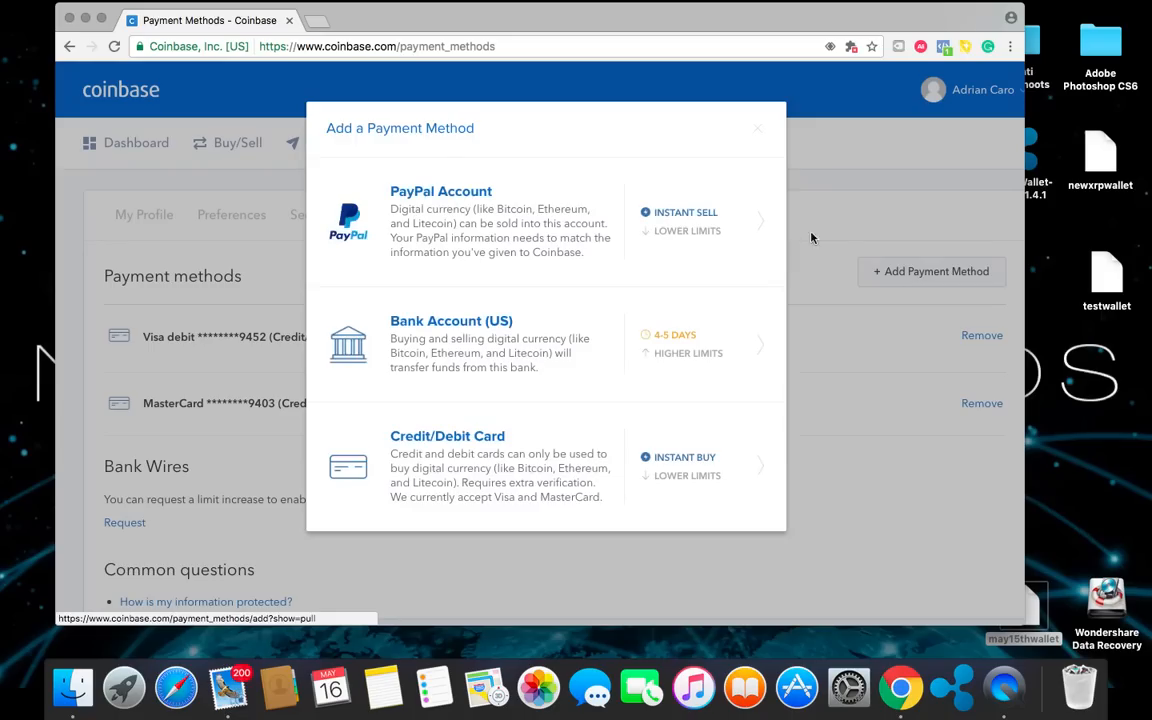
pyautogui.moveTo(488, 454)
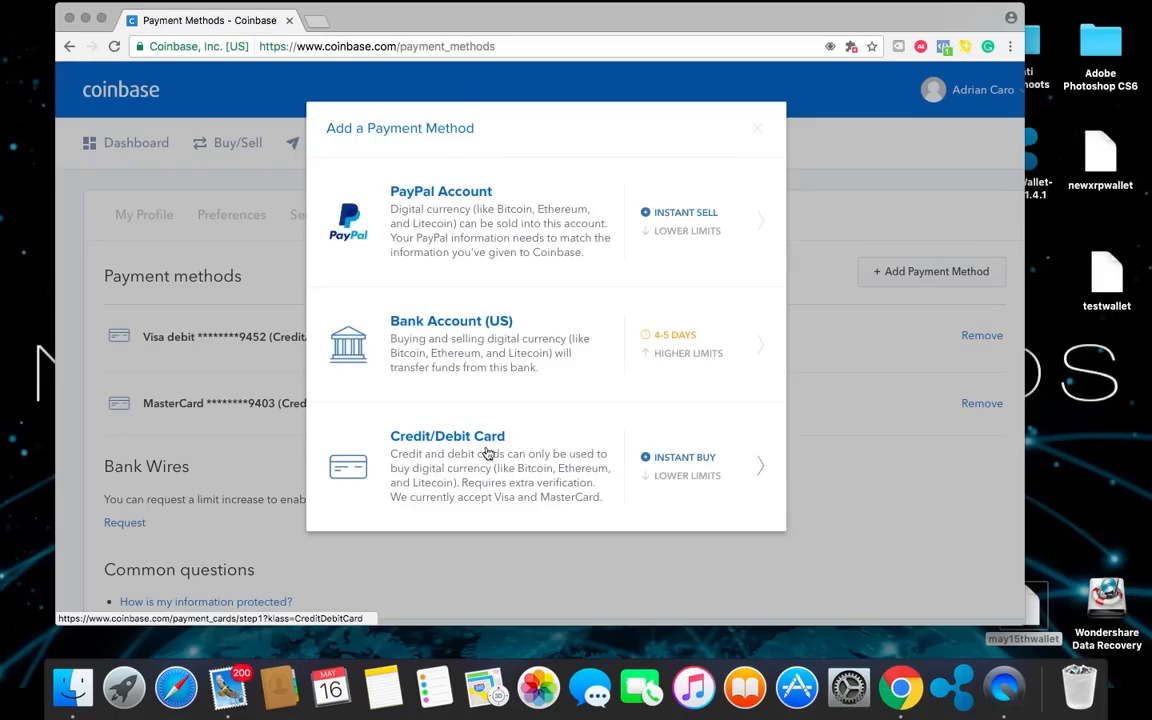
pyautogui.moveTo(432, 460)
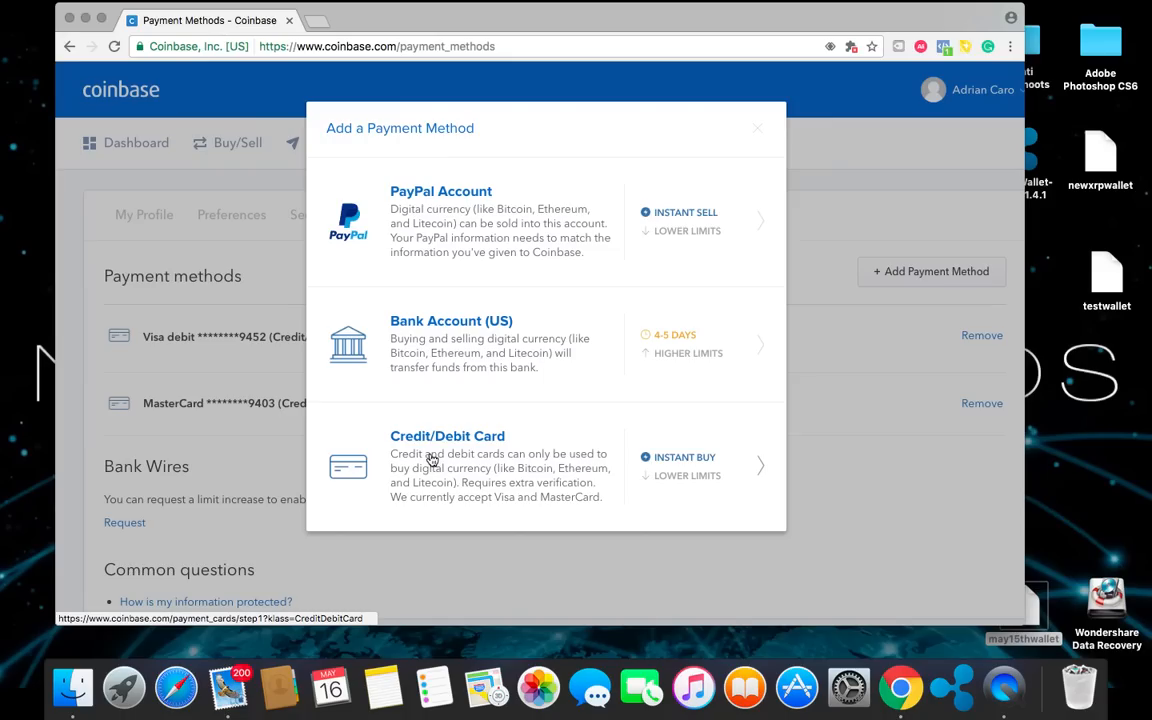
pyautogui.moveTo(480, 348)
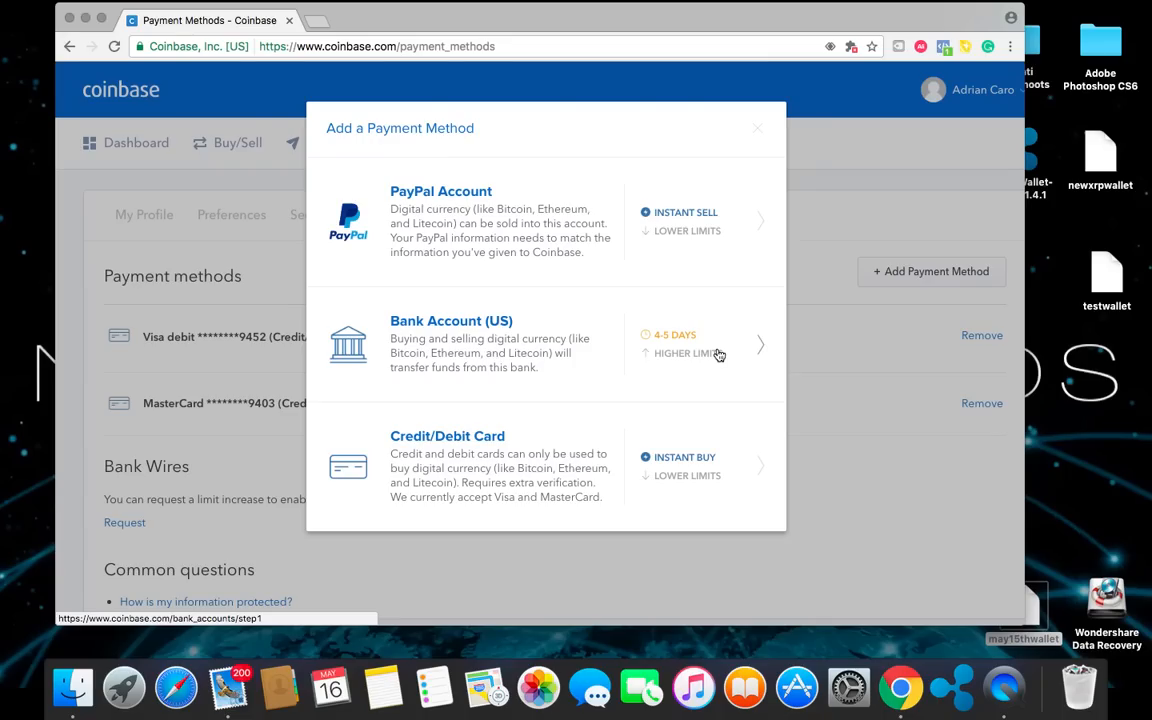
pyautogui.moveTo(548, 340)
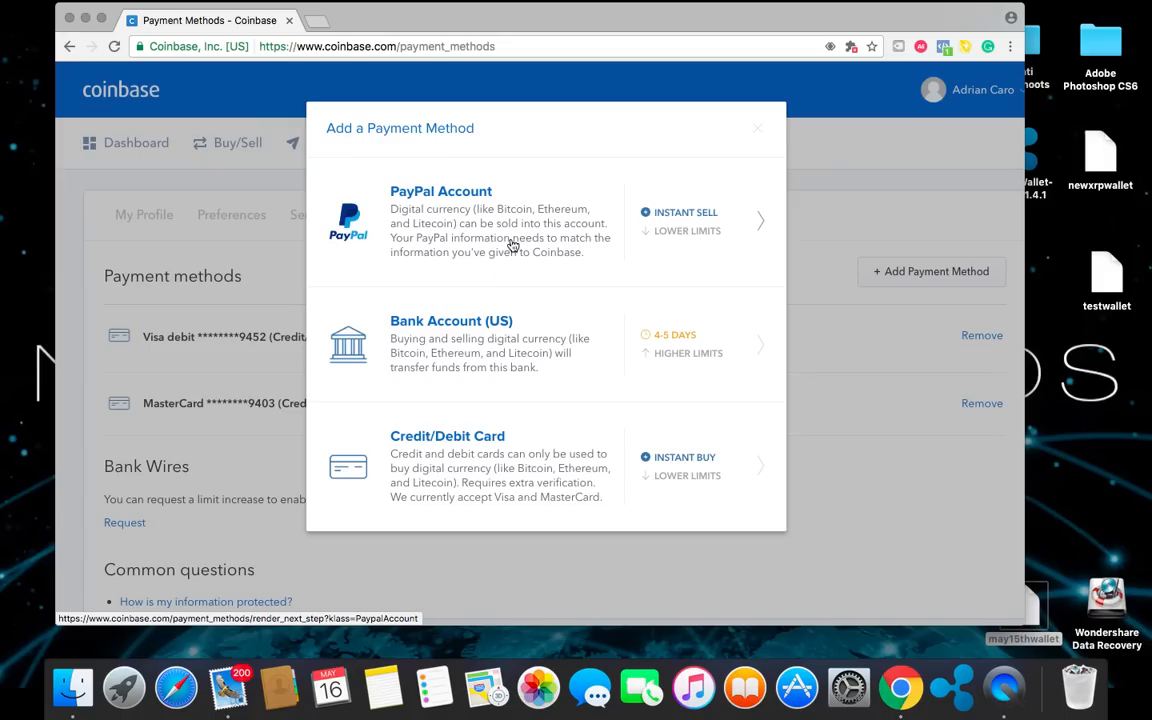
pyautogui.moveTo(552, 232)
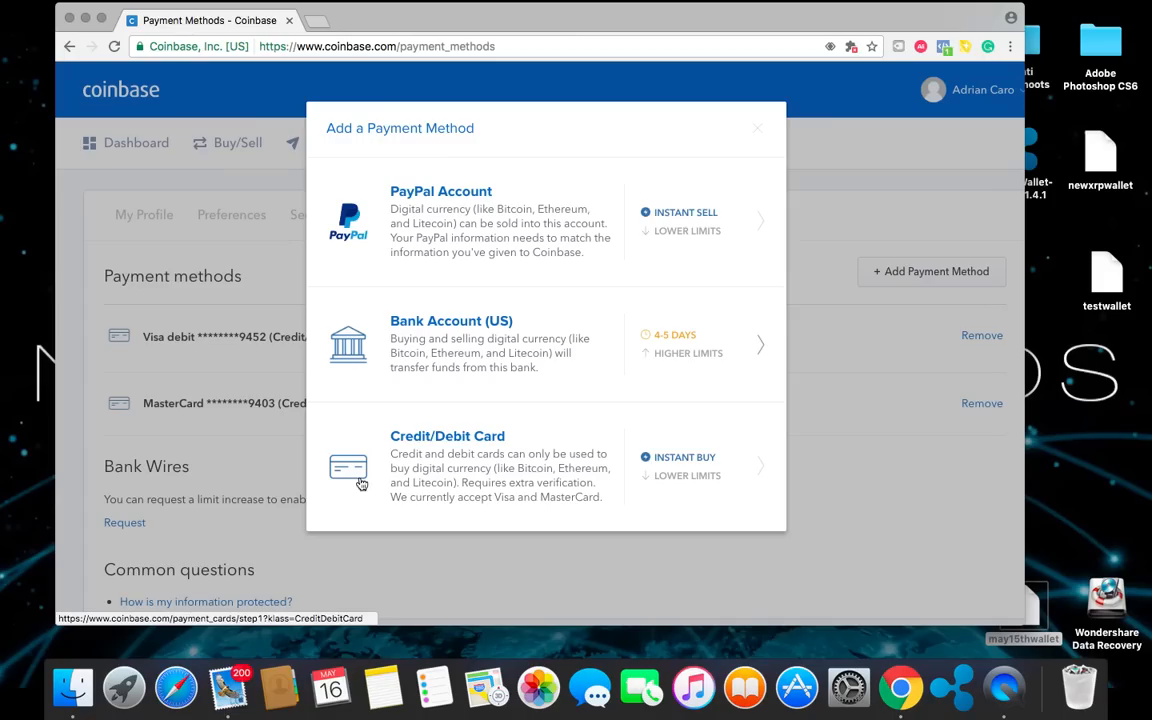
pyautogui.moveTo(732, 464)
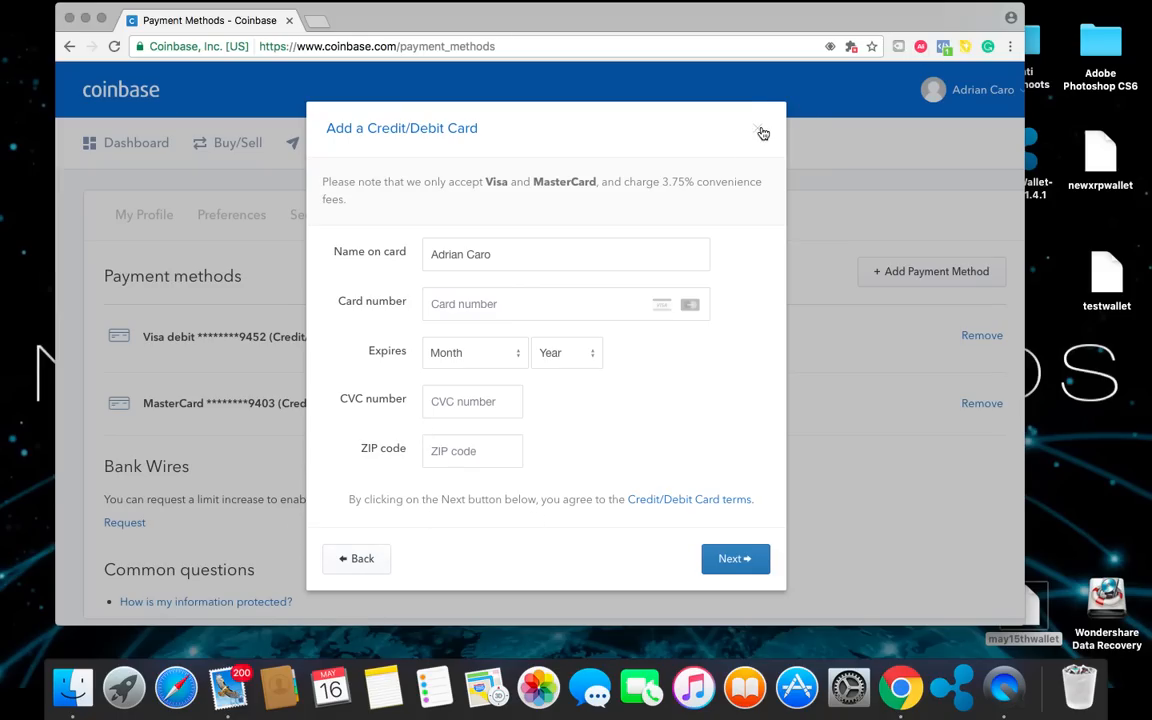
# Close the add-card form, start verifying the Visa debit card and cancel its billing-address prompt
pyautogui.click(762, 132)
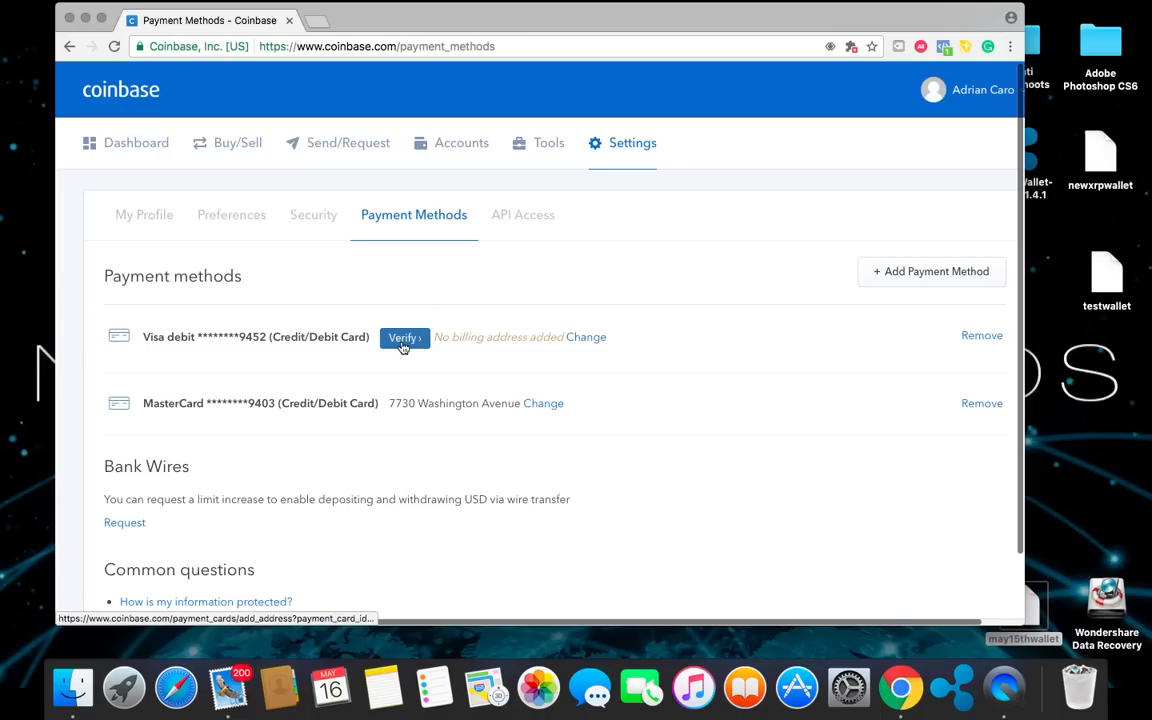
pyautogui.click(404, 336)
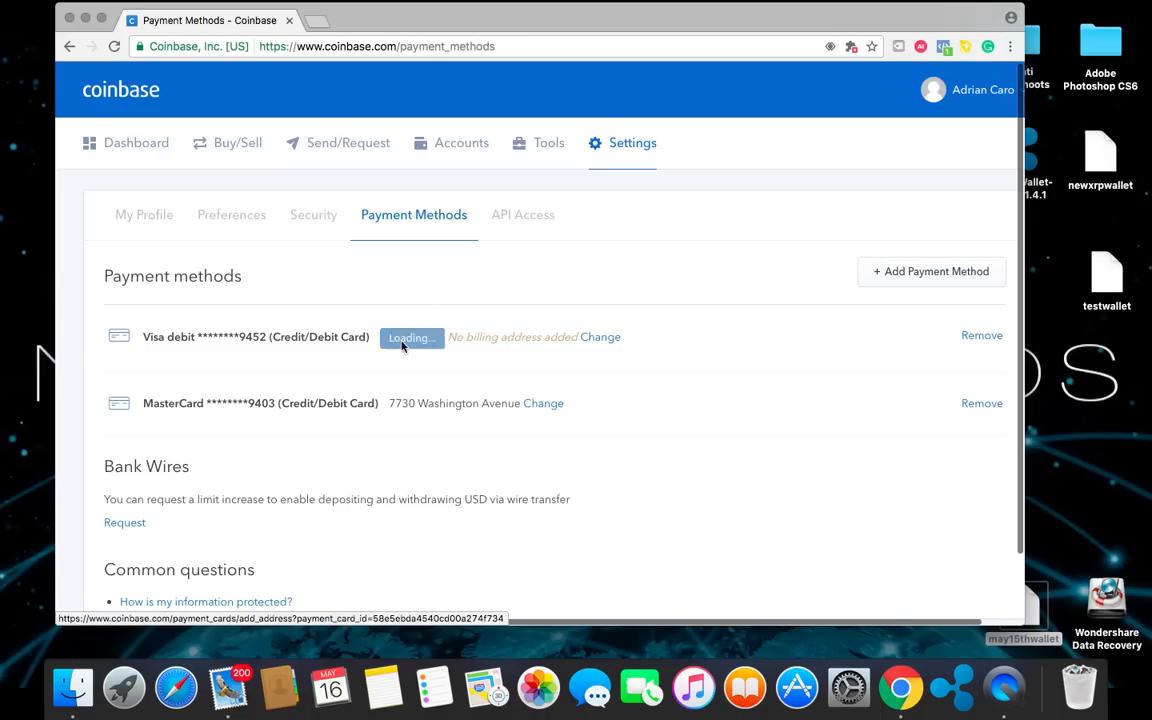
pyautogui.click(600, 336)
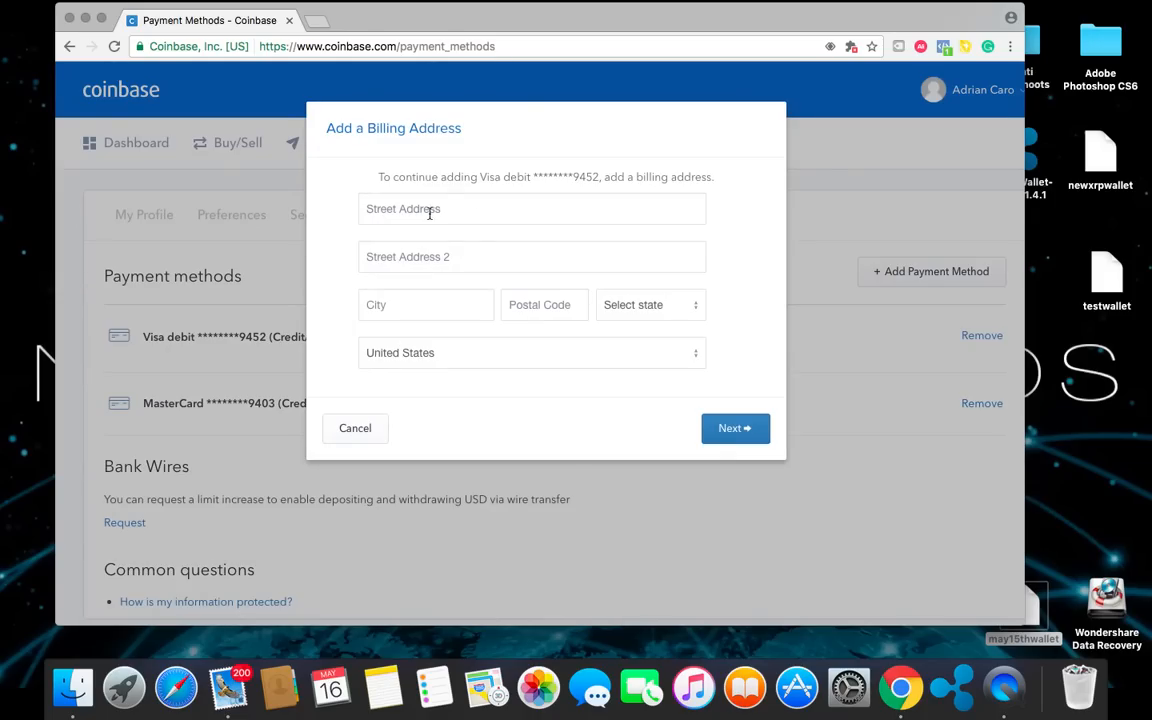
pyautogui.moveTo(548, 388)
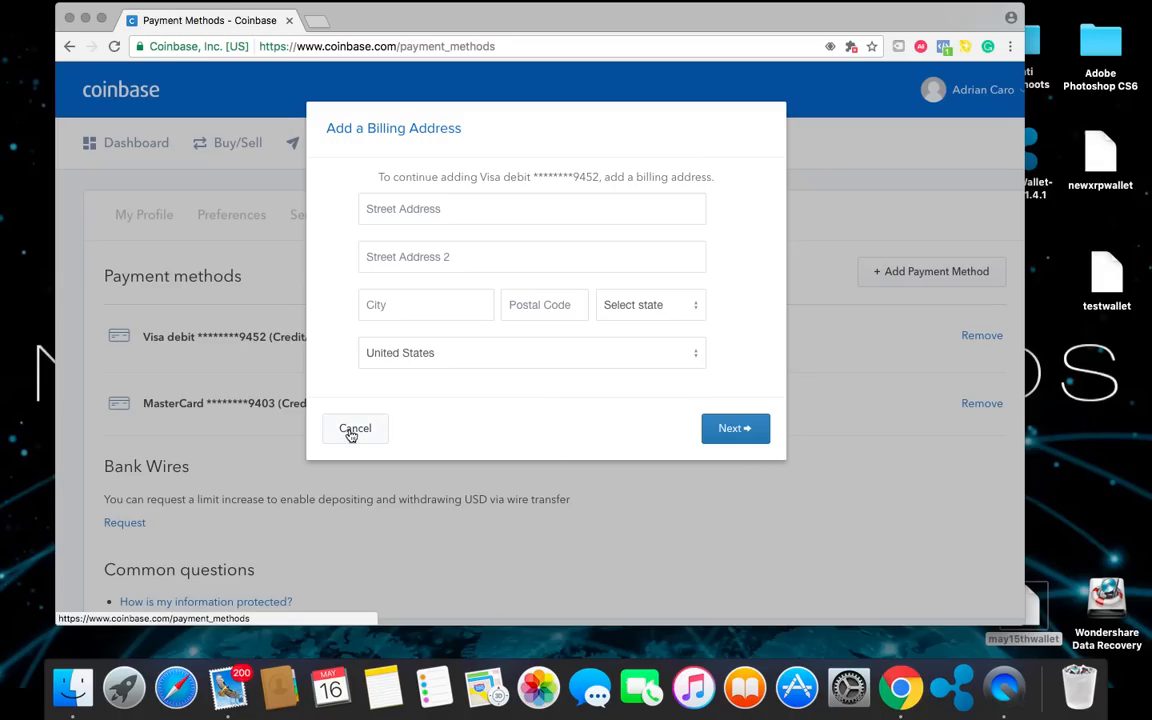
pyautogui.click(356, 428)
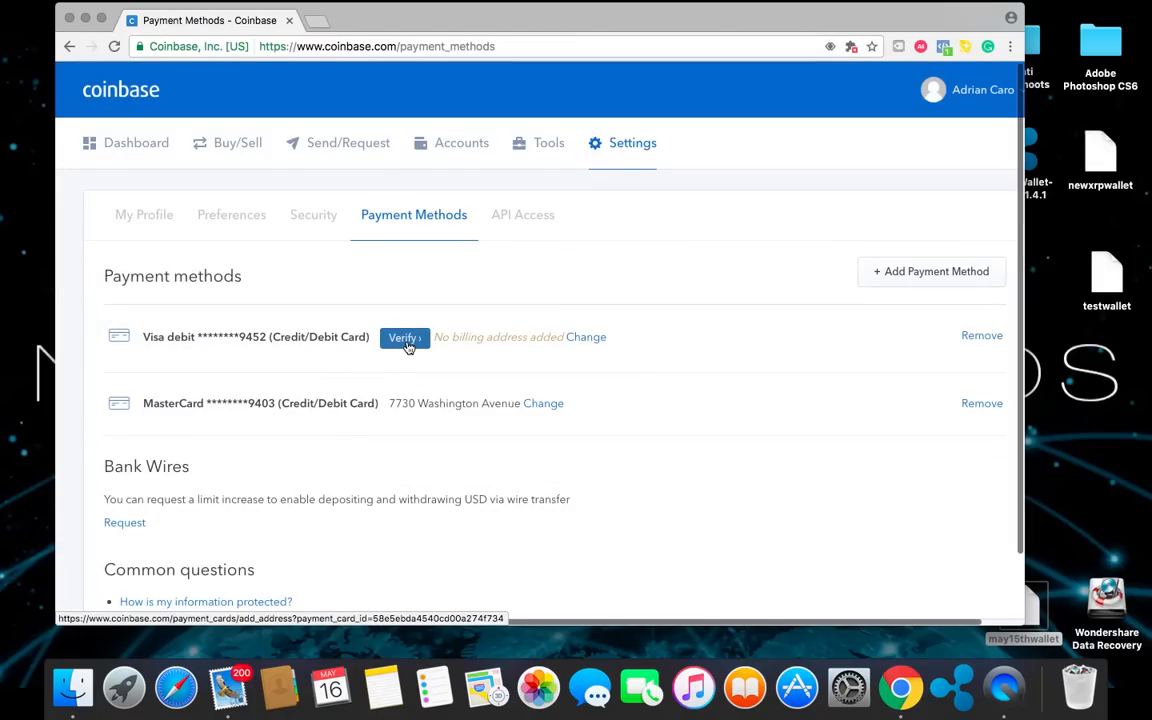
# Retry verifying the Visa card and cancel the billing-address prompt again, leaving the methods list
pyautogui.click(404, 336)
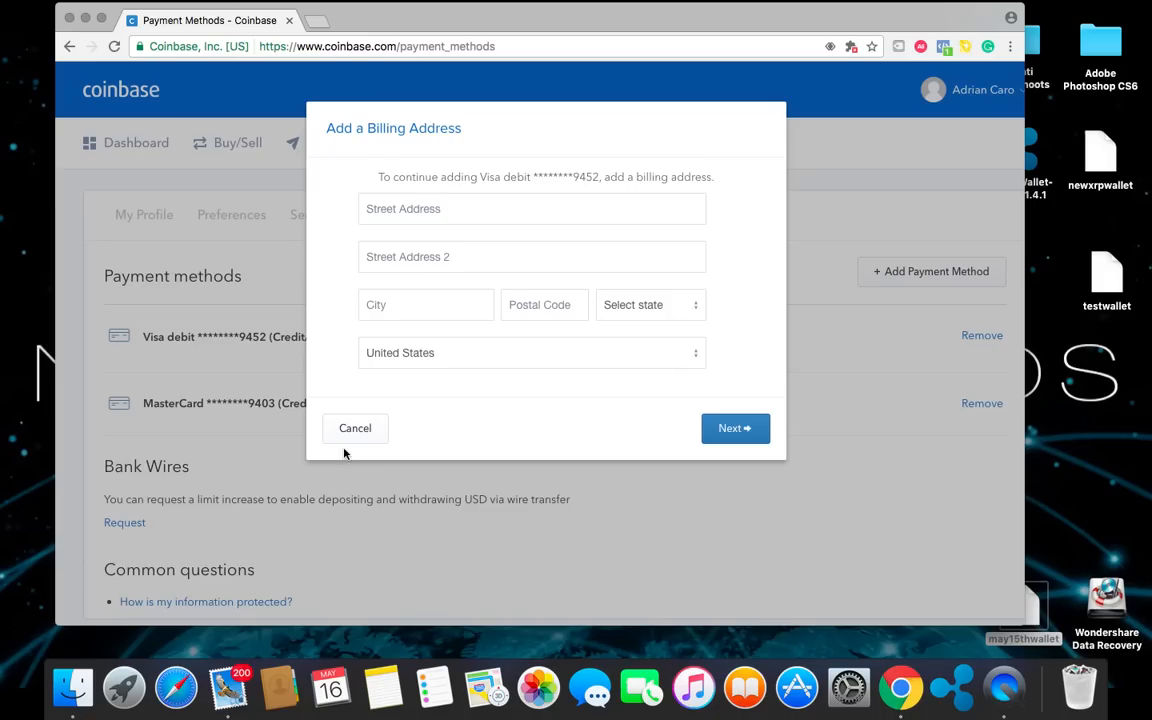
pyautogui.moveTo(356, 428)
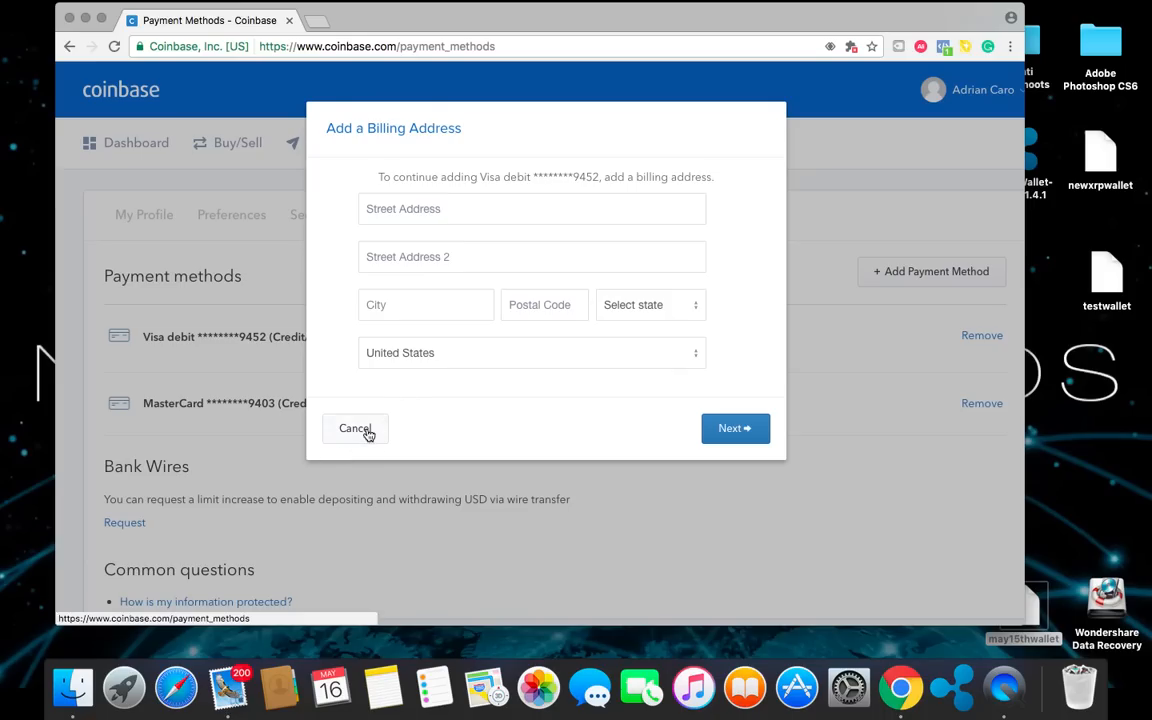
pyautogui.click(356, 428)
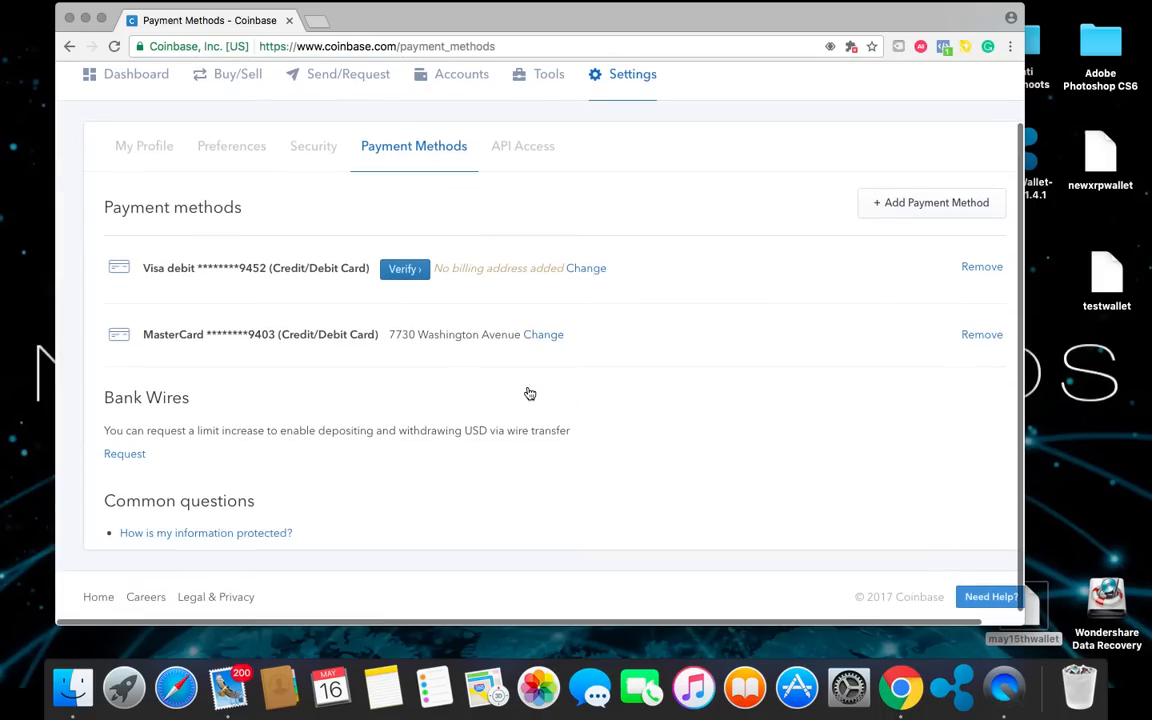
pyautogui.scroll(3)
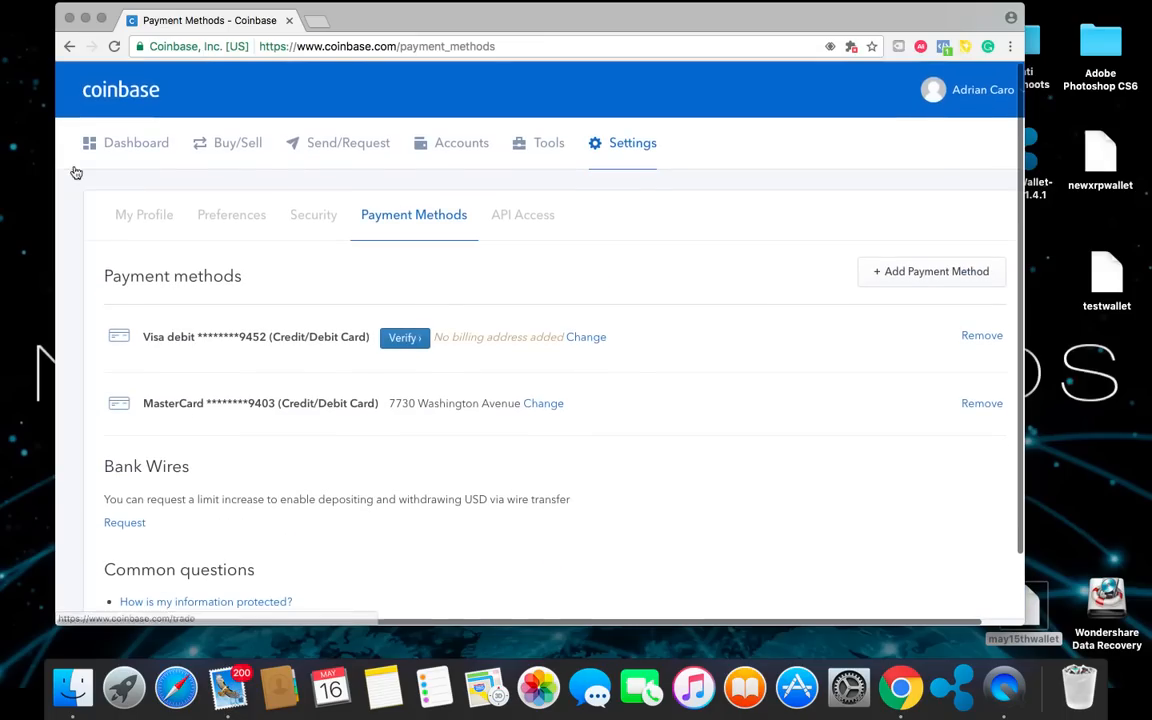
# Return to the dashboard and review the zero portfolio balance and pending sent Bitcoin activity
pyautogui.click(136, 142)
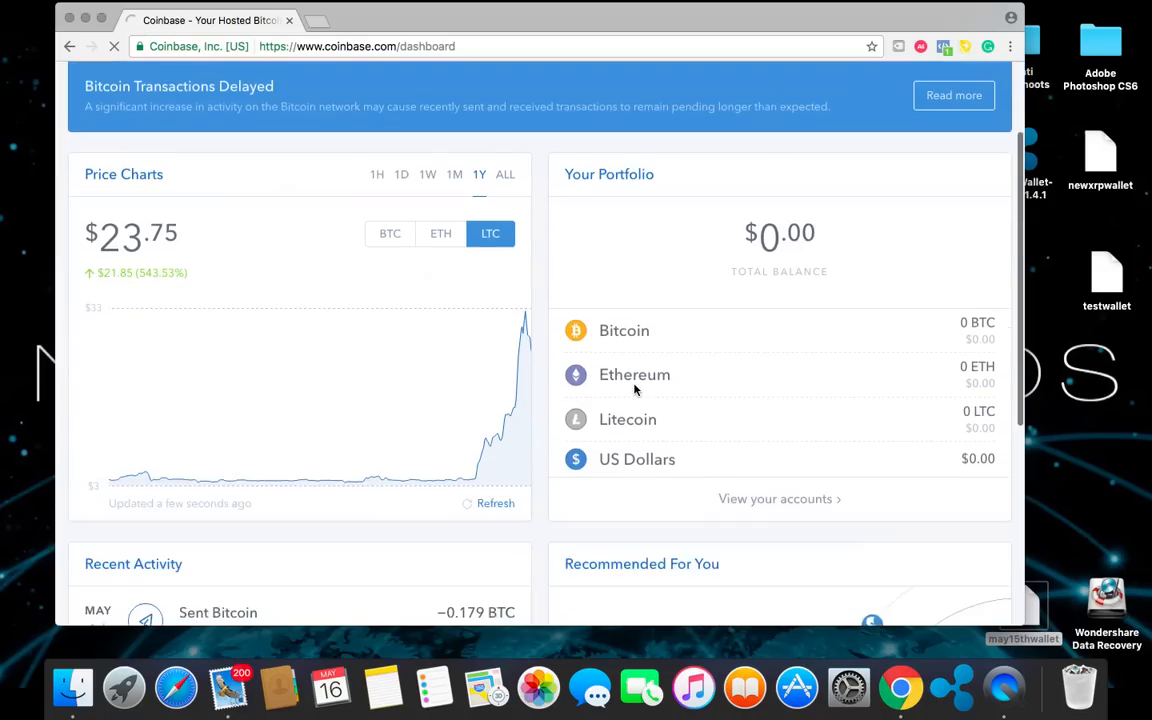
pyautogui.scroll(-3)
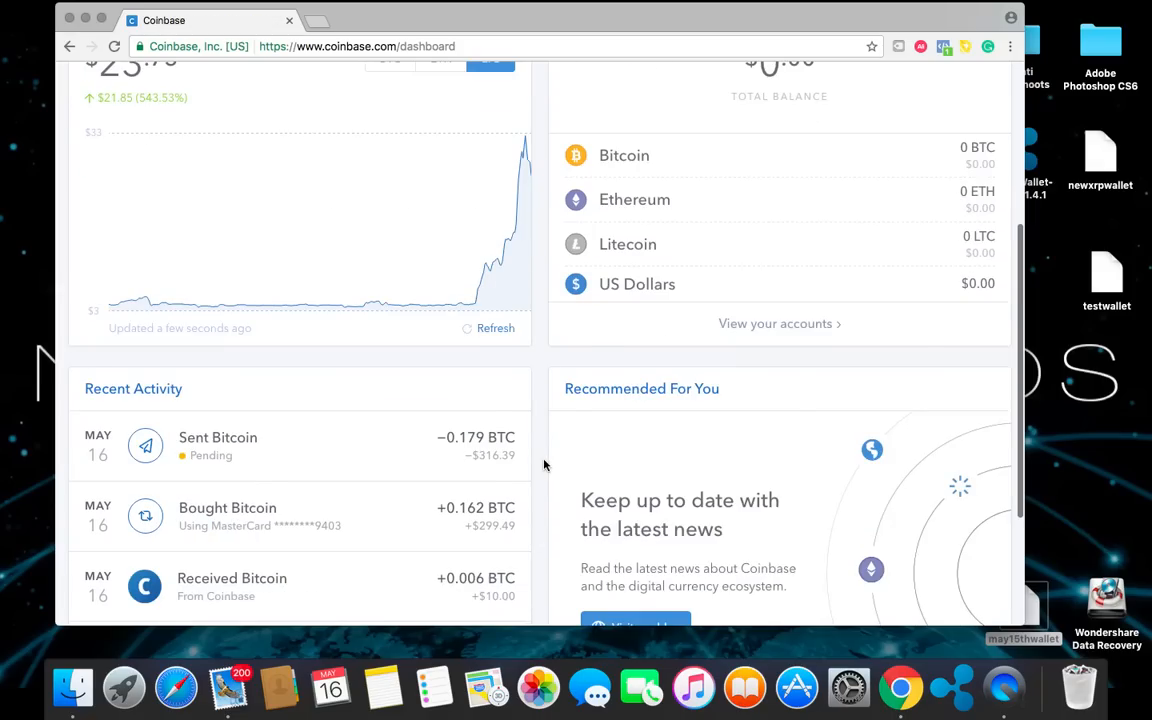
pyautogui.scroll(-3)
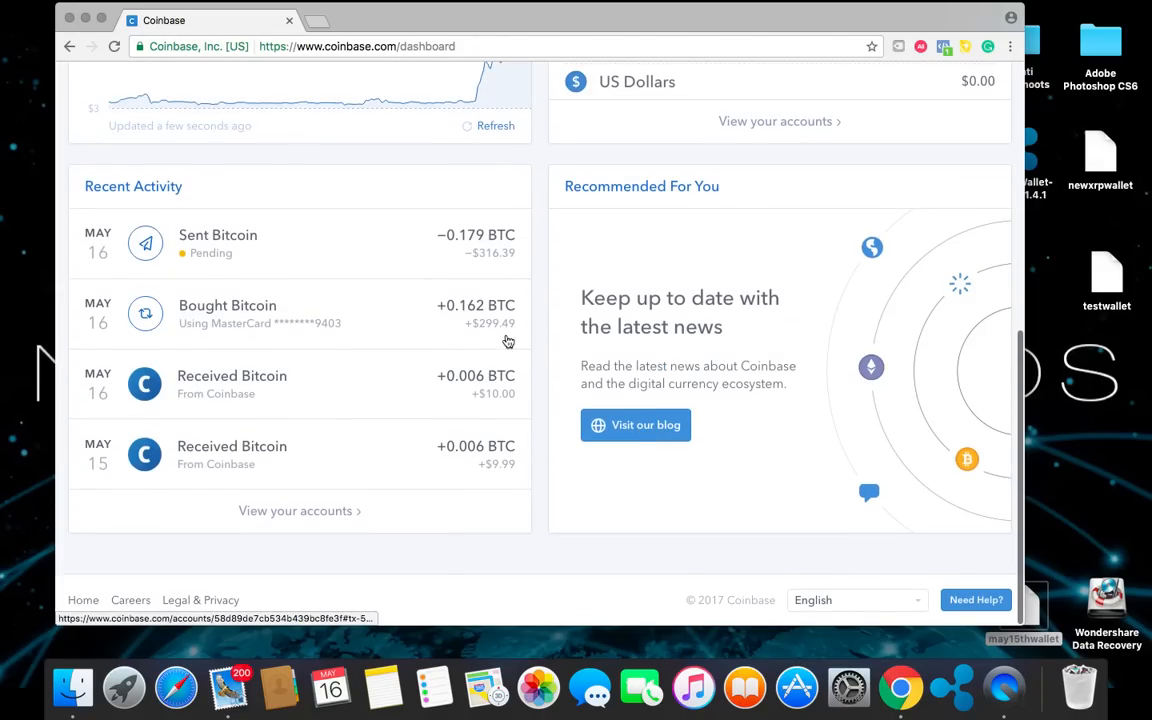
pyautogui.scroll(-3)
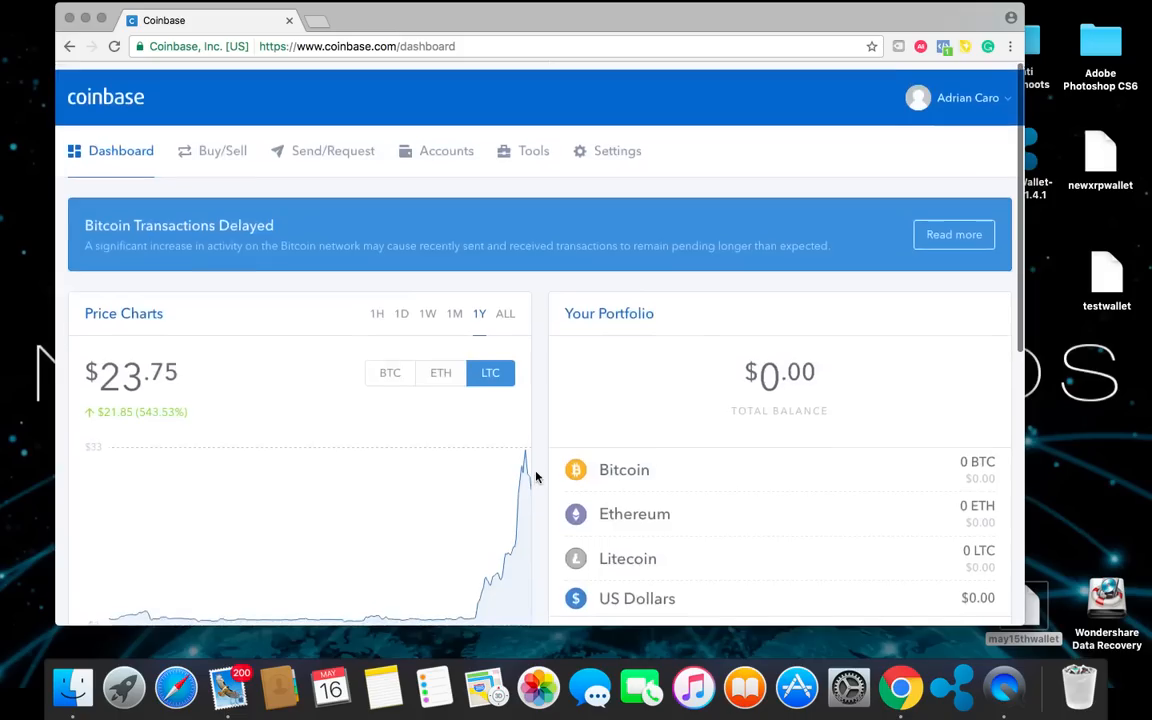
# Go to Buy/Sell for bitcoin and expand the Bank Of America payment method options and limits
pyautogui.click(222, 150)
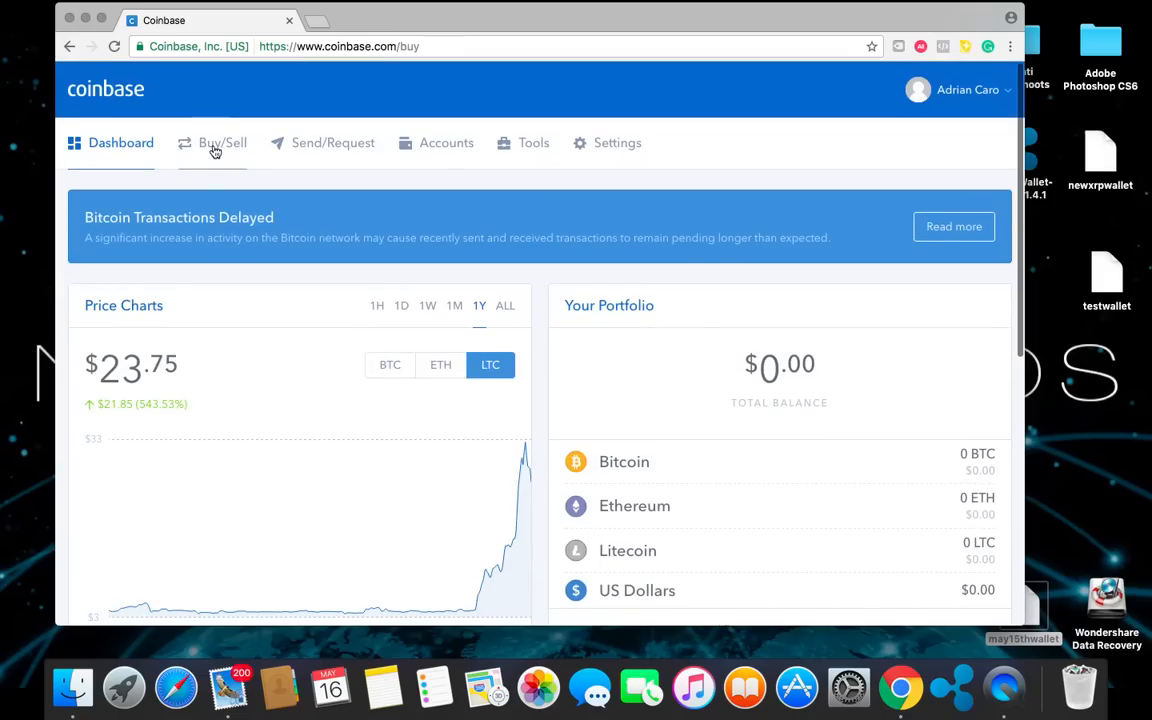
pyautogui.click(222, 142)
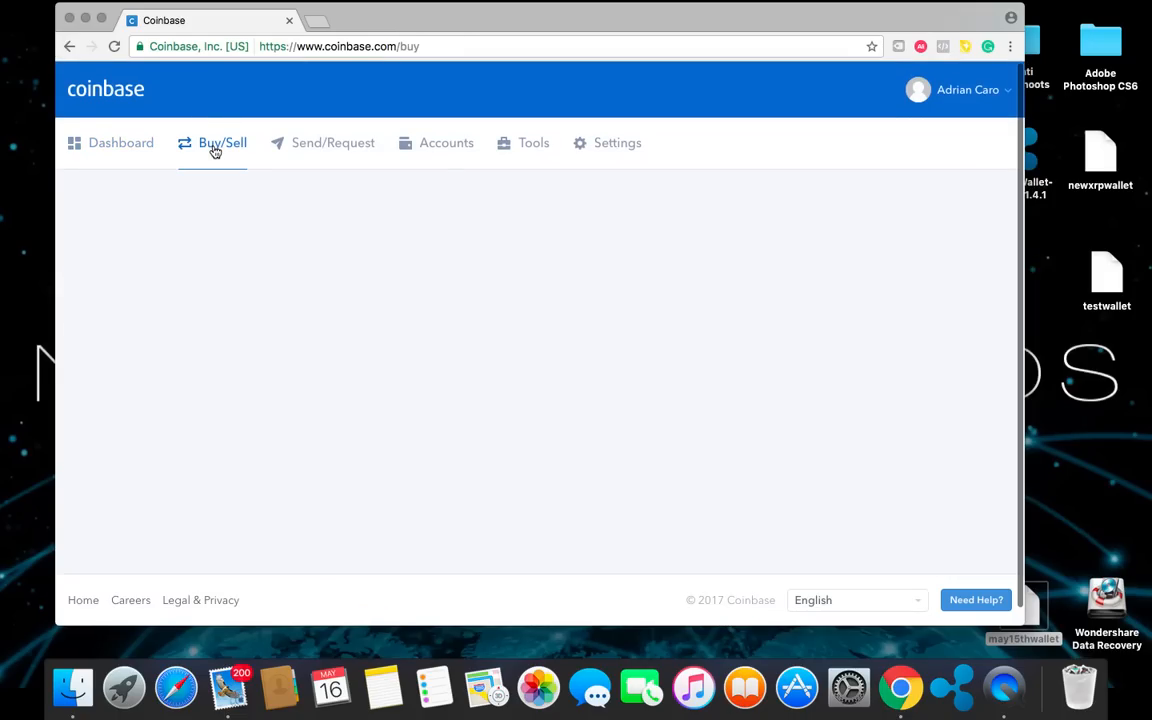
pyautogui.click(222, 142)
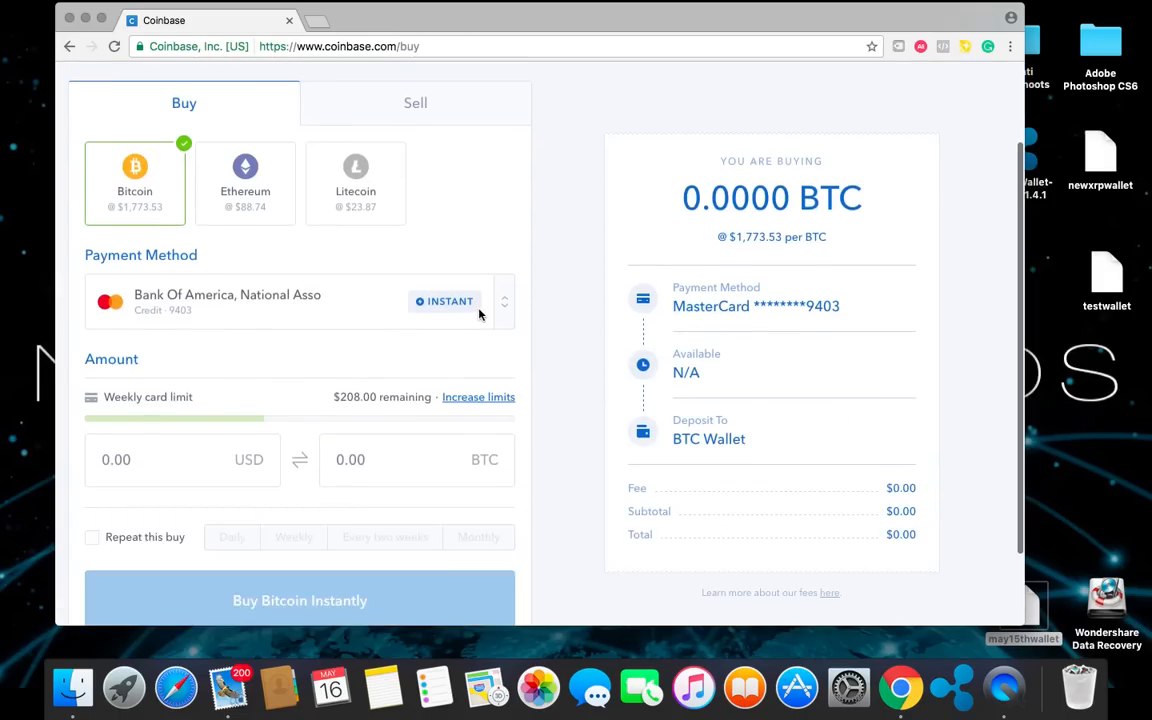
pyautogui.scroll(-3)
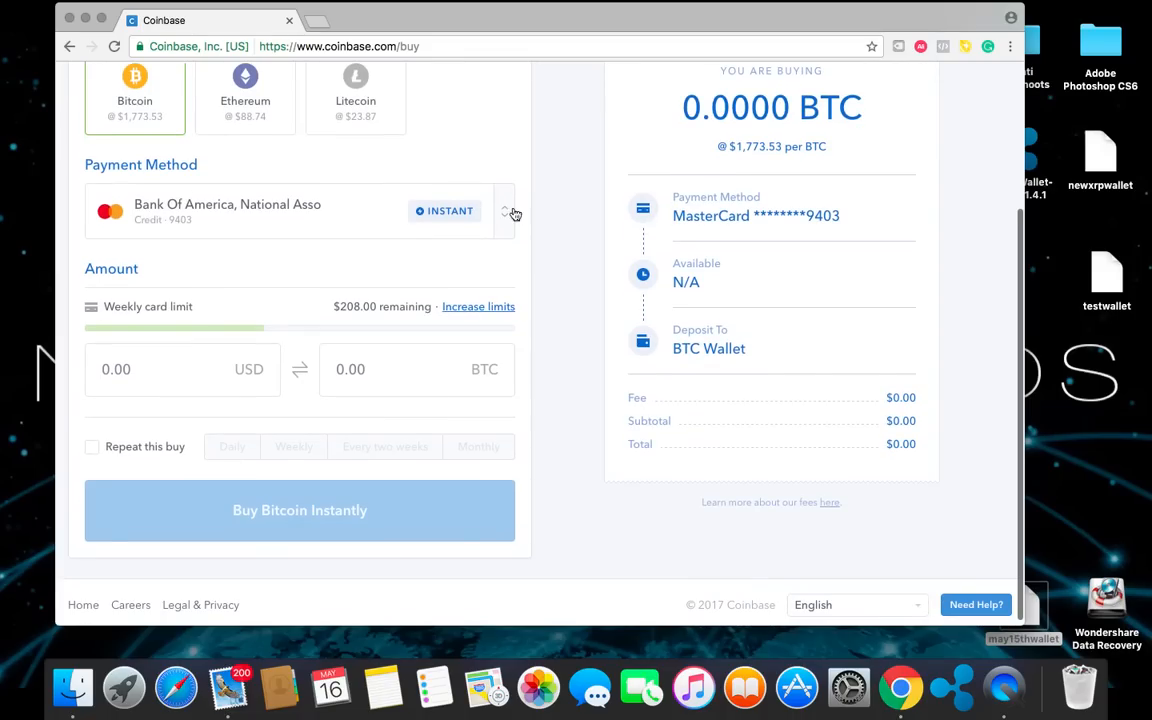
pyautogui.click(504, 212)
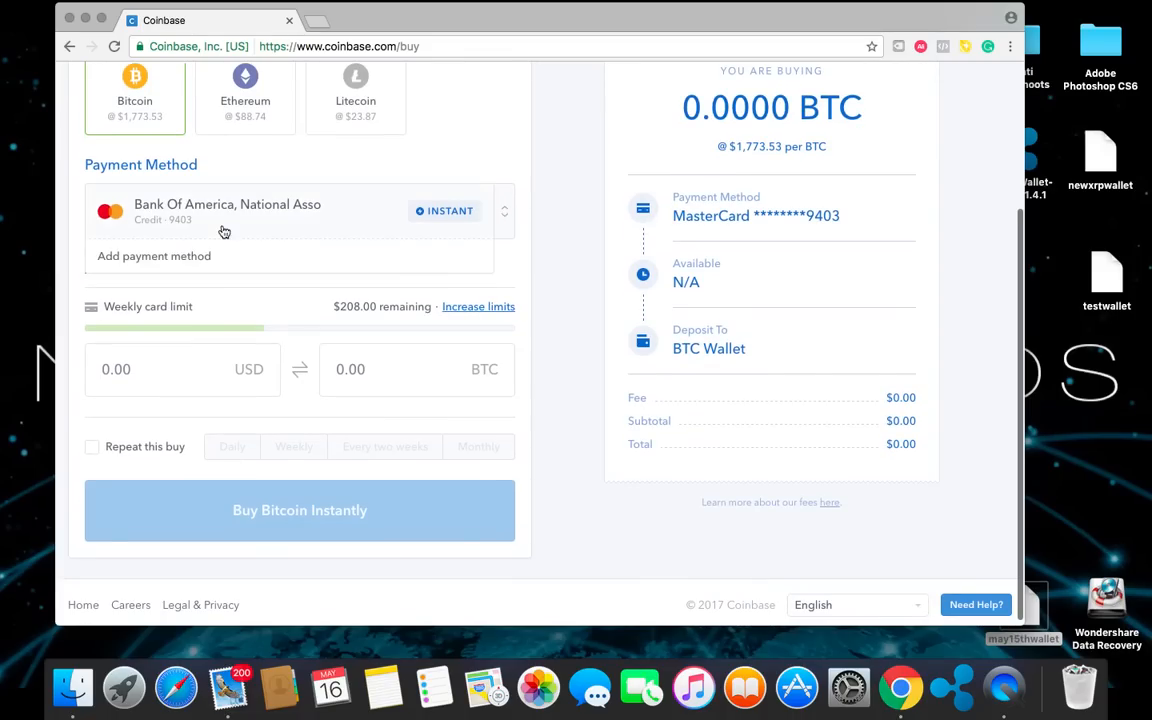
pyautogui.moveTo(292, 238)
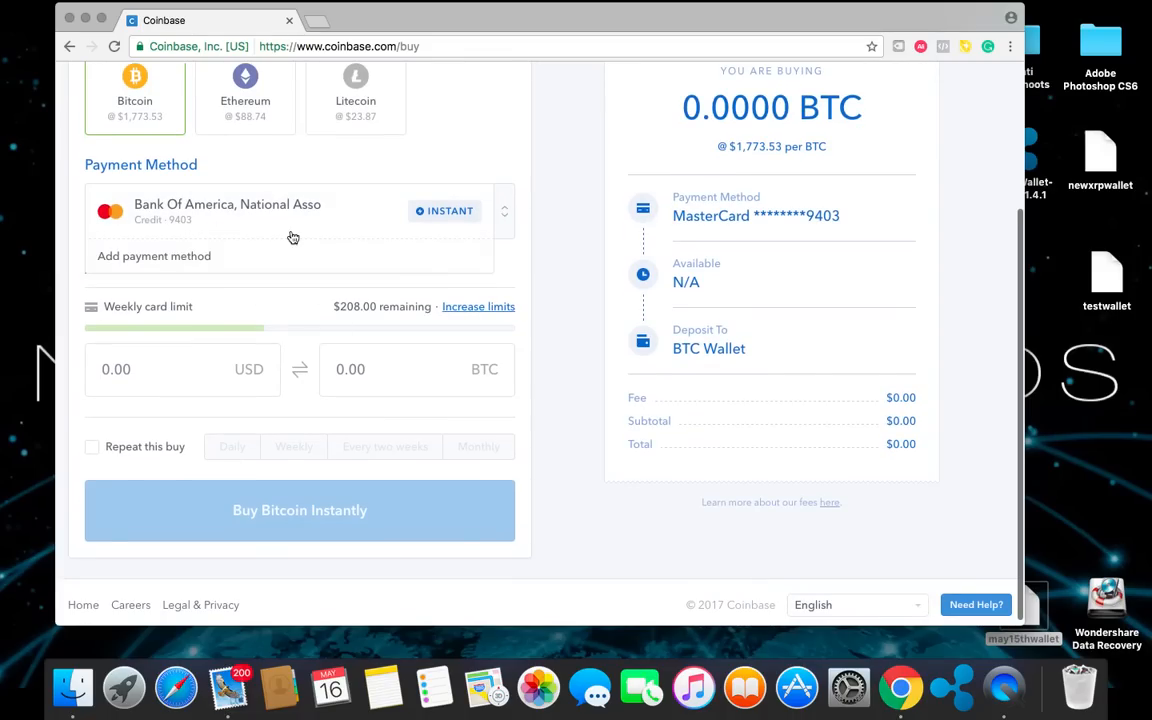
pyautogui.moveTo(548, 272)
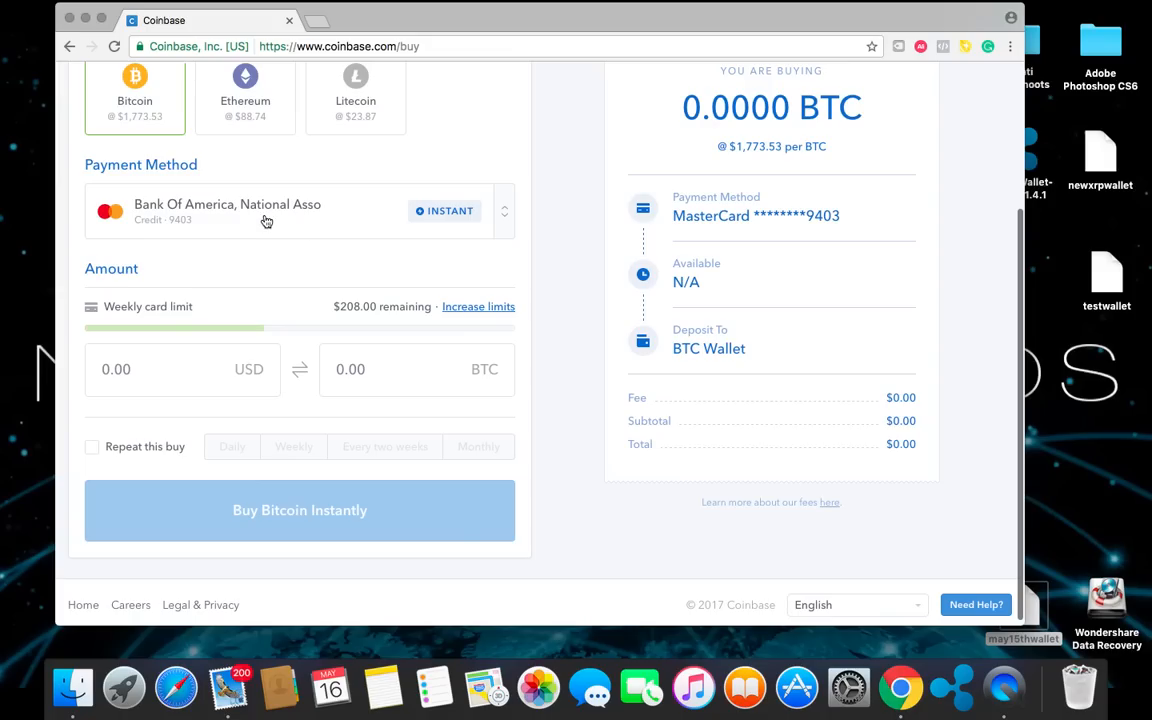
pyautogui.moveTo(240, 316)
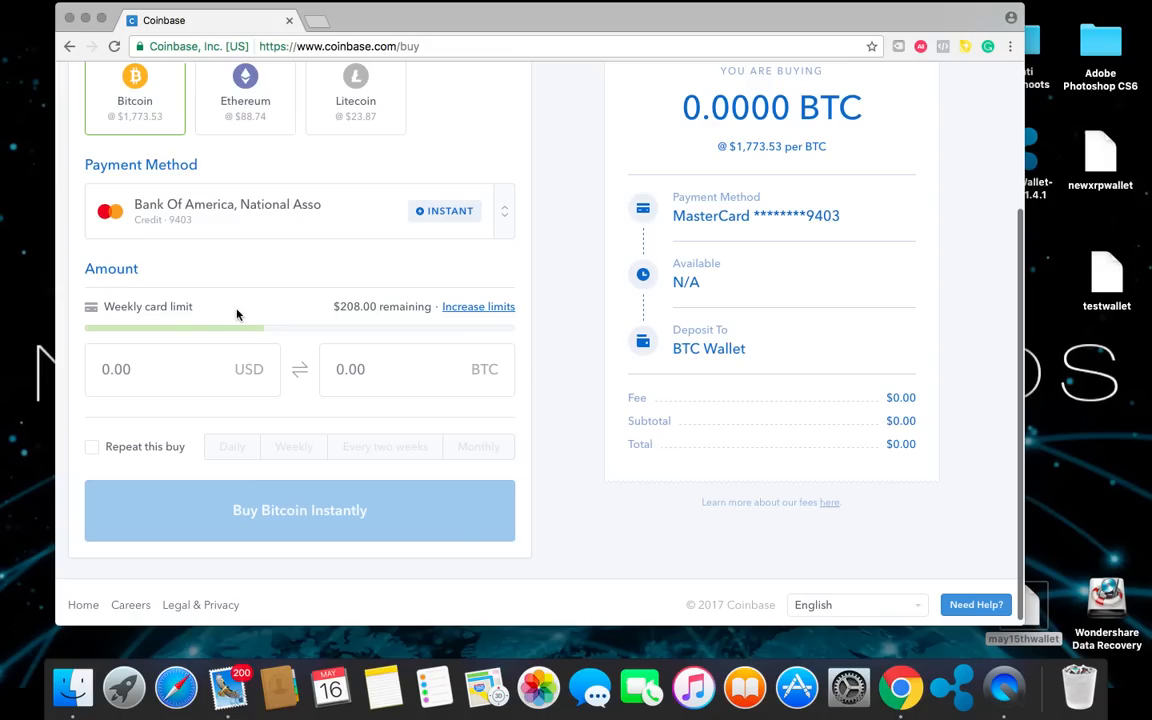
pyautogui.moveTo(384, 304)
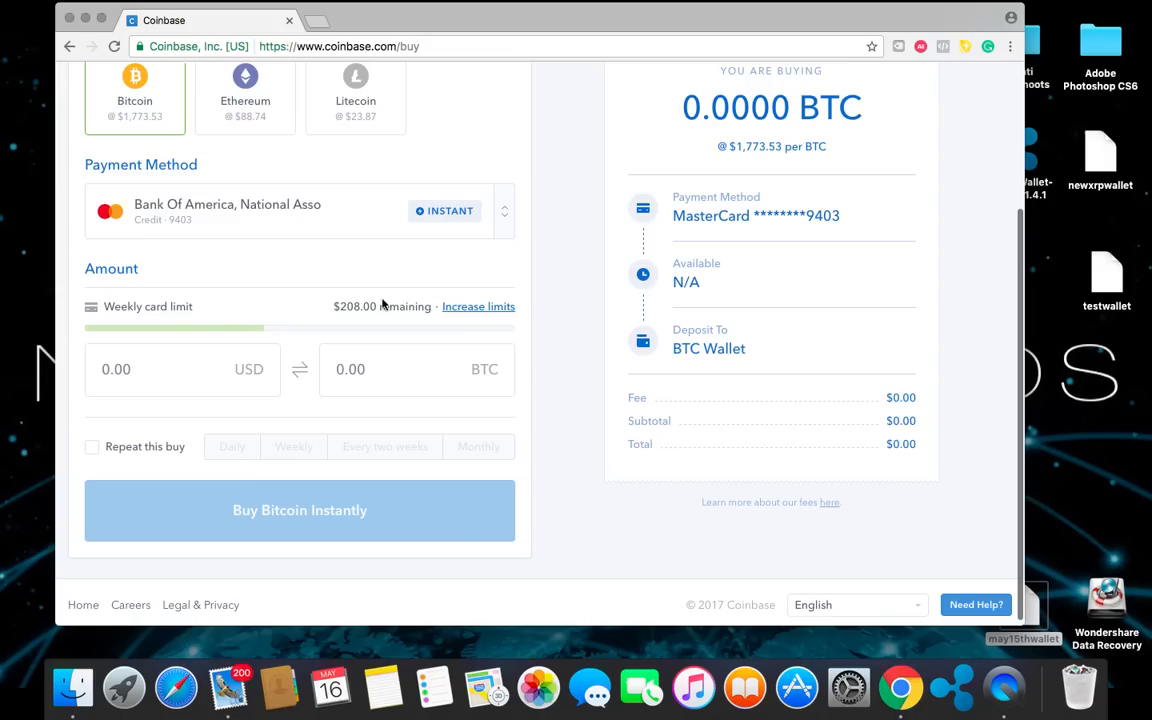
pyautogui.moveTo(348, 300)
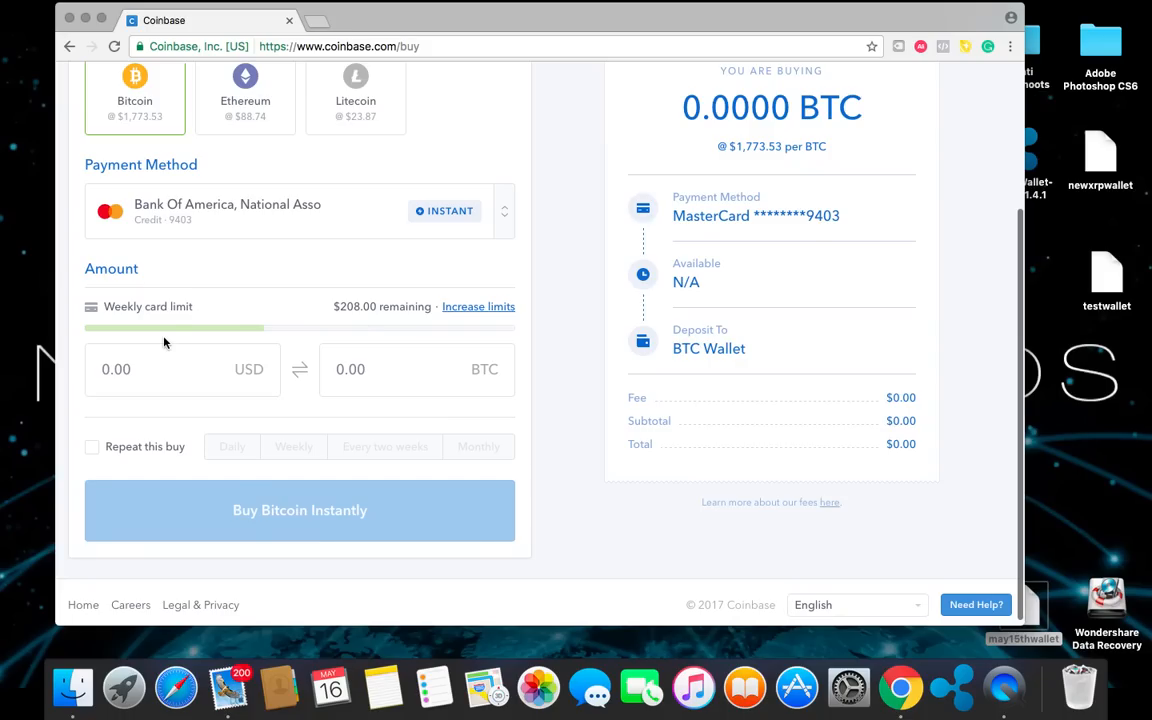
pyautogui.moveTo(348, 322)
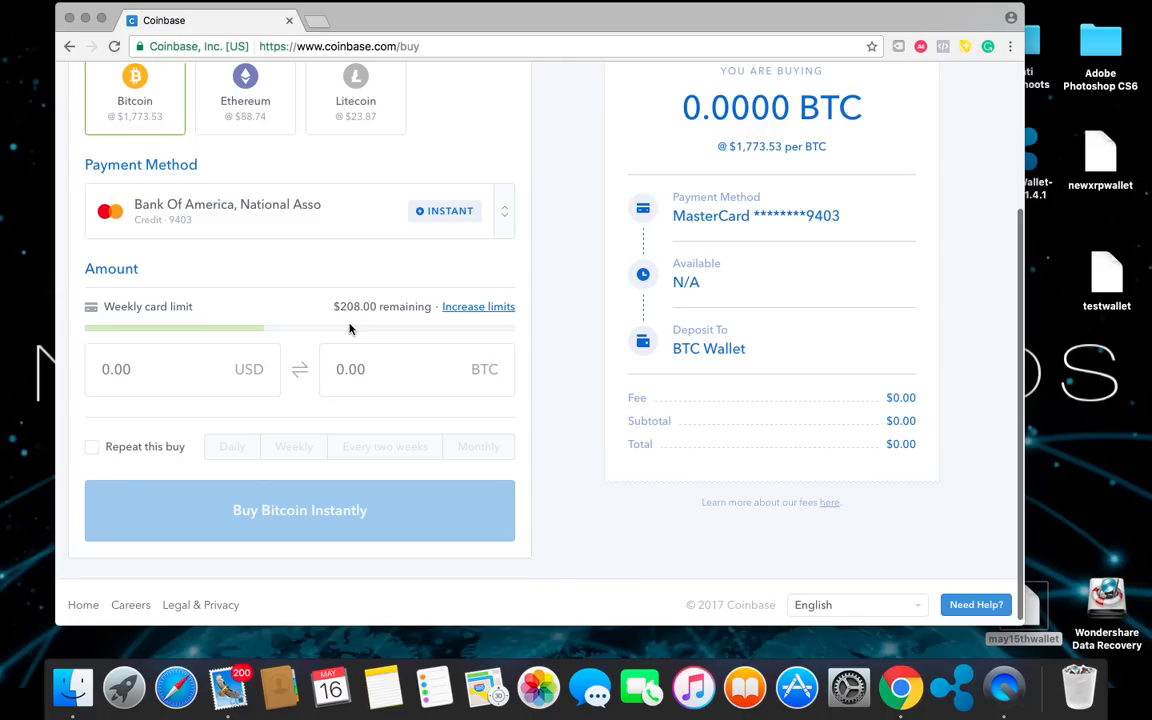
pyautogui.moveTo(392, 326)
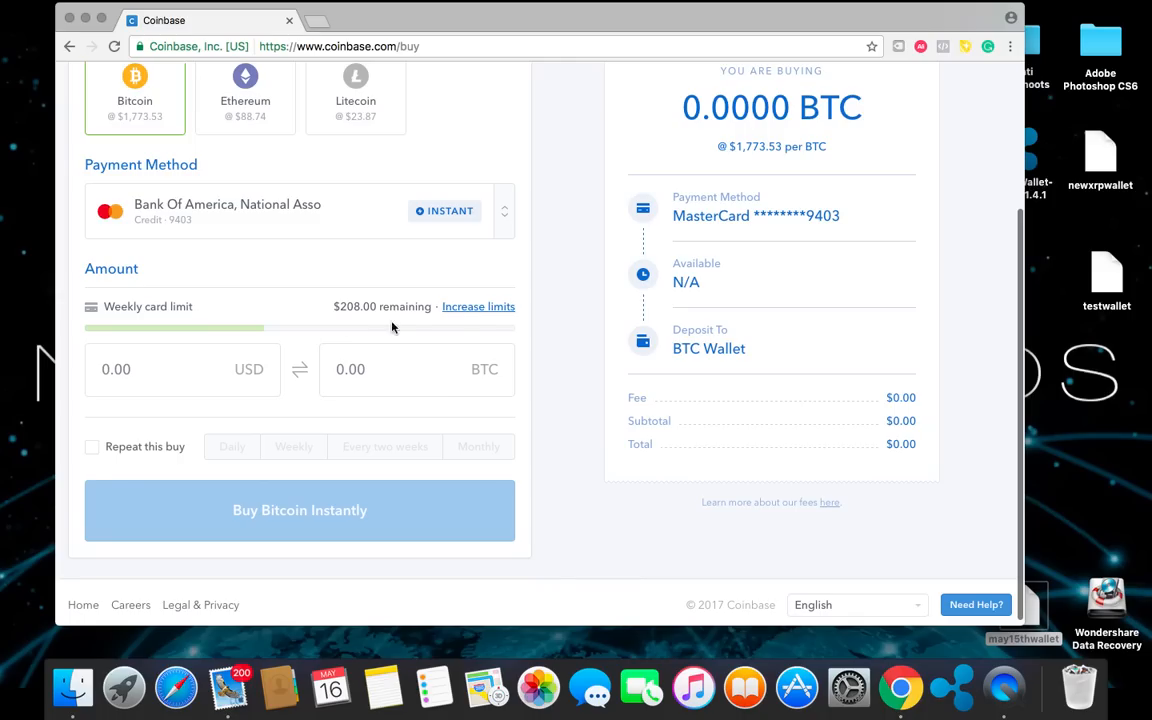
pyautogui.click(478, 306)
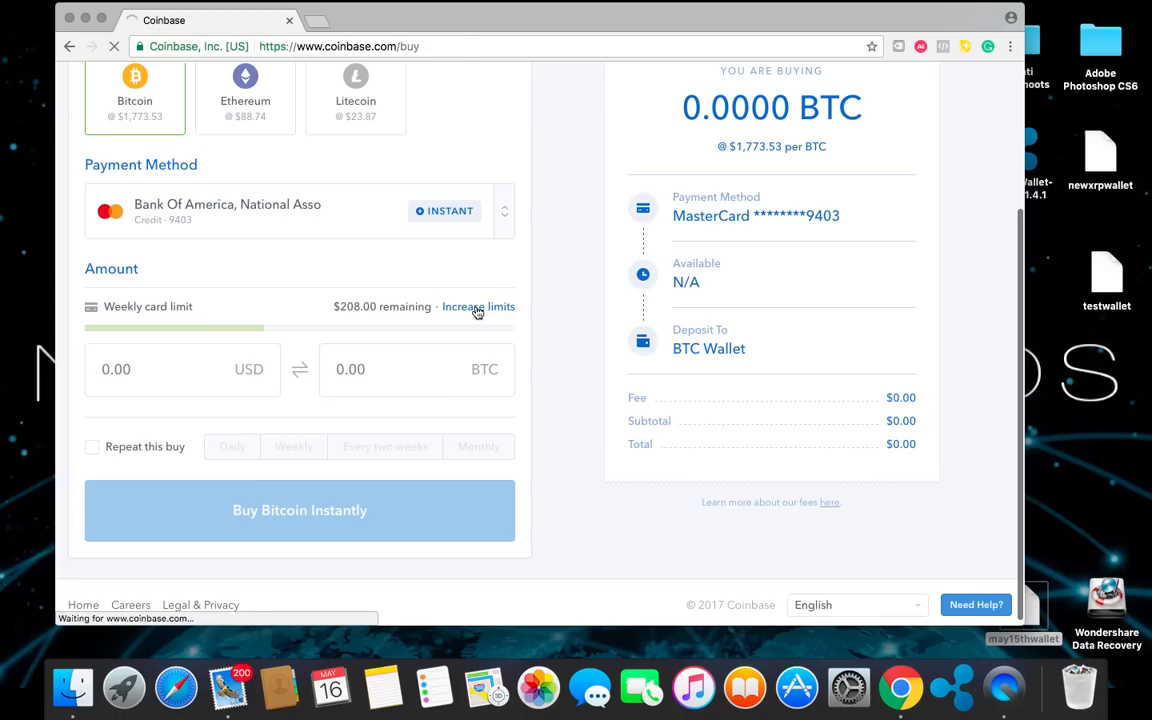
# Review the weekly buy limits ($208 of $500 card limit left) and head back to Buy/Sell
pyautogui.click(478, 306)
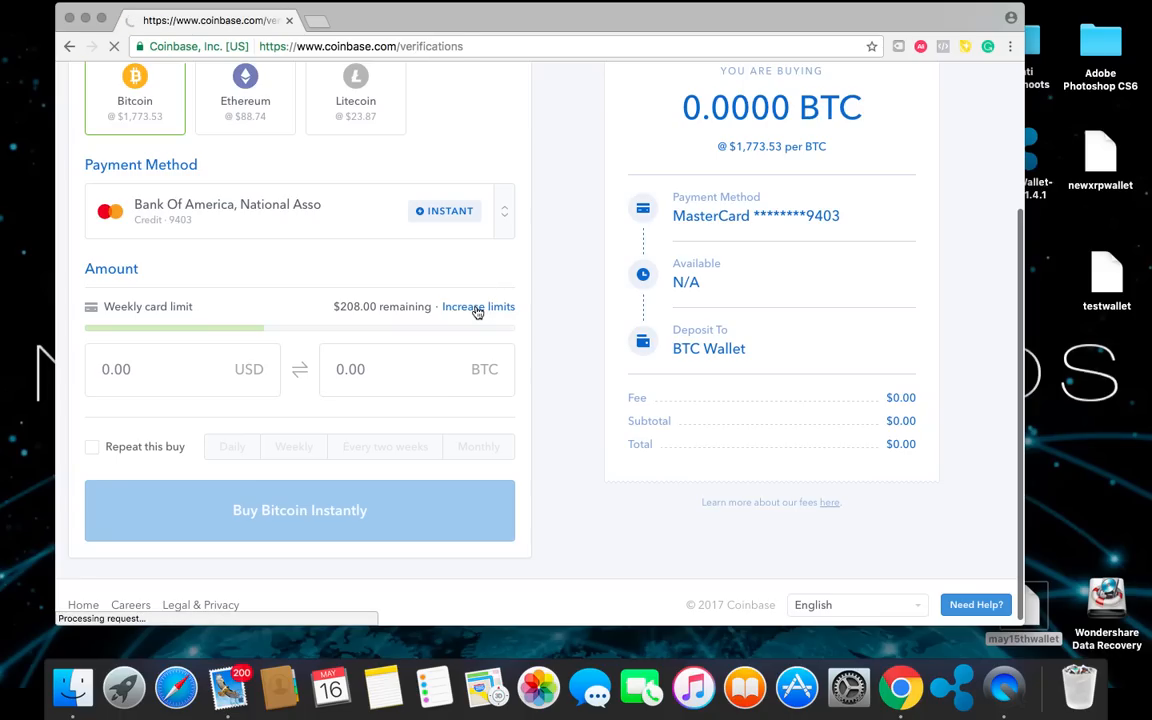
pyautogui.click(478, 306)
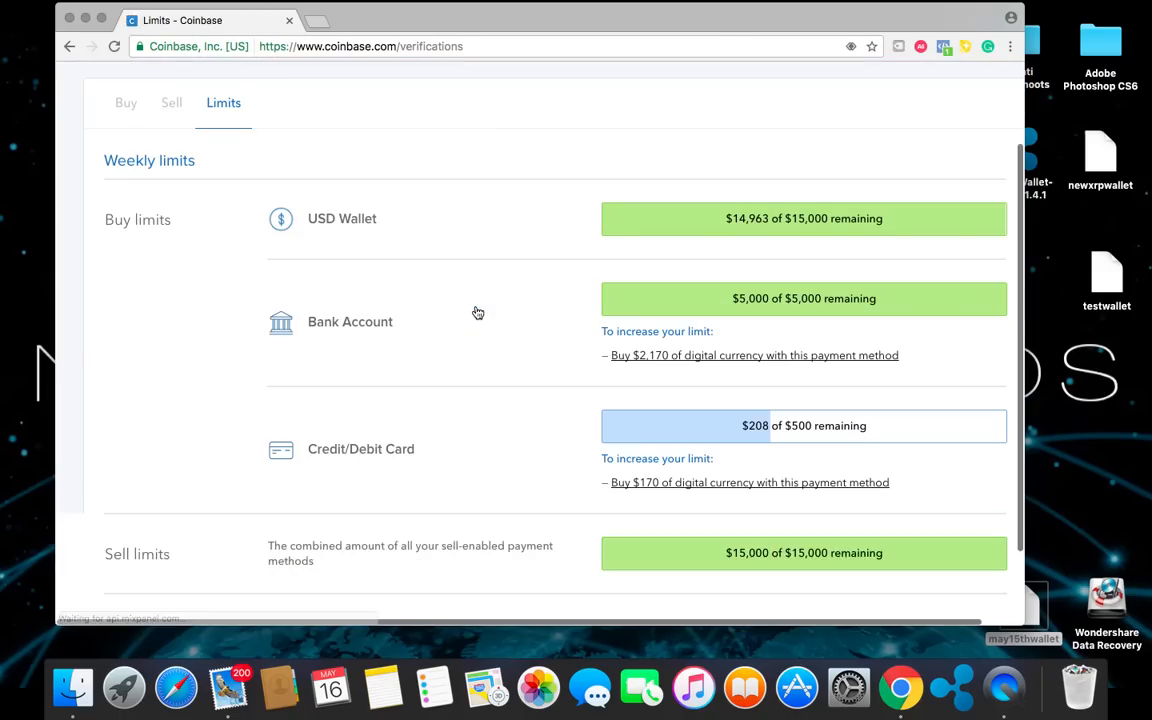
pyautogui.scroll(-3)
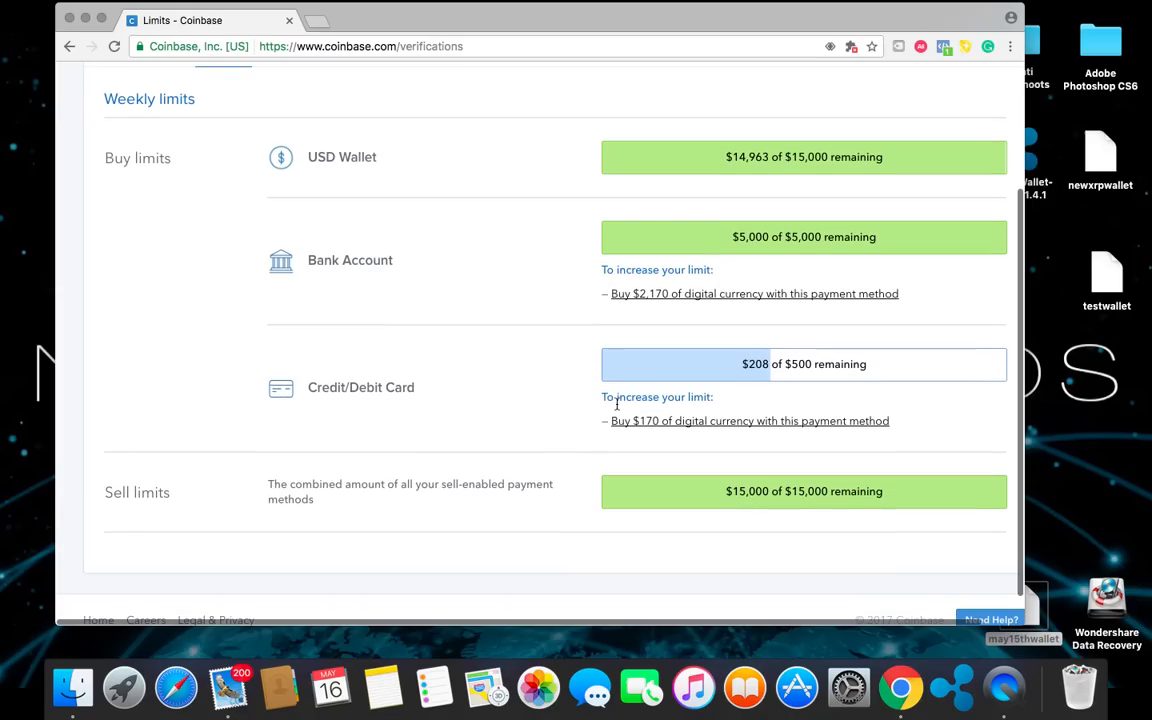
pyautogui.moveTo(658, 452)
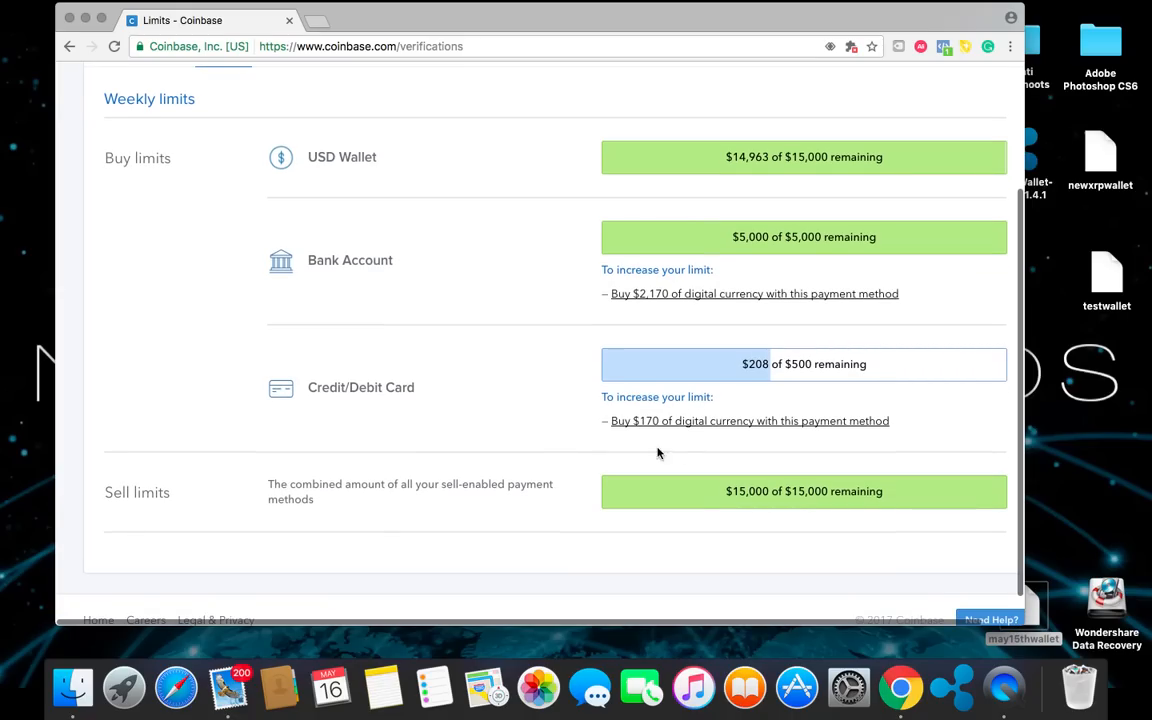
pyautogui.moveTo(688, 432)
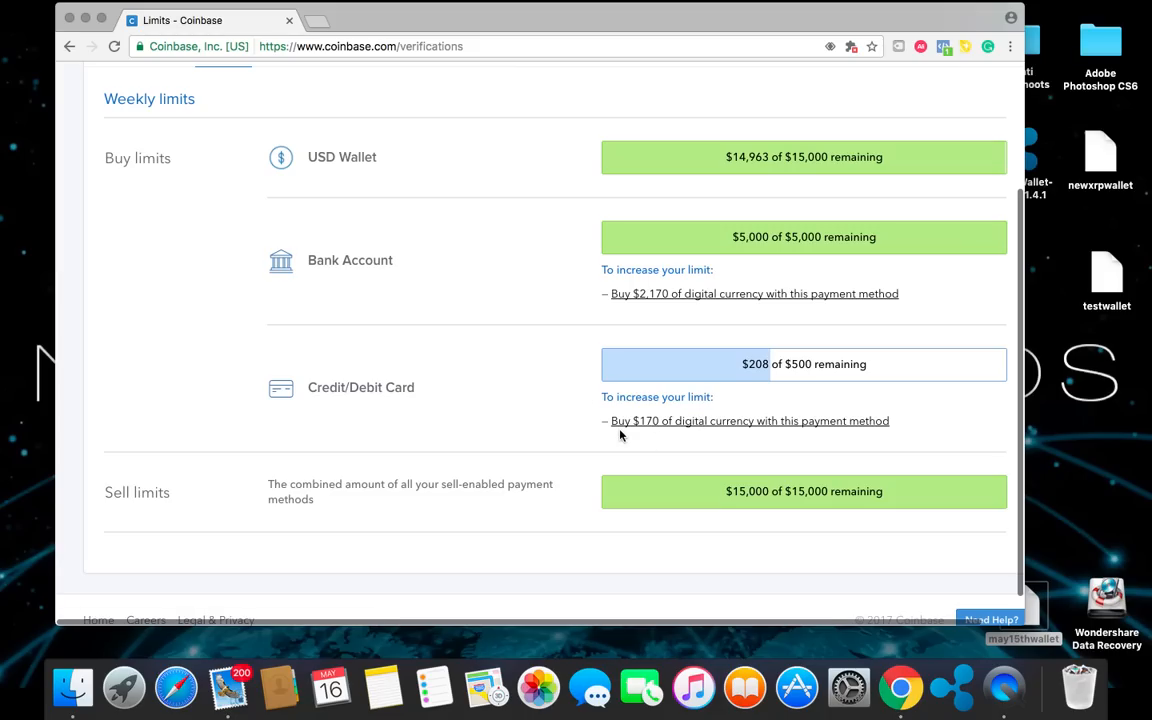
pyautogui.moveTo(764, 434)
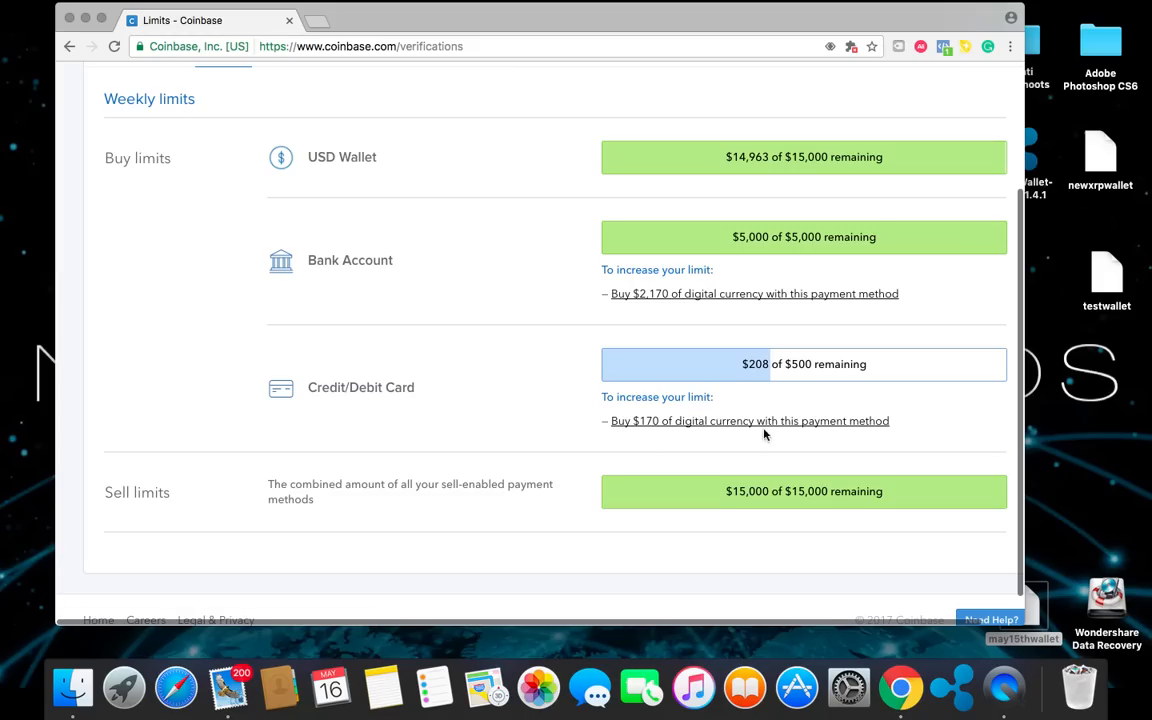
pyautogui.moveTo(700, 430)
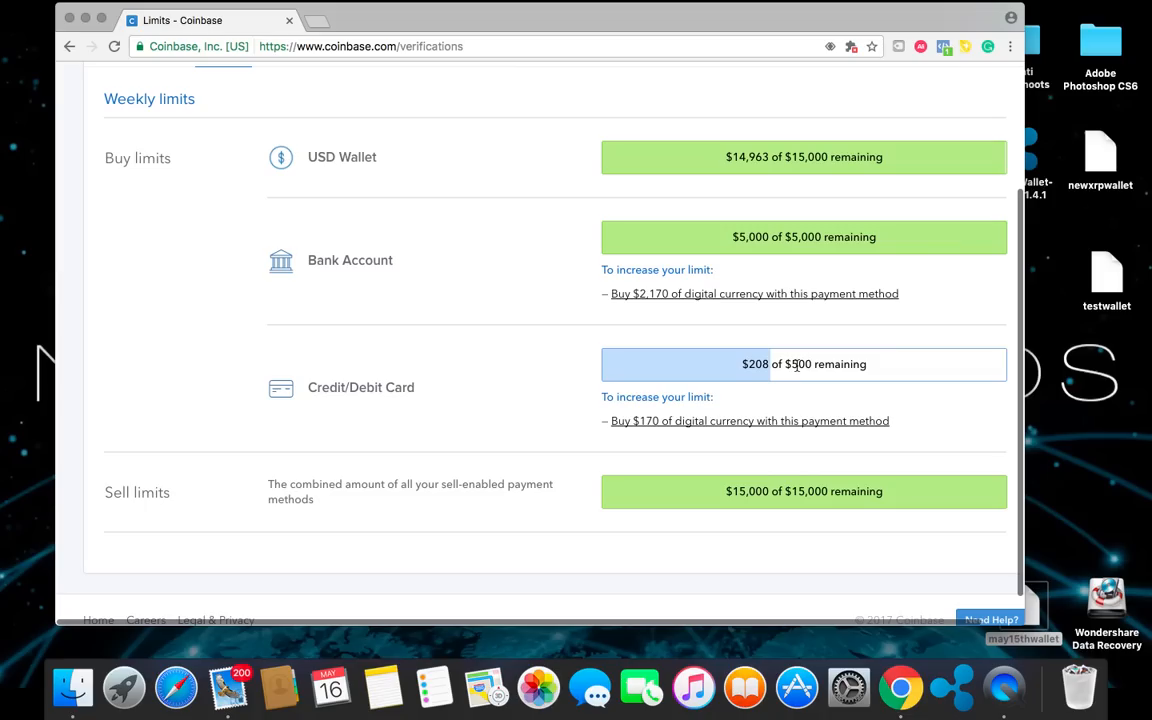
pyautogui.moveTo(530, 378)
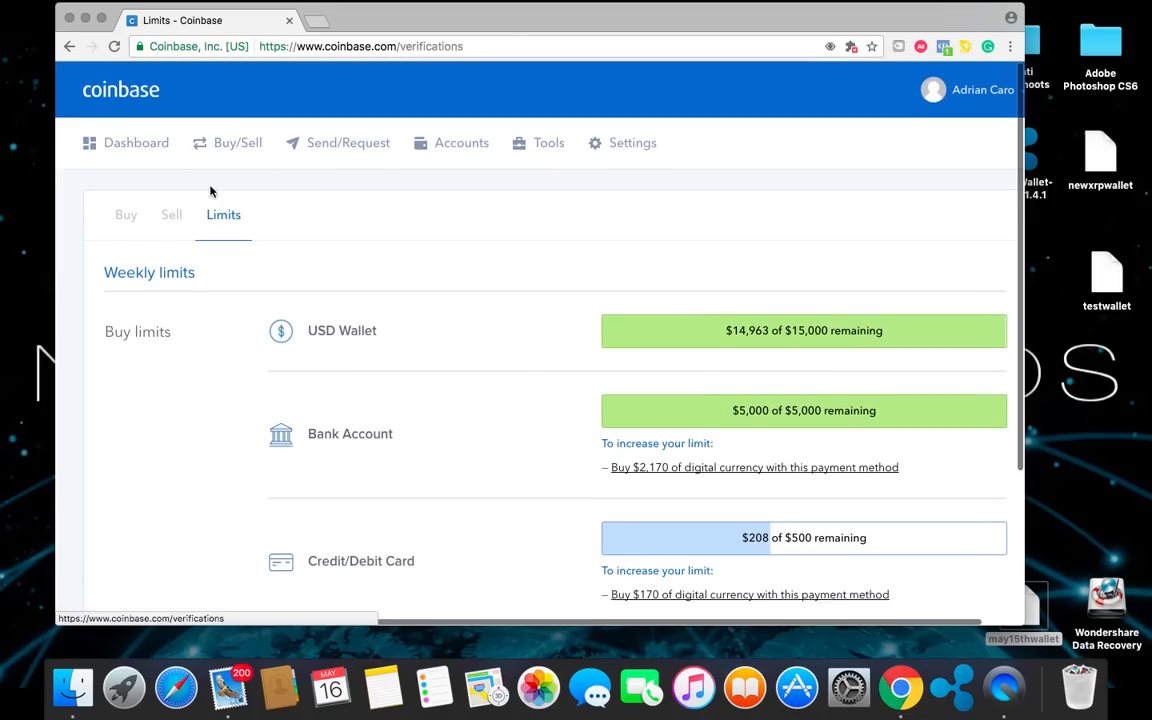
pyautogui.click(126, 216)
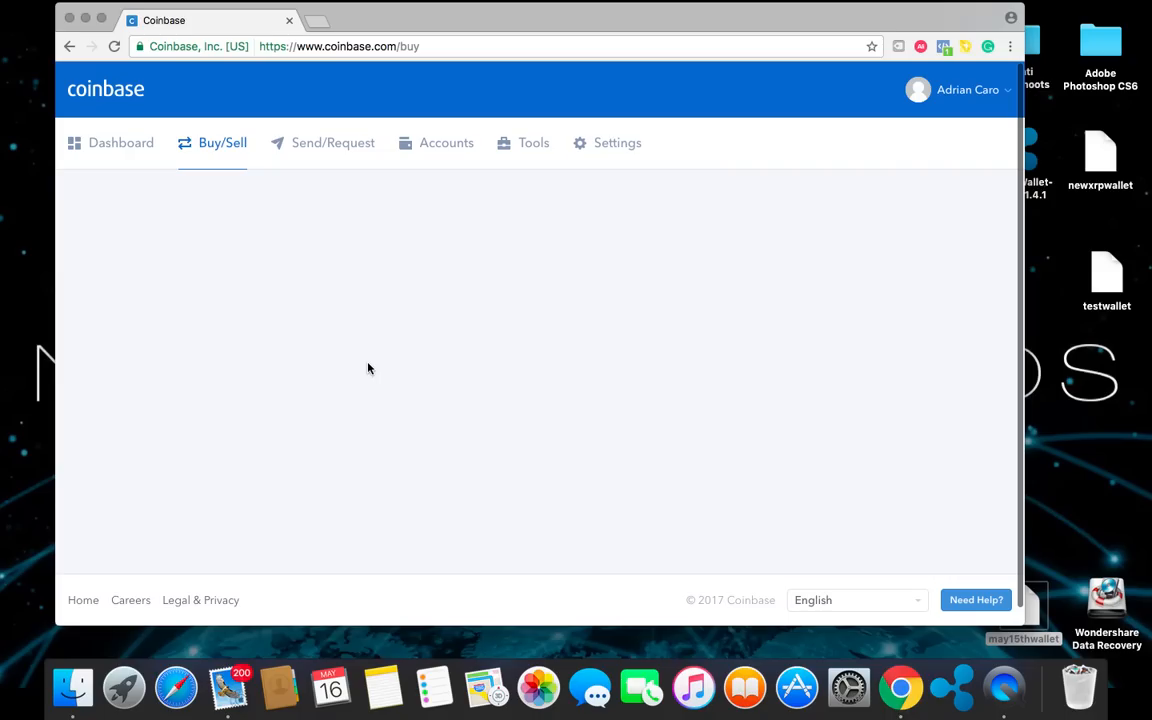
# Enter a $200.02 bitcoin purchase (about 0.1128 BTC, $208.00 total) and select the amount to overwrite
pyautogui.click(222, 142)
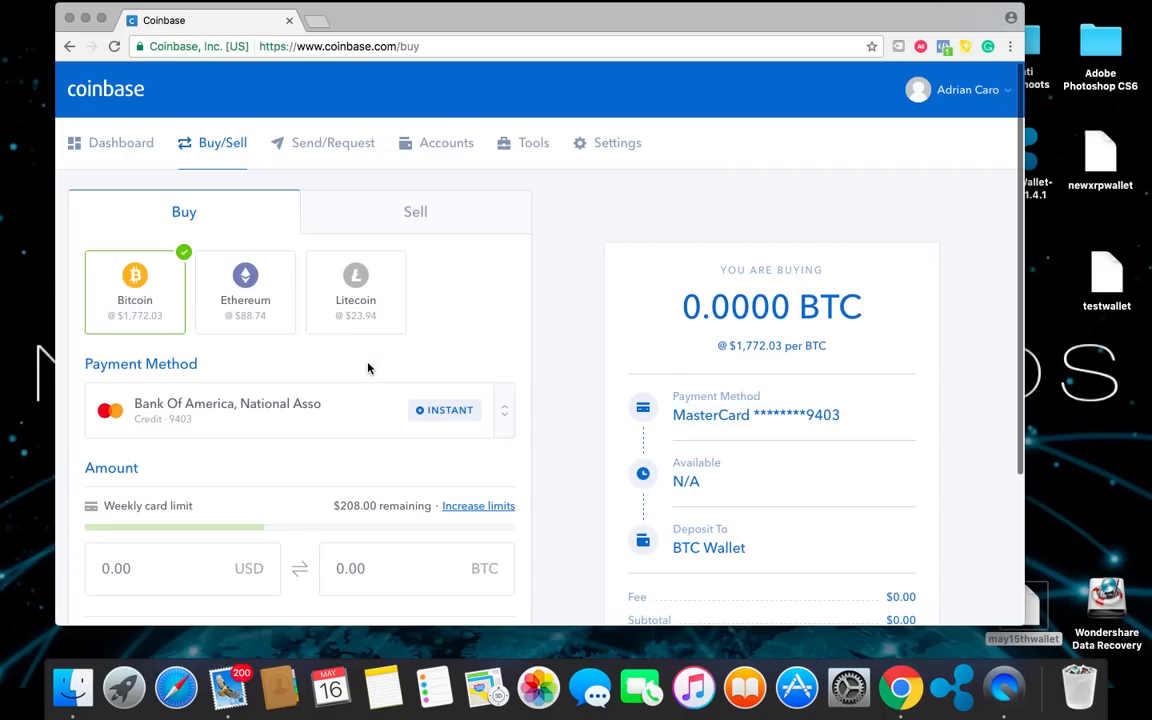
pyautogui.scroll(-3)
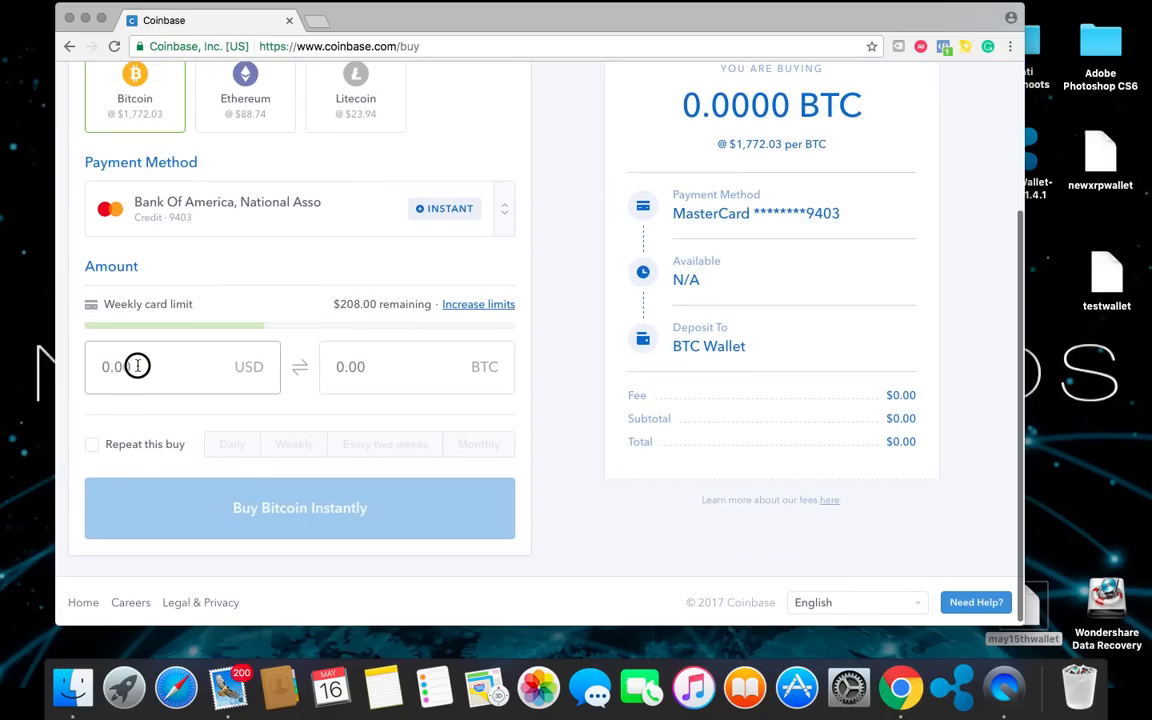
pyautogui.click(150, 366)
pyautogui.write('200.02')
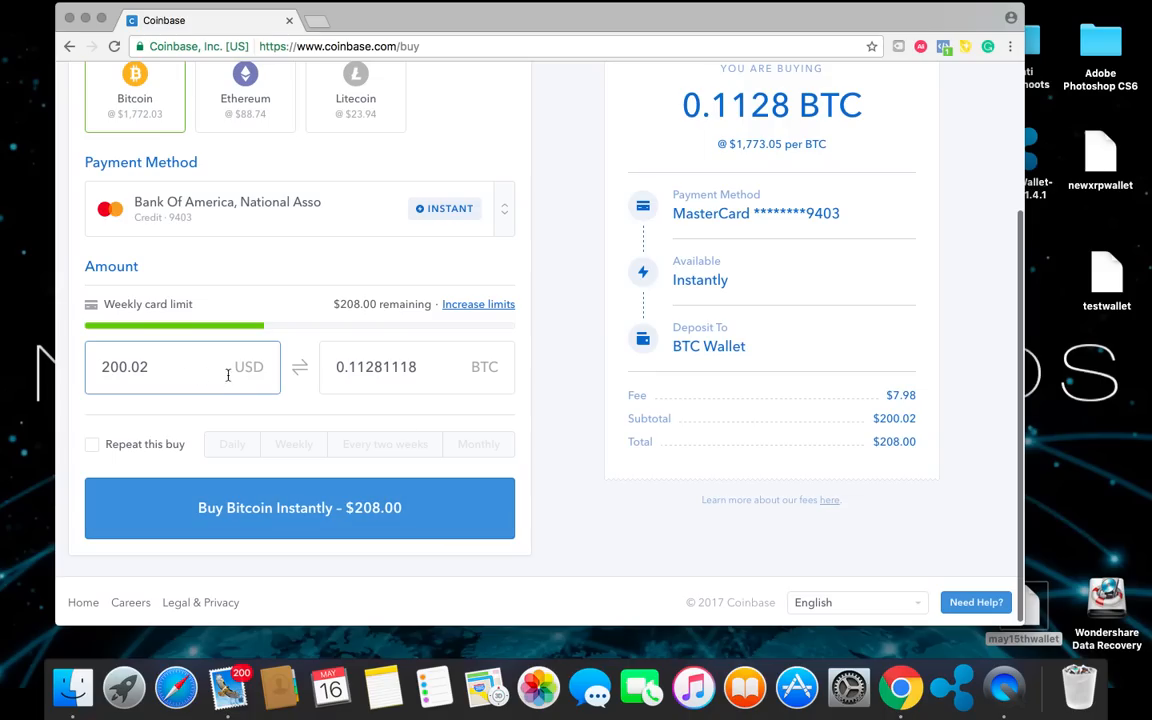
pyautogui.moveTo(364, 304)
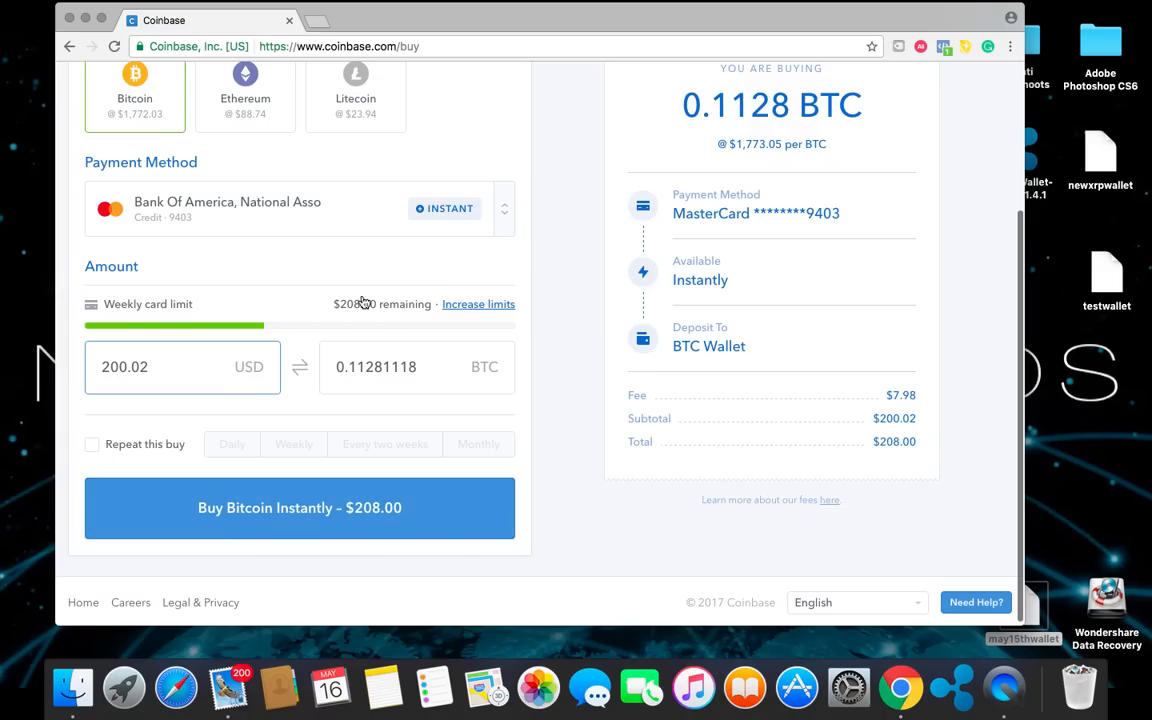
pyautogui.moveTo(360, 508)
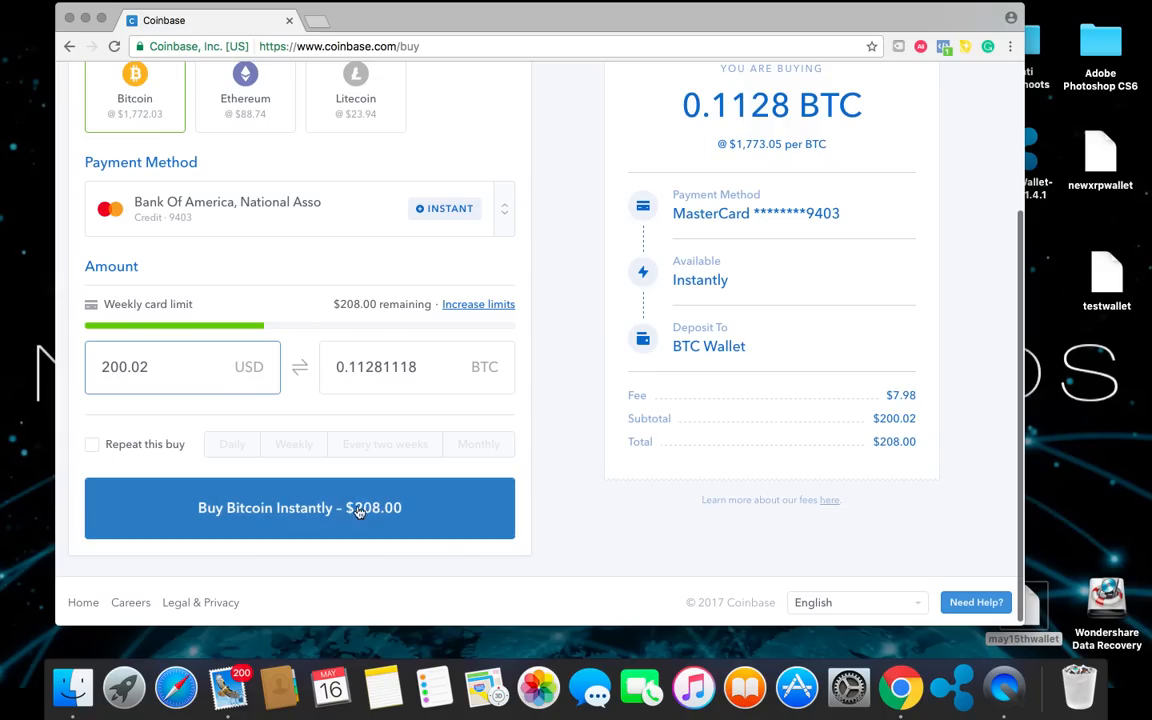
pyautogui.moveTo(180, 400)
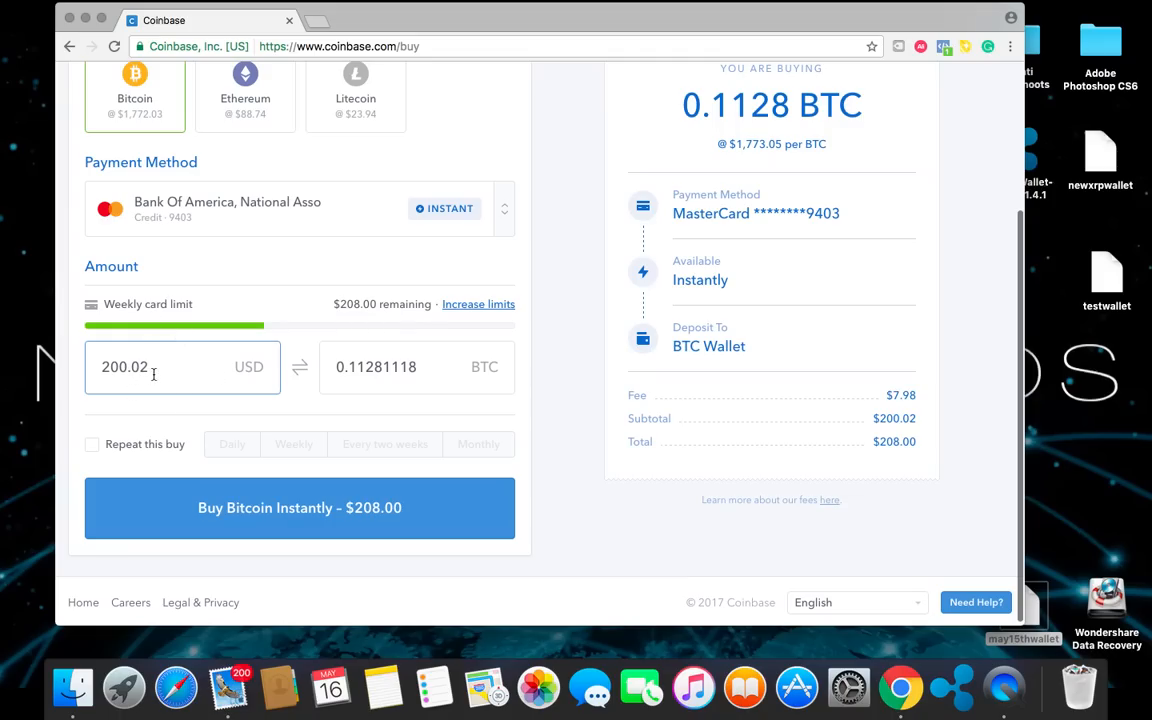
pyautogui.click(416, 366)
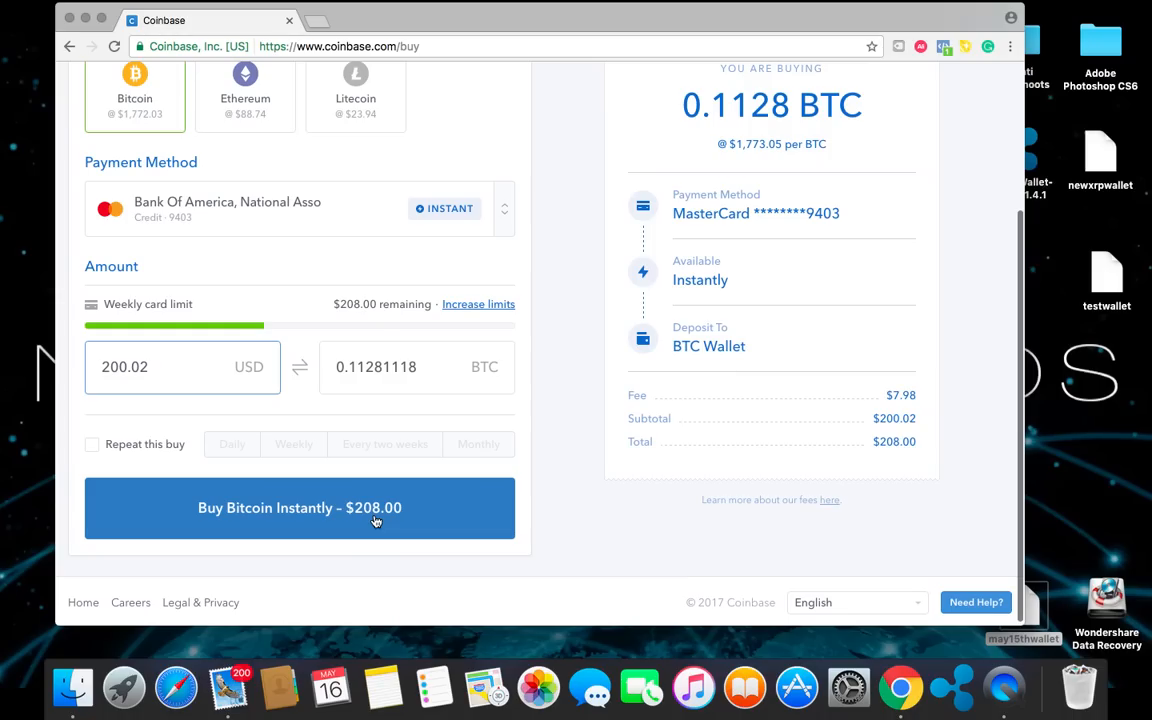
pyautogui.moveTo(284, 376)
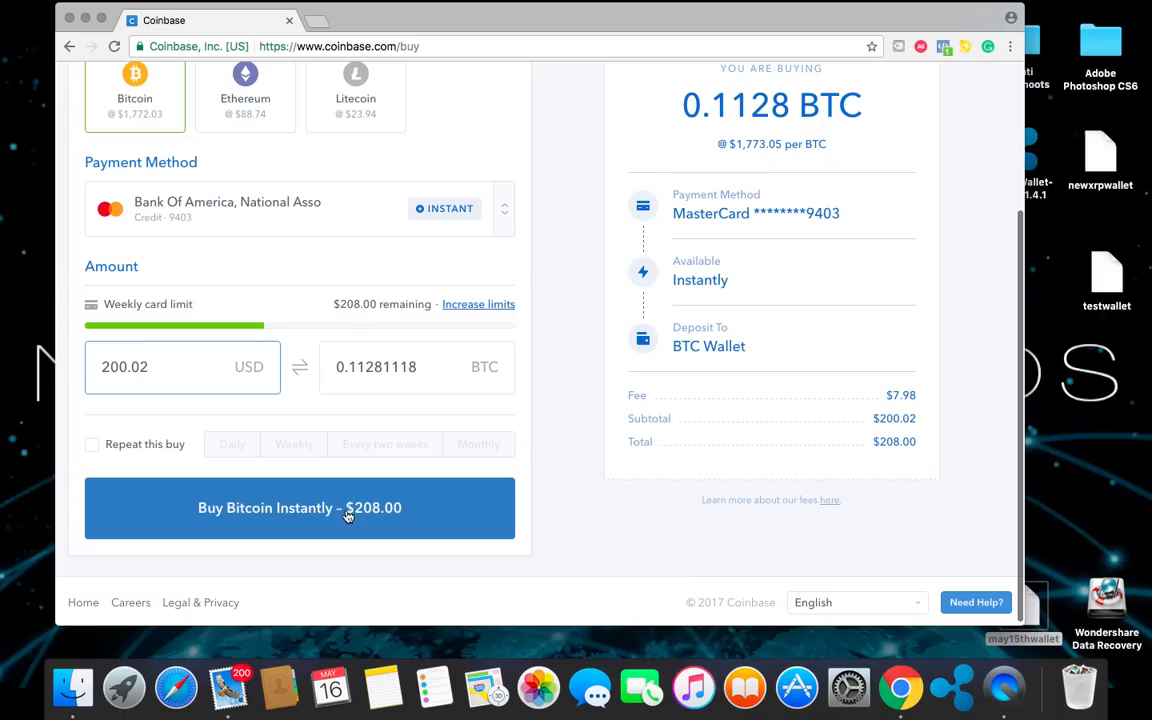
pyautogui.moveTo(208, 384)
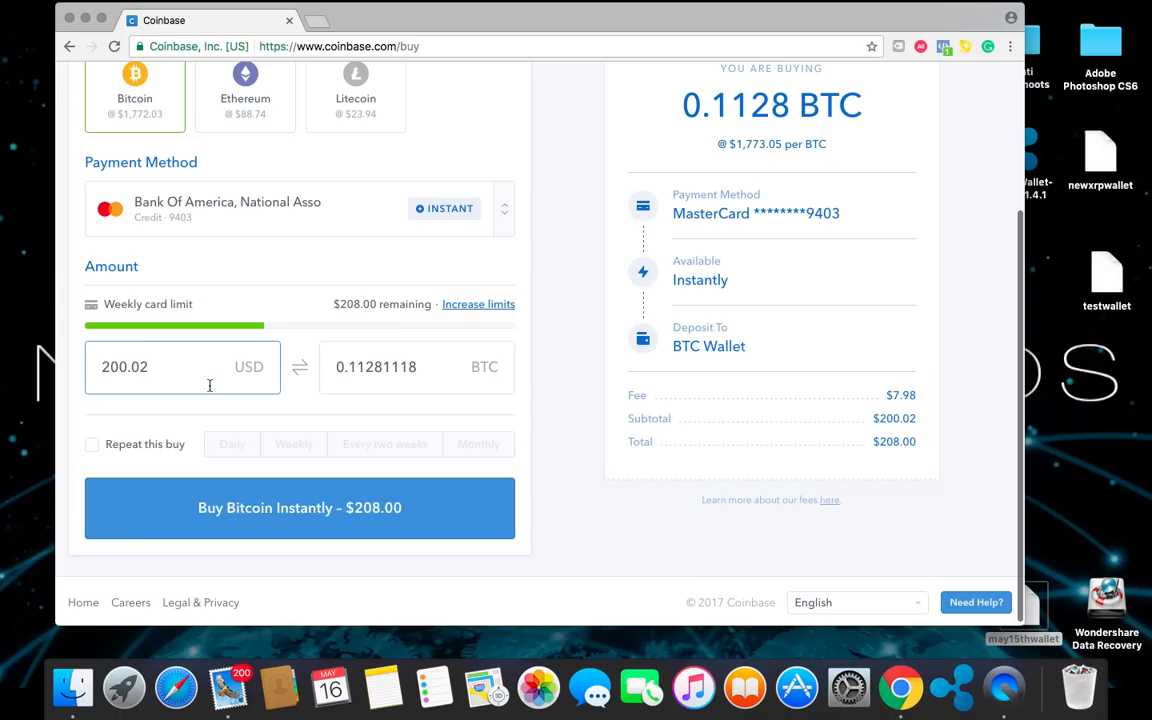
pyautogui.doubleClick(124, 368)
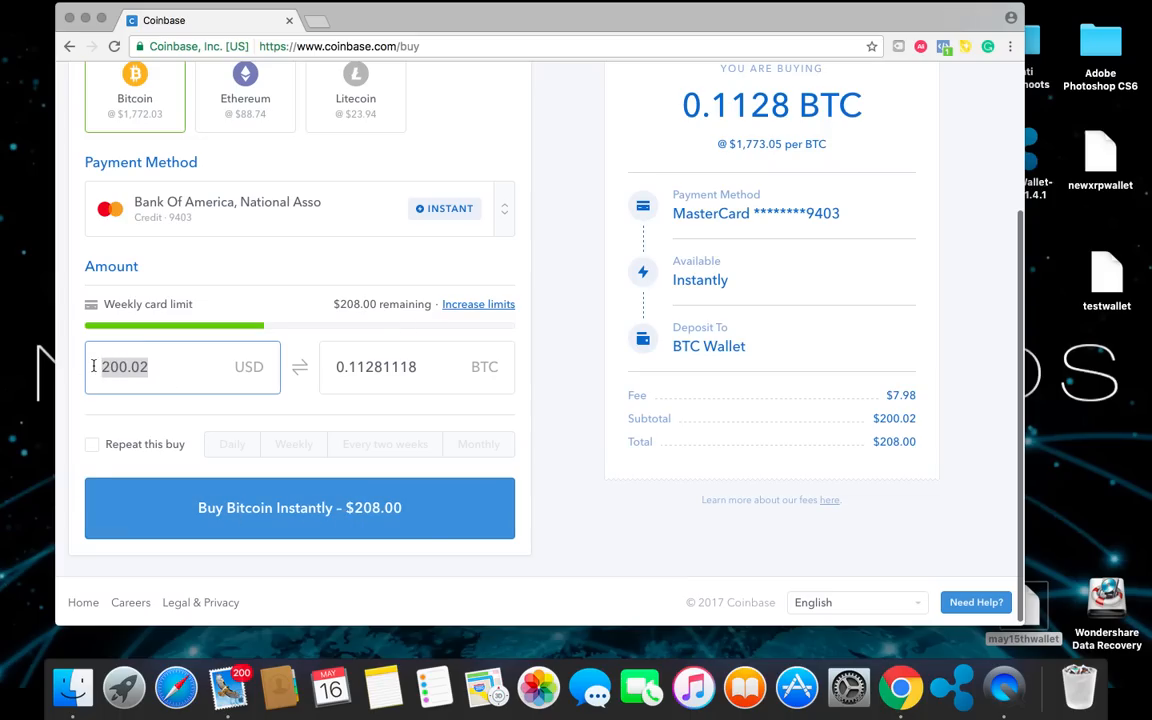
# Buy $10 of bitcoin (about 0.0056 BTC) instantly, confirm it and return to the dashboard
pyautogui.write('10.')
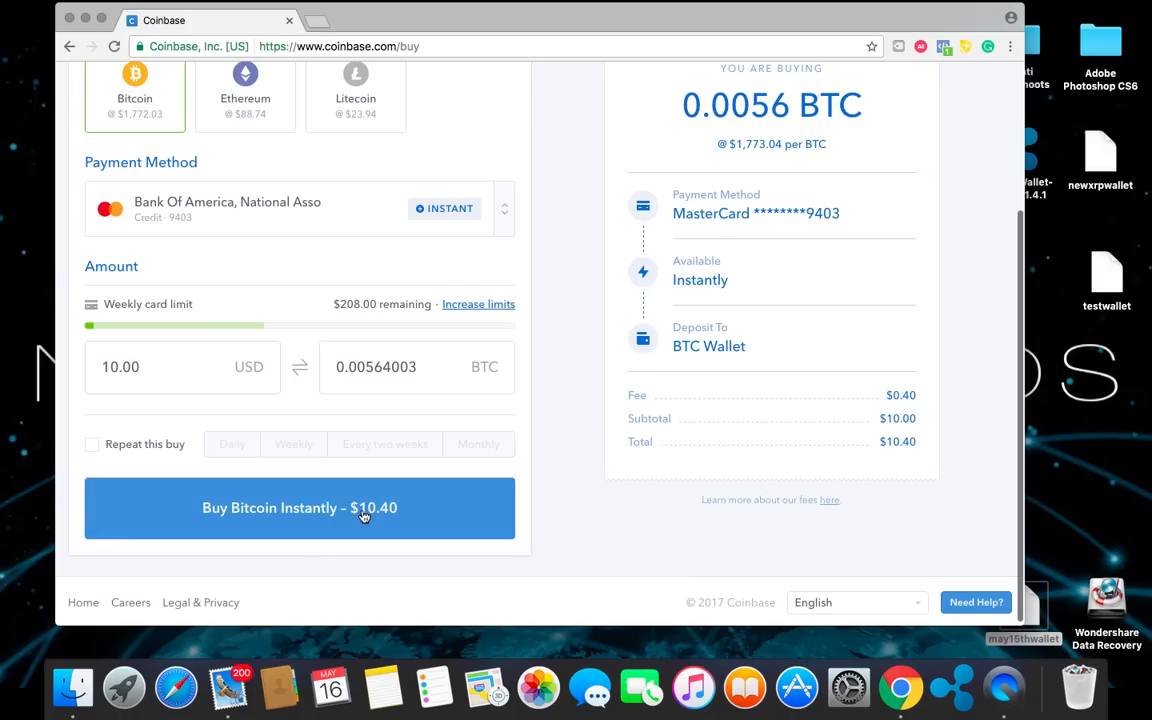
pyautogui.click(300, 508)
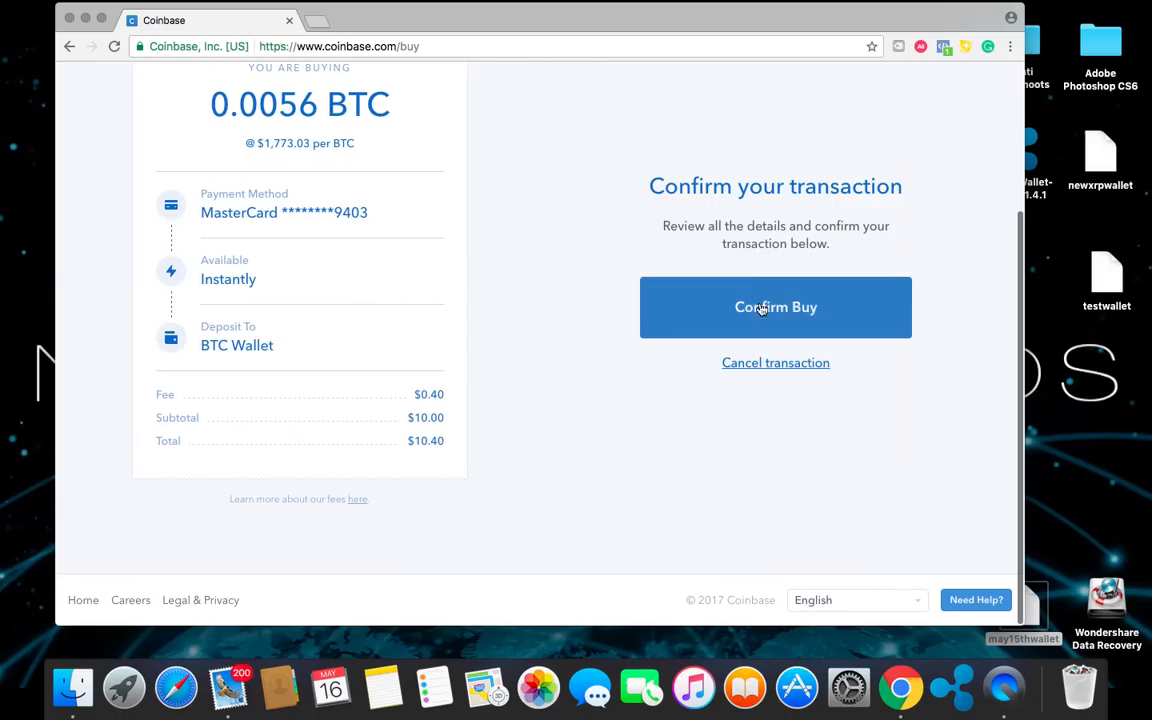
pyautogui.click(776, 308)
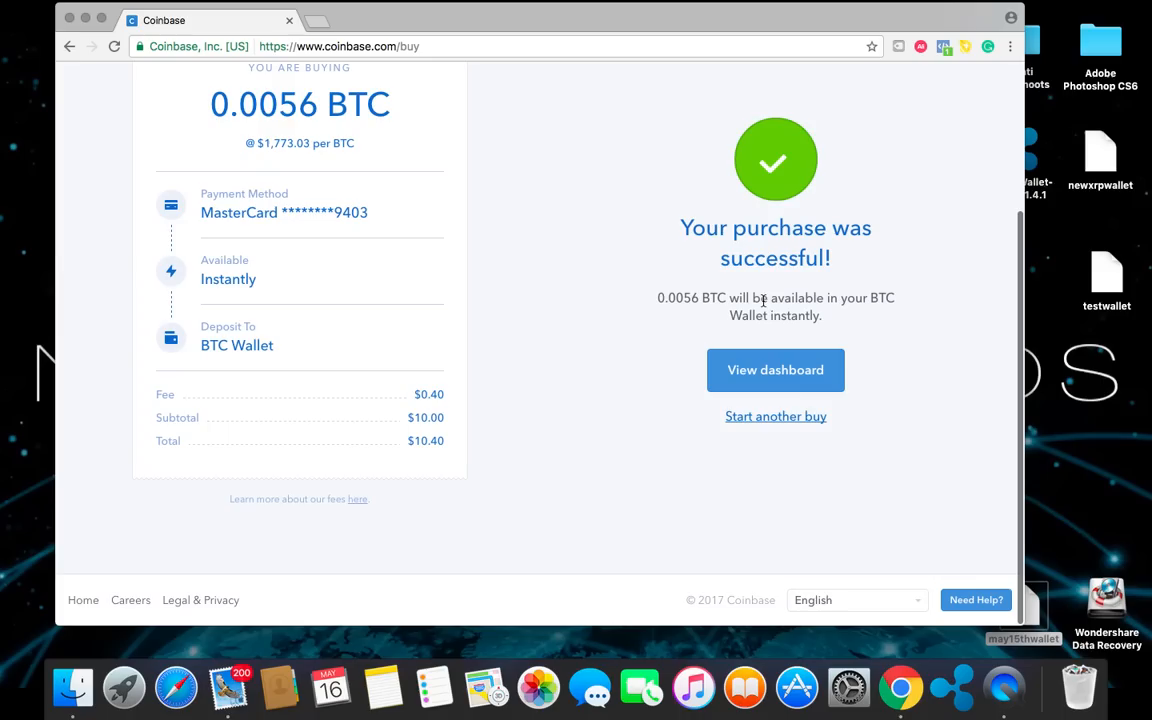
pyautogui.moveTo(816, 300)
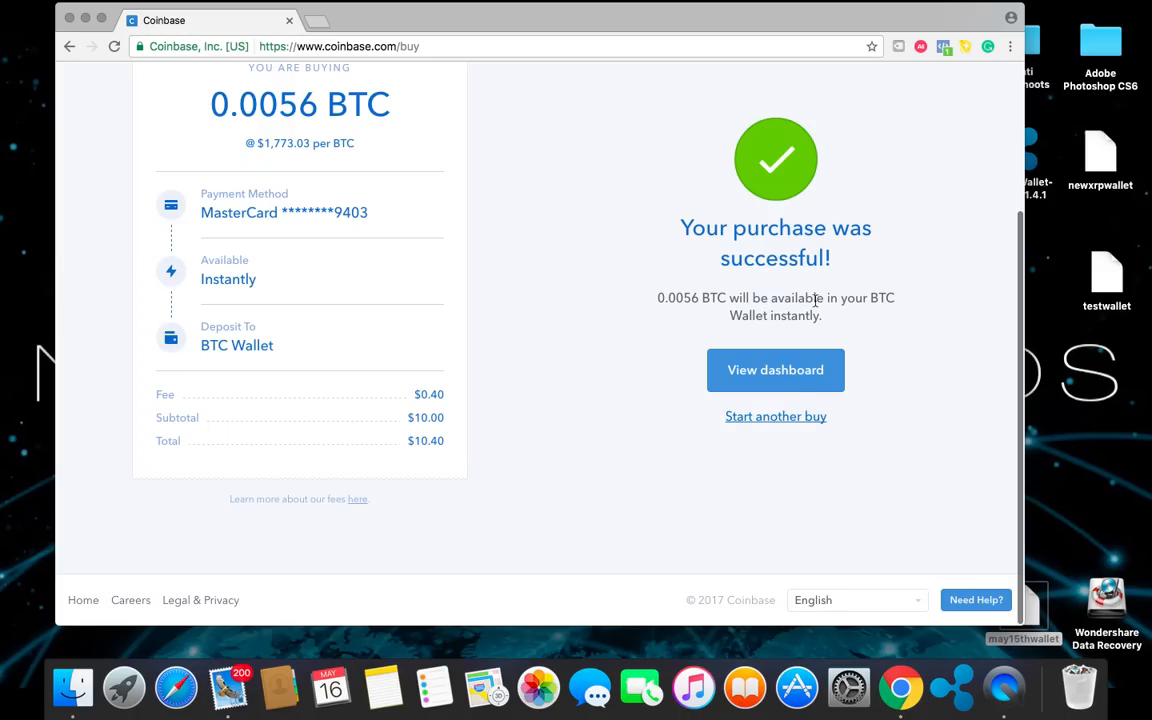
pyautogui.click(776, 370)
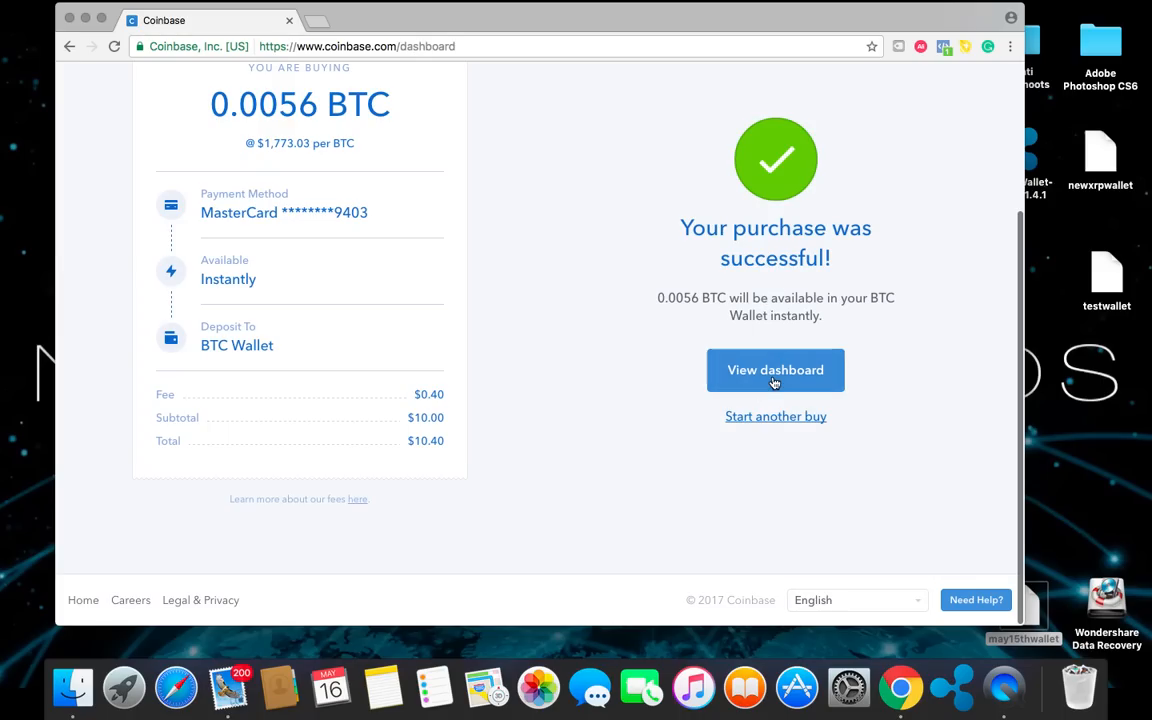
pyautogui.click(776, 370)
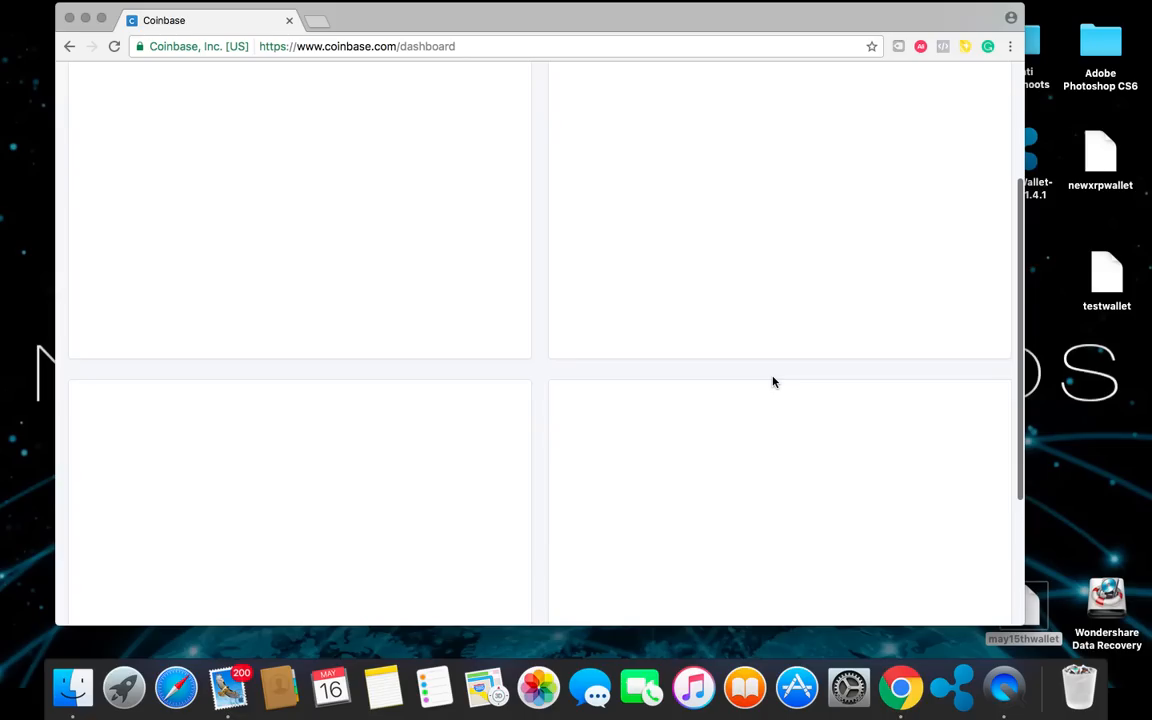
pyautogui.moveTo(528, 380)
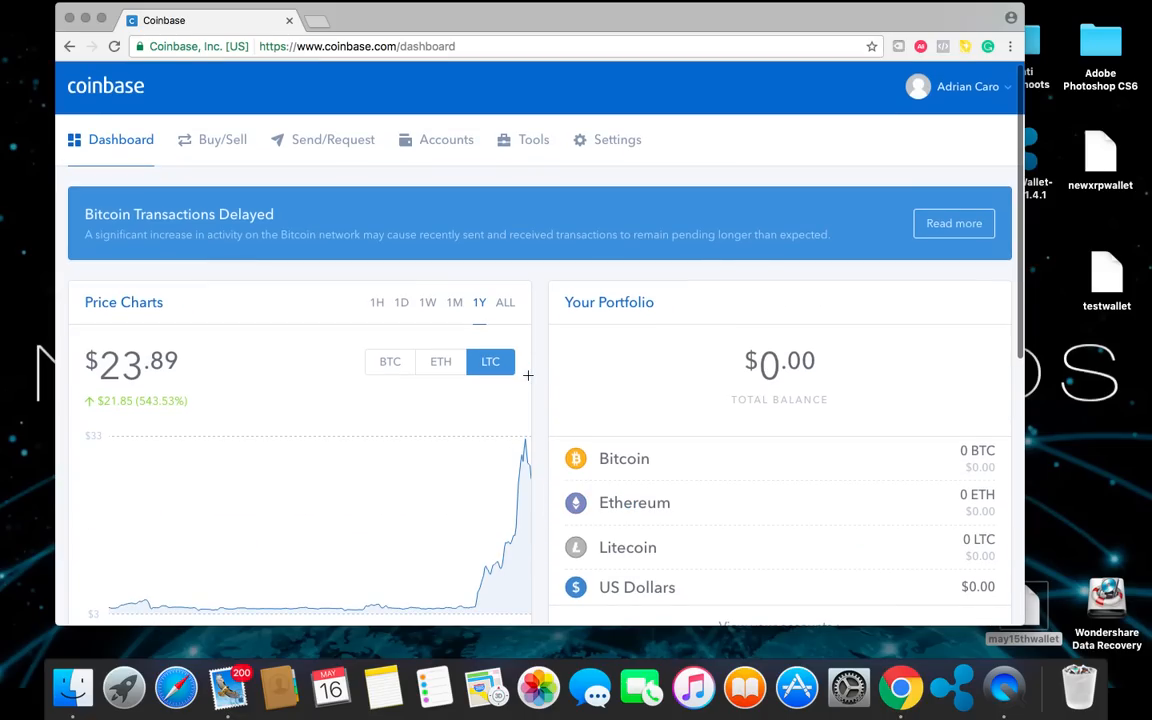
pyautogui.scroll(-3)
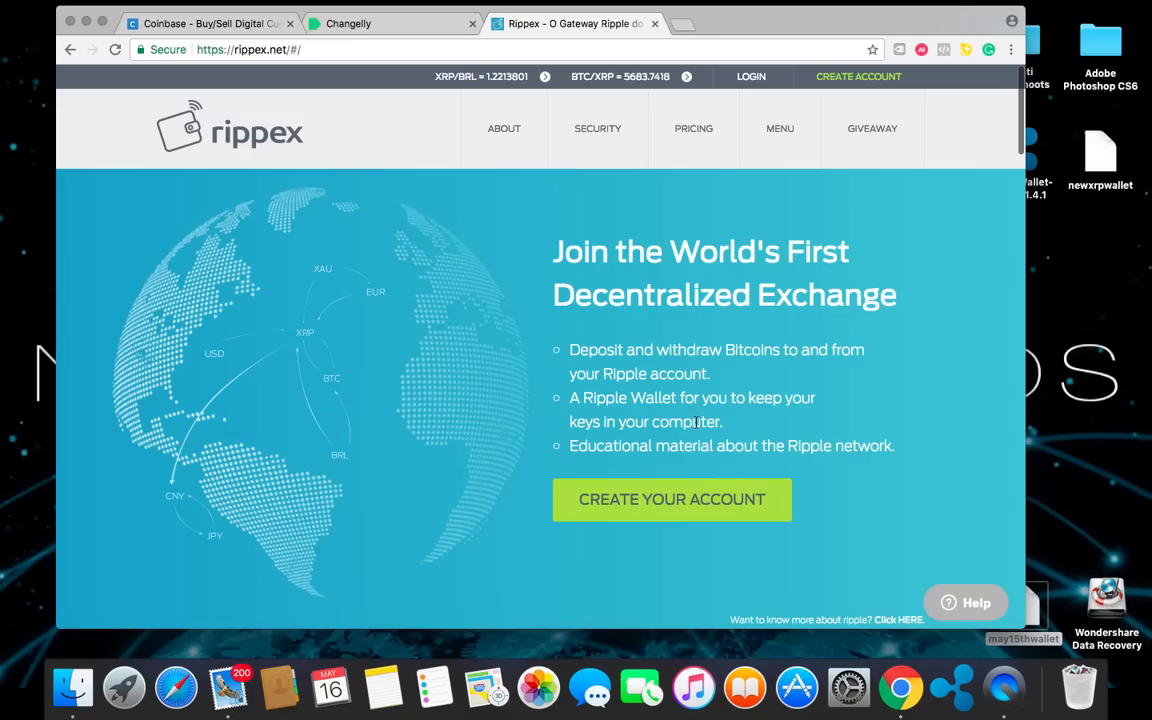
pyautogui.moveTo(396, 296)
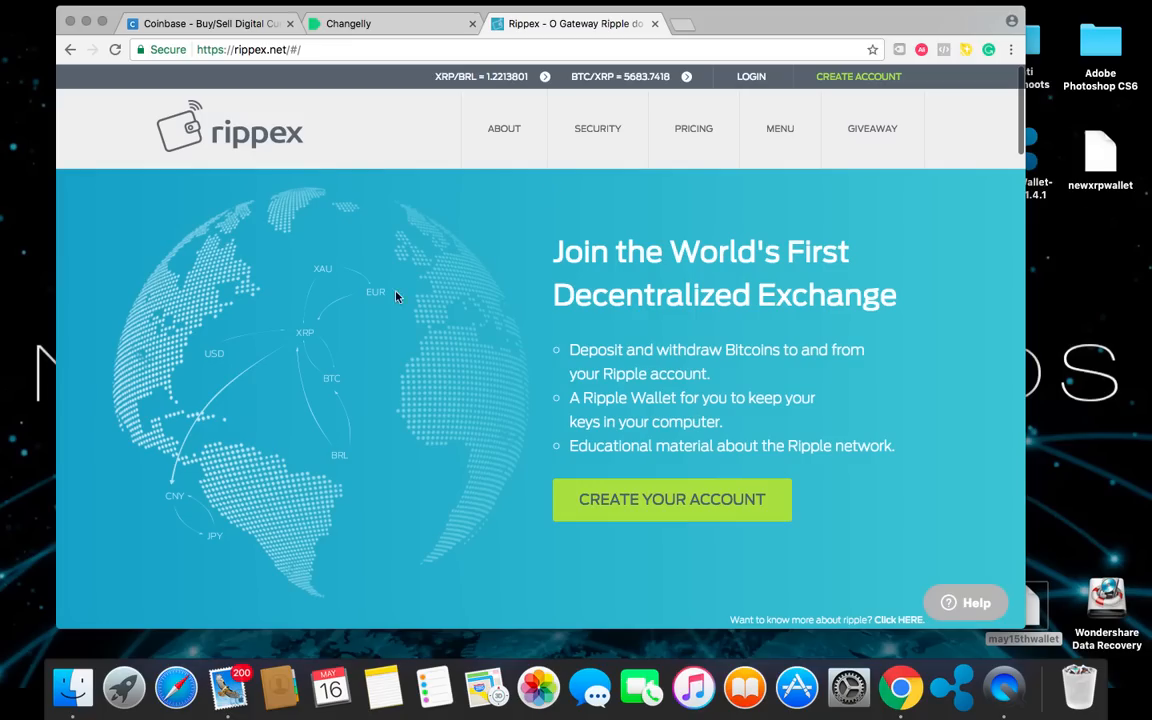
# Bring up the Rippex sign-up page and scroll through its four registration steps and username/password form
pyautogui.click(858, 76)
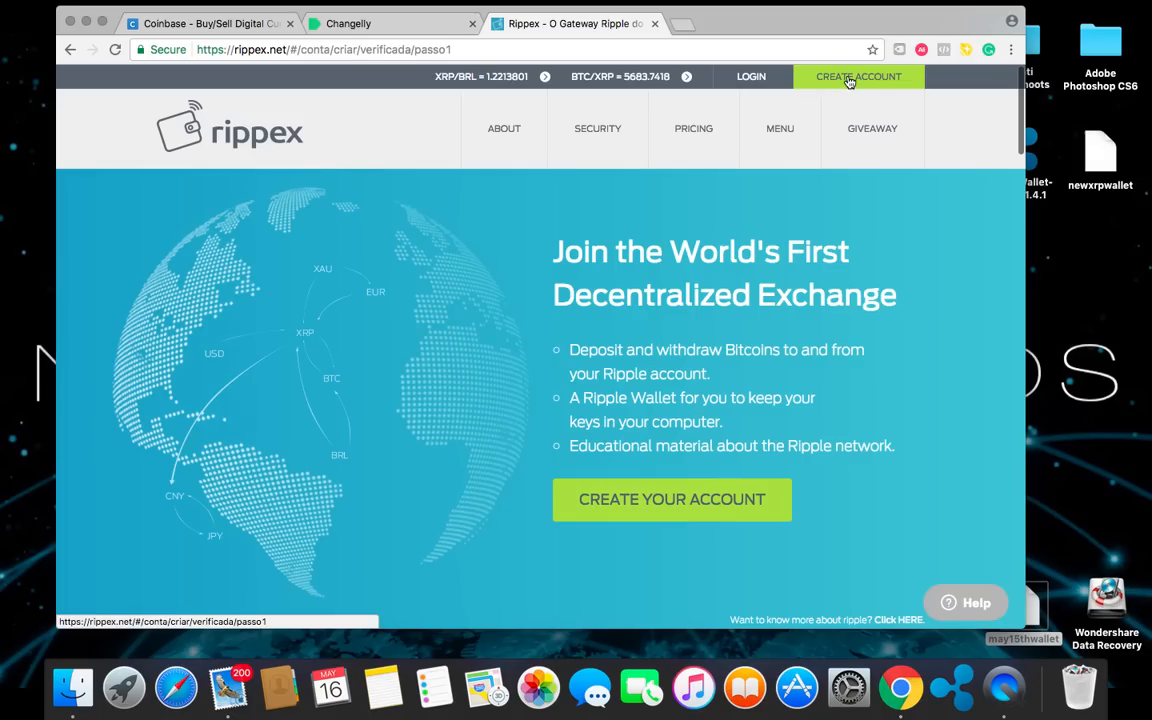
pyautogui.click(860, 76)
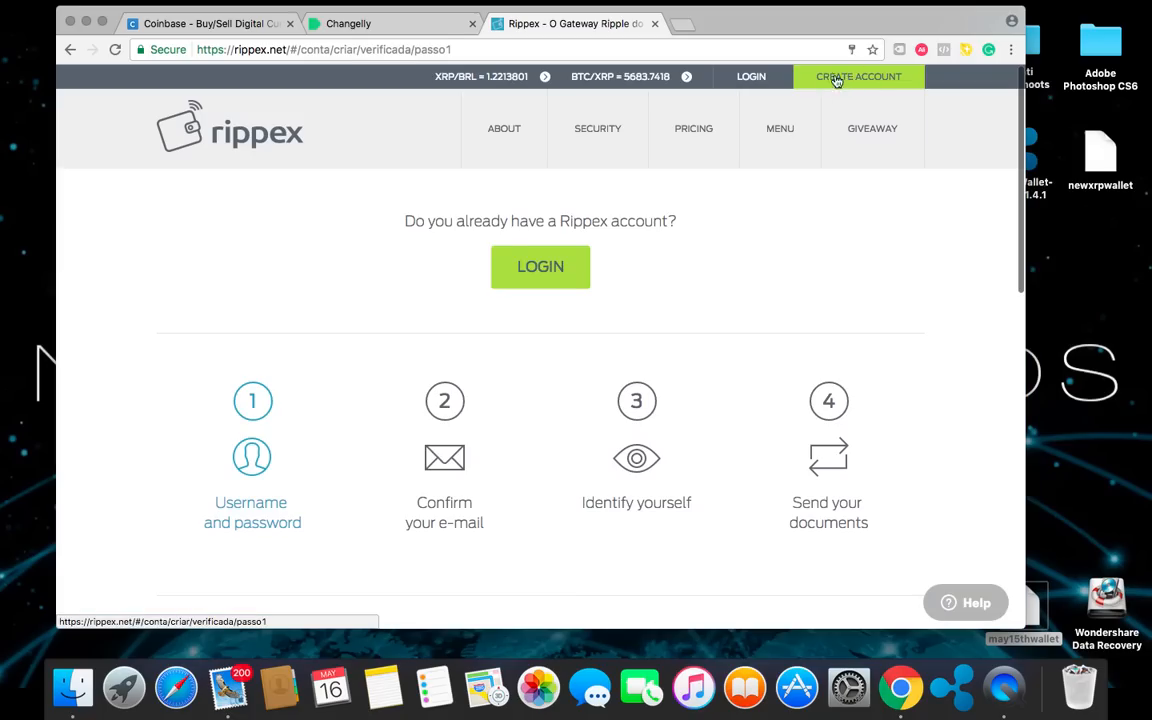
pyautogui.moveTo(276, 62)
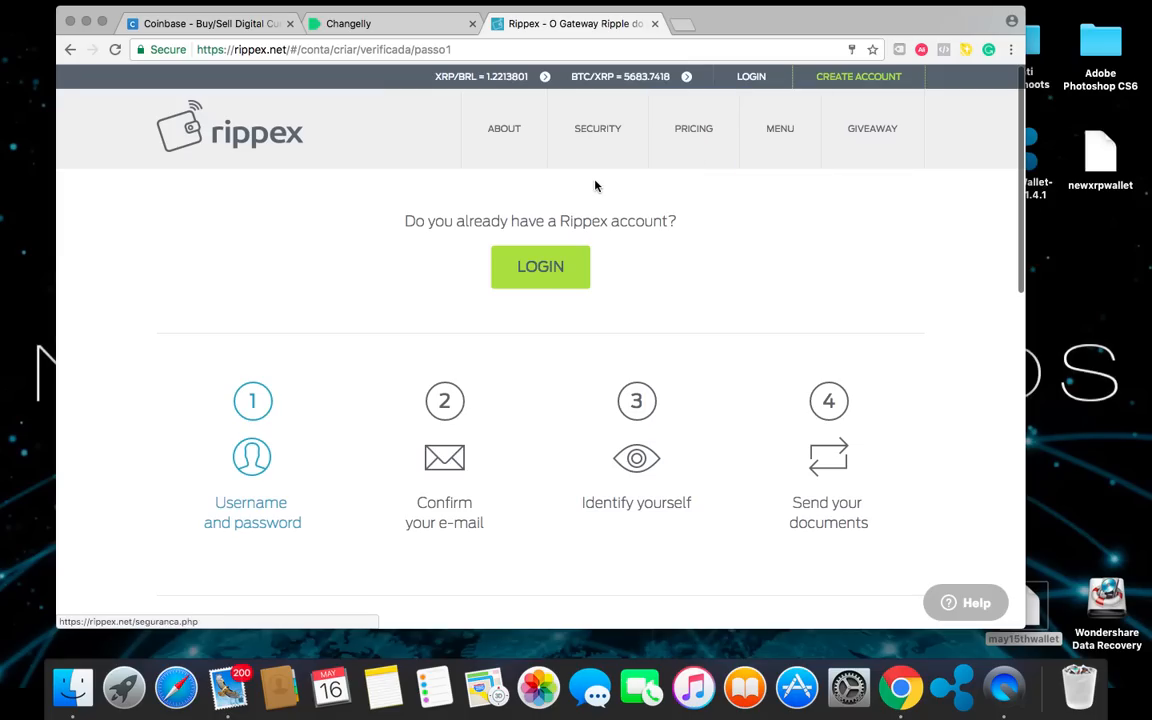
pyautogui.scroll(-3)
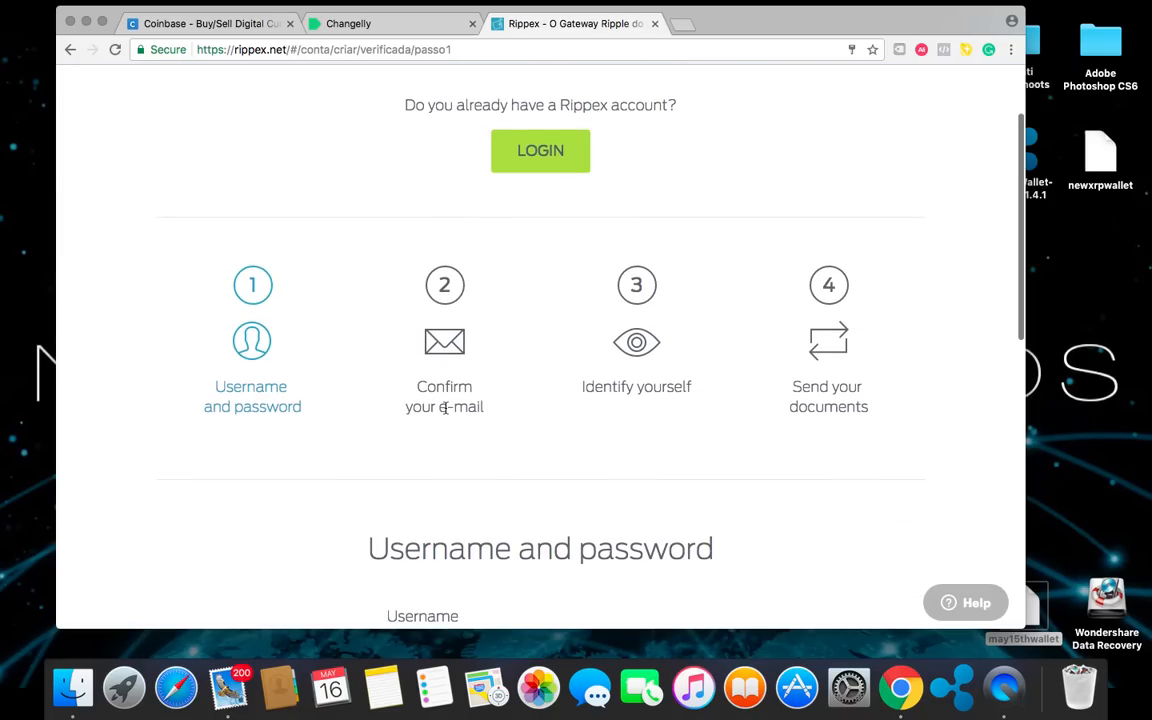
pyautogui.moveTo(672, 370)
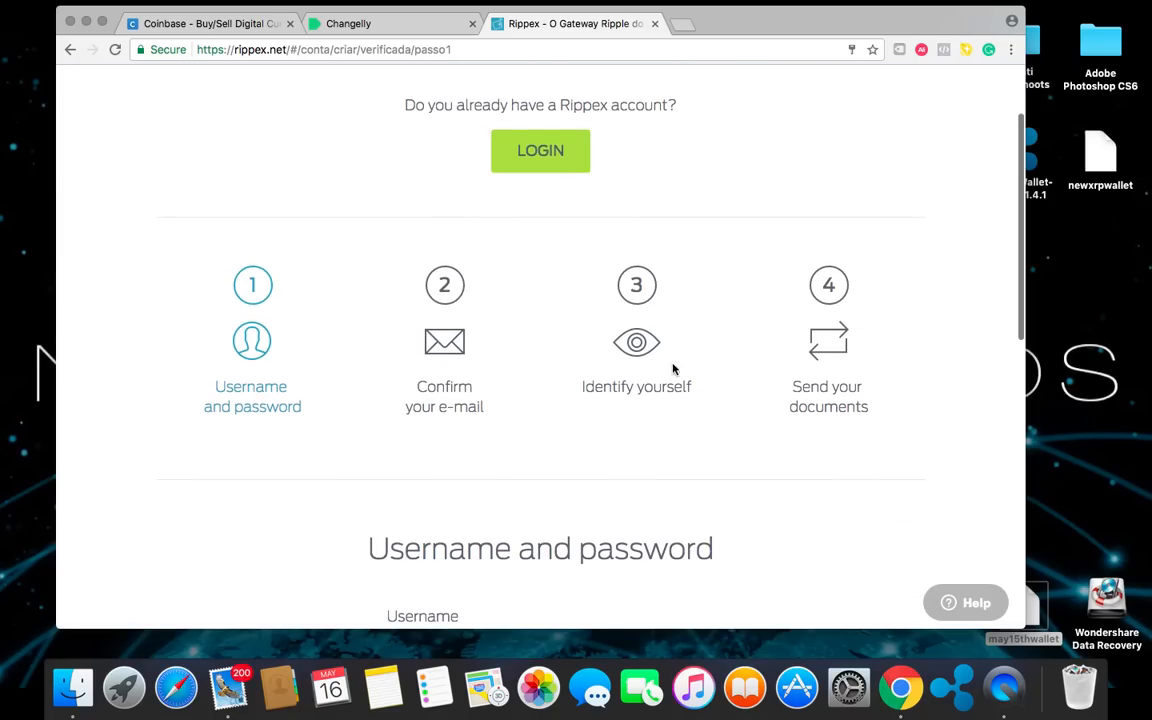
pyautogui.moveTo(632, 392)
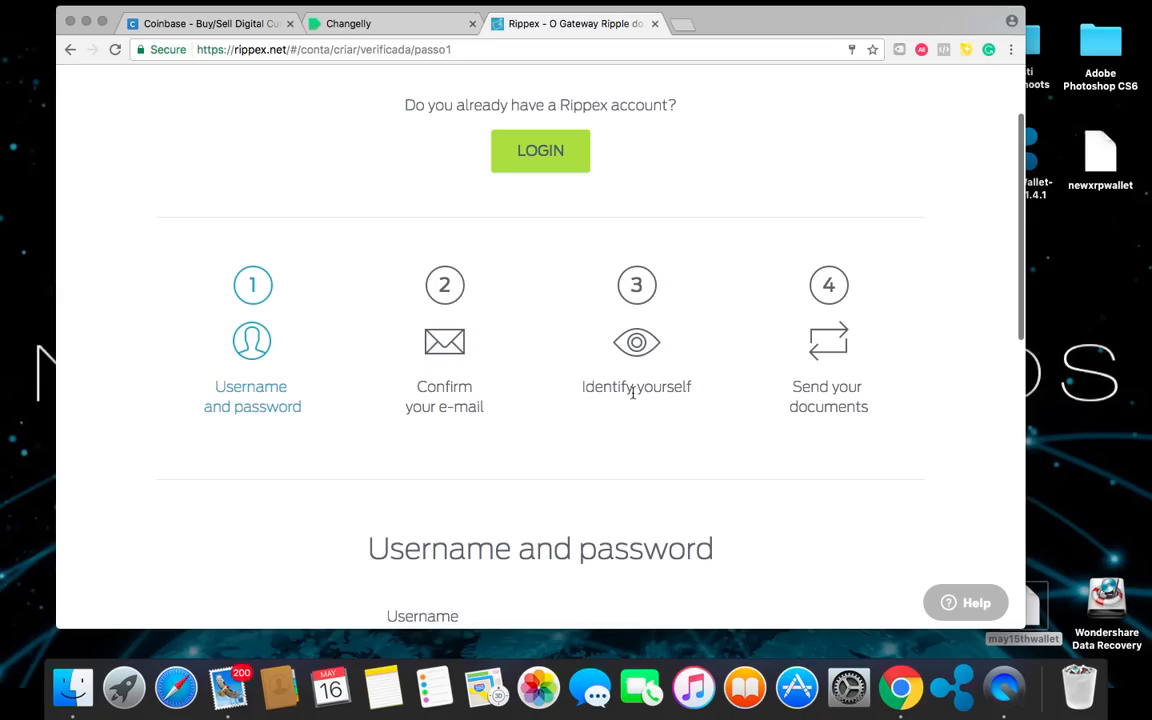
pyautogui.scroll(-3)
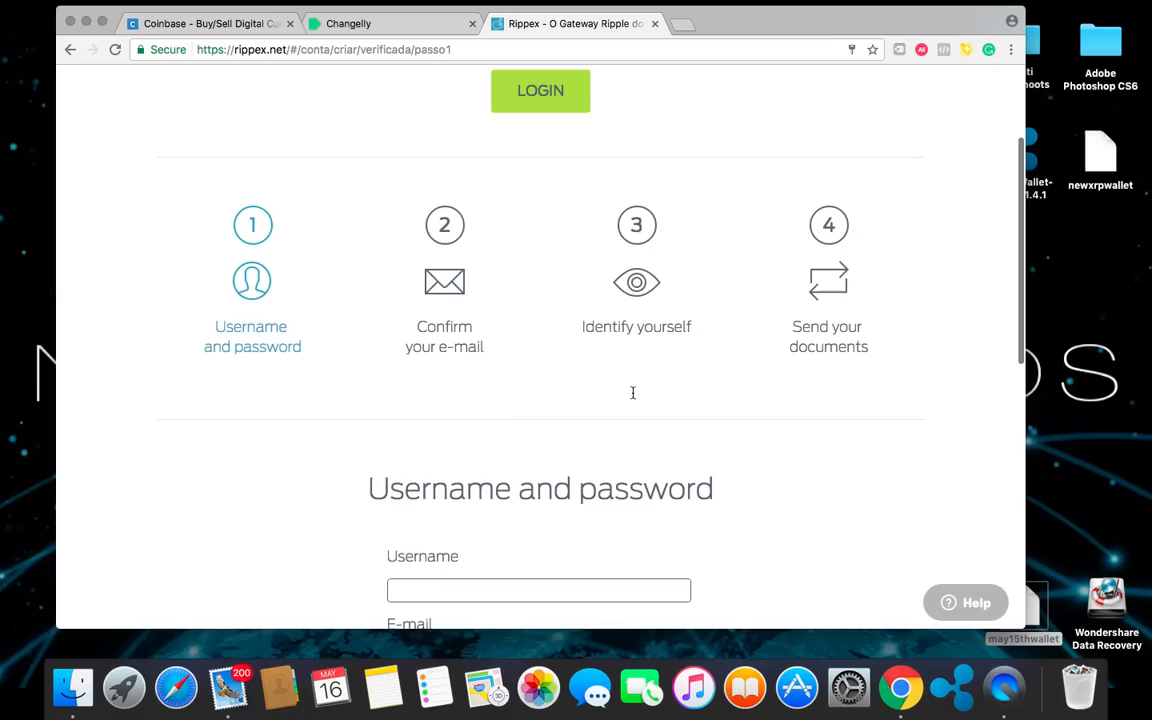
pyautogui.scroll(-3)
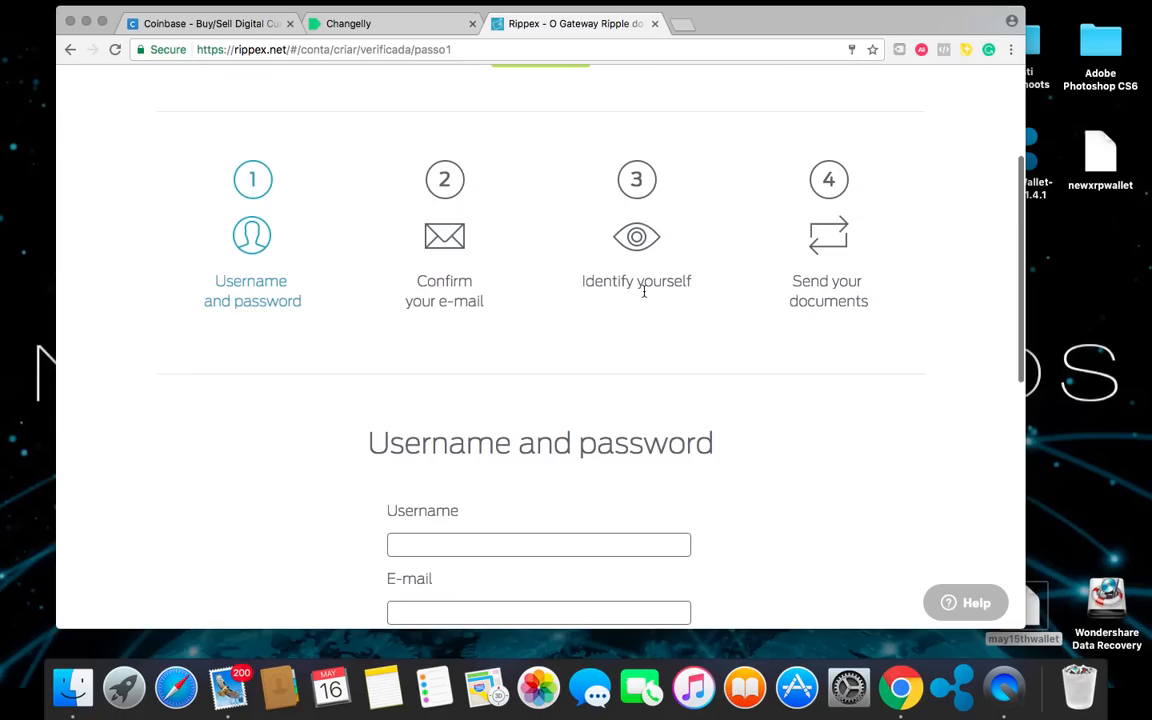
pyautogui.scroll(-3)
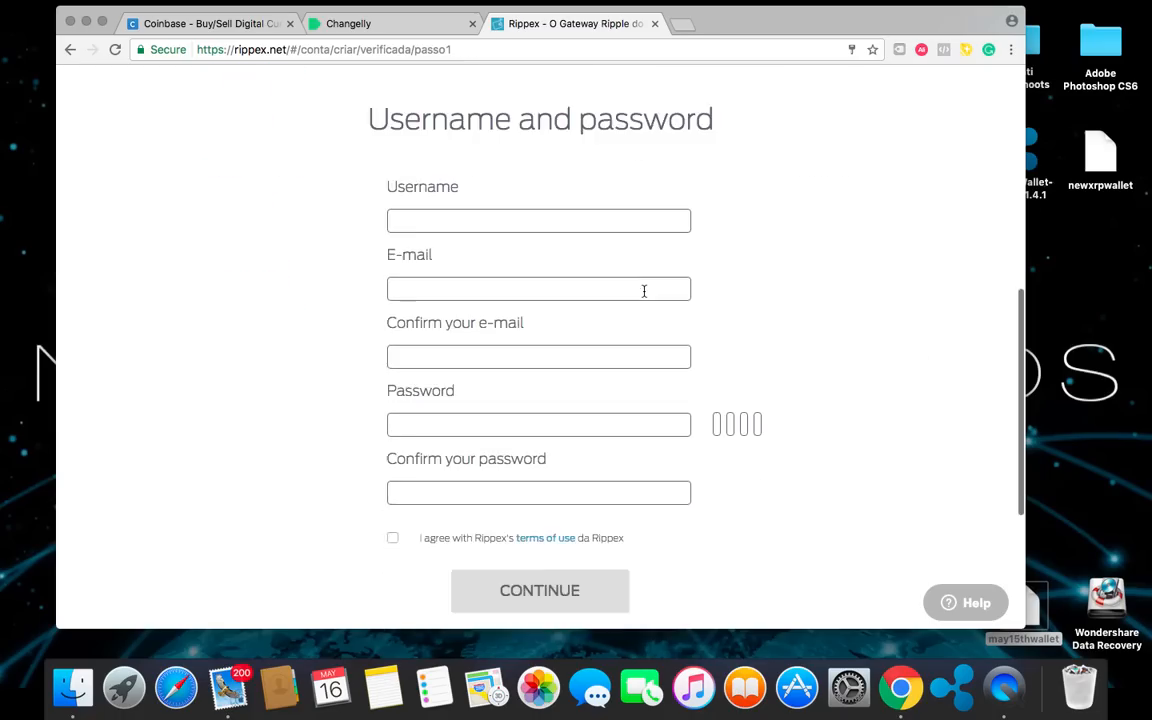
pyautogui.scroll(-3)
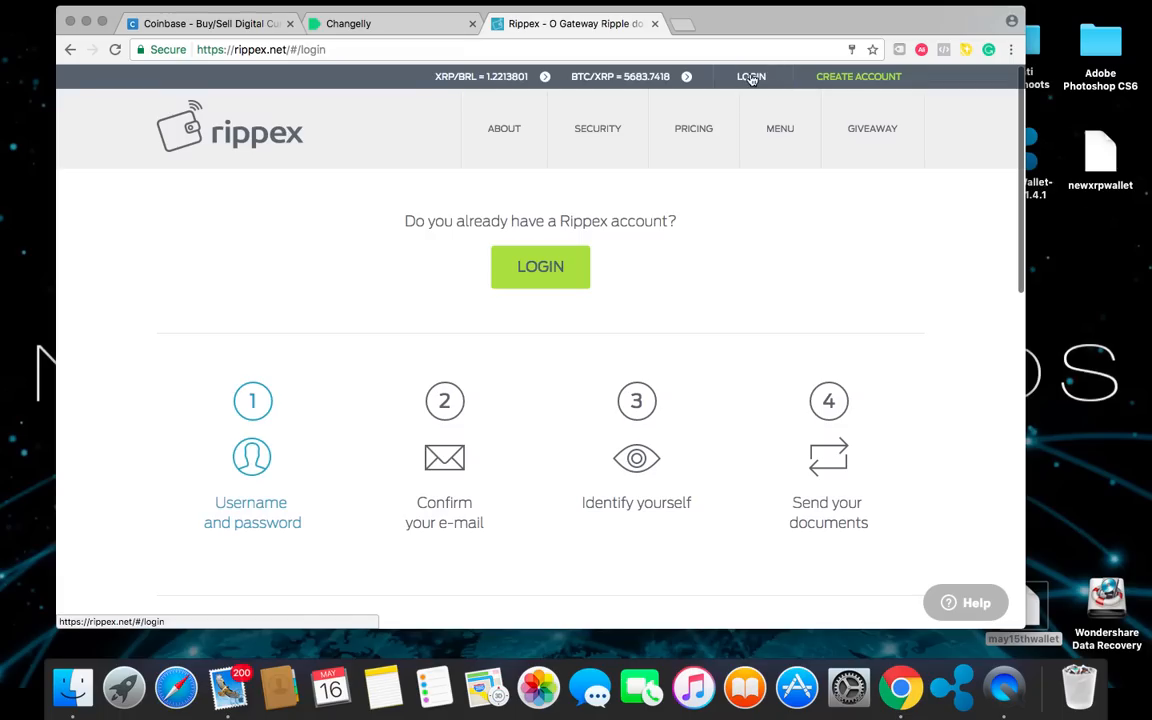
# Log in to Rippex and navigate via the menu to the Ripple Wallet download page
pyautogui.click(540, 266)
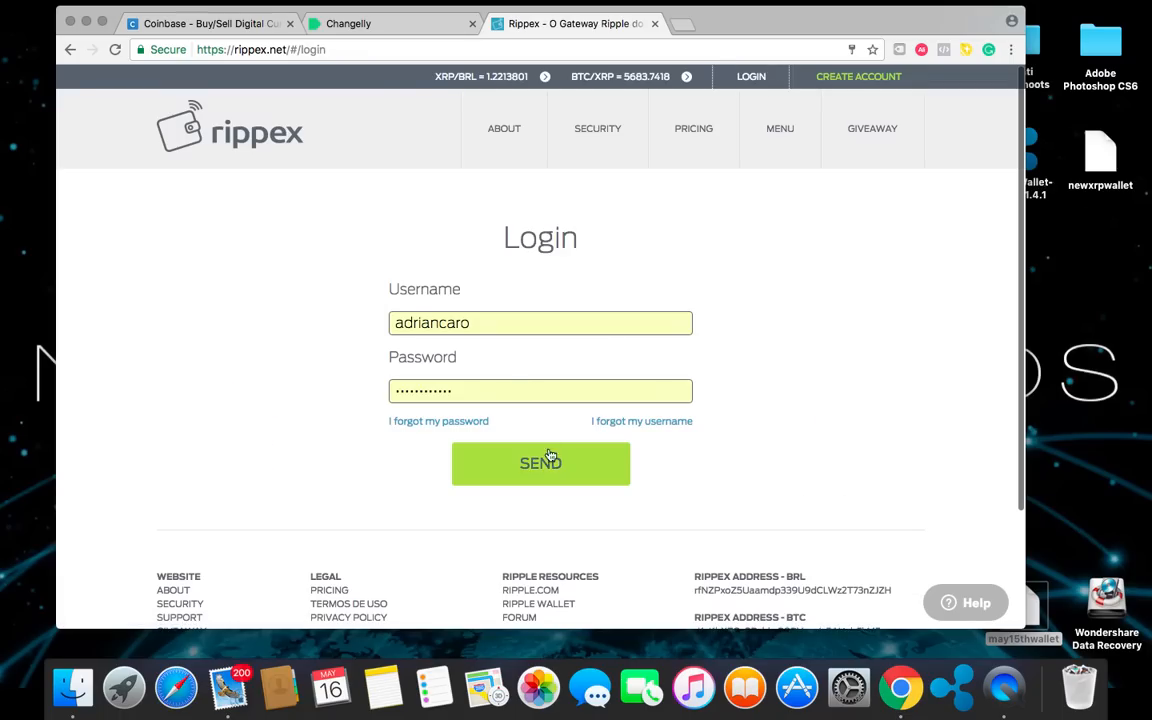
pyautogui.click(540, 464)
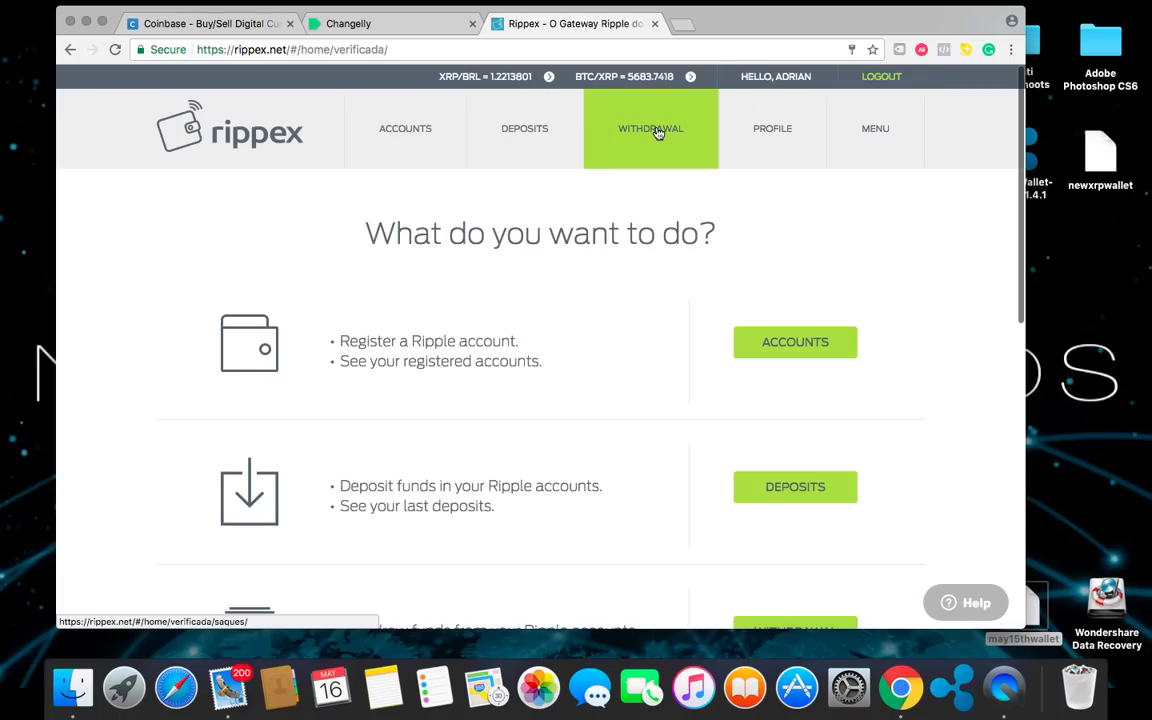
pyautogui.click(876, 128)
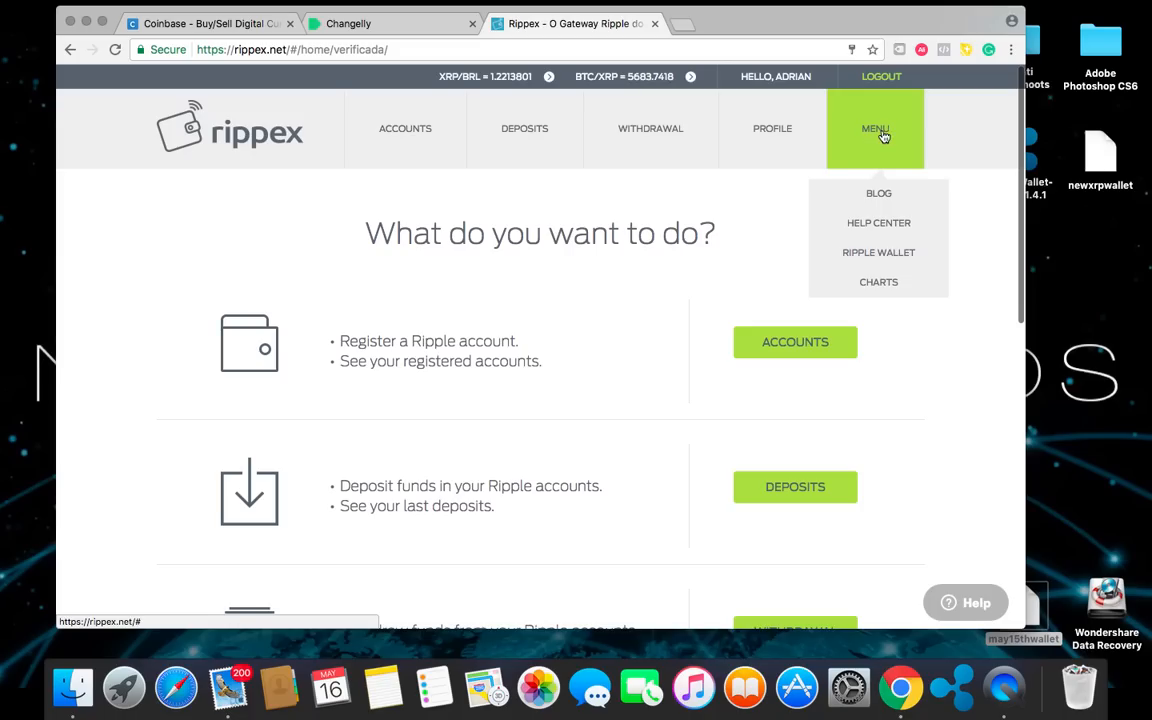
pyautogui.moveTo(878, 252)
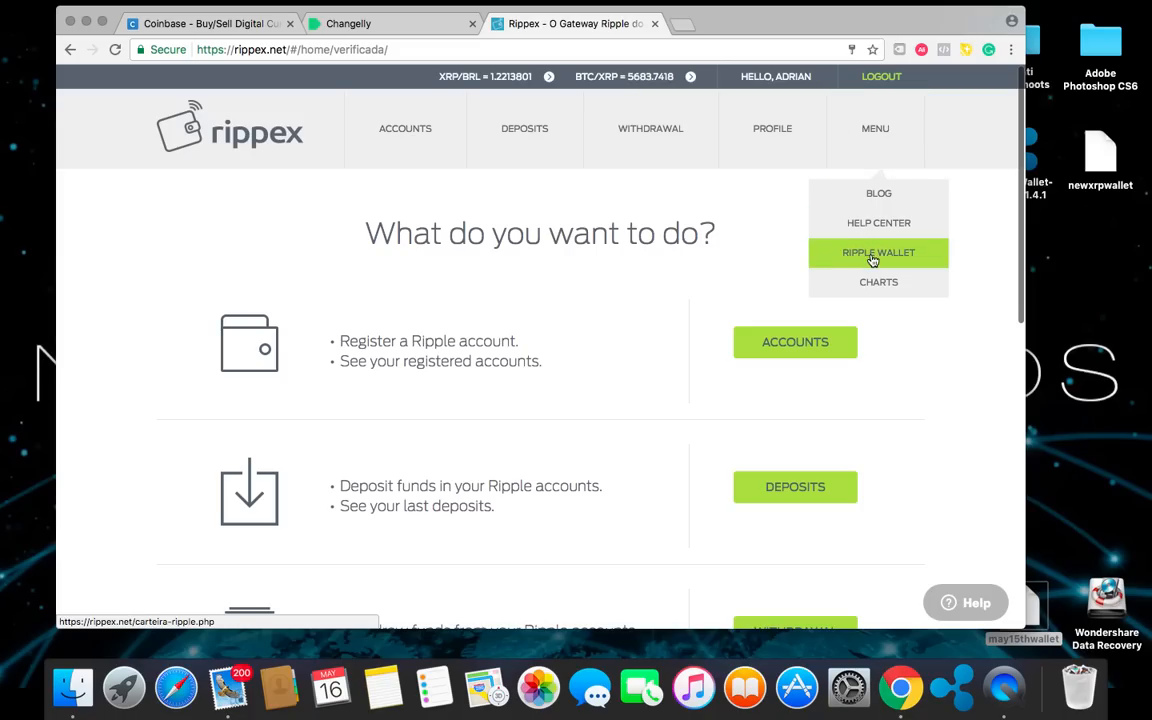
pyautogui.click(878, 252)
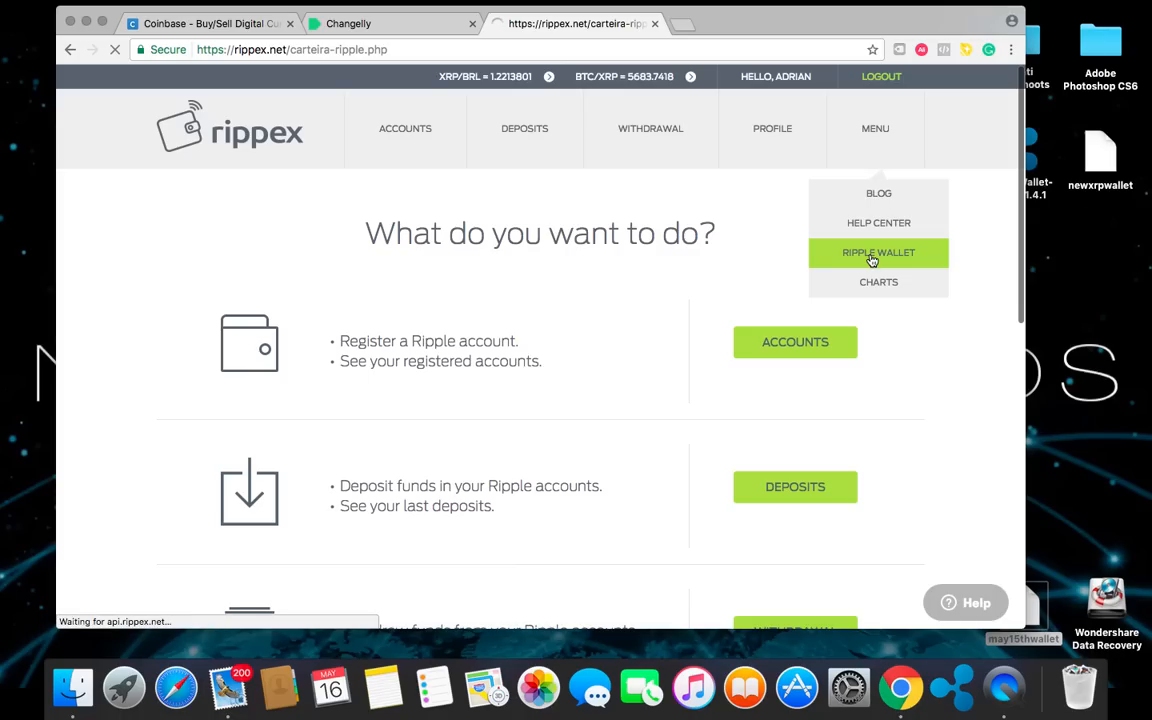
pyautogui.click(878, 252)
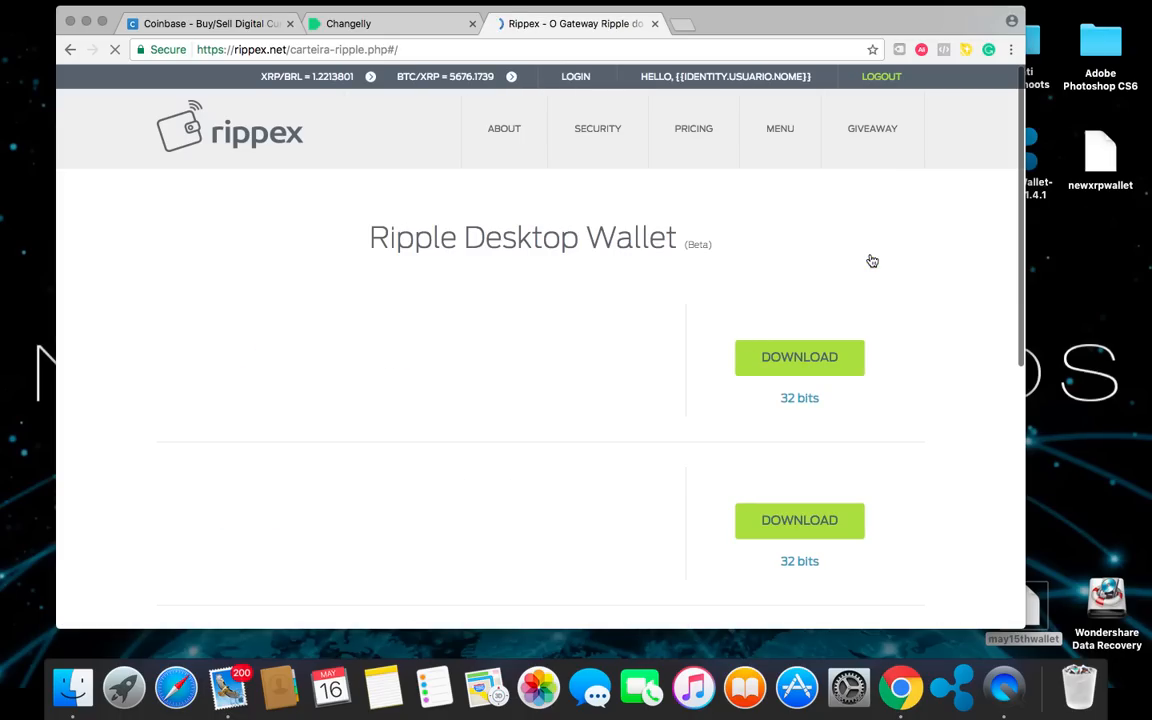
# Review the Windows, Mac and Linux download list, then return to the Coinbase tab
pyautogui.scroll(-3)
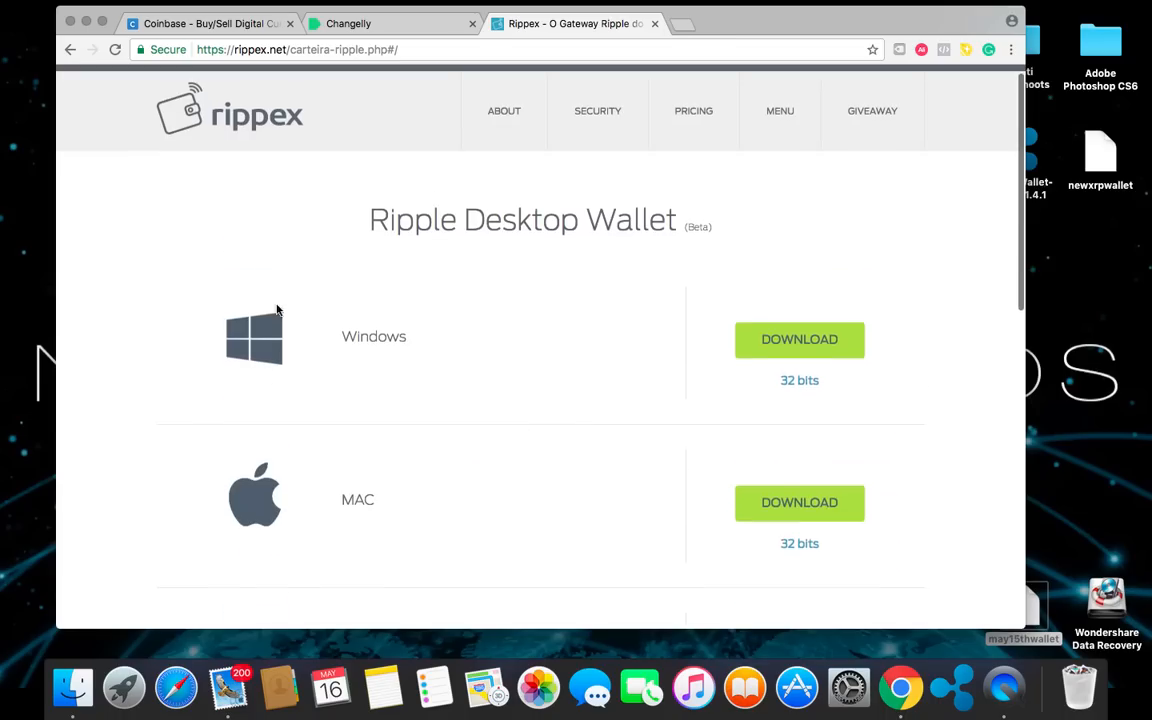
pyautogui.scroll(-3)
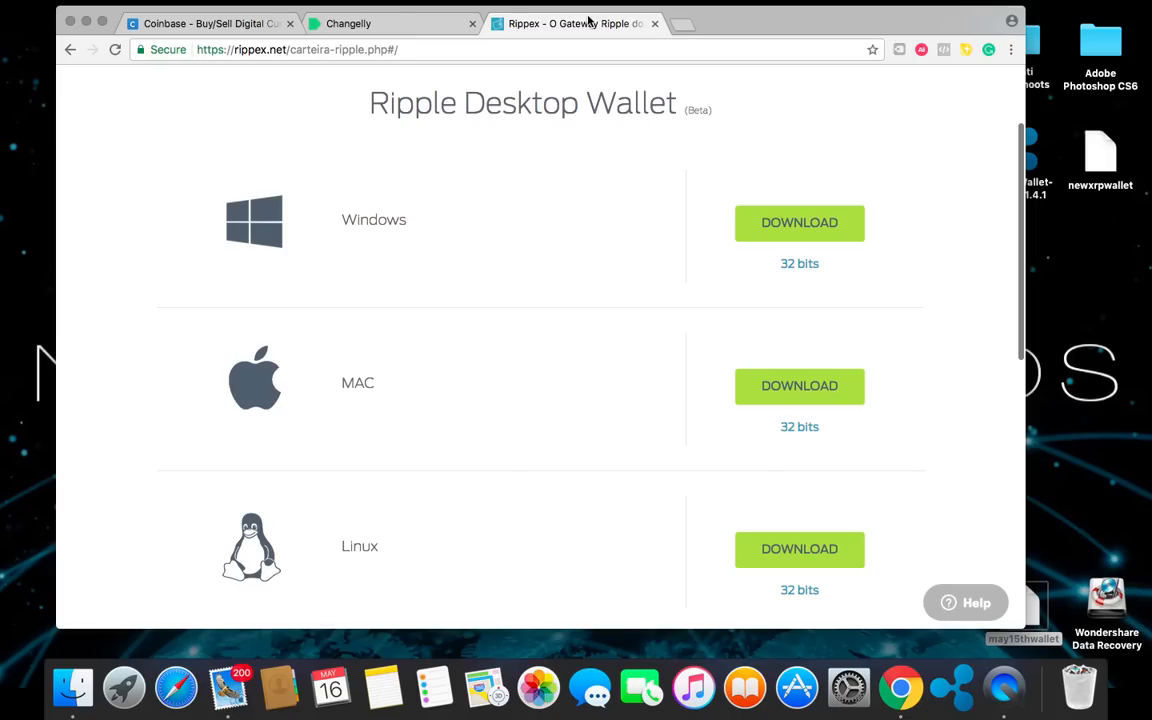
pyautogui.moveTo(86, 24)
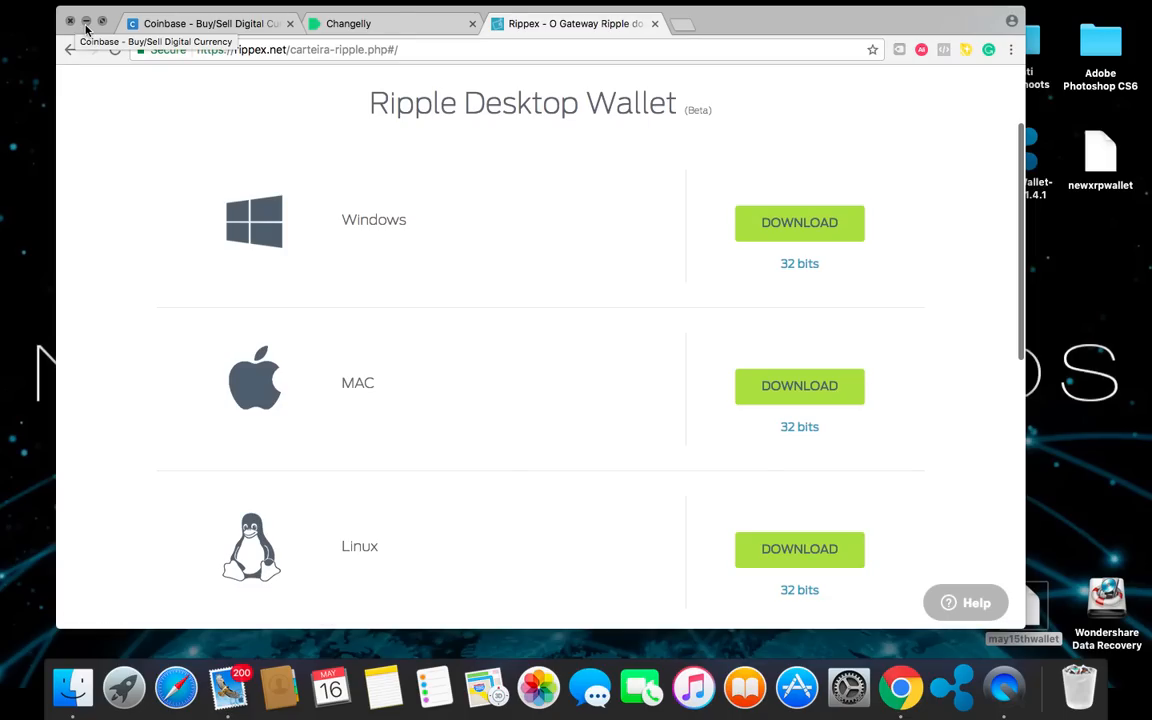
pyautogui.click(72, 20)
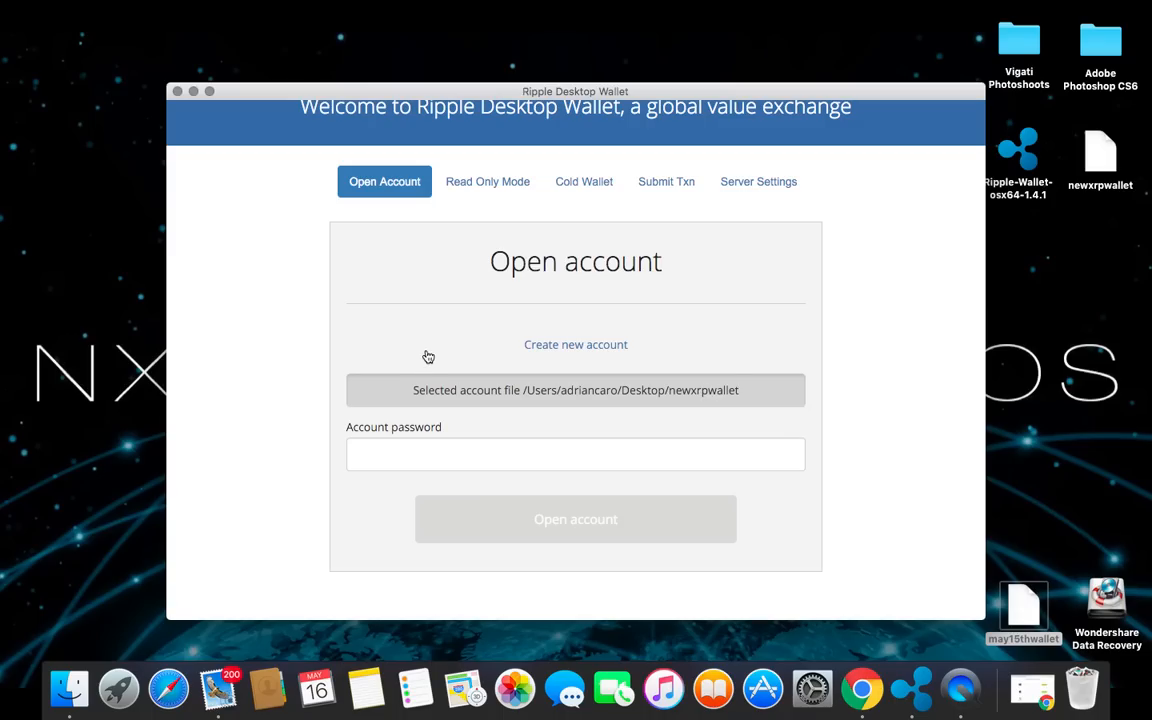
# Dismiss the wallet file chooser and choose to create a new Ripple account instead
pyautogui.click(576, 390)
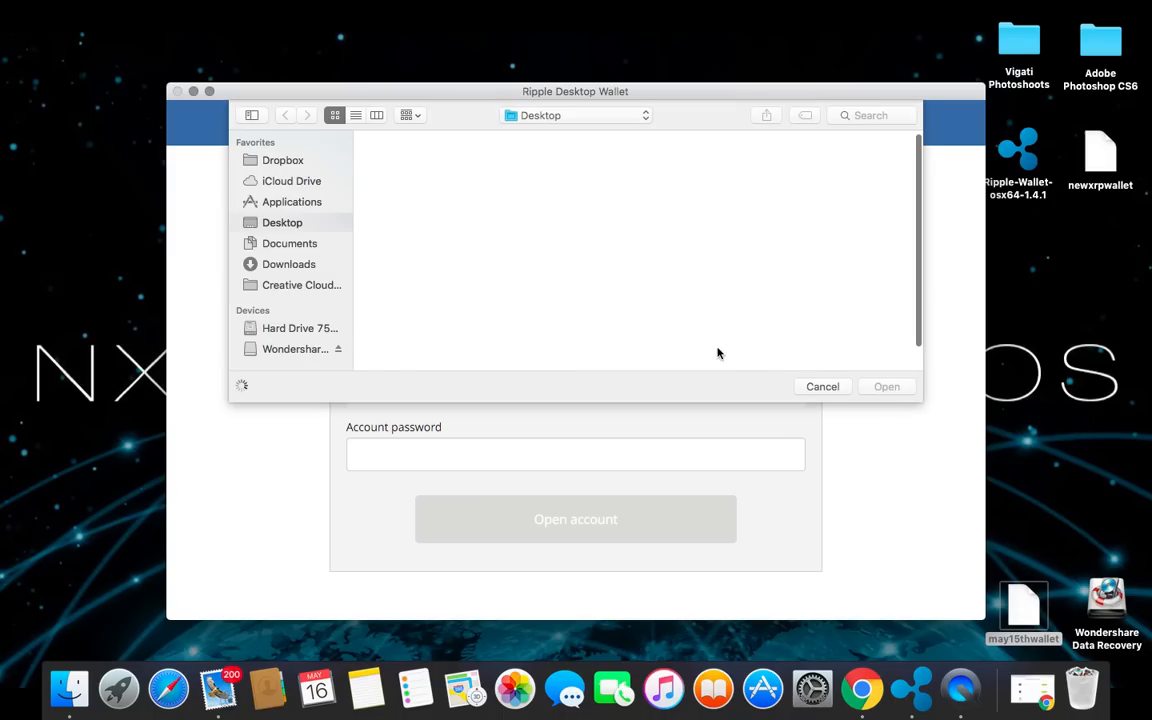
pyautogui.click(886, 386)
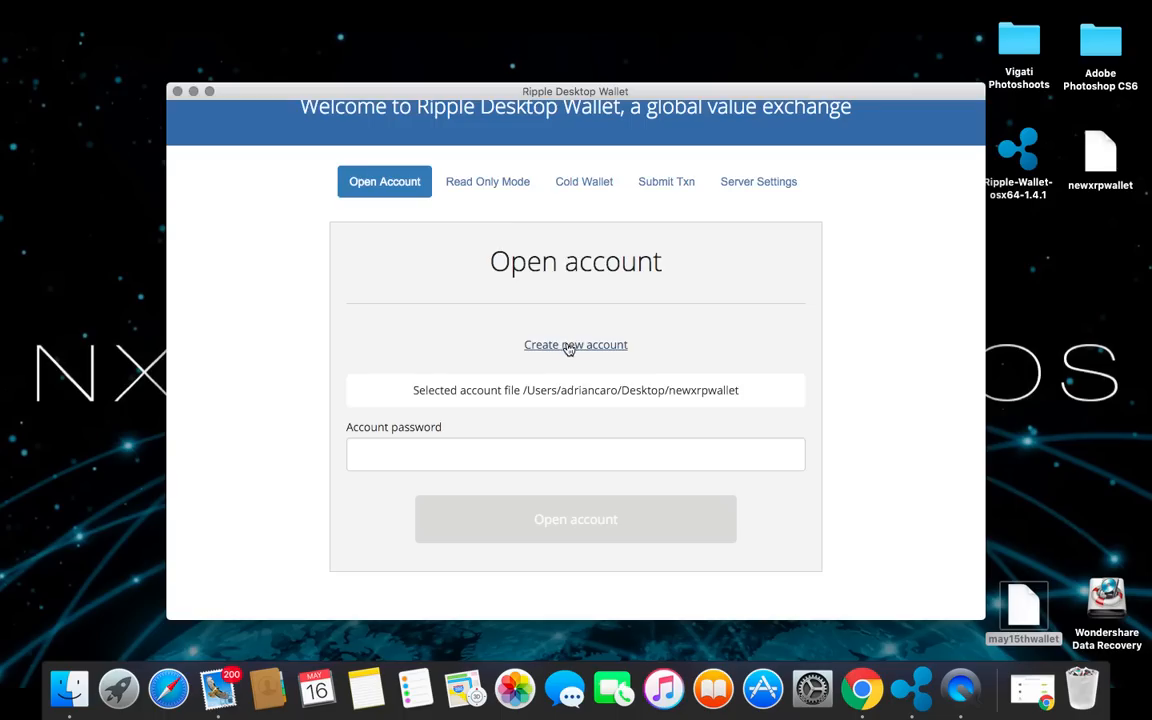
pyautogui.click(576, 344)
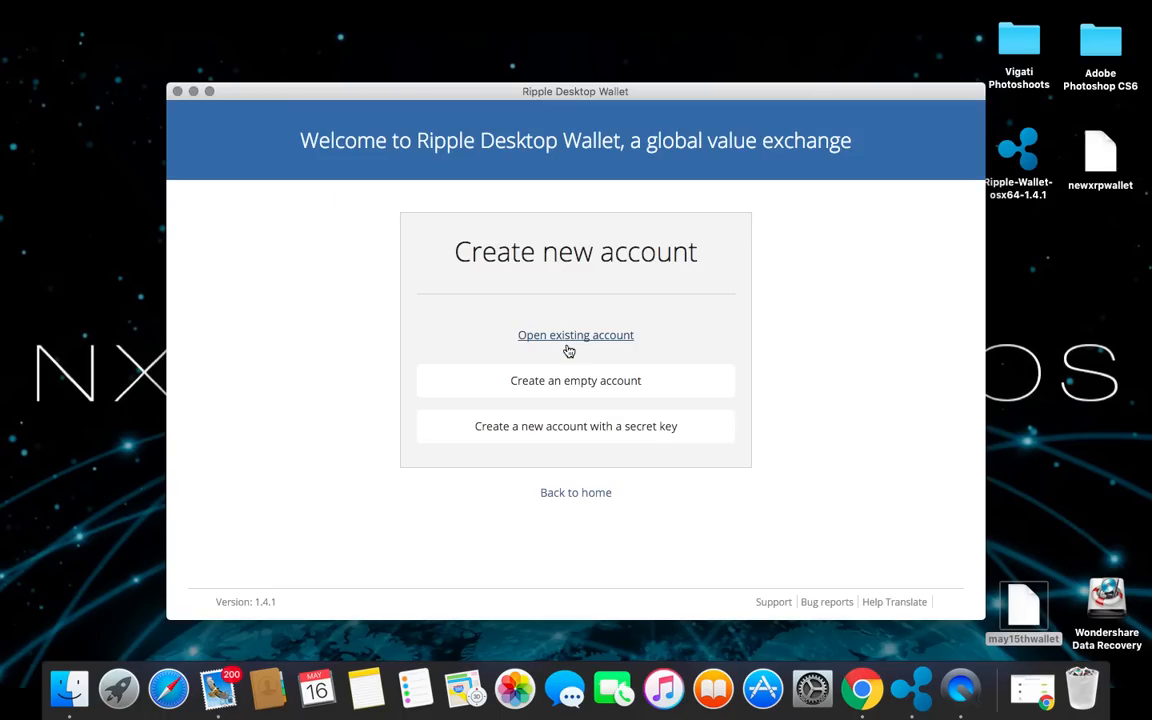
pyautogui.moveTo(564, 358)
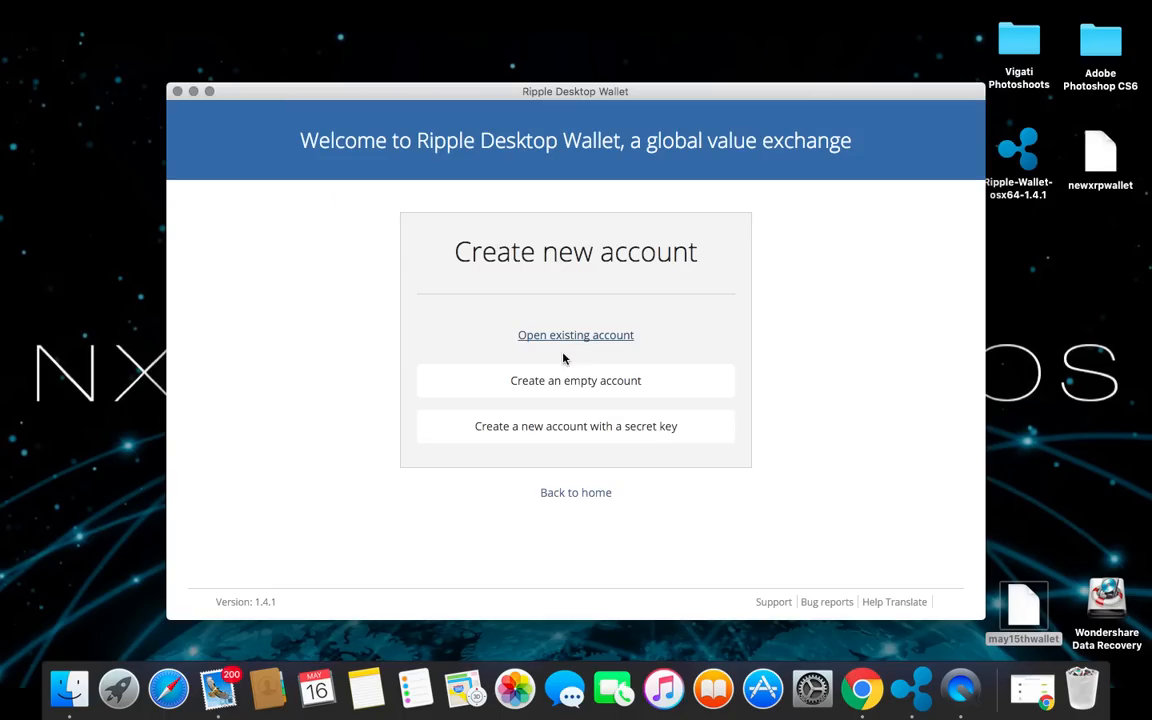
# Create an empty account saved as a file named testwallet on the Desktop
pyautogui.click(576, 380)
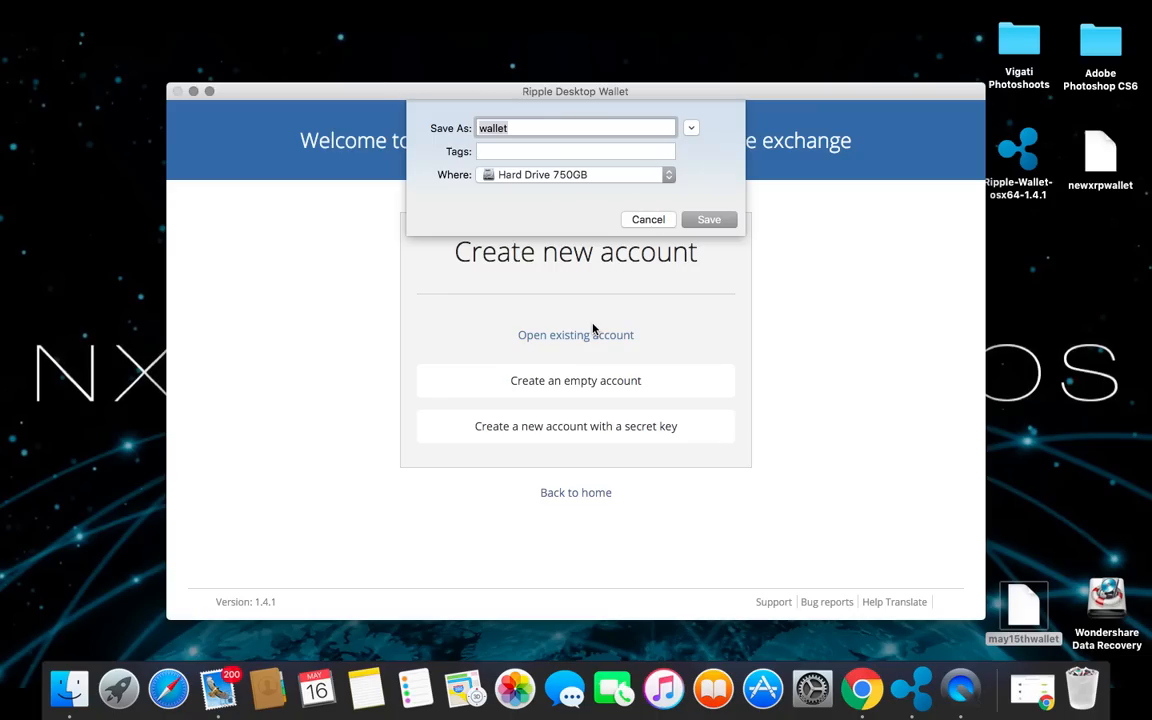
pyautogui.moveTo(632, 192)
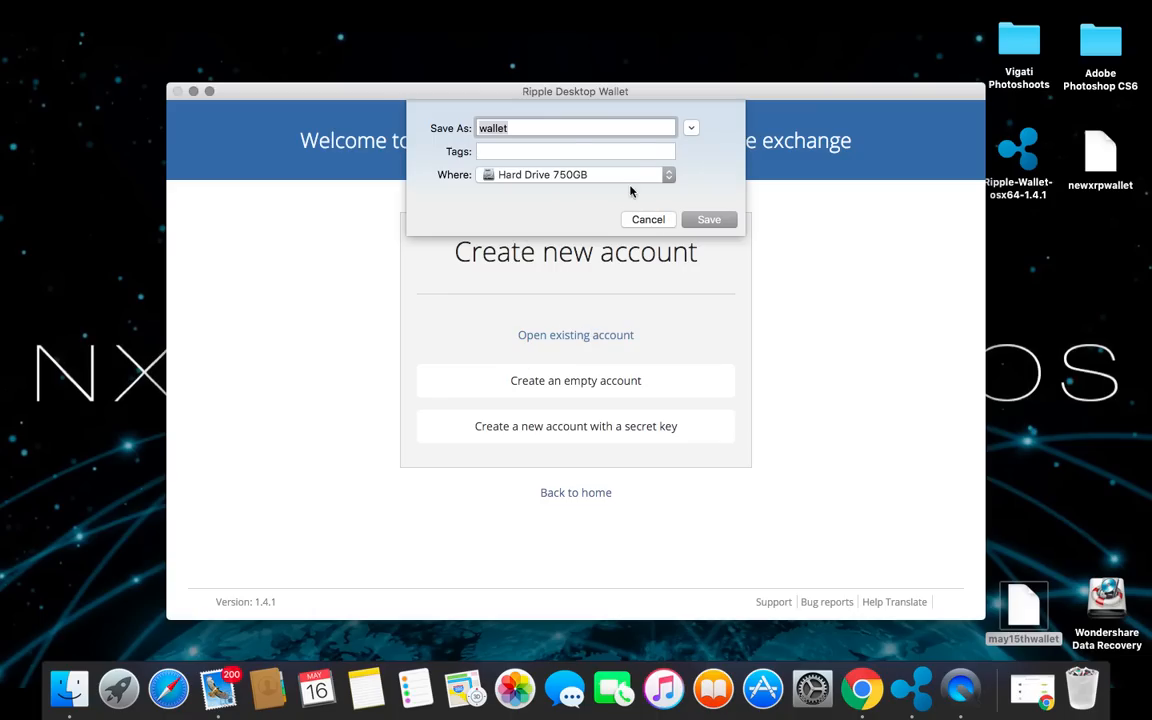
pyautogui.moveTo(536, 174)
pyautogui.write('test')
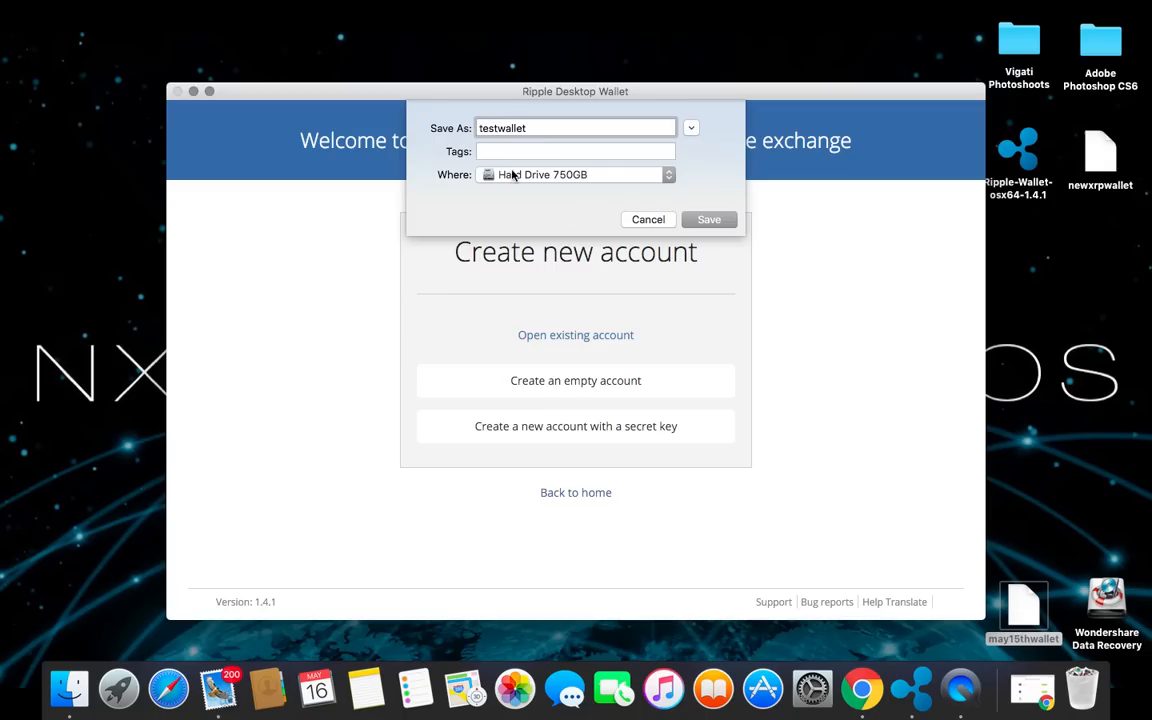
pyautogui.moveTo(672, 184)
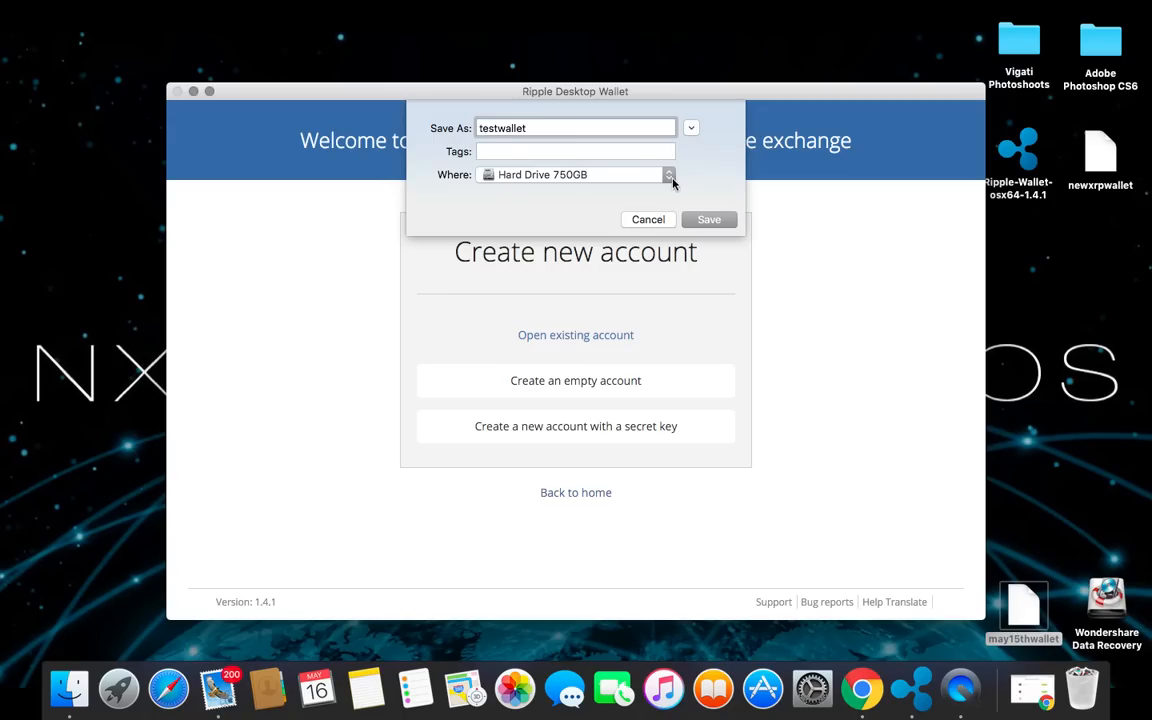
pyautogui.click(668, 174)
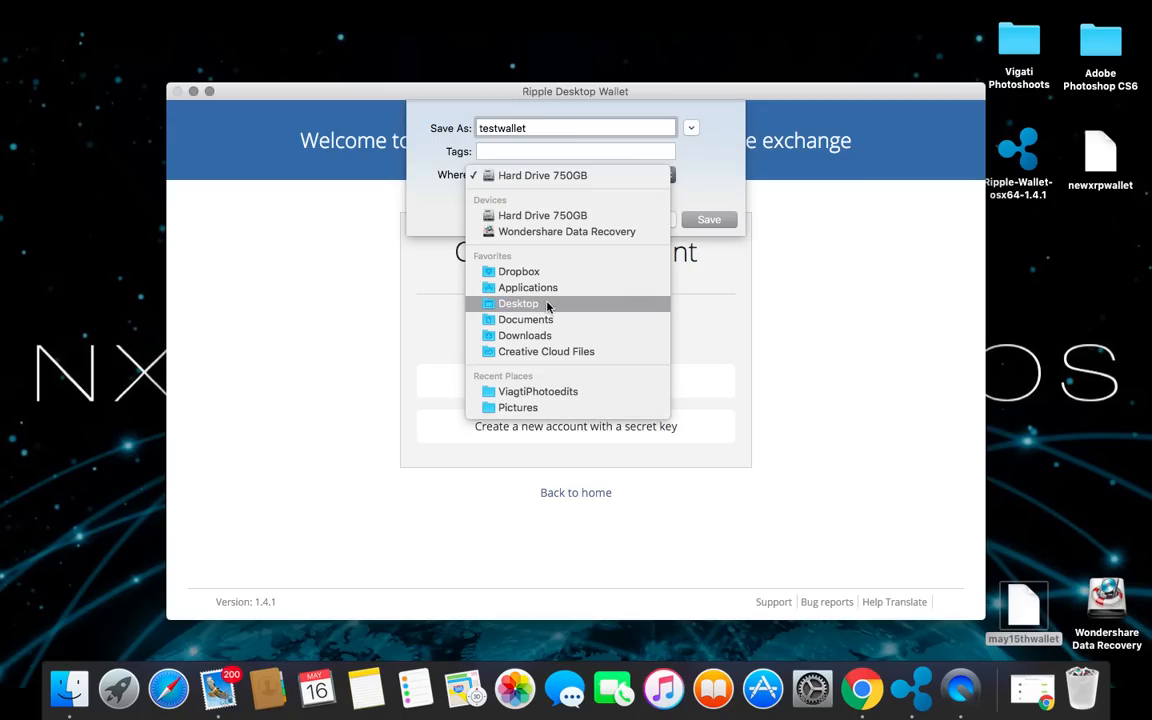
pyautogui.click(518, 304)
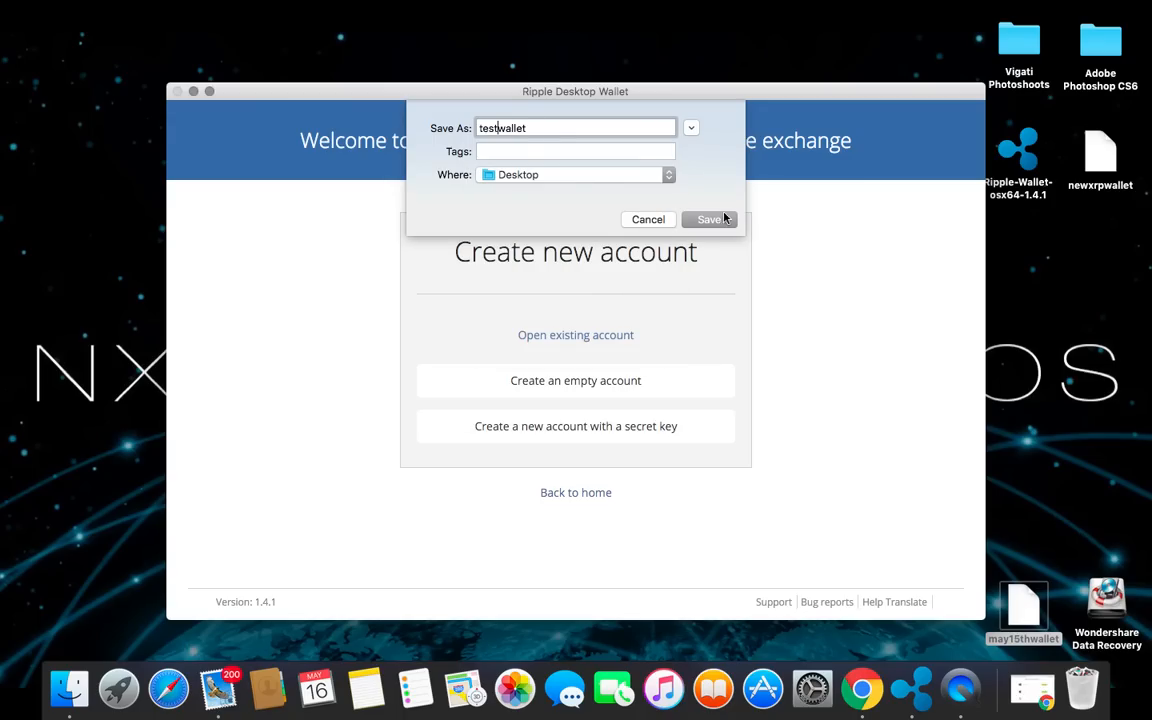
pyautogui.click(710, 218)
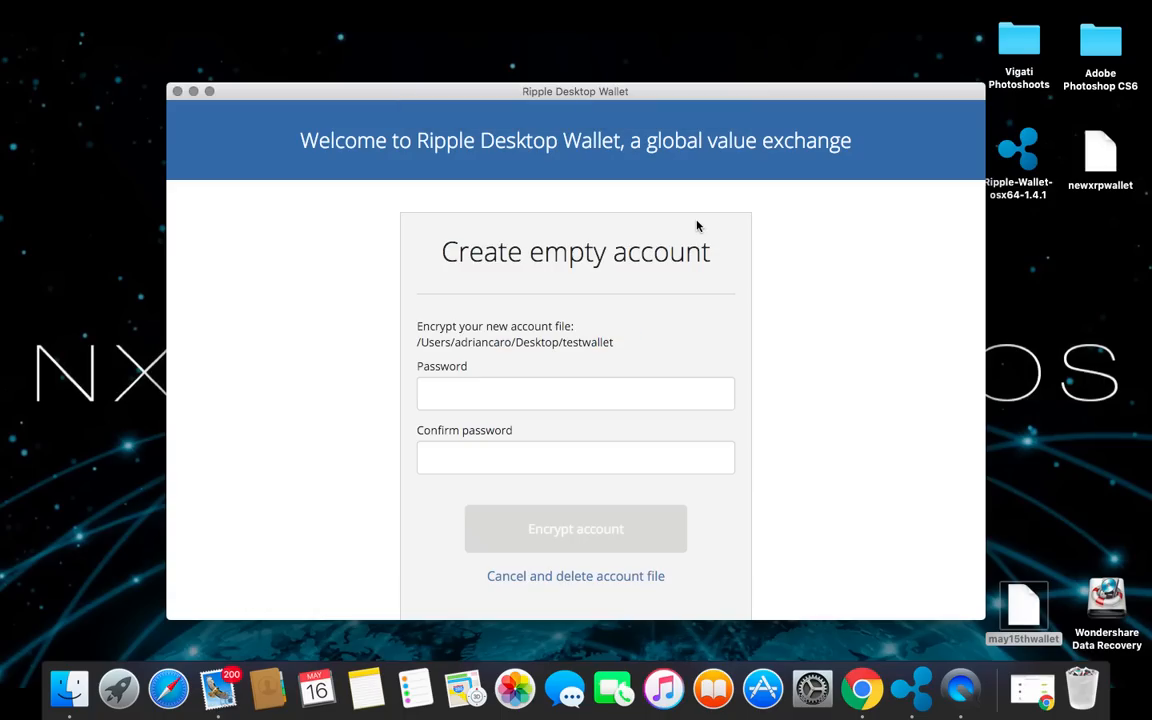
# Enter and confirm a strong password, then encrypt the testwallet account with it
pyautogui.click(576, 392)
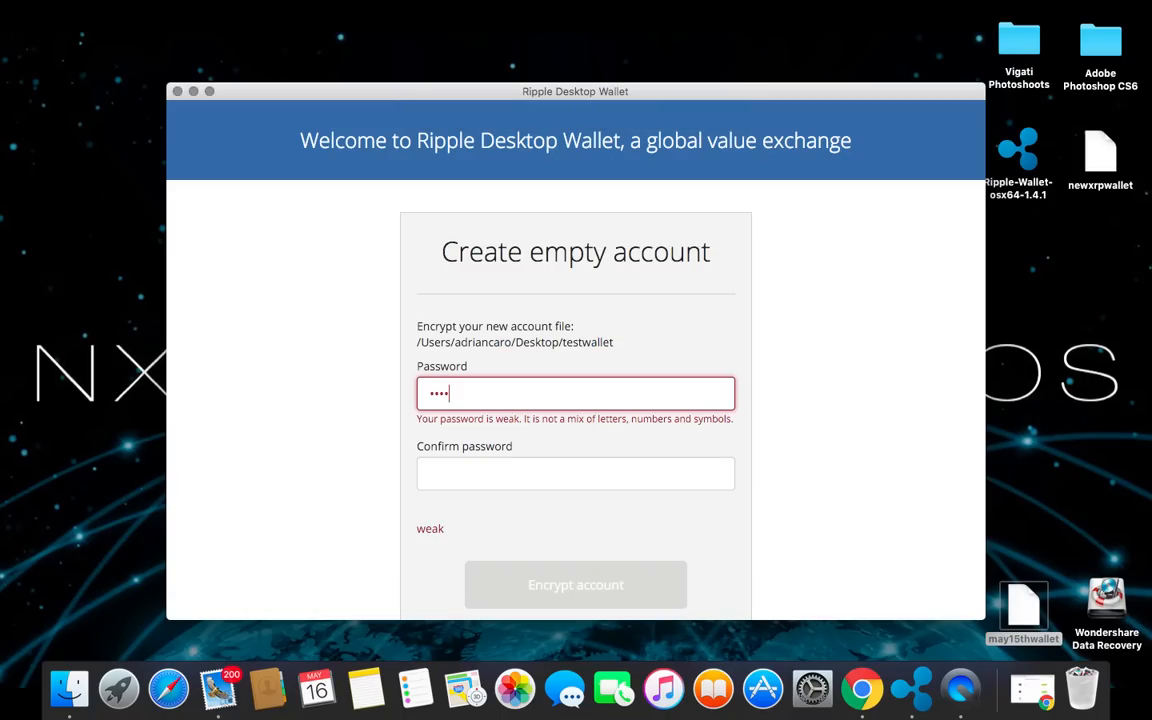
pyautogui.write('•')
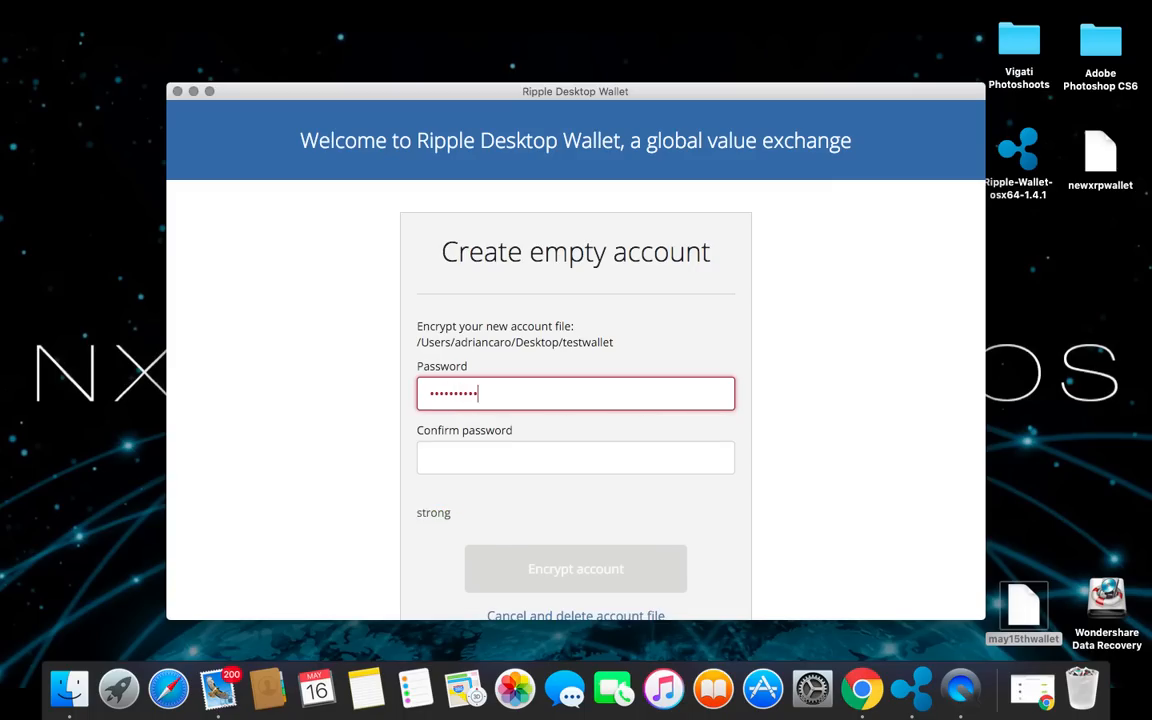
pyautogui.click(576, 456)
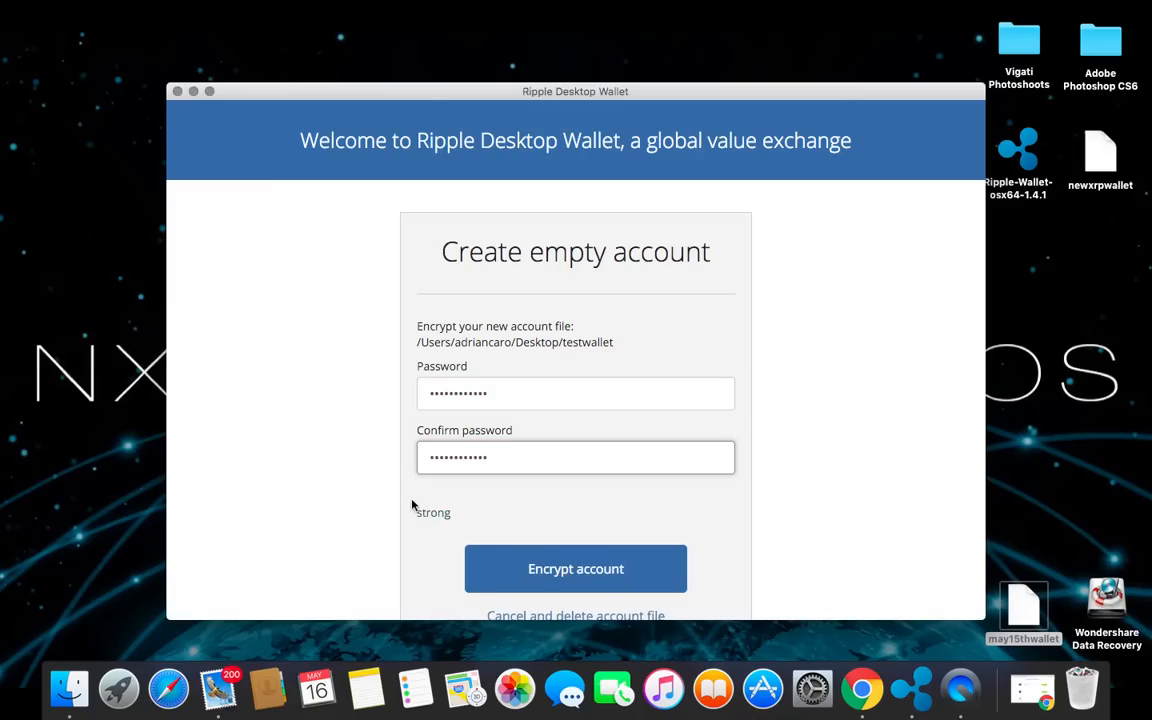
pyautogui.scroll(-3)
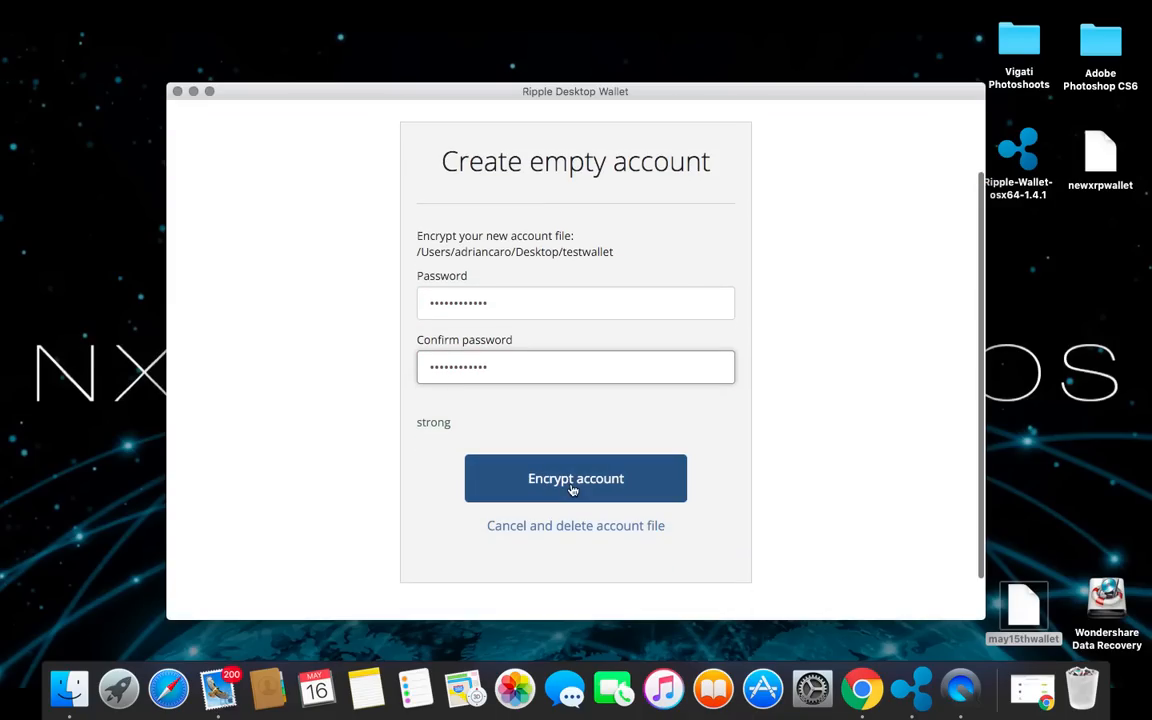
pyautogui.click(576, 478)
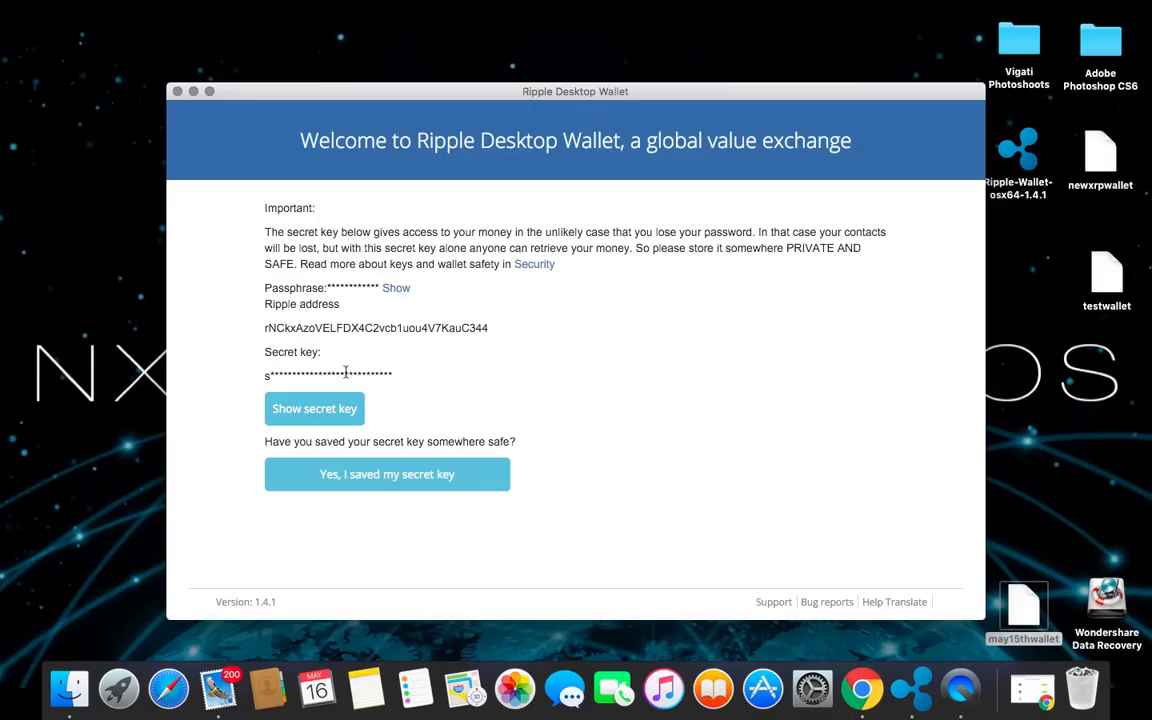
# Show the account's secret key after confirming the screen is private
pyautogui.click(314, 408)
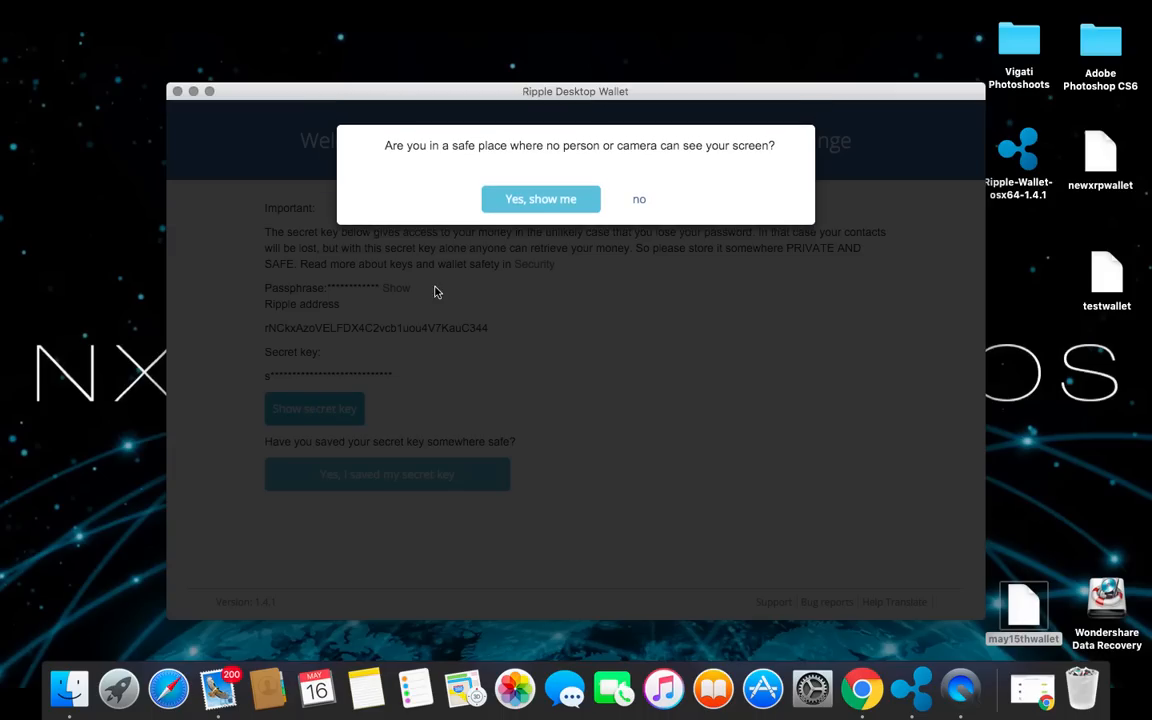
pyautogui.click(540, 198)
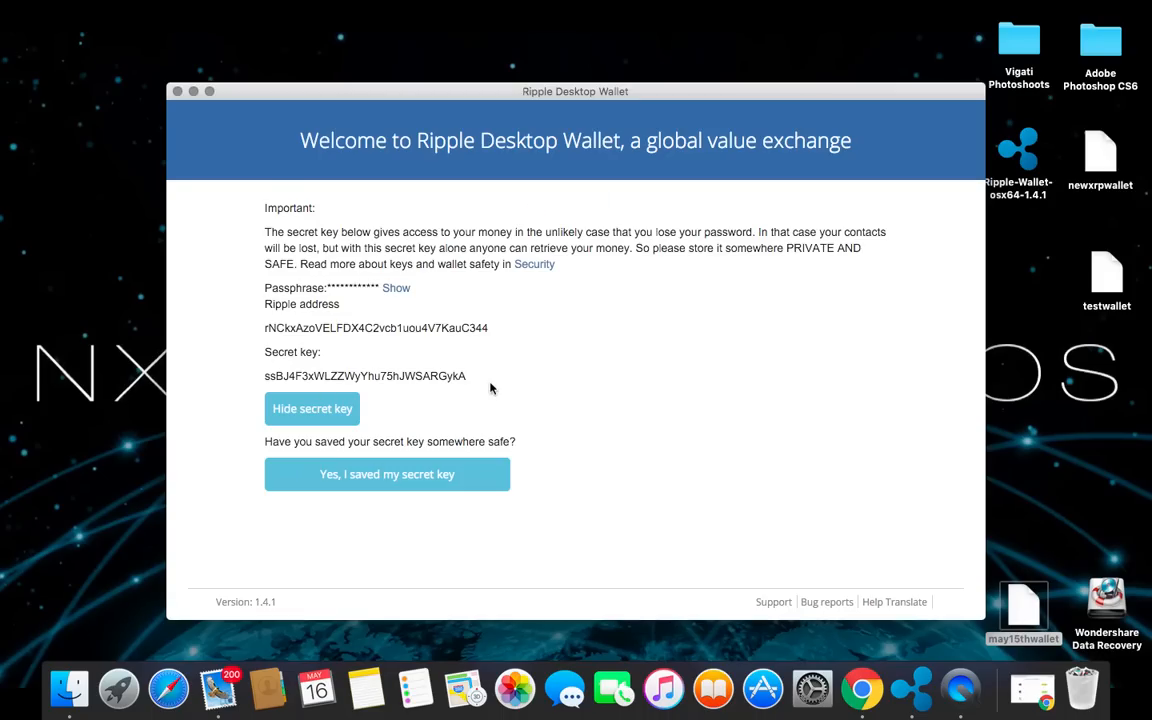
pyautogui.moveTo(452, 376)
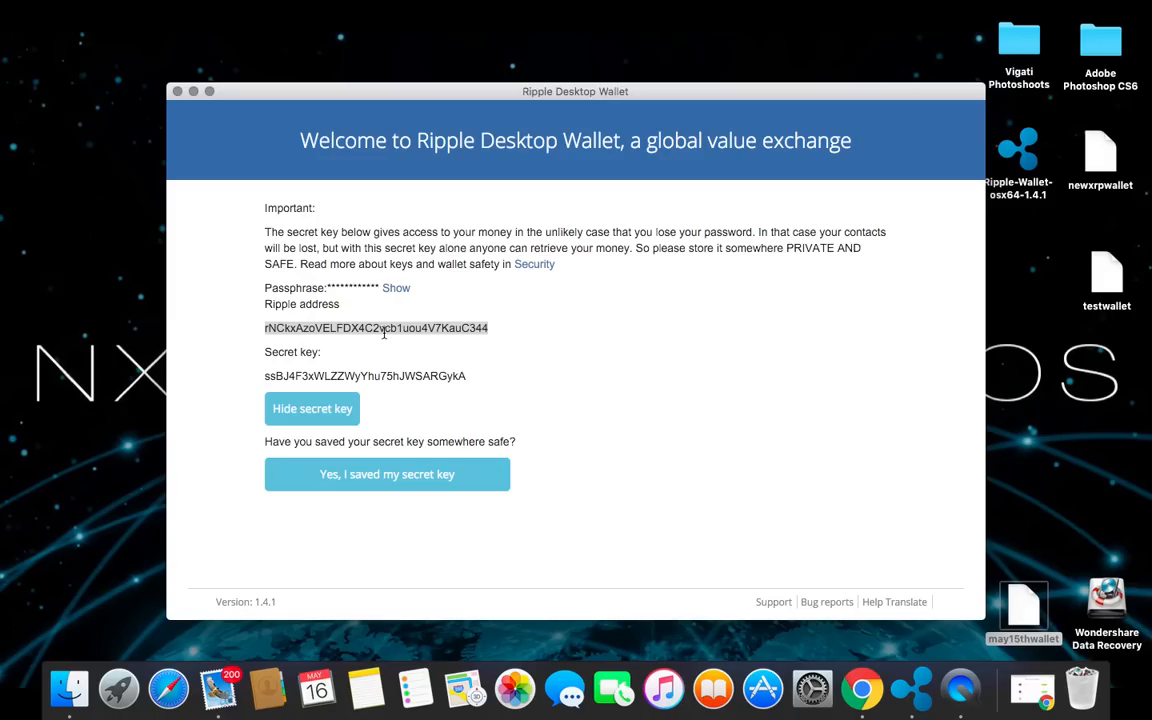
pyautogui.moveTo(396, 298)
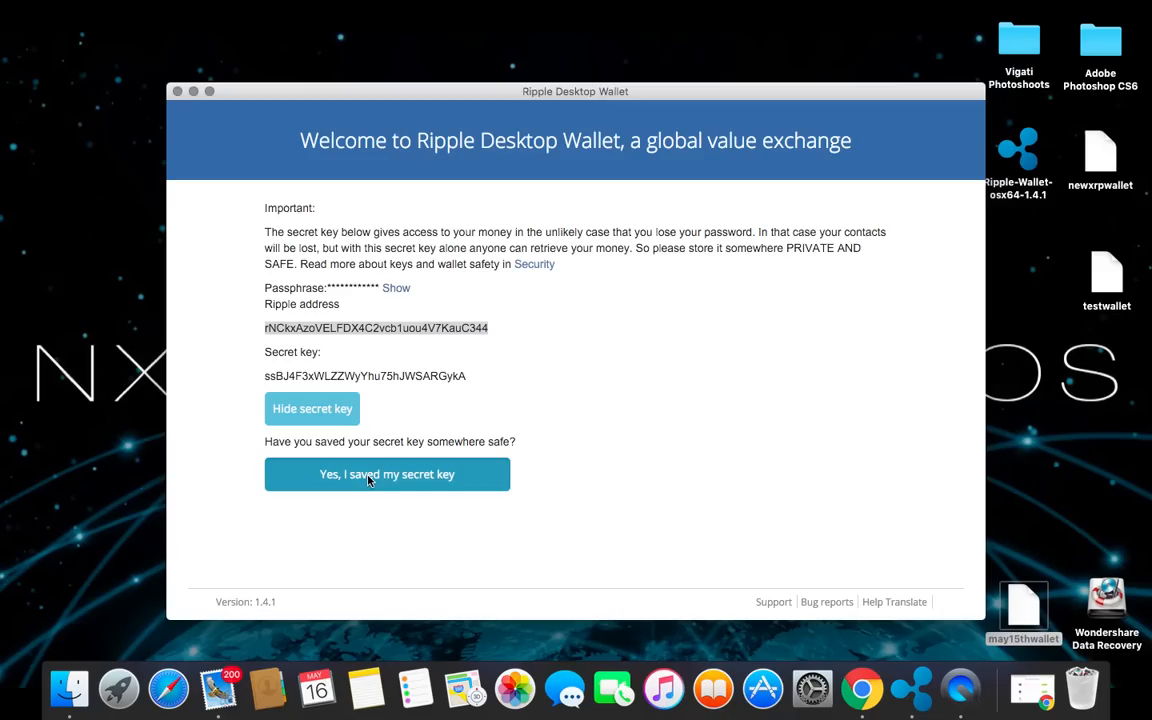
# Confirm the secret key is saved to reach the 0 XRP inactive account overview
pyautogui.click(388, 474)
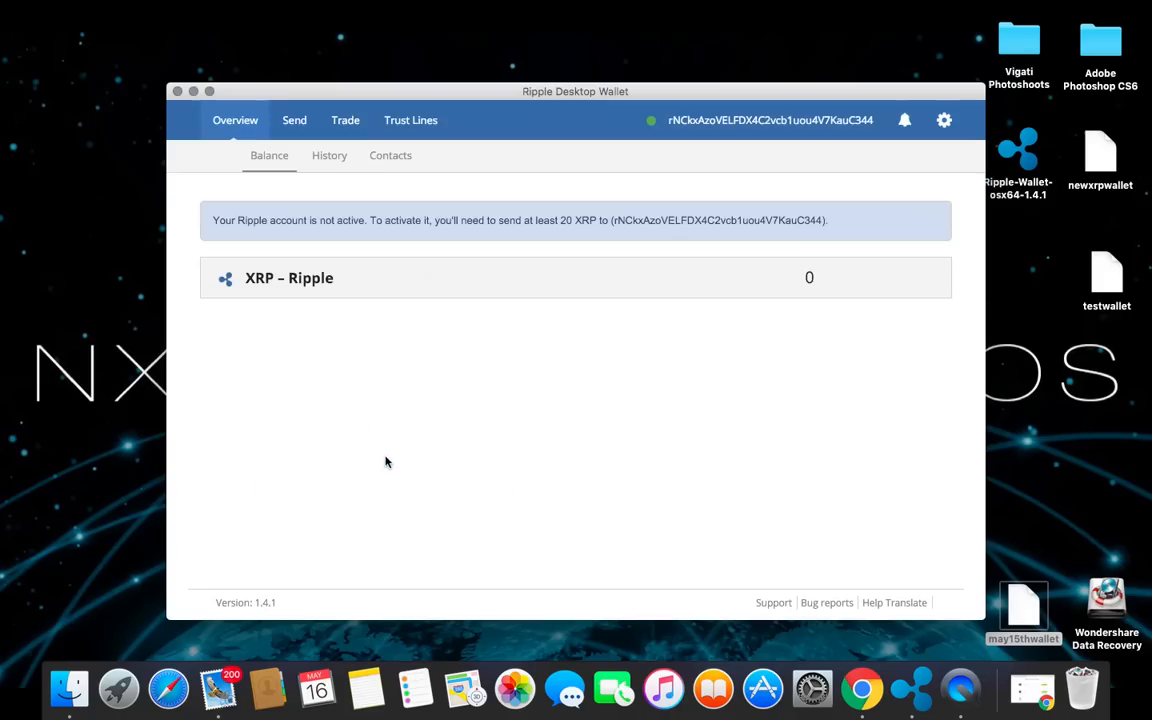
pyautogui.moveTo(744, 268)
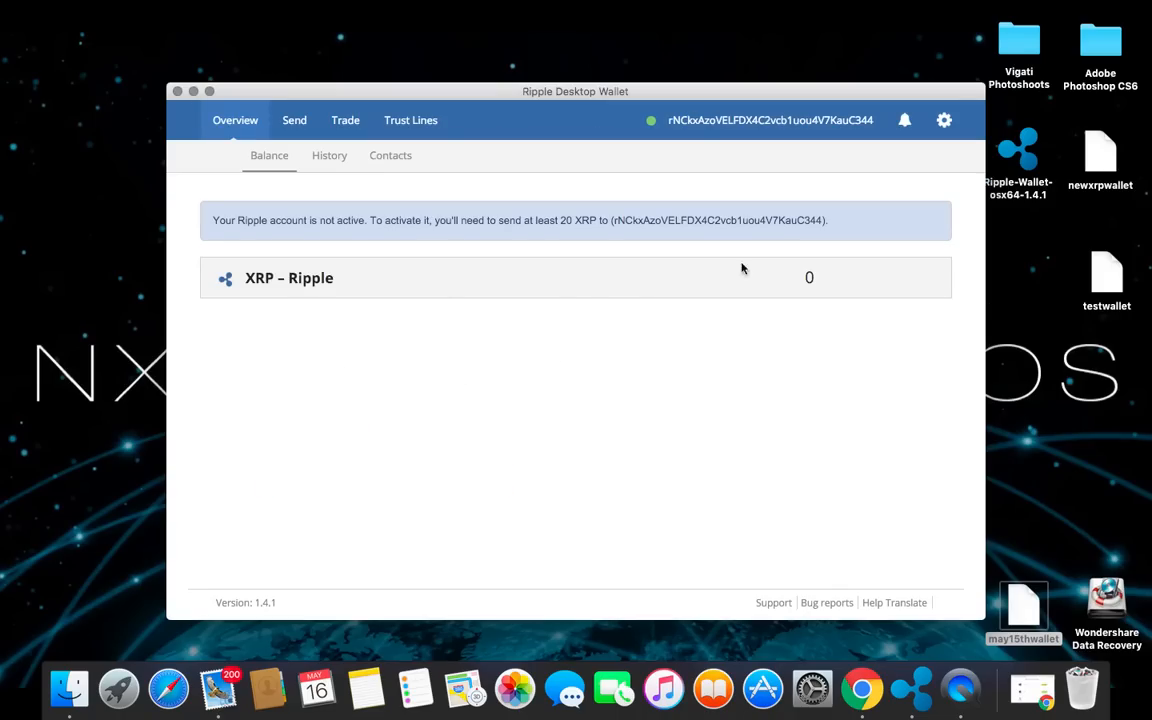
pyautogui.moveTo(280, 232)
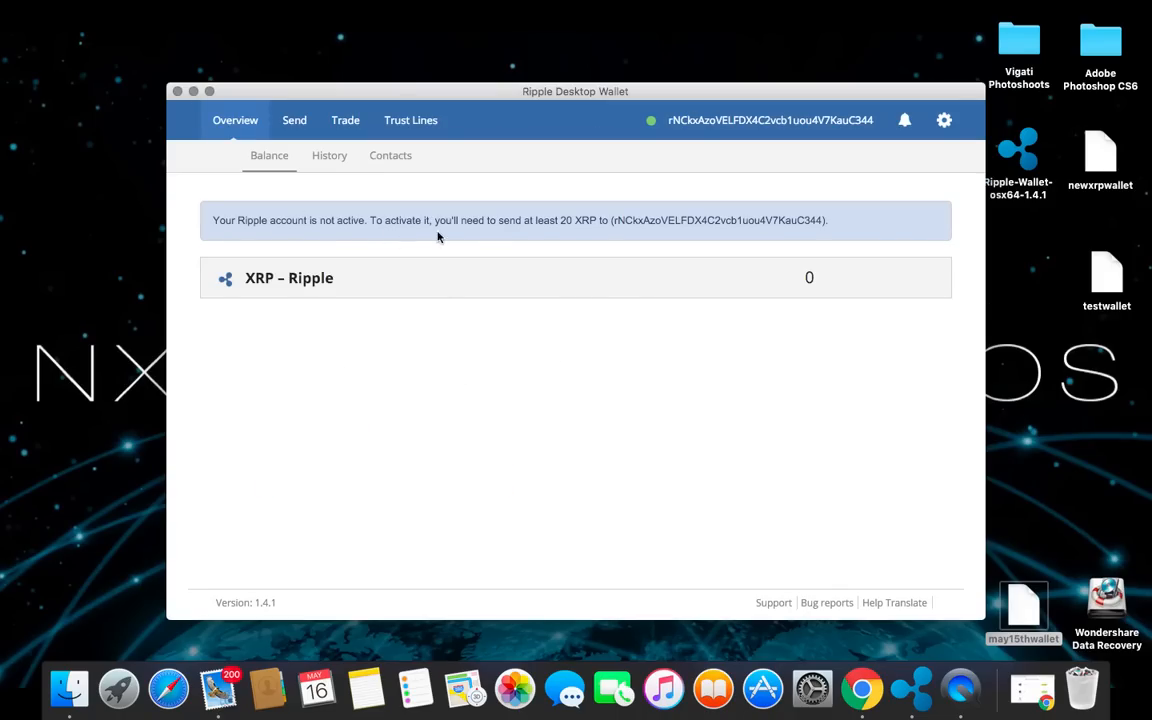
pyautogui.moveTo(576, 240)
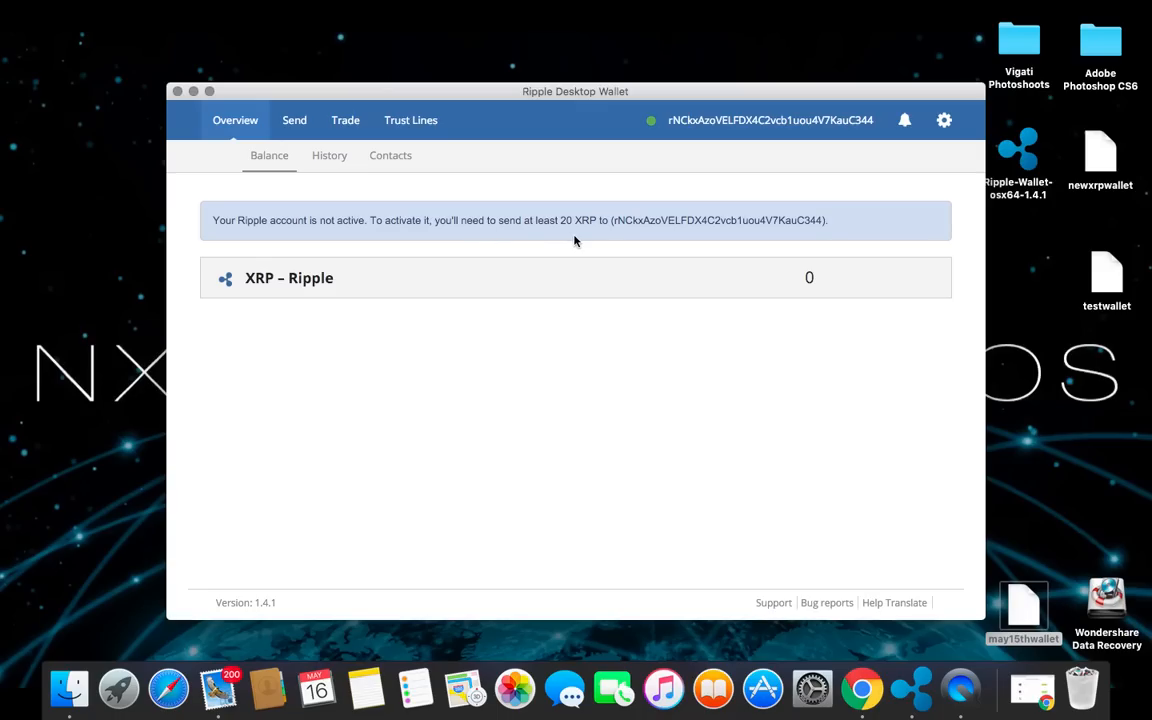
pyautogui.moveTo(688, 224)
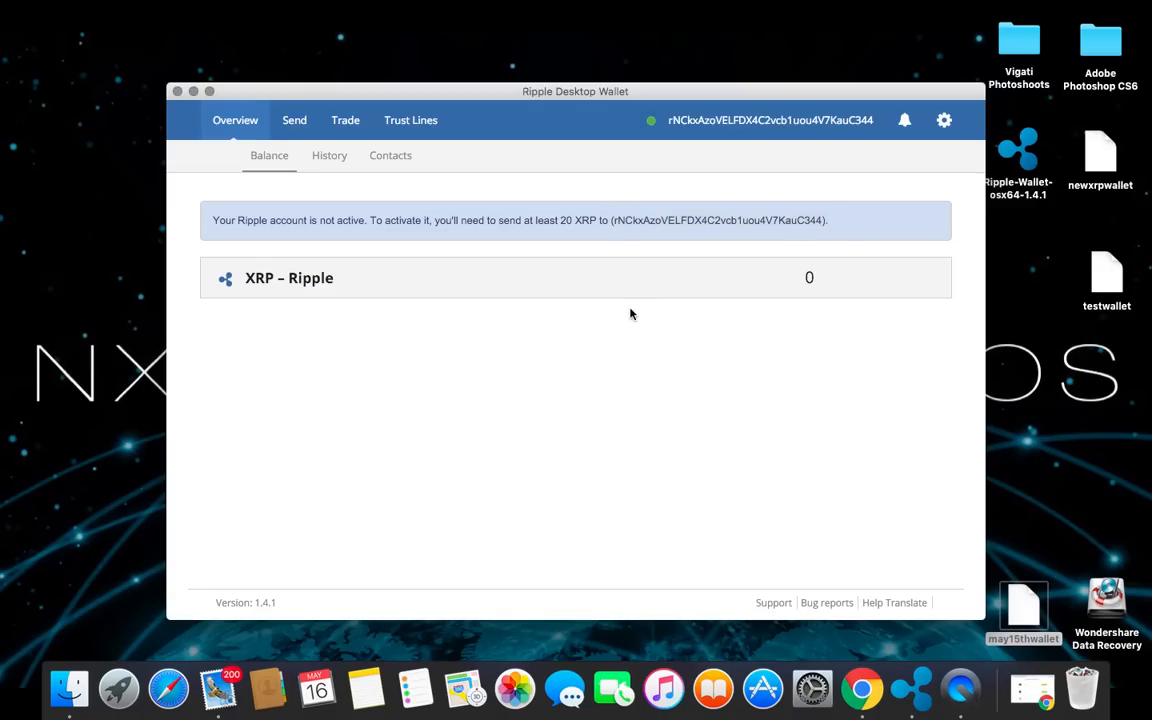
pyautogui.moveTo(220, 176)
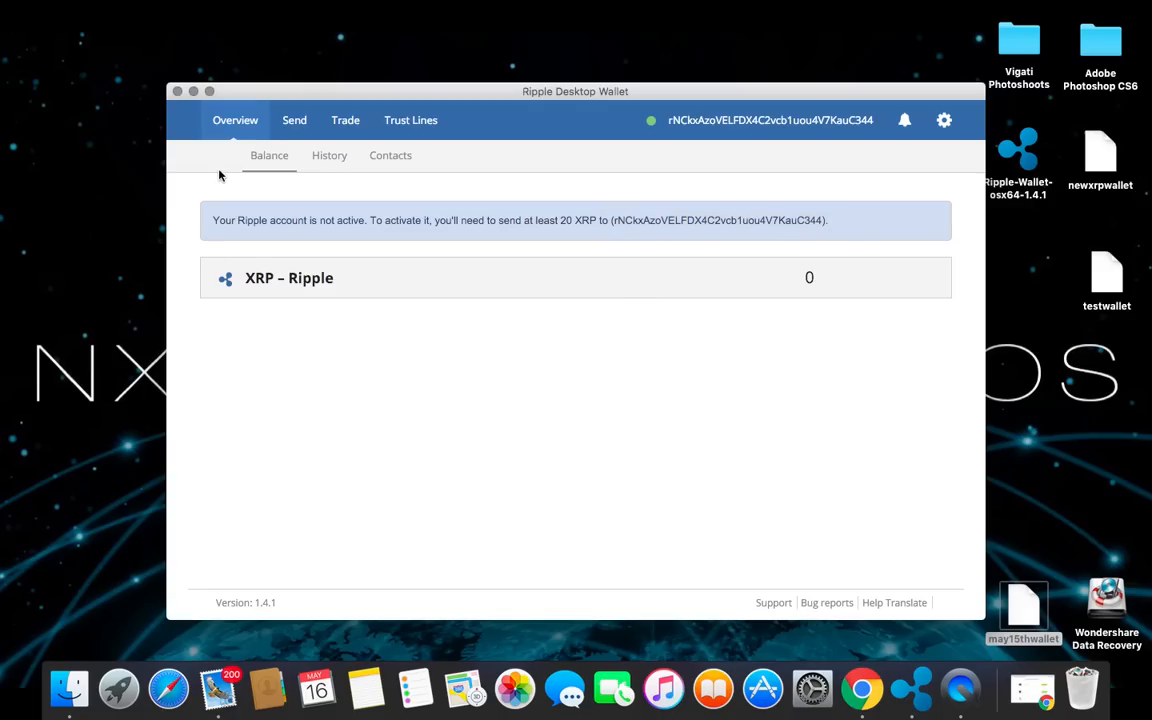
pyautogui.moveTo(220, 68)
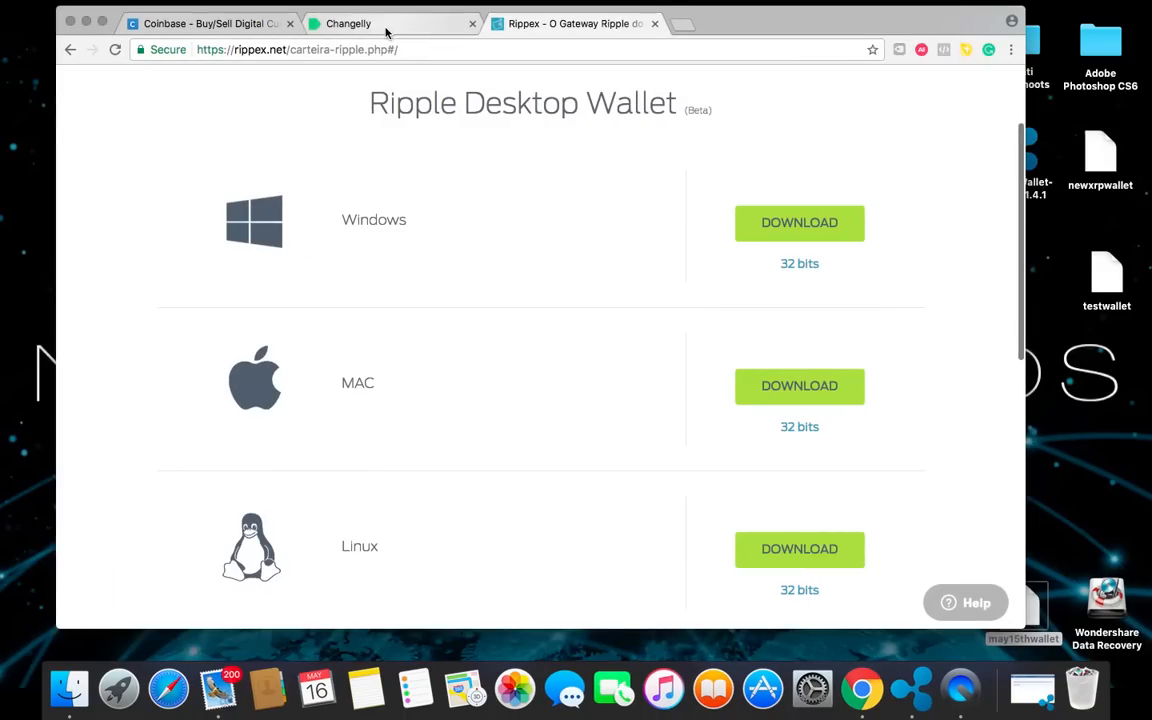
# Return to Changelly's main 0.150 BTC to XRP exchange page, then switch to the Coinbase tab
pyautogui.click(390, 24)
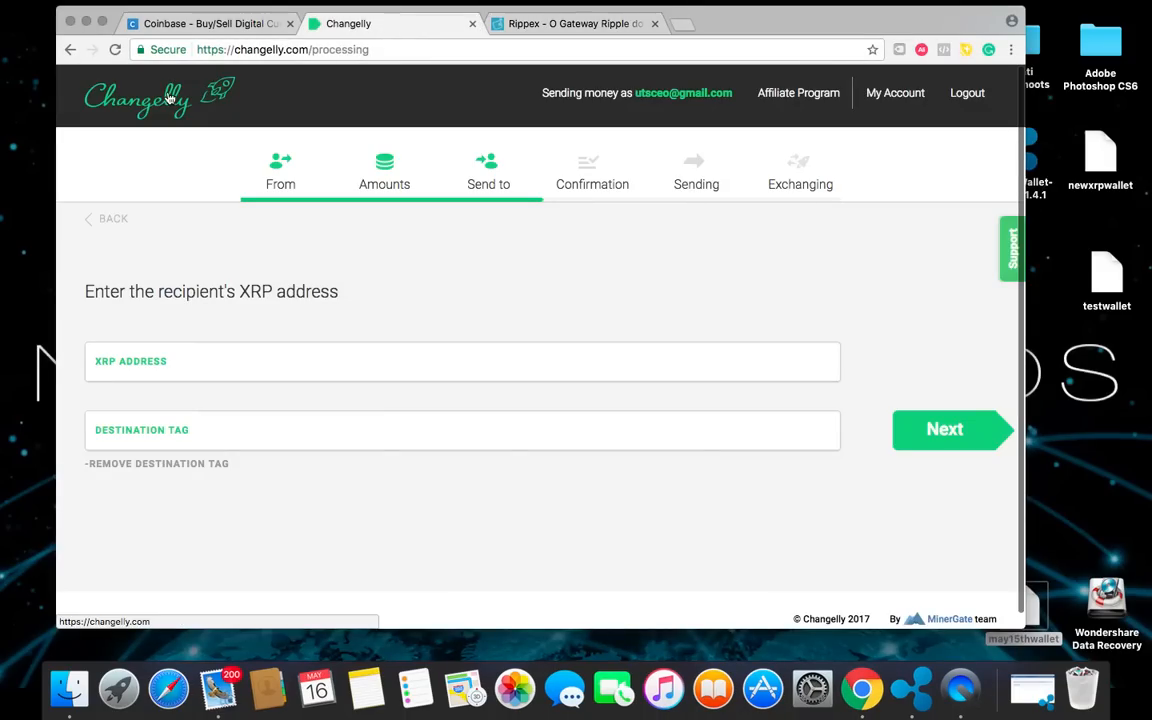
pyautogui.click(136, 98)
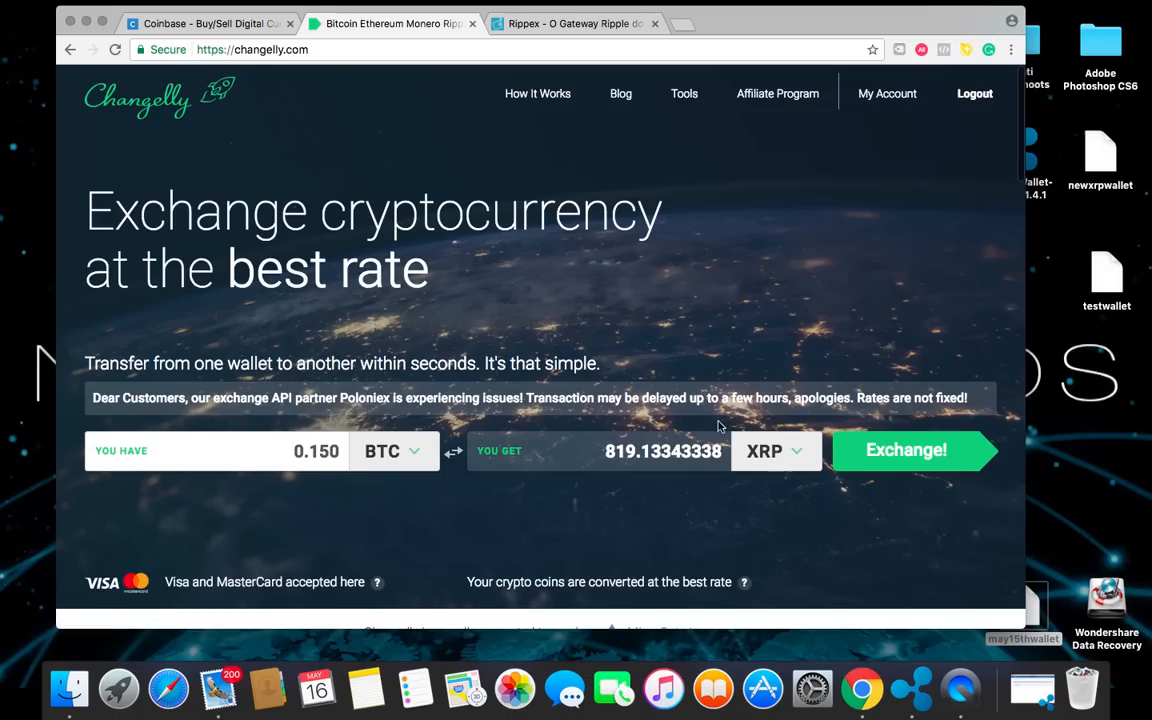
pyautogui.click(208, 24)
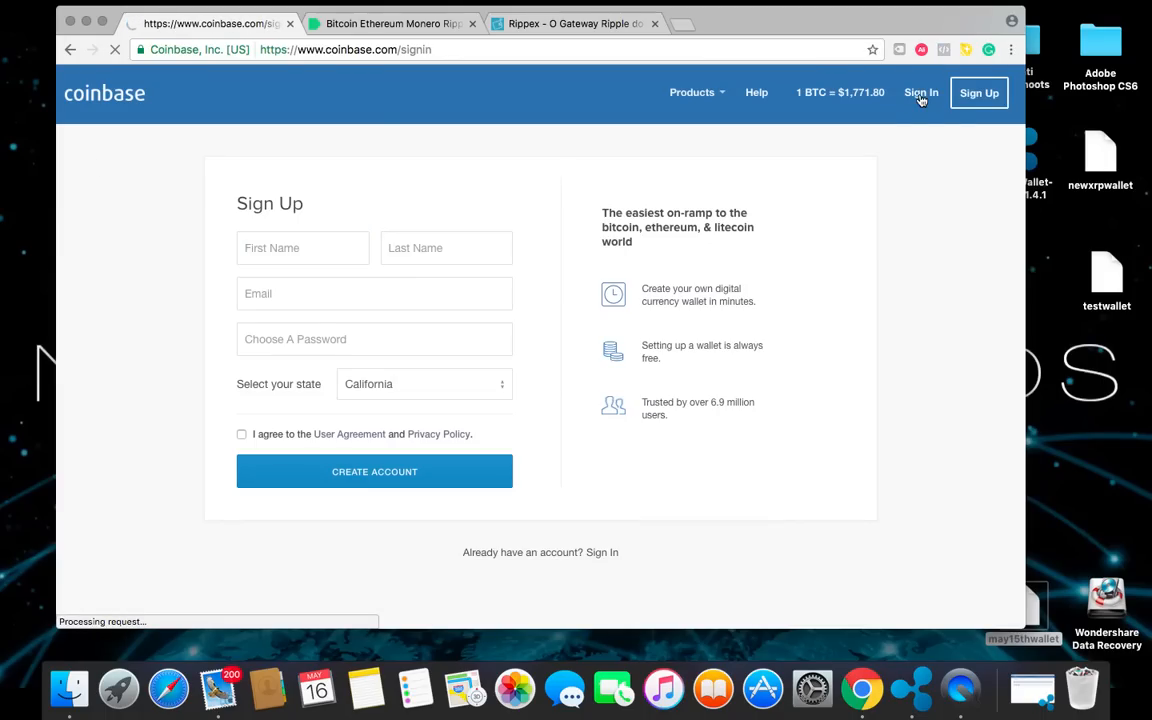
# Sign in to Coinbase with the saved credentials
pyautogui.click(920, 92)
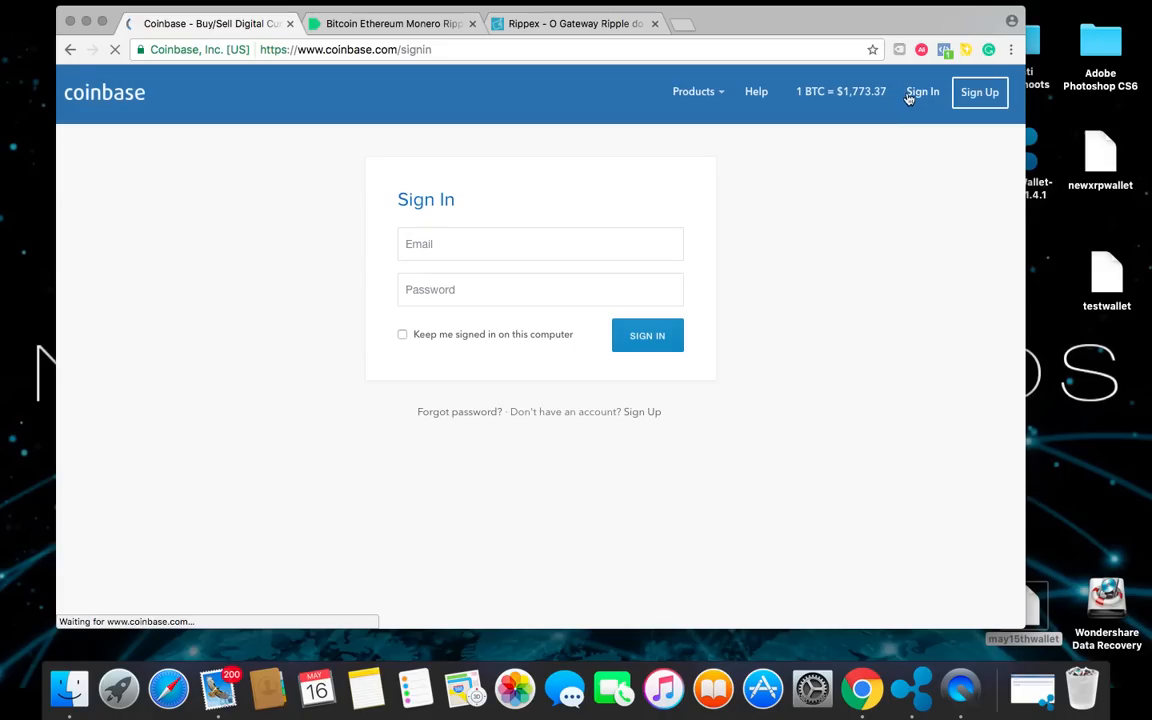
pyautogui.click(648, 336)
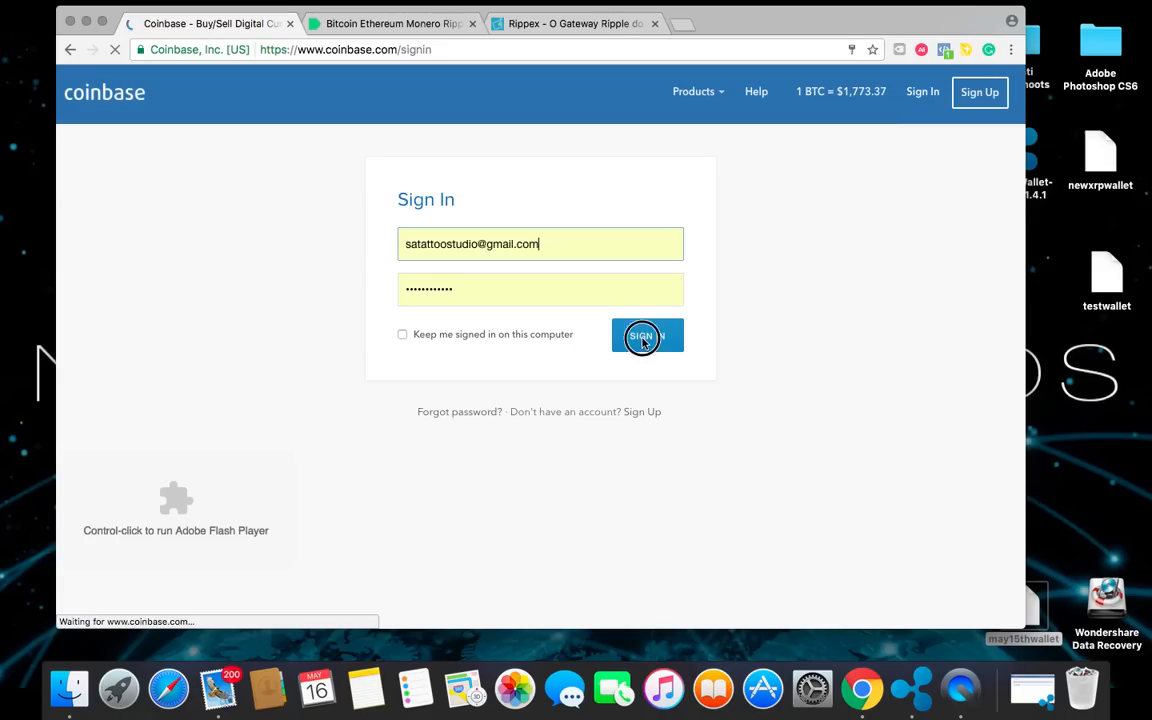
pyautogui.click(646, 336)
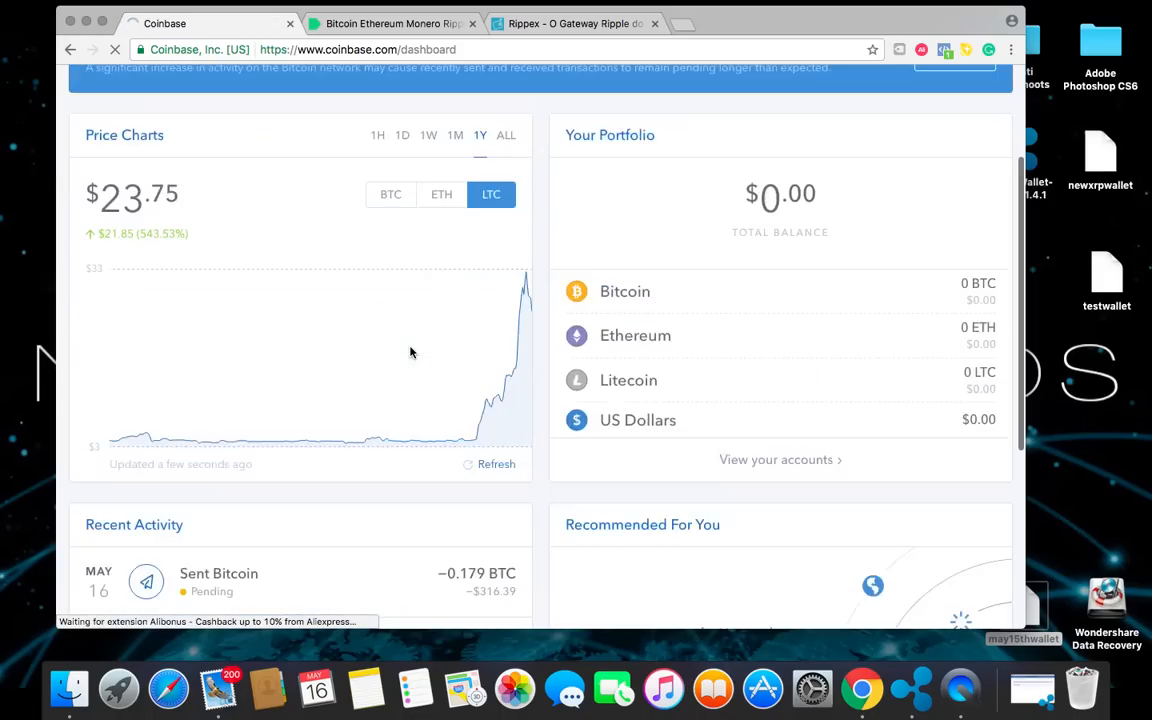
# Scroll through the dashboard's $0.00 portfolio, delayed-transactions notice and pending −0.179 BTC send
pyautogui.scroll(-3)
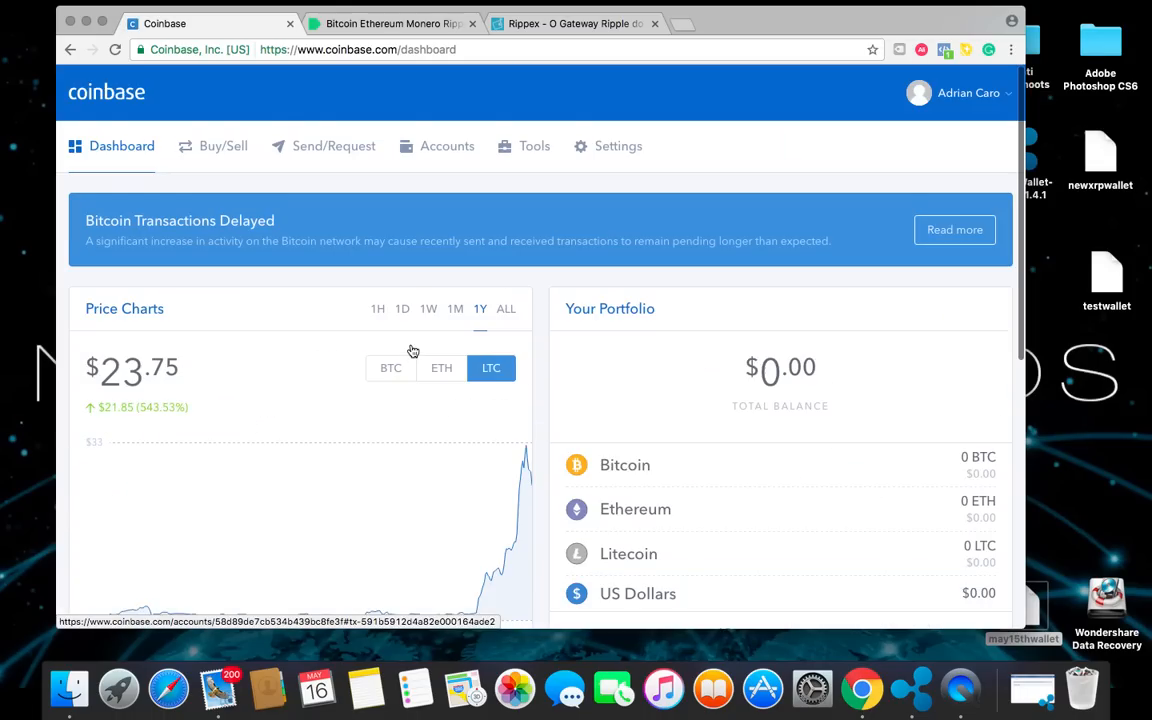
pyautogui.scroll(-3)
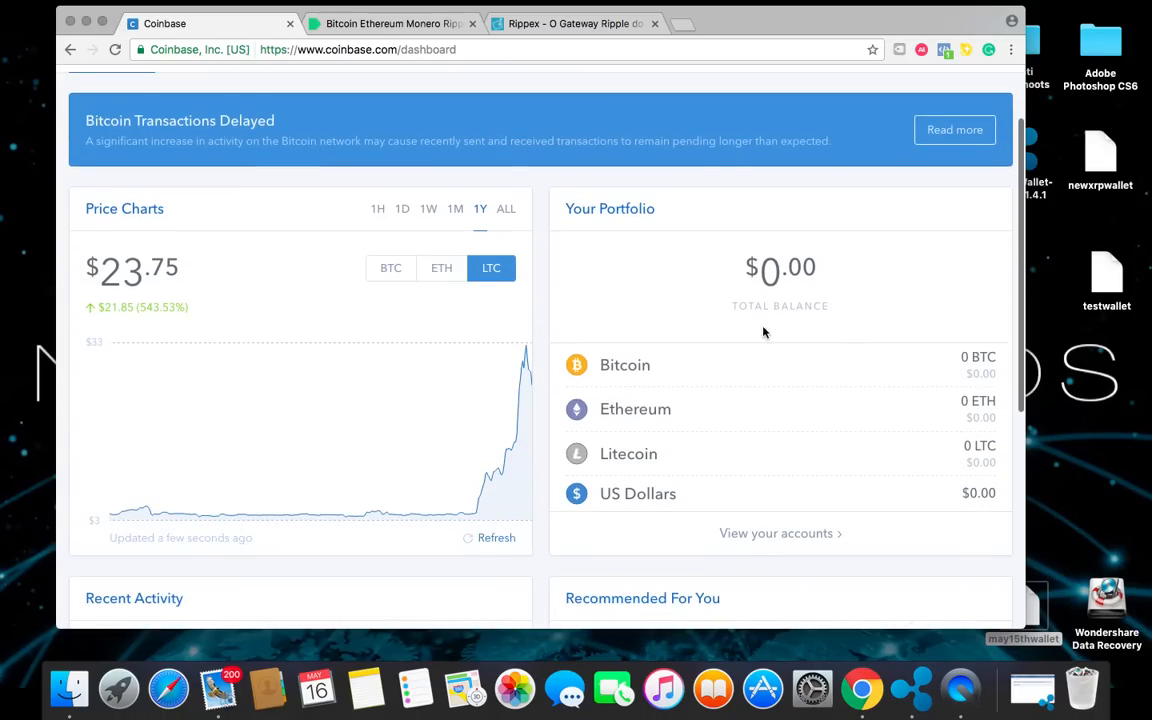
pyautogui.scroll(-3)
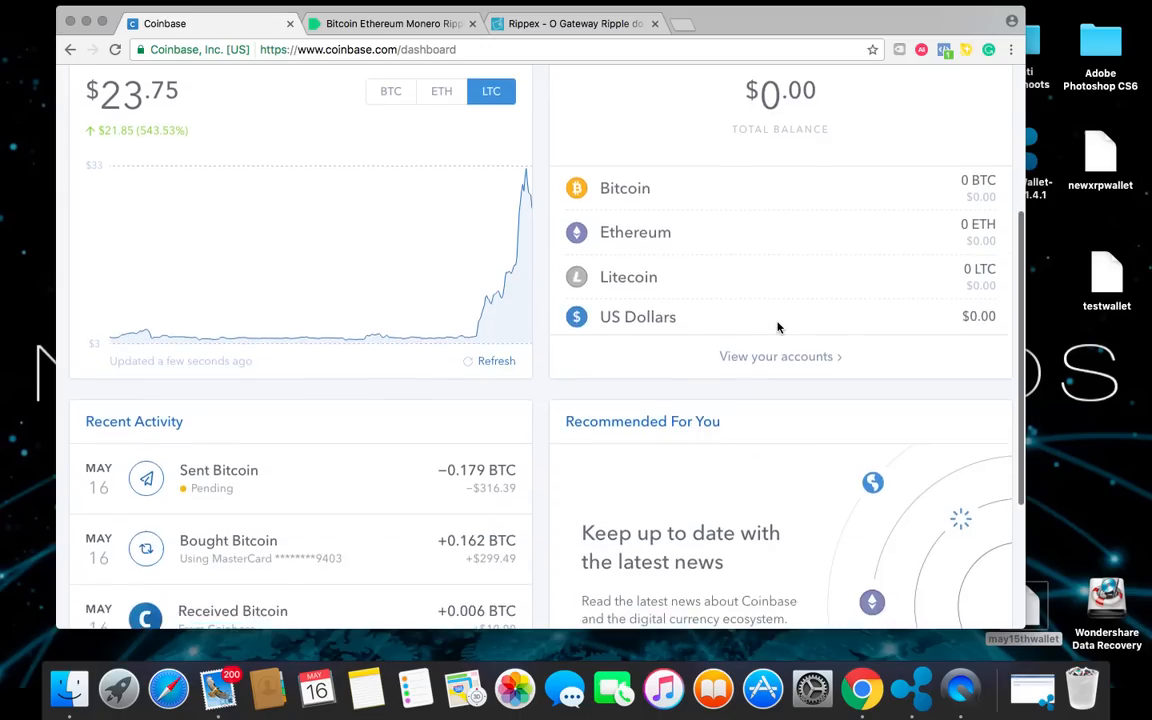
pyautogui.scroll(-3)
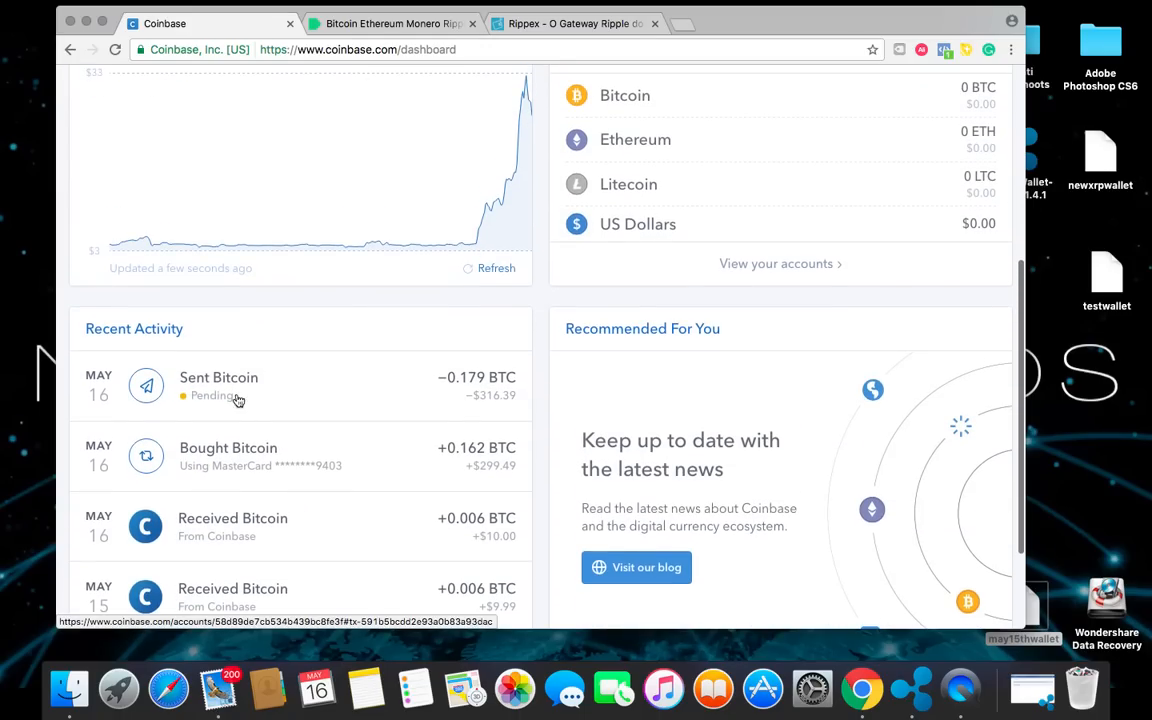
pyautogui.scroll(-3)
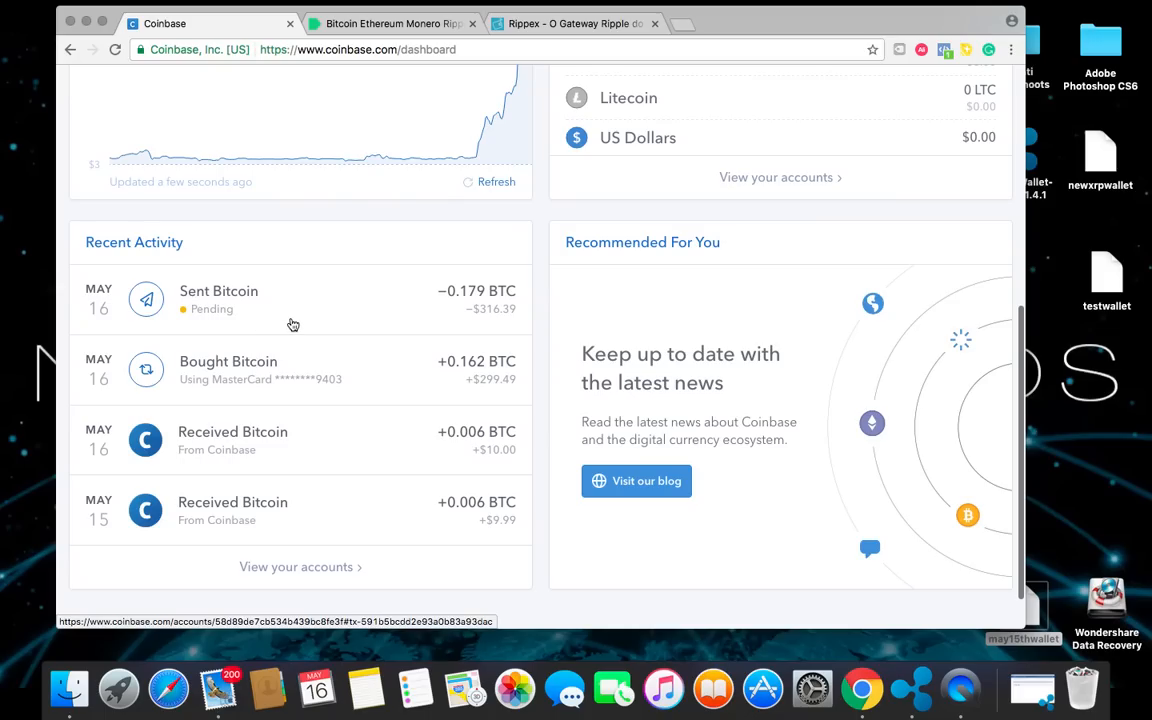
pyautogui.scroll(3)
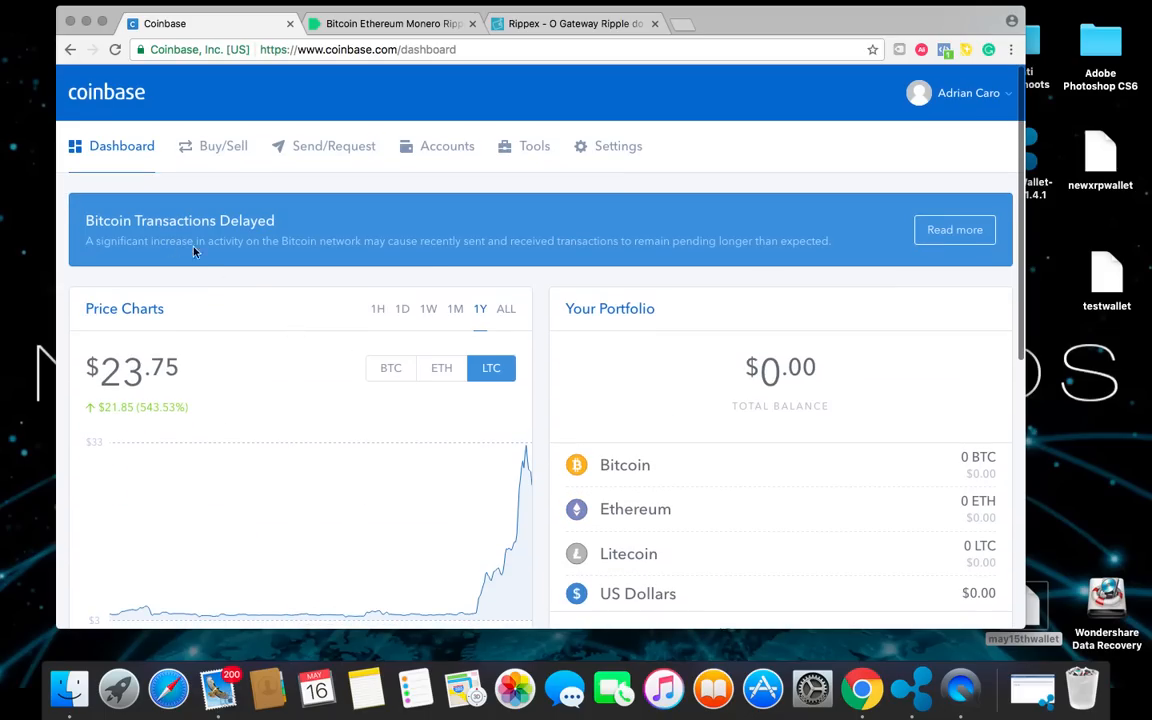
pyautogui.moveTo(200, 256)
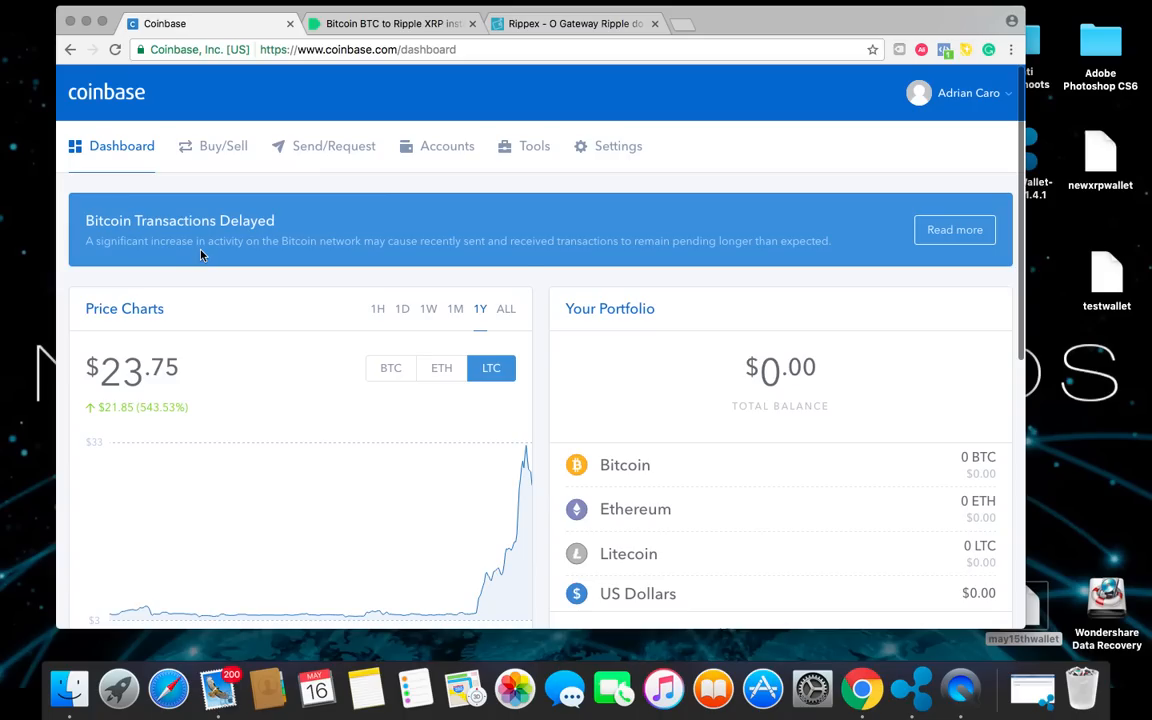
pyautogui.moveTo(516, 264)
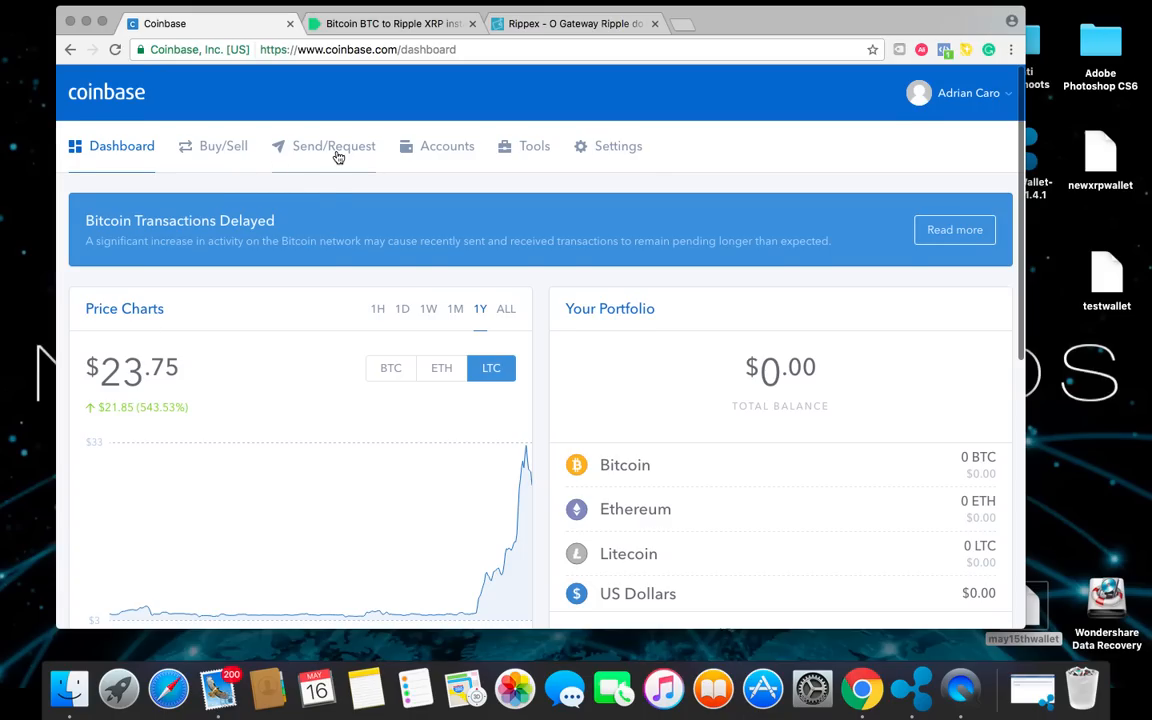
pyautogui.scroll(-3)
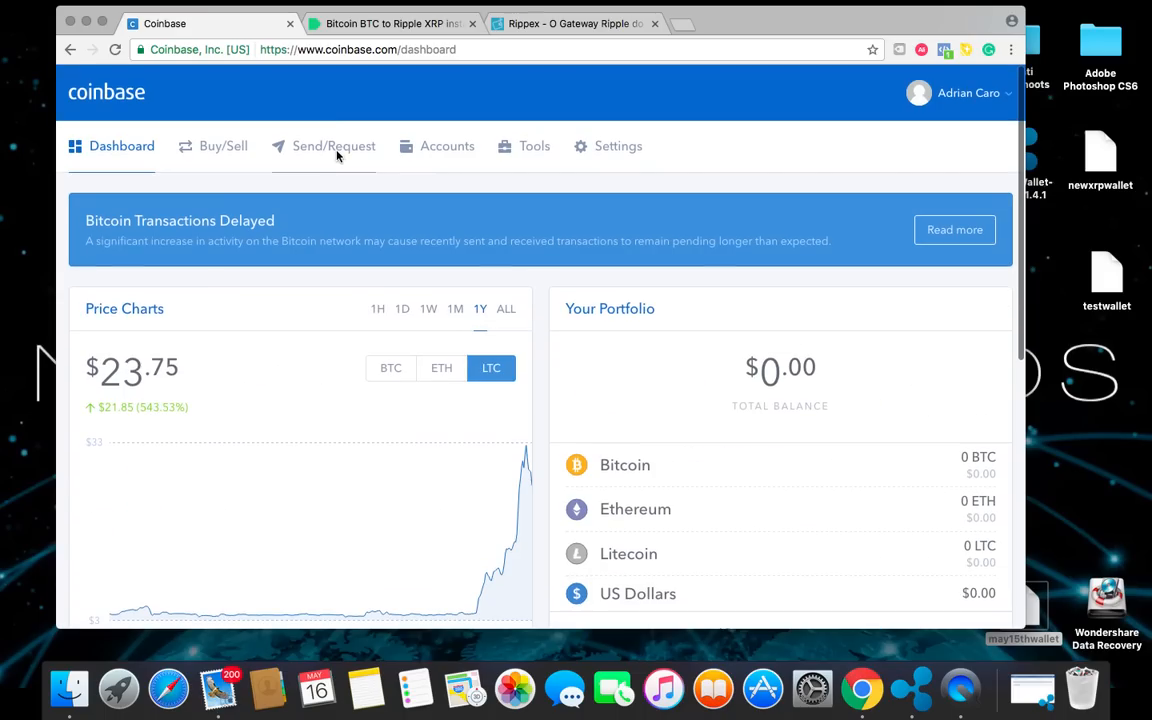
# Bring up Coinbase's empty Send Funds form via the Send/Request navigation item
pyautogui.click(334, 146)
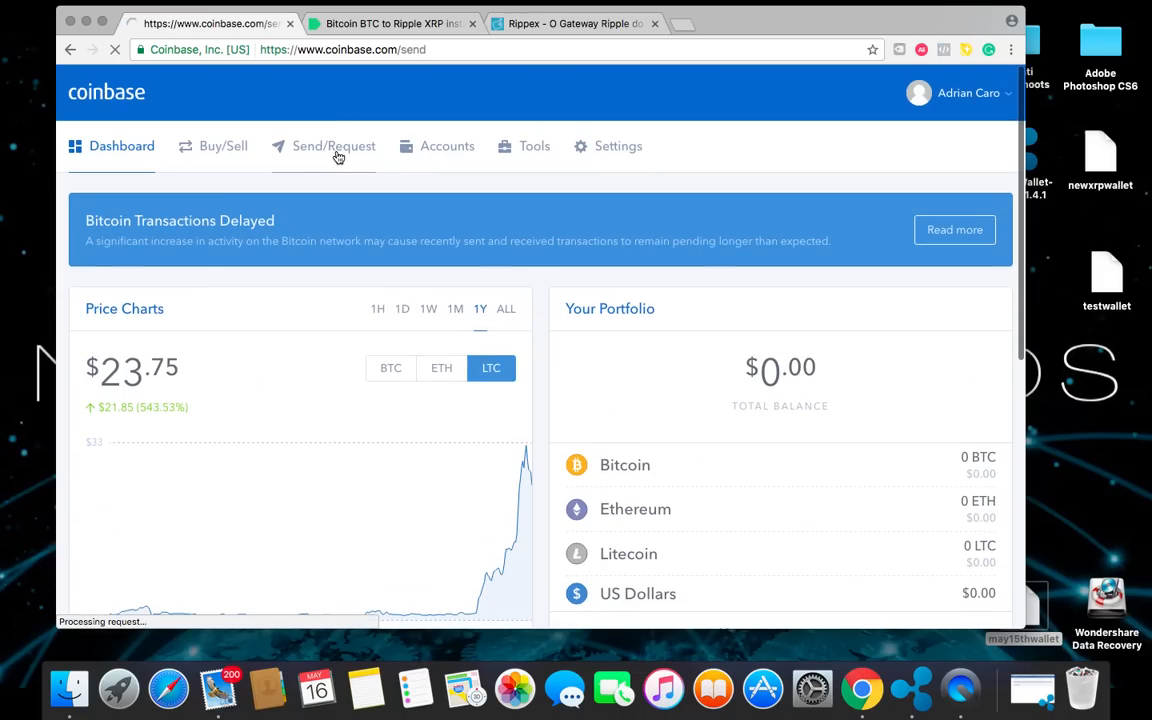
pyautogui.click(334, 146)
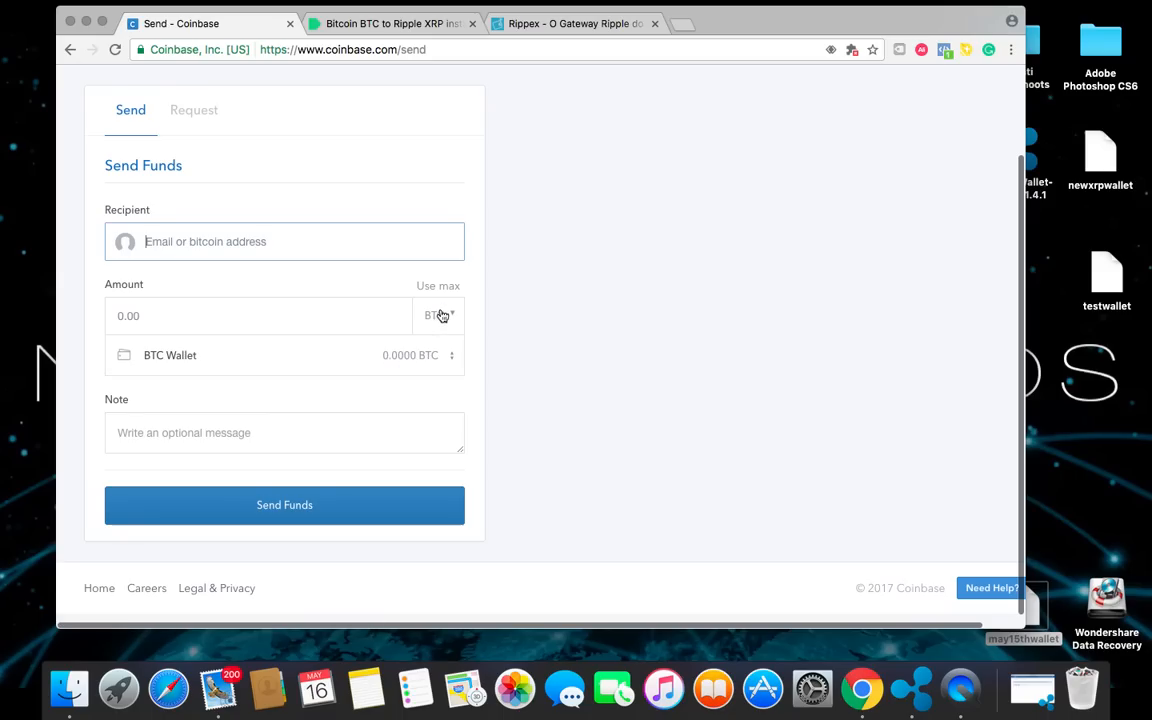
pyautogui.click(438, 284)
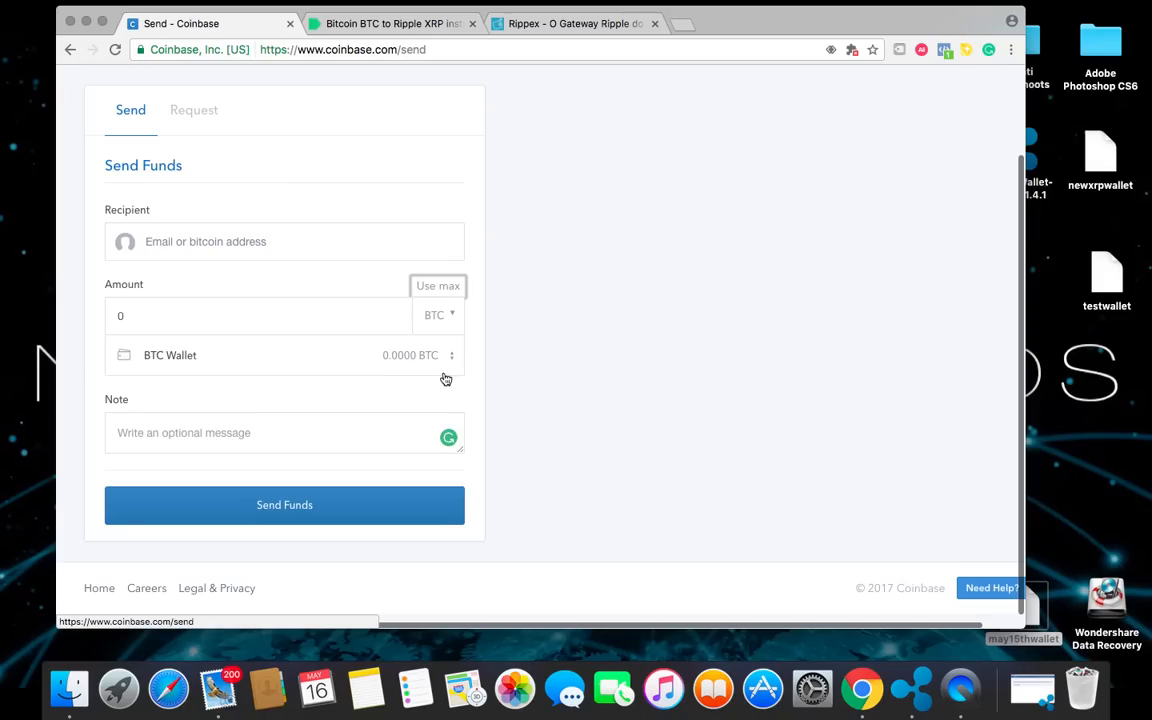
pyautogui.moveTo(384, 374)
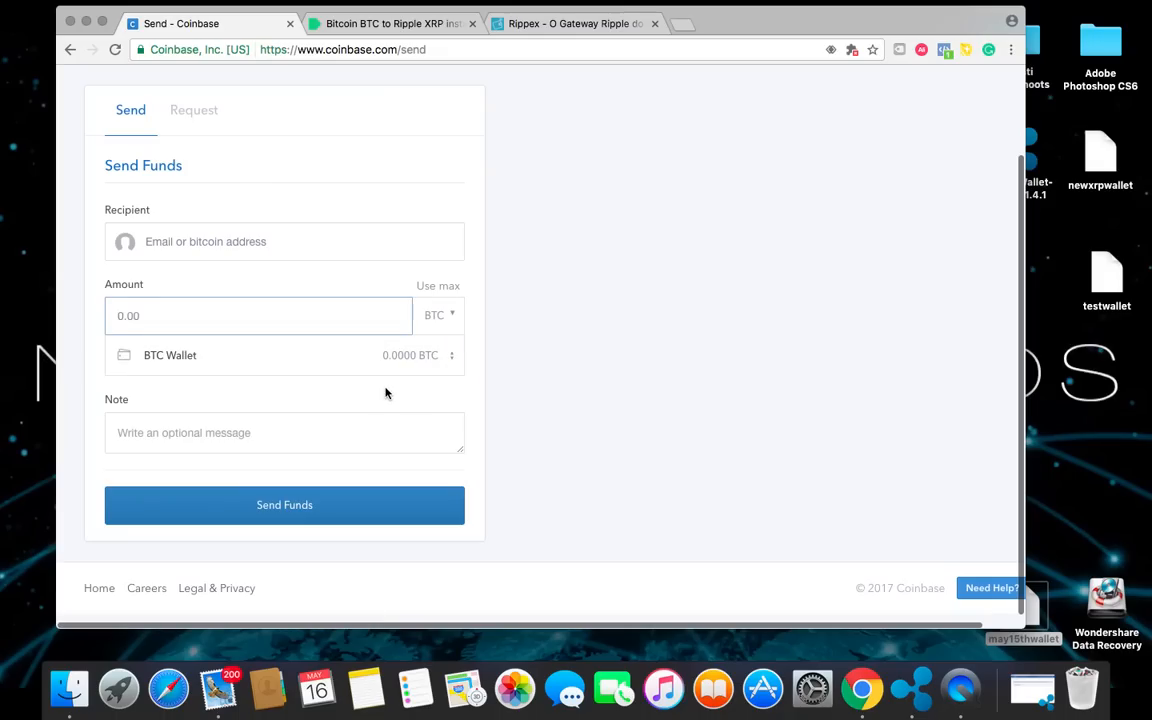
# Bring up Changelly's exchange form showing 0.150 BTC for about 818.66 XRP and begin the exchange
pyautogui.click(390, 24)
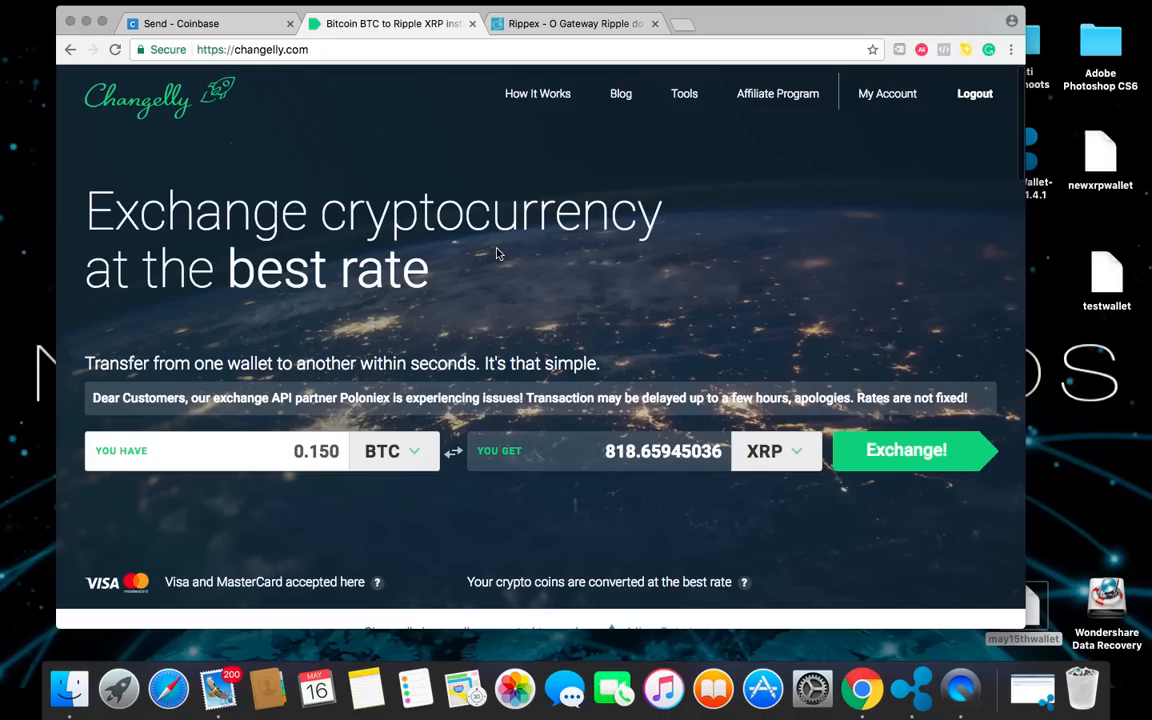
pyautogui.moveTo(518, 332)
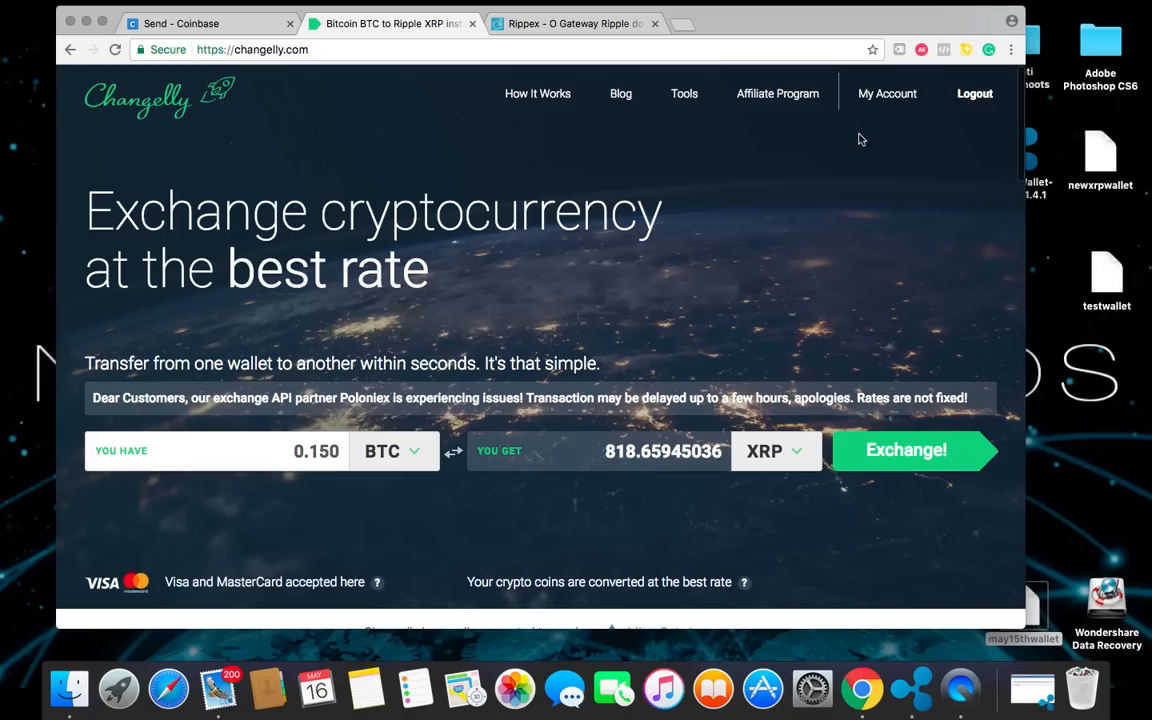
pyautogui.moveTo(280, 388)
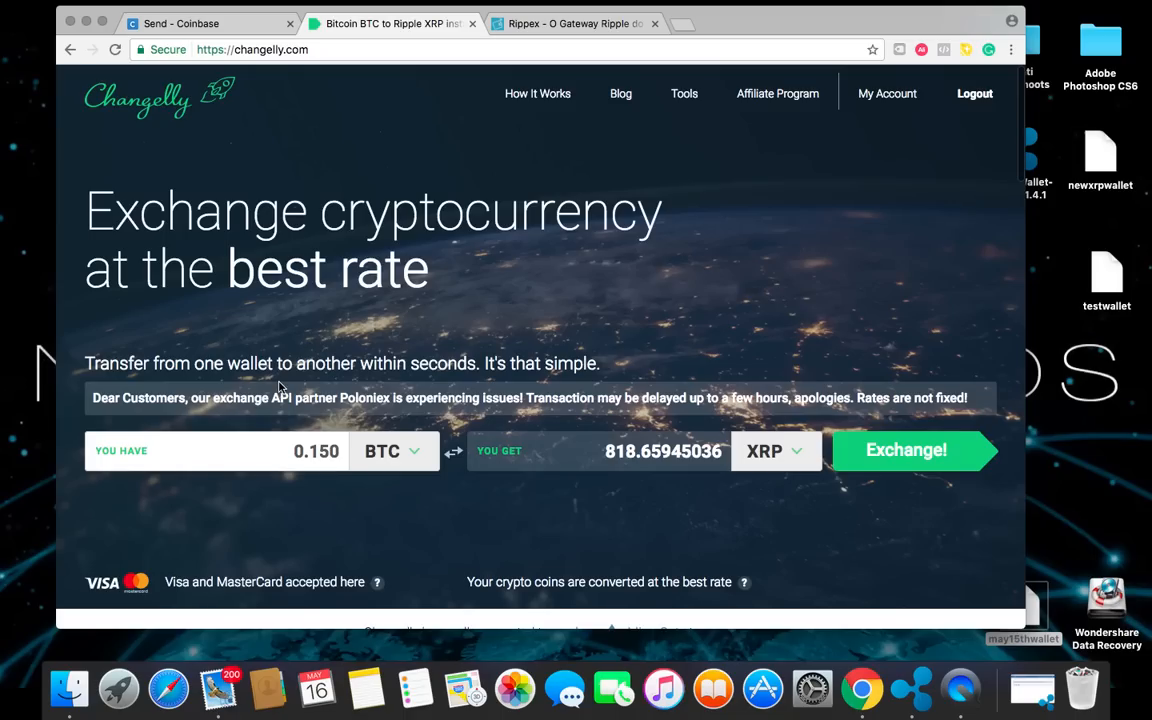
pyautogui.moveTo(220, 288)
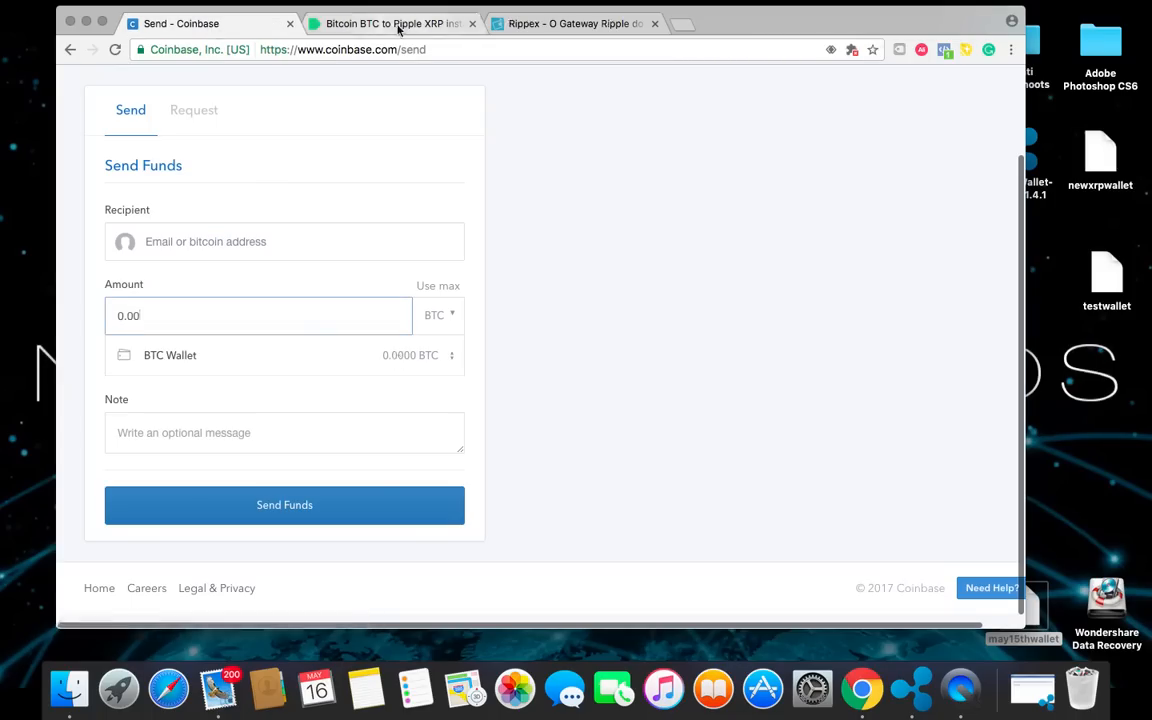
pyautogui.click(390, 24)
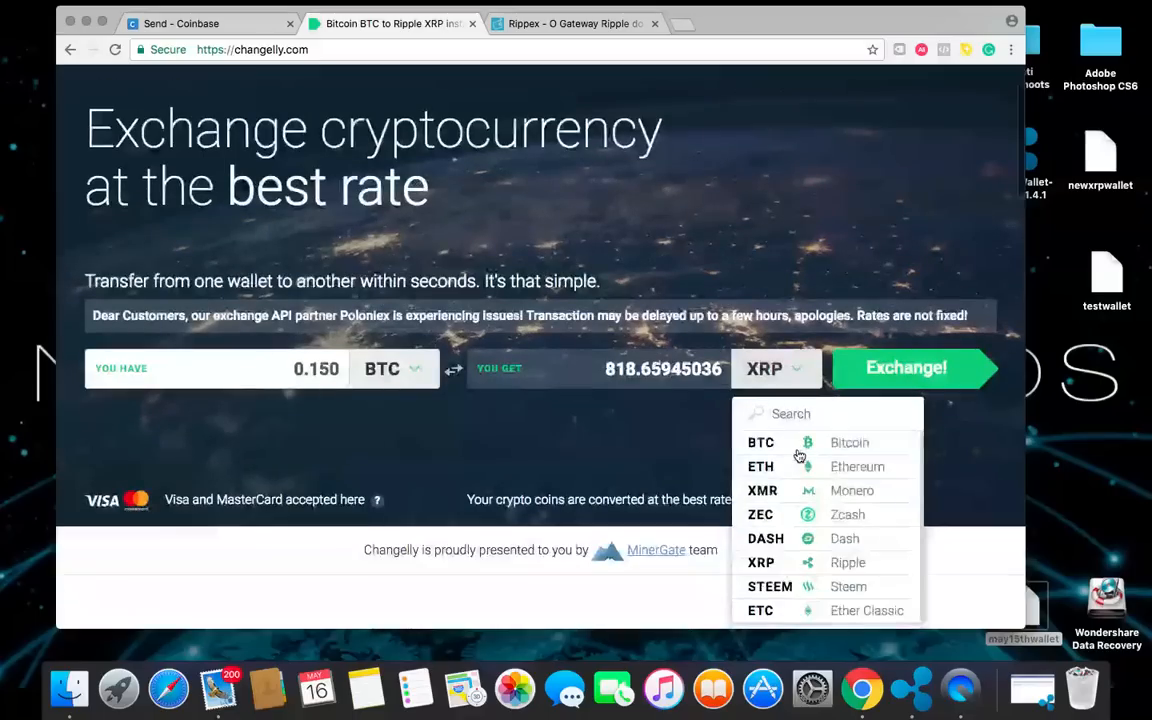
pyautogui.scroll(-3)
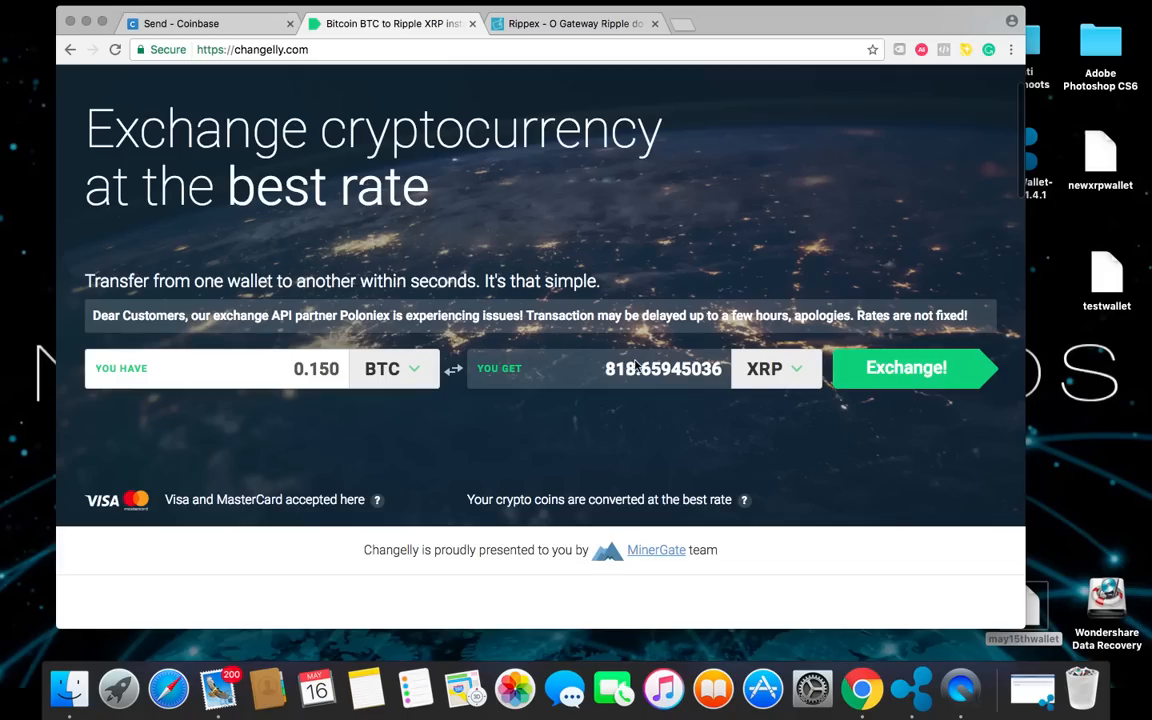
pyautogui.moveTo(612, 384)
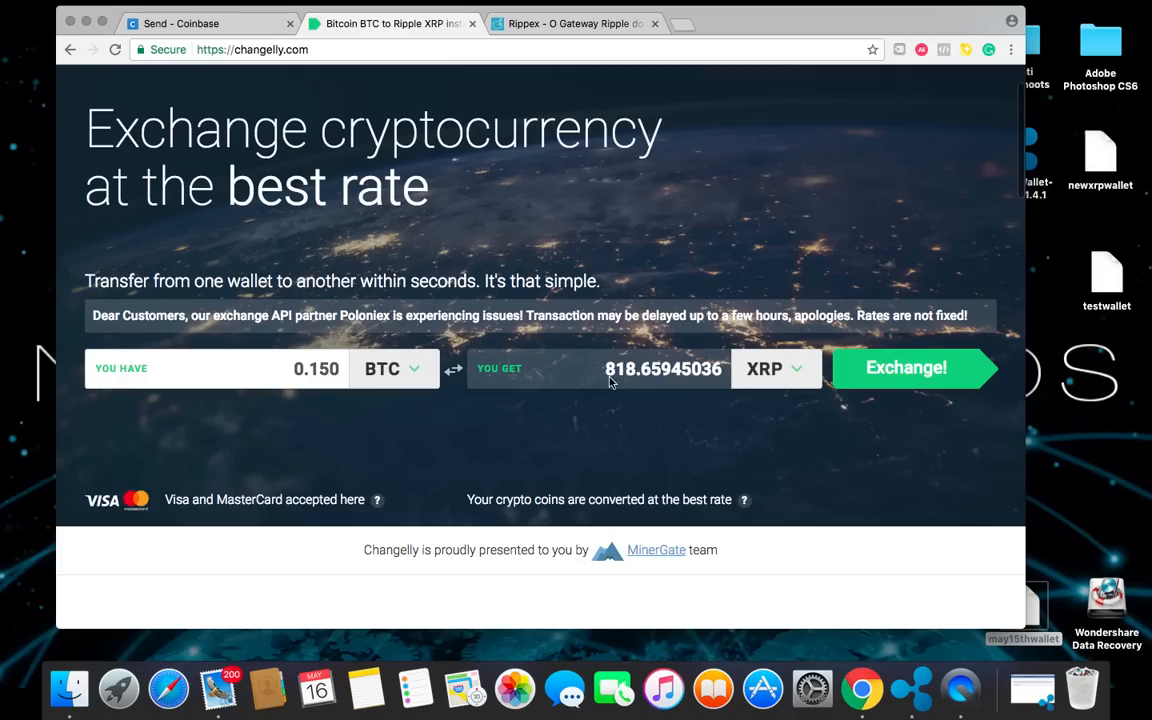
pyautogui.moveTo(850, 374)
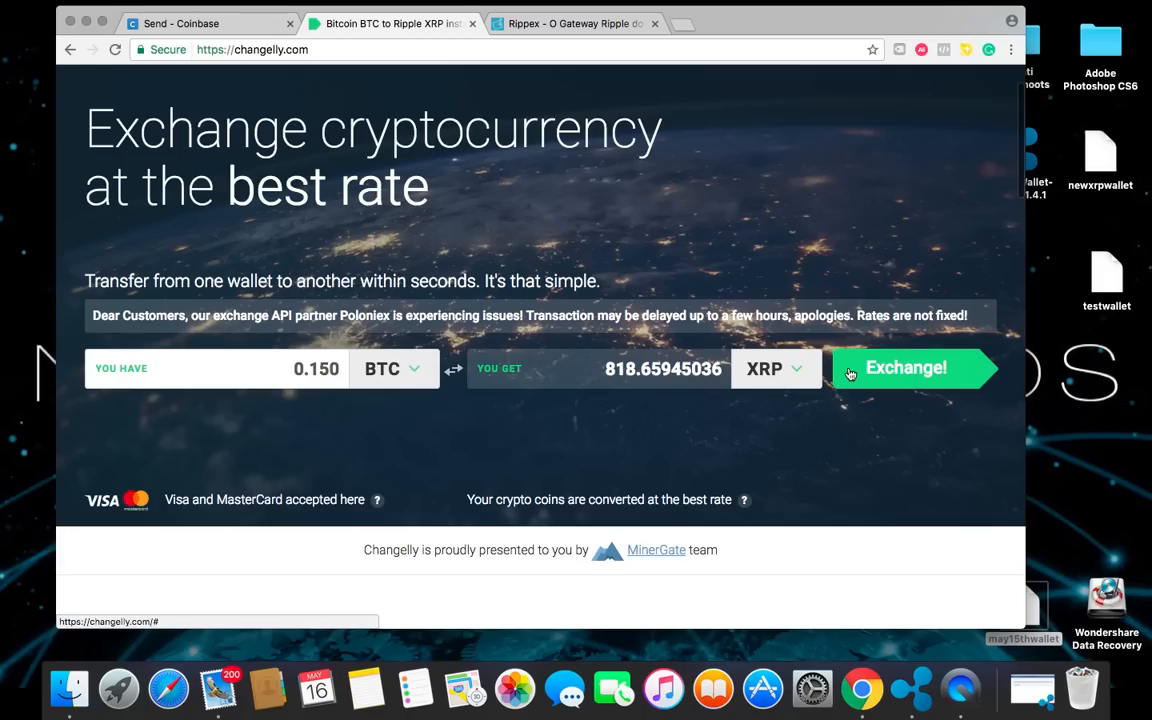
pyautogui.click(904, 368)
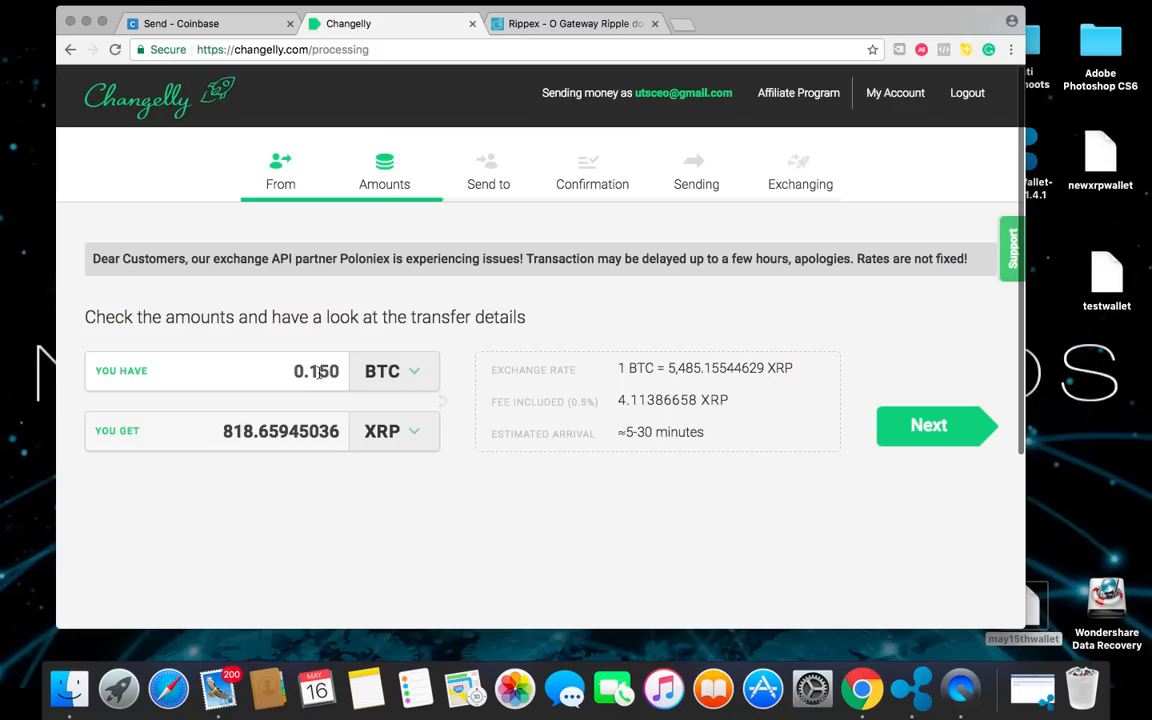
# Check the Coinbase send page, then advance Changelly past the Amounts step to the Send-to step
pyautogui.click(182, 24)
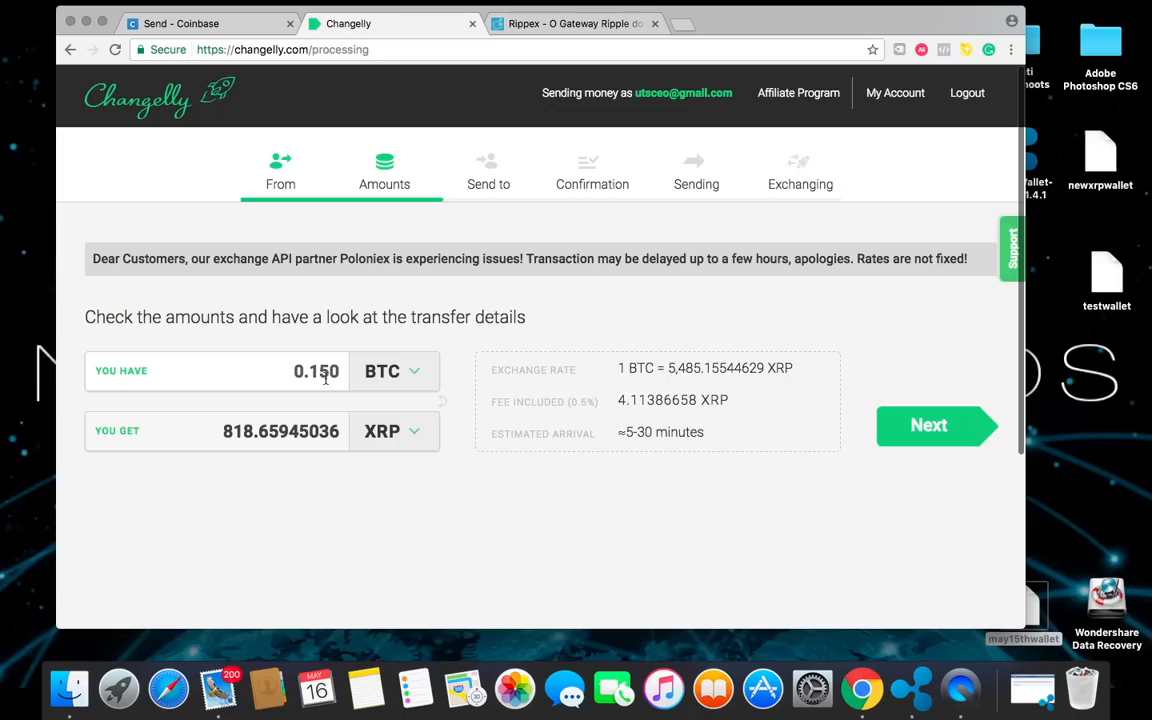
pyautogui.click(204, 24)
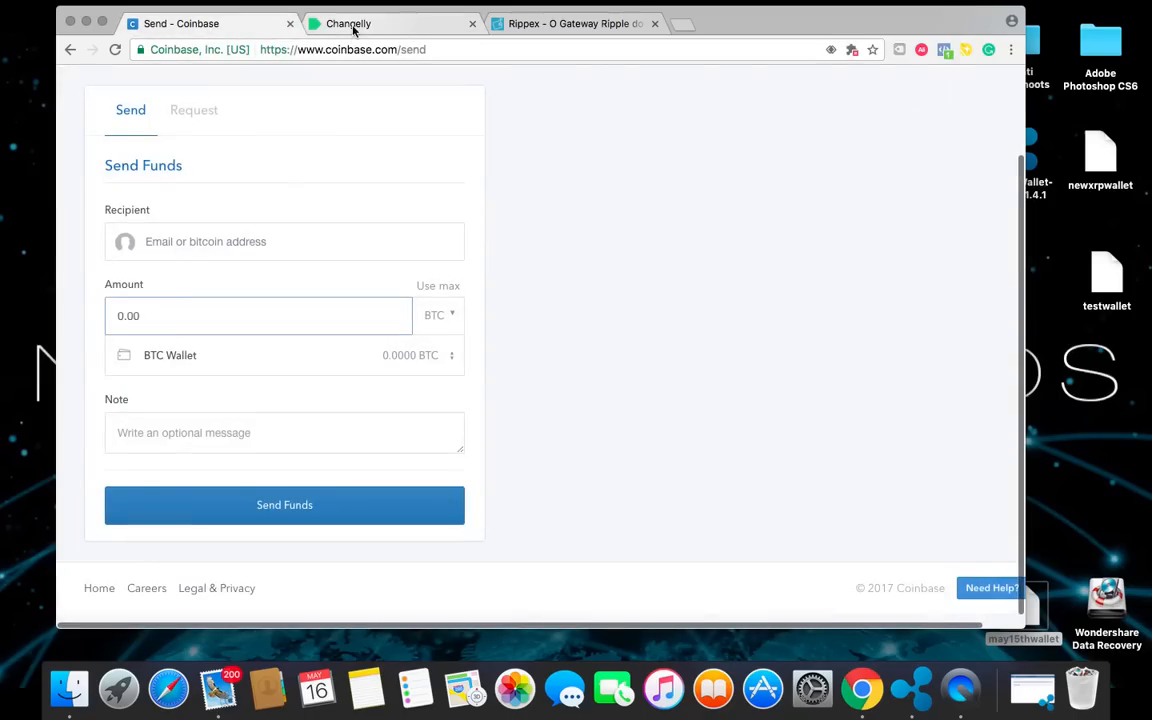
pyautogui.click(348, 24)
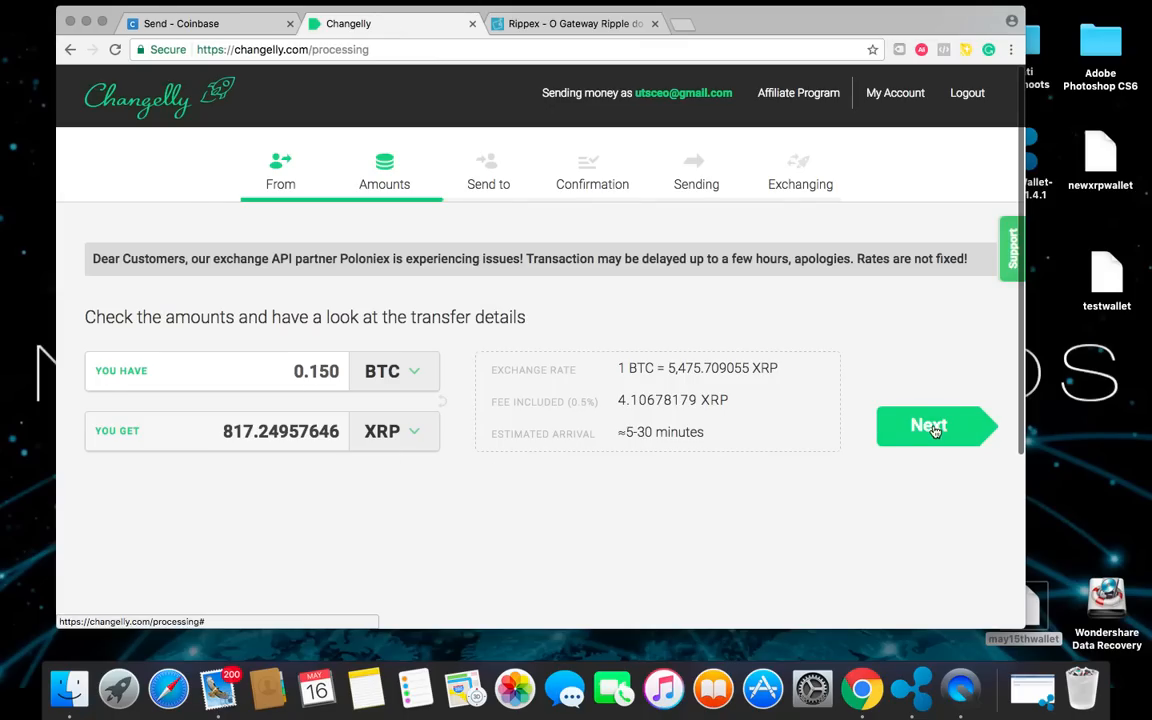
pyautogui.click(936, 426)
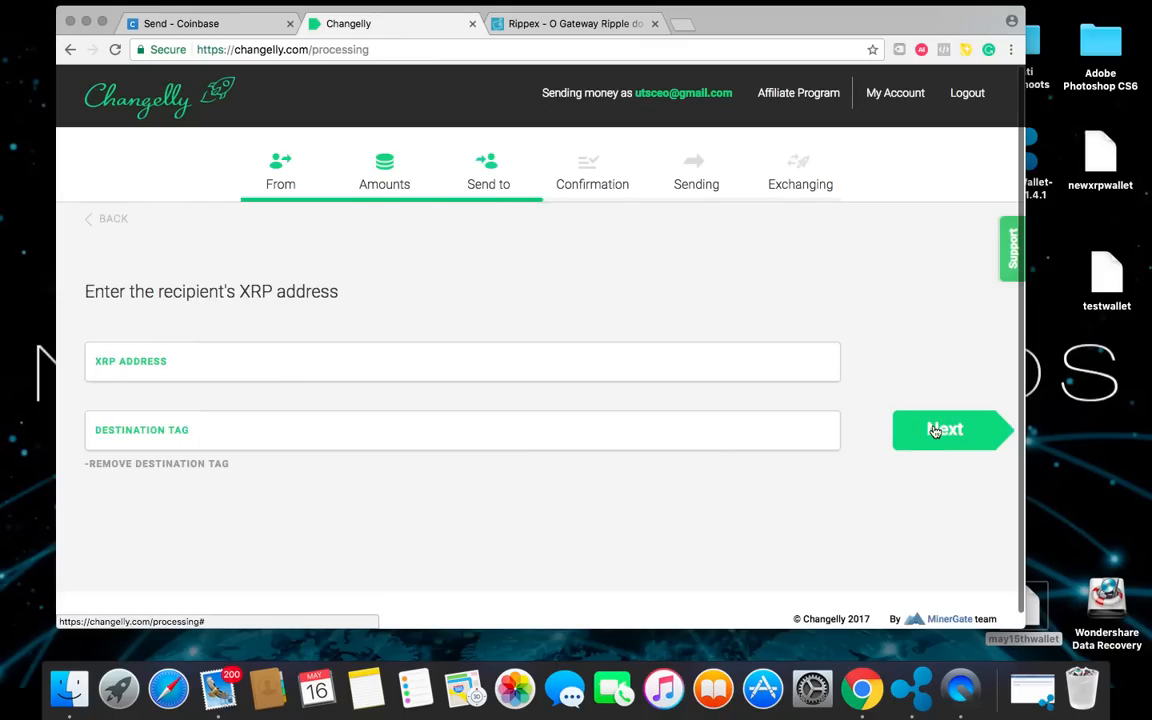
pyautogui.moveTo(156, 312)
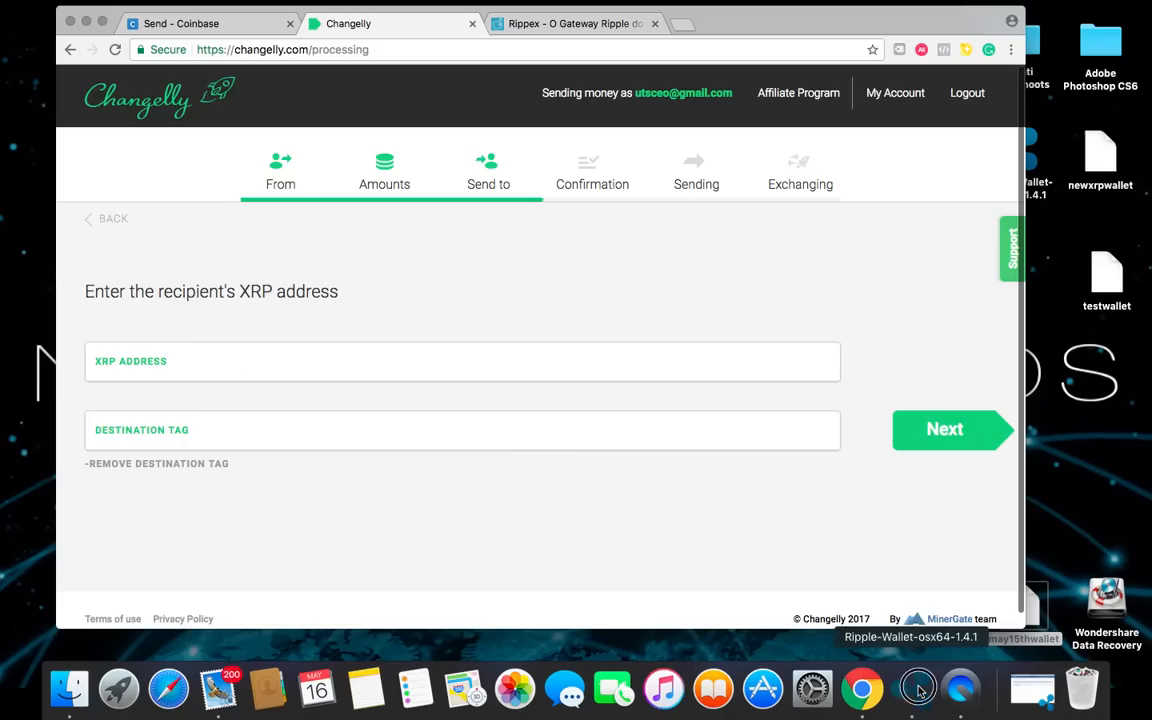
pyautogui.click(948, 688)
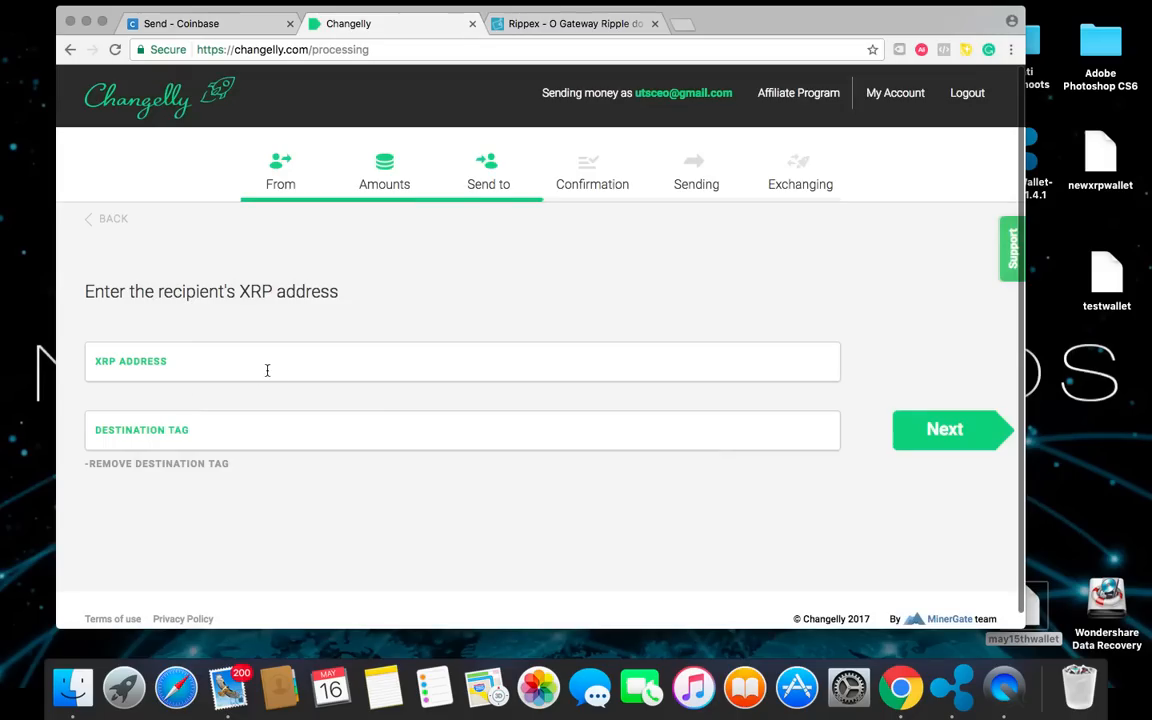
pyautogui.write('rNCkxAzoVELFDX4C2vcb1uou4V7KauC344')
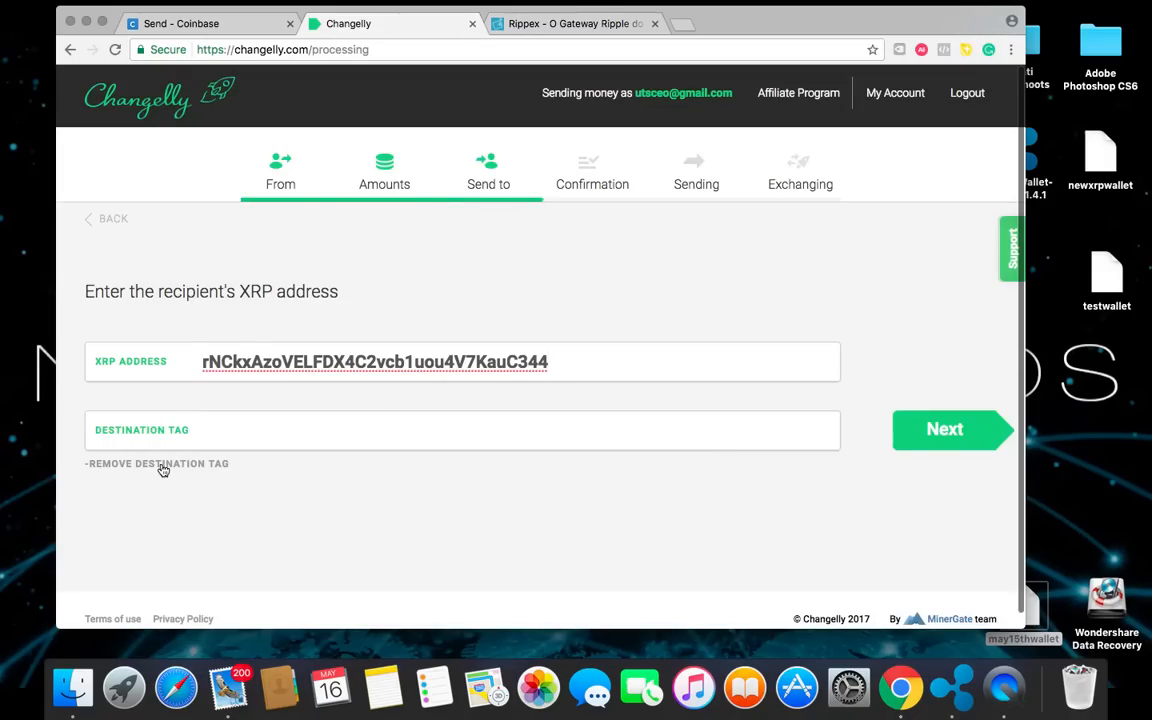
pyautogui.click(156, 464)
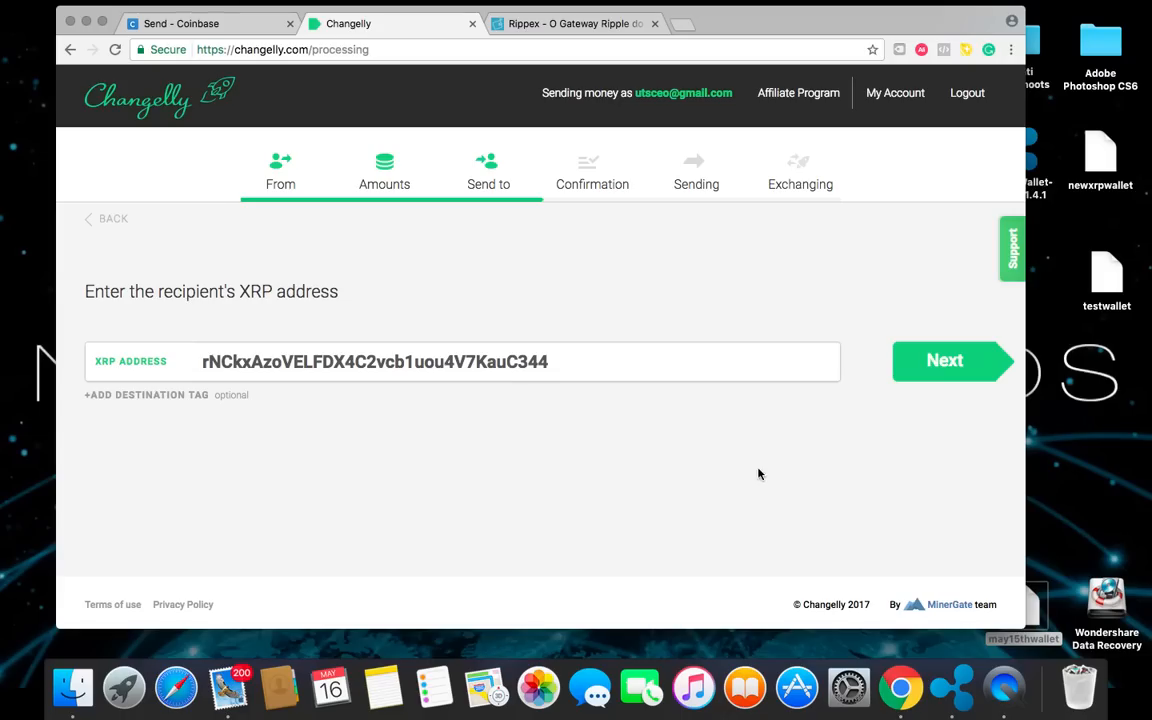
pyautogui.click(944, 360)
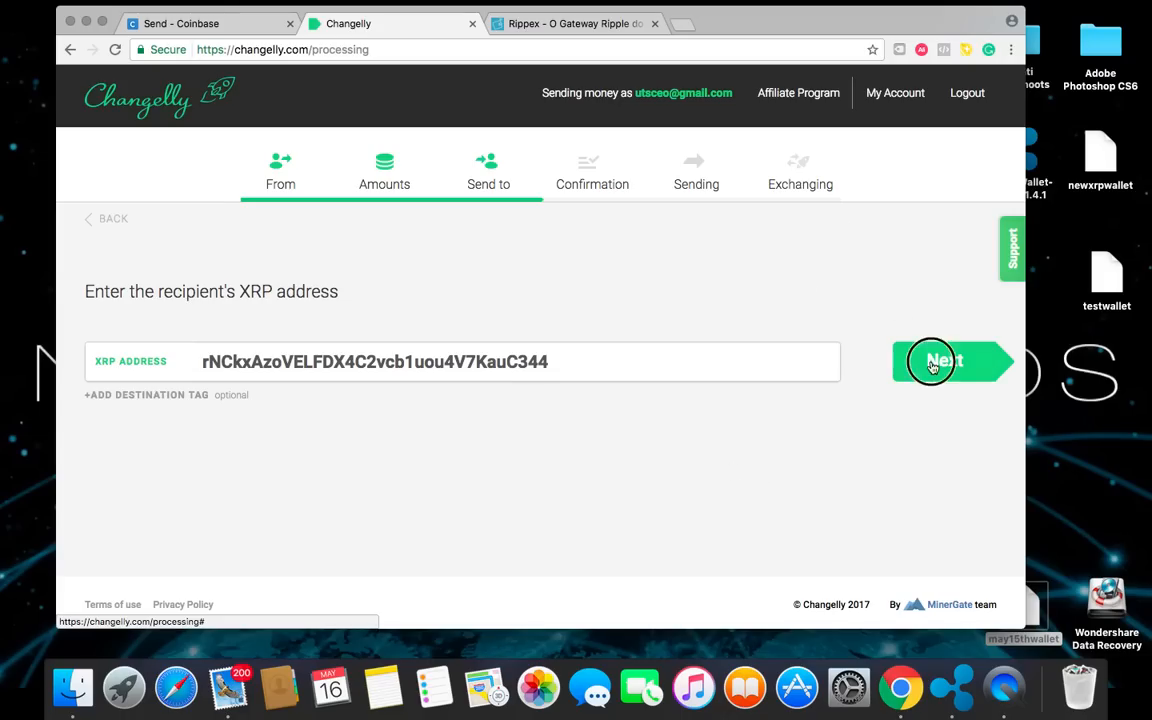
pyautogui.click(944, 360)
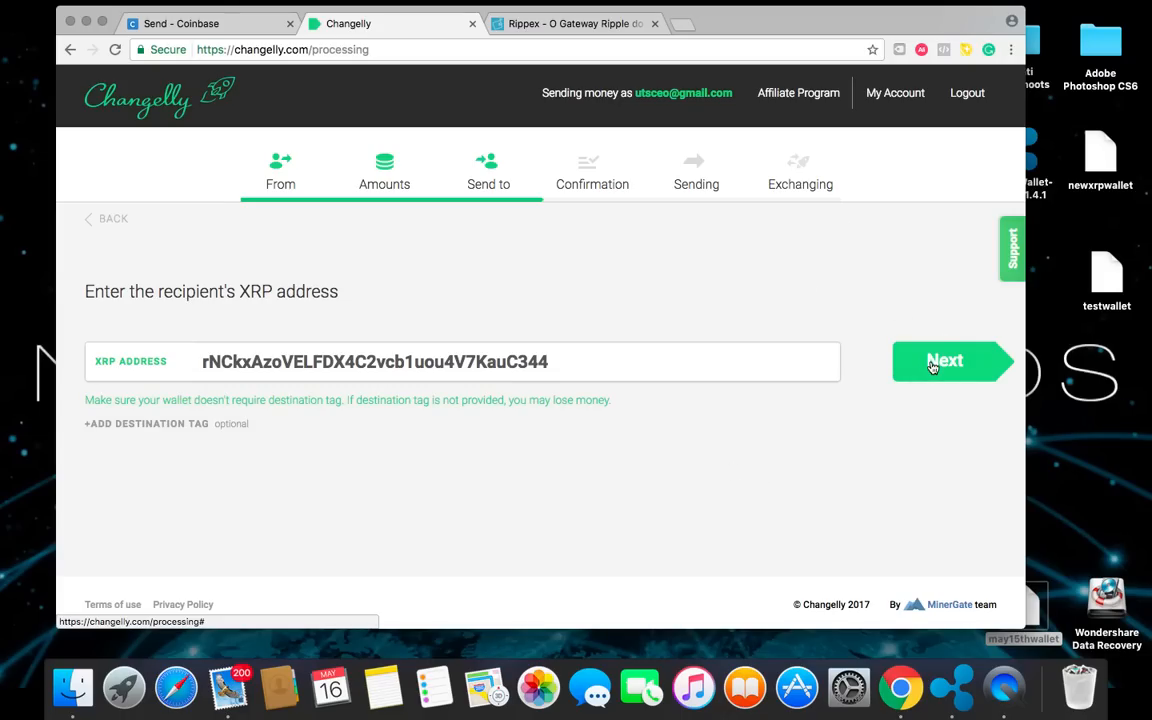
pyautogui.click(944, 360)
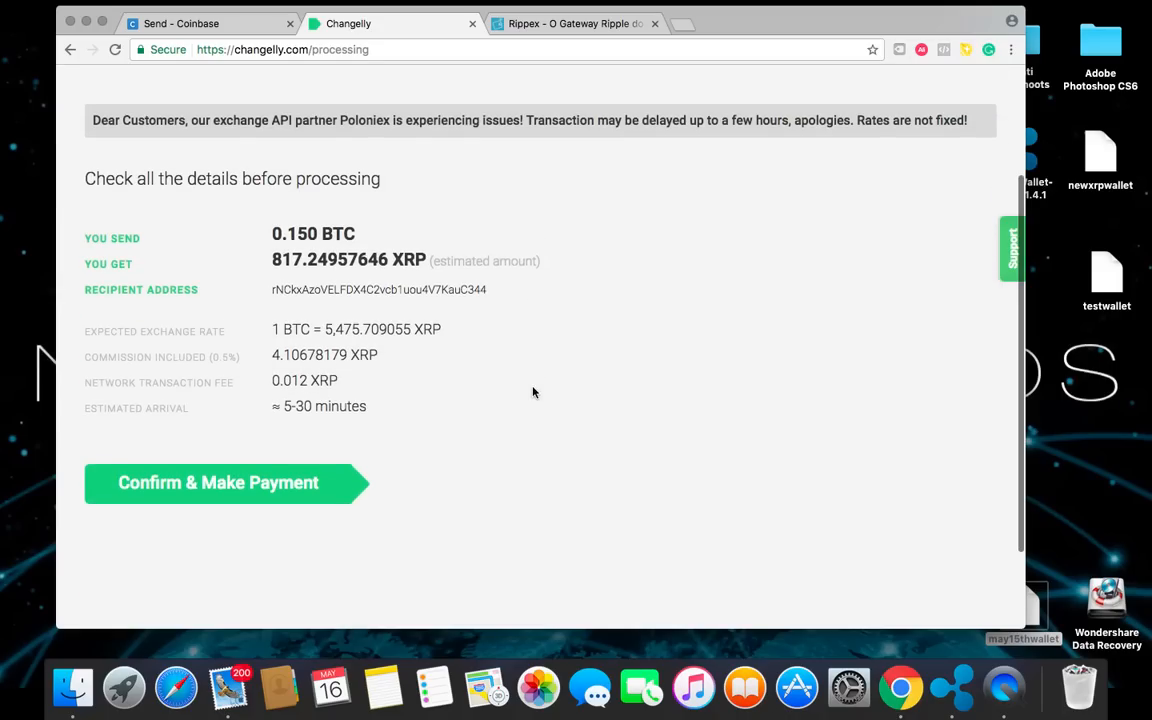
pyautogui.moveTo(272, 292)
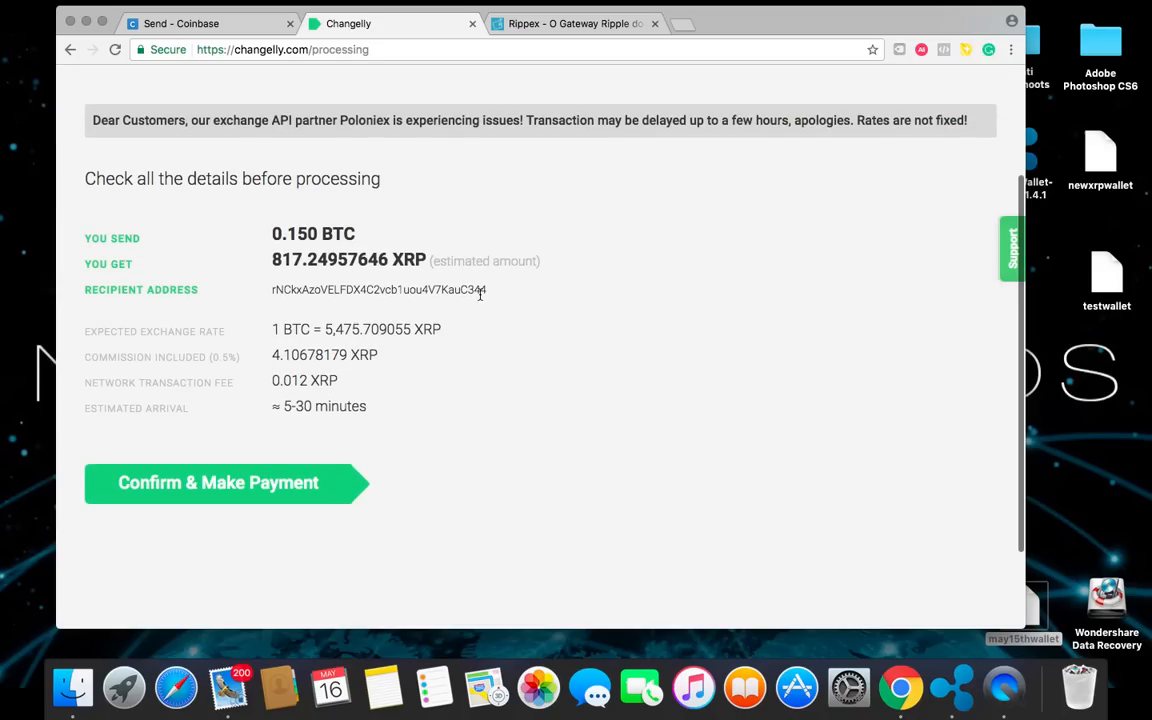
# Confirm & Make Payment on Changelly, copy the issued BTC deposit address, and return to Coinbase's send form
pyautogui.click(218, 482)
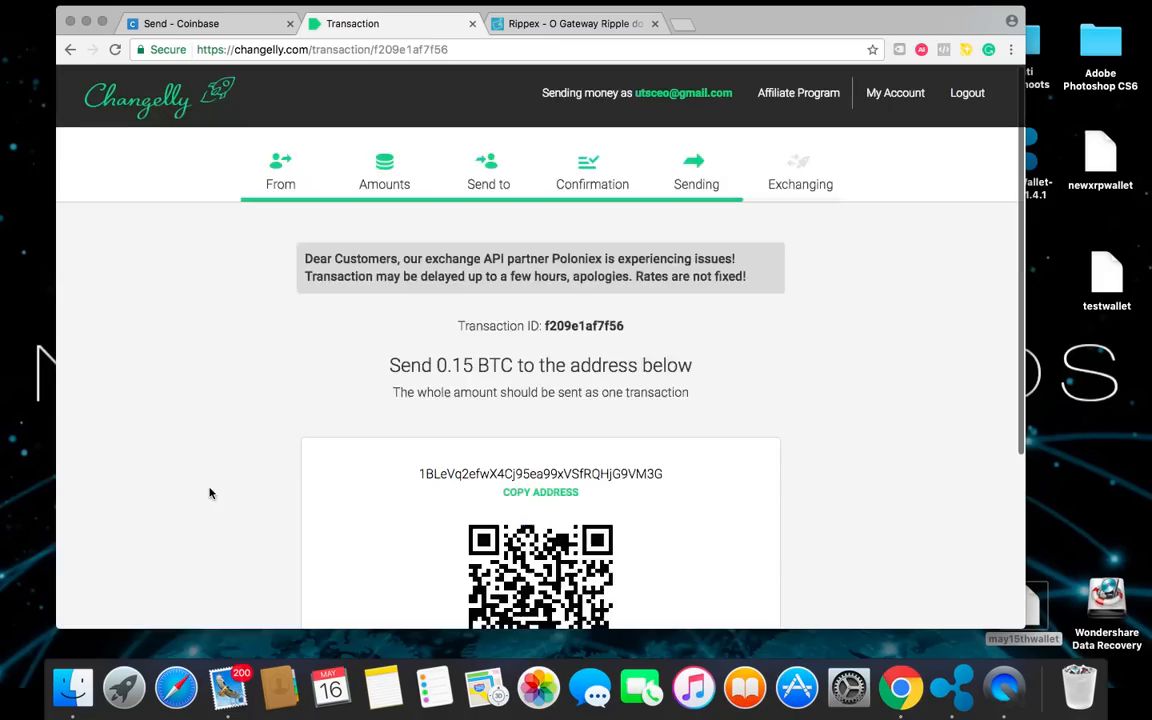
pyautogui.scroll(-3)
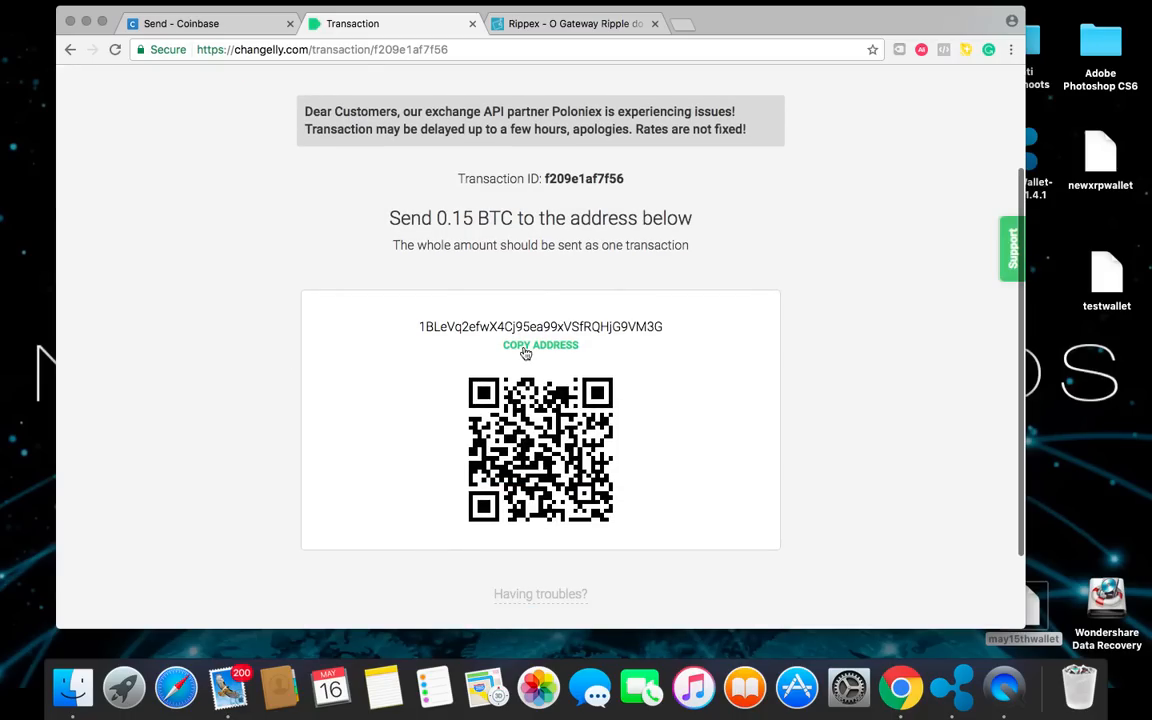
pyautogui.click(540, 344)
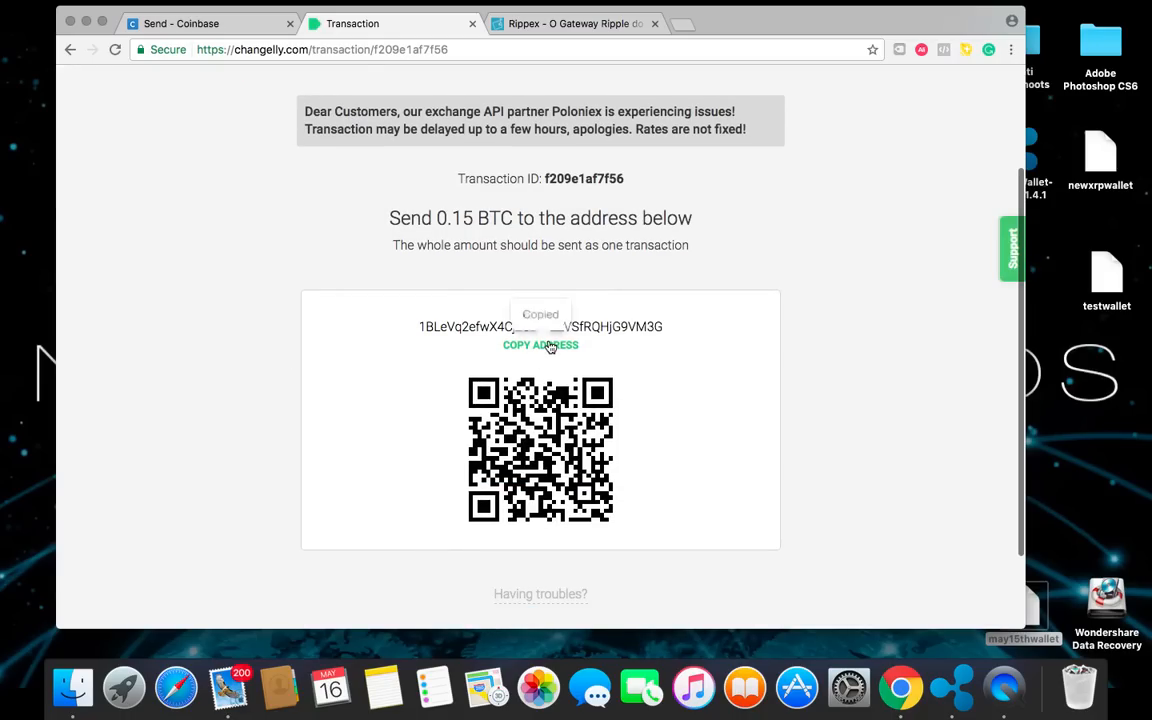
pyautogui.click(204, 24)
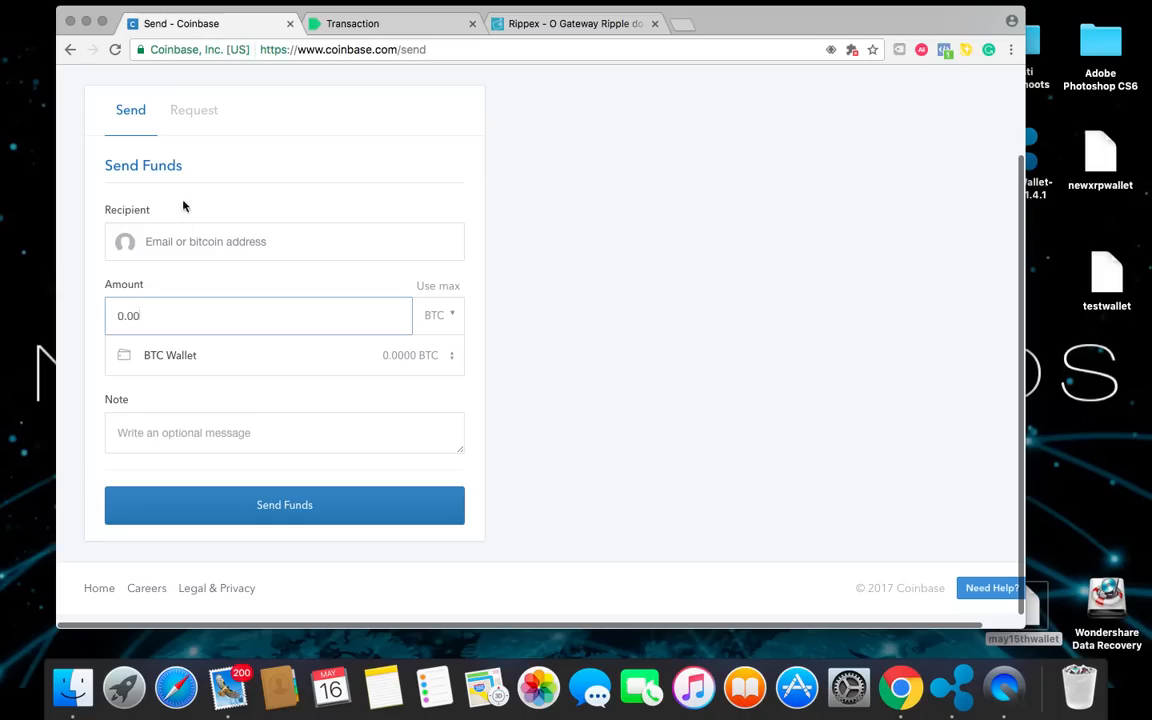
pyautogui.write('1BLeVq2EfwX4Cj95ea99xVSfRQHjG9VM3G')
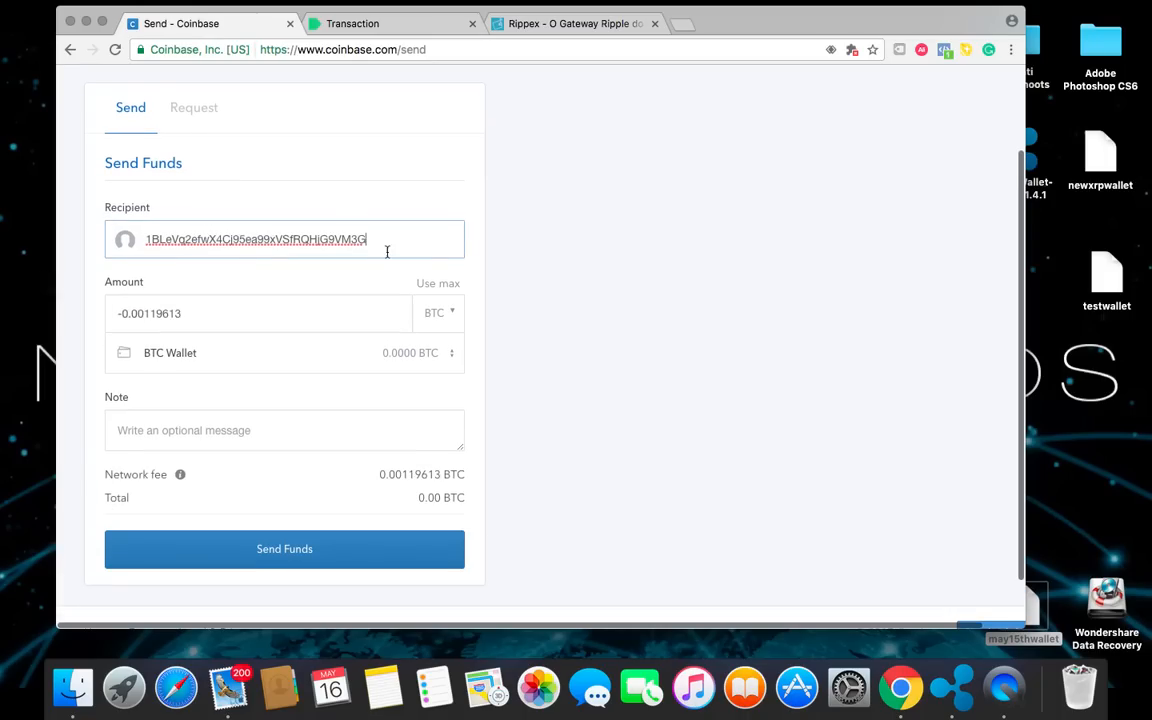
pyautogui.moveTo(416, 496)
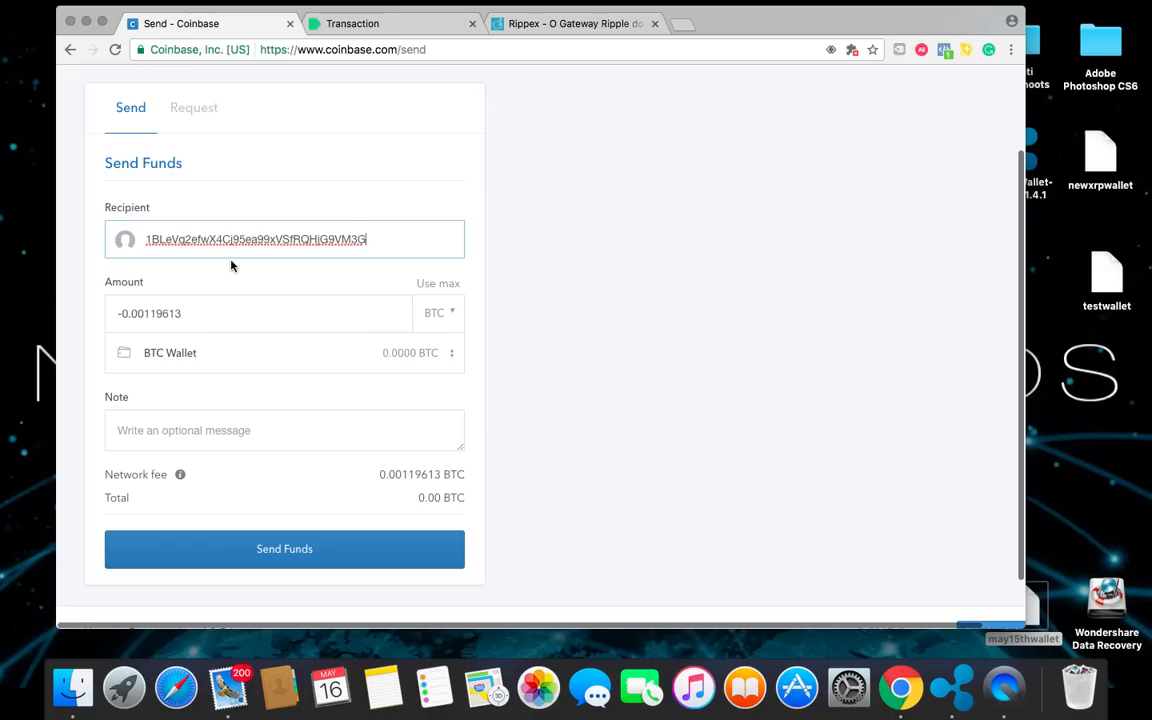
pyautogui.moveTo(198, 324)
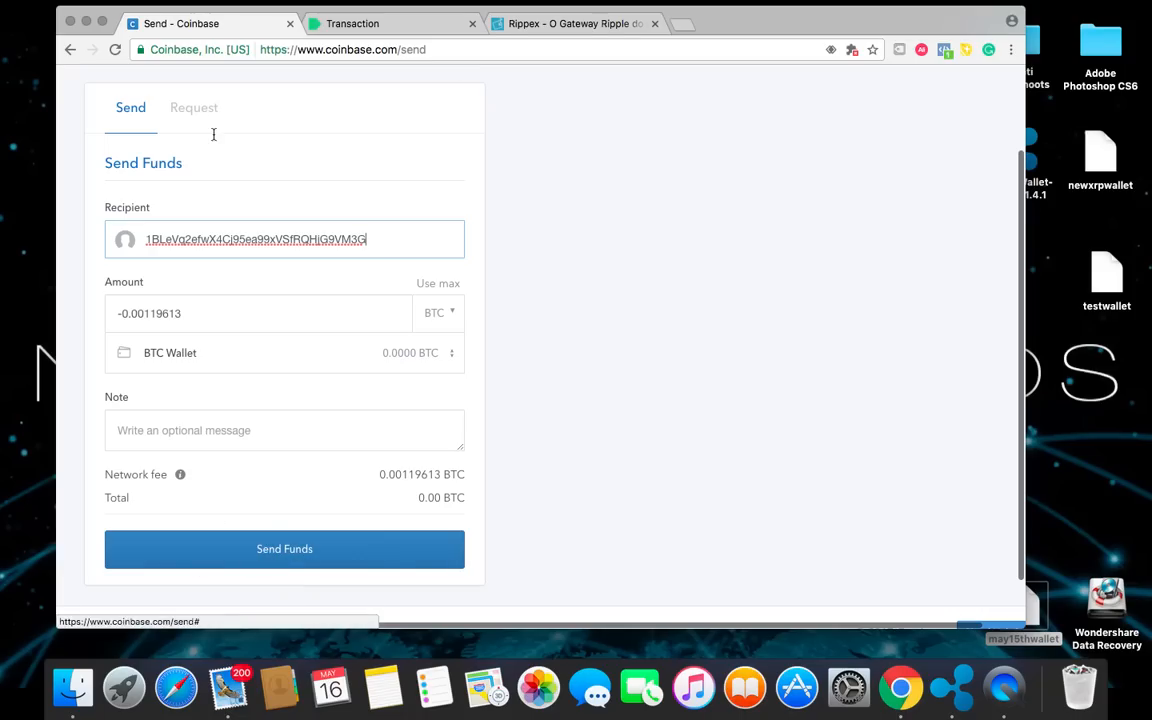
pyautogui.moveTo(40, 88)
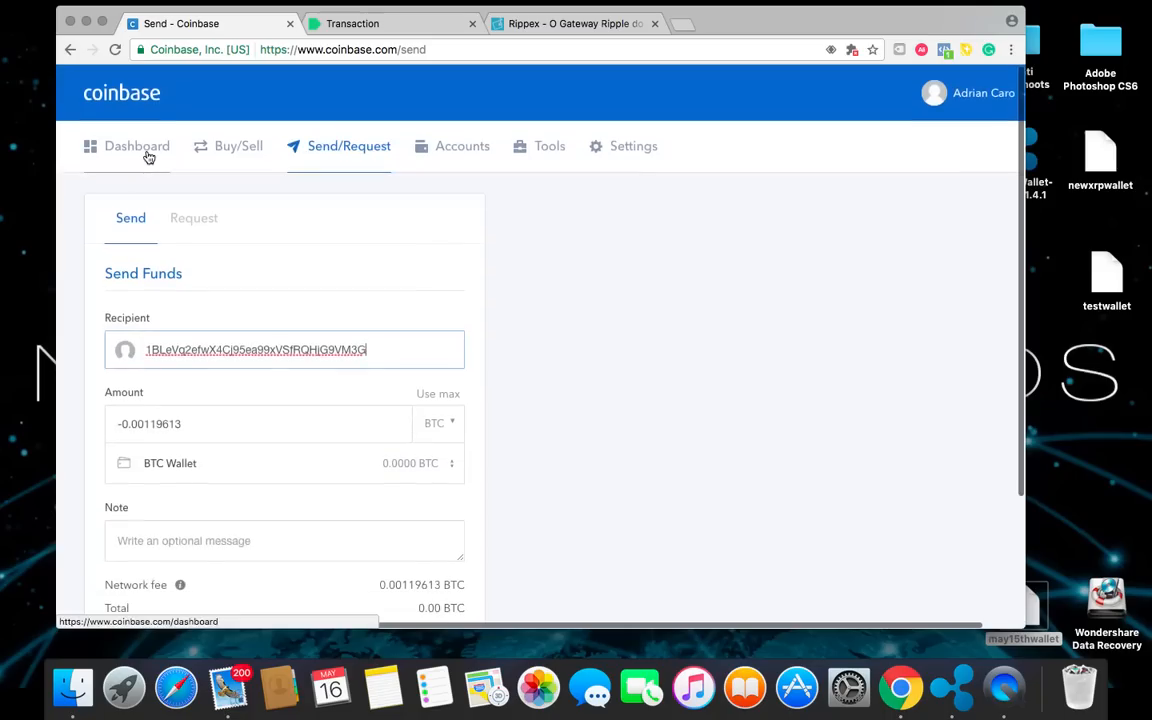
pyautogui.click(136, 146)
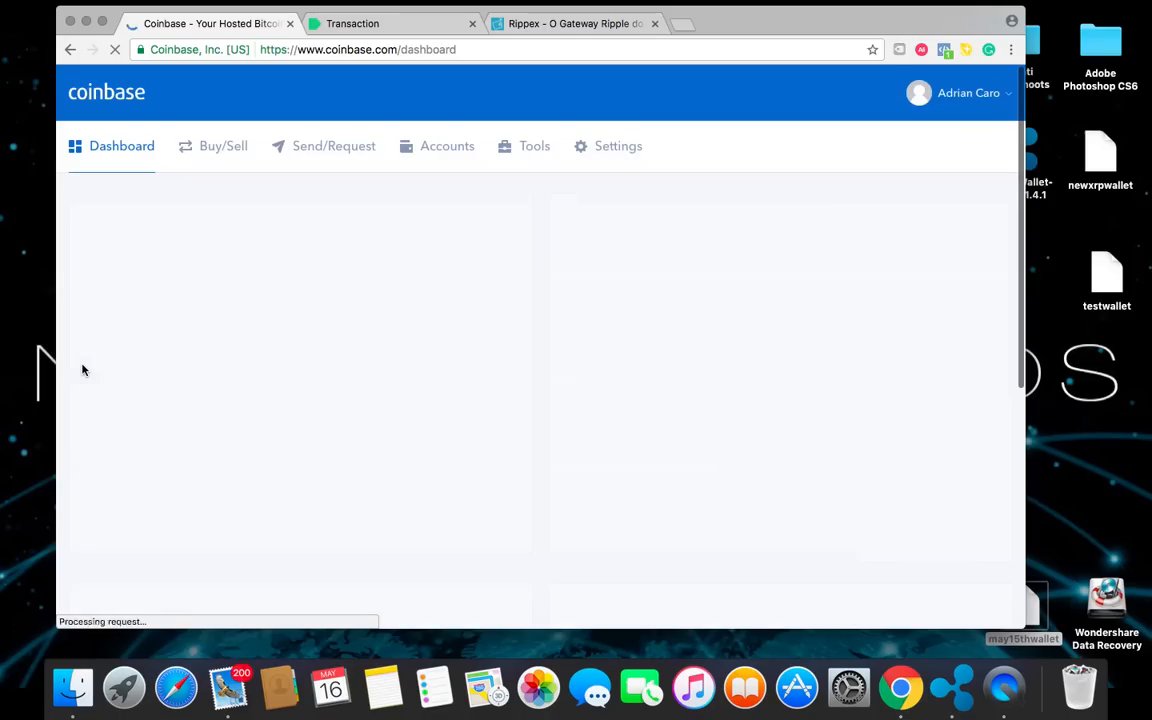
# Scroll down the Coinbase dashboard to review recent activity
pyautogui.scroll(-3)
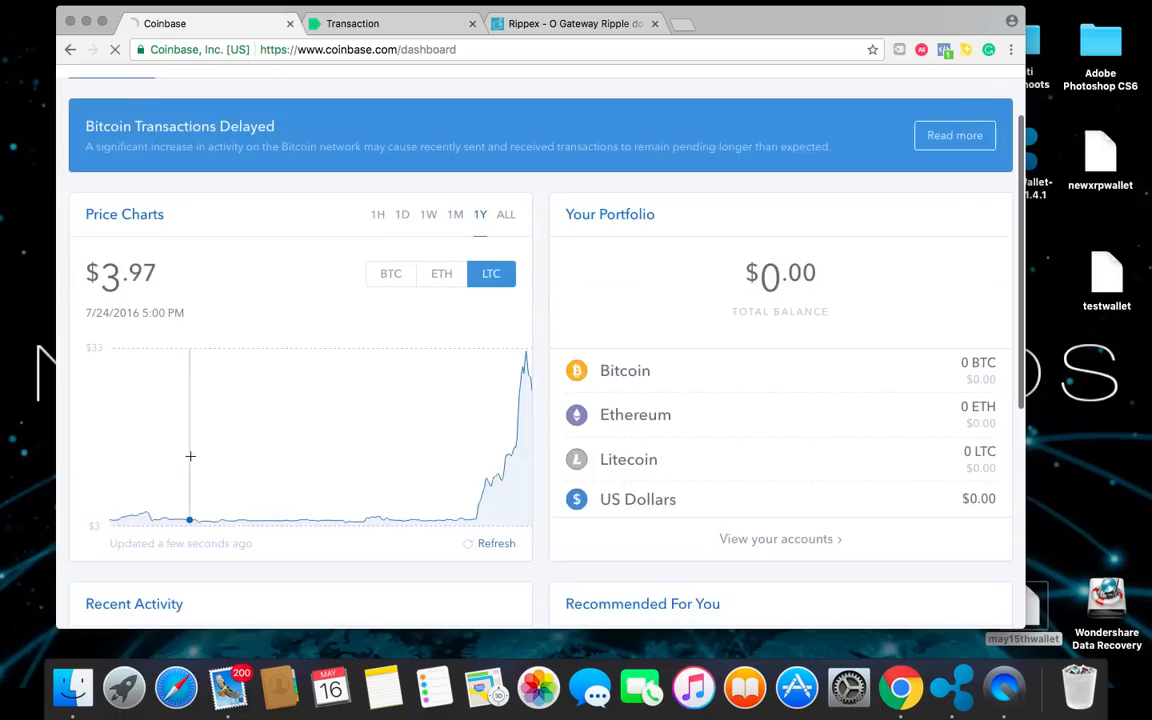
pyautogui.scroll(-3)
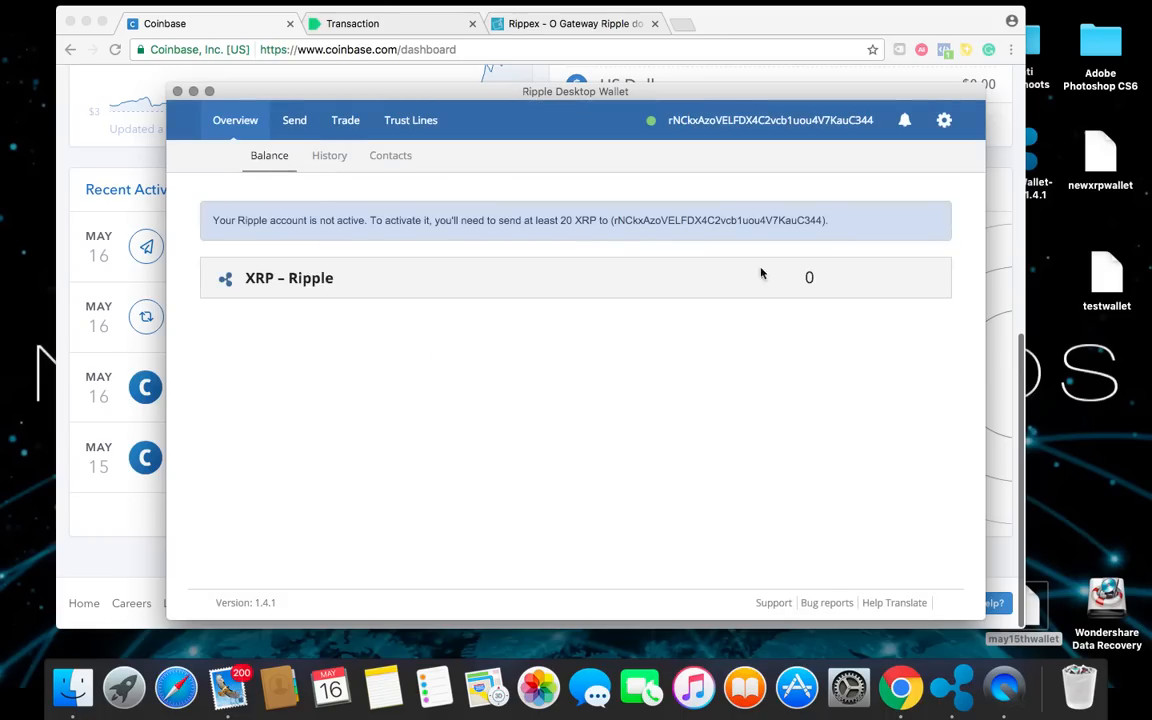
pyautogui.moveTo(756, 318)
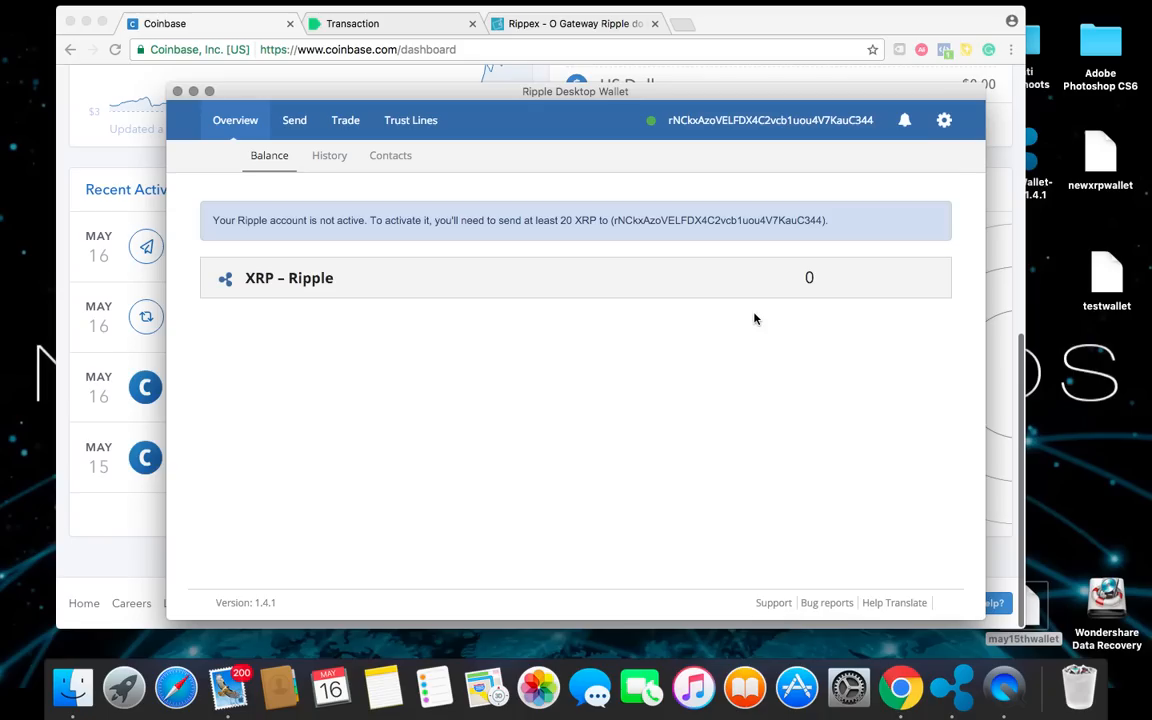
pyautogui.moveTo(590, 64)
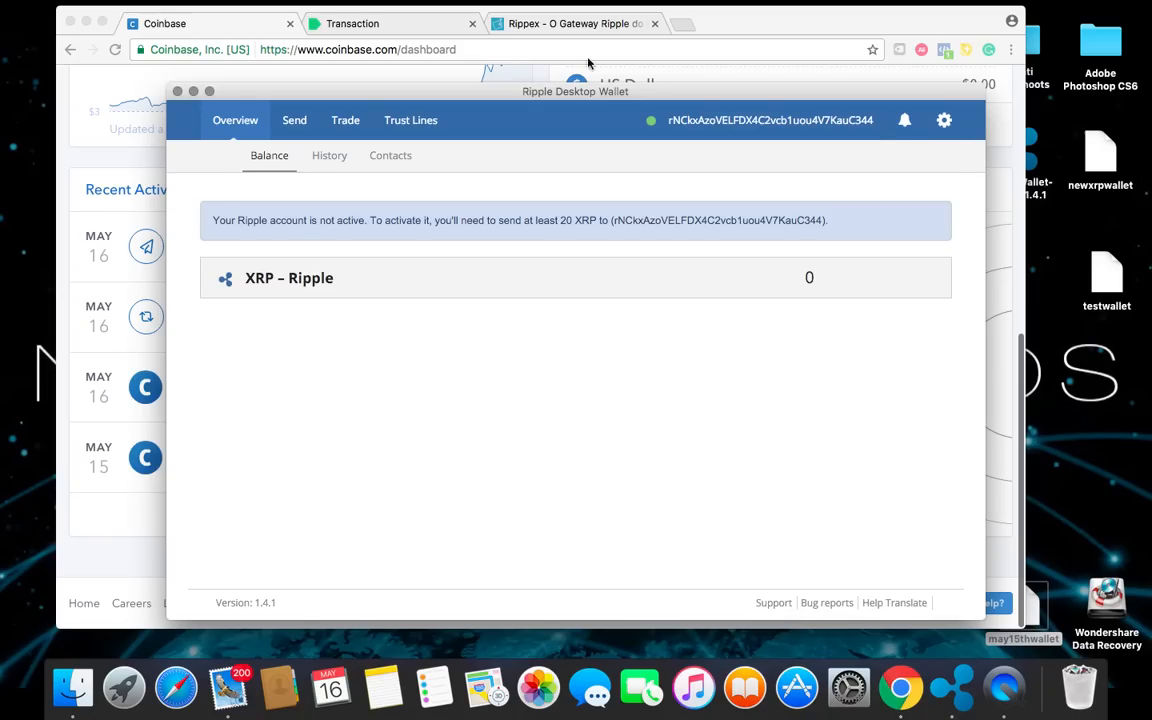
# Log out of the Ripple Desktop Wallet from the gear menu
pyautogui.click(944, 120)
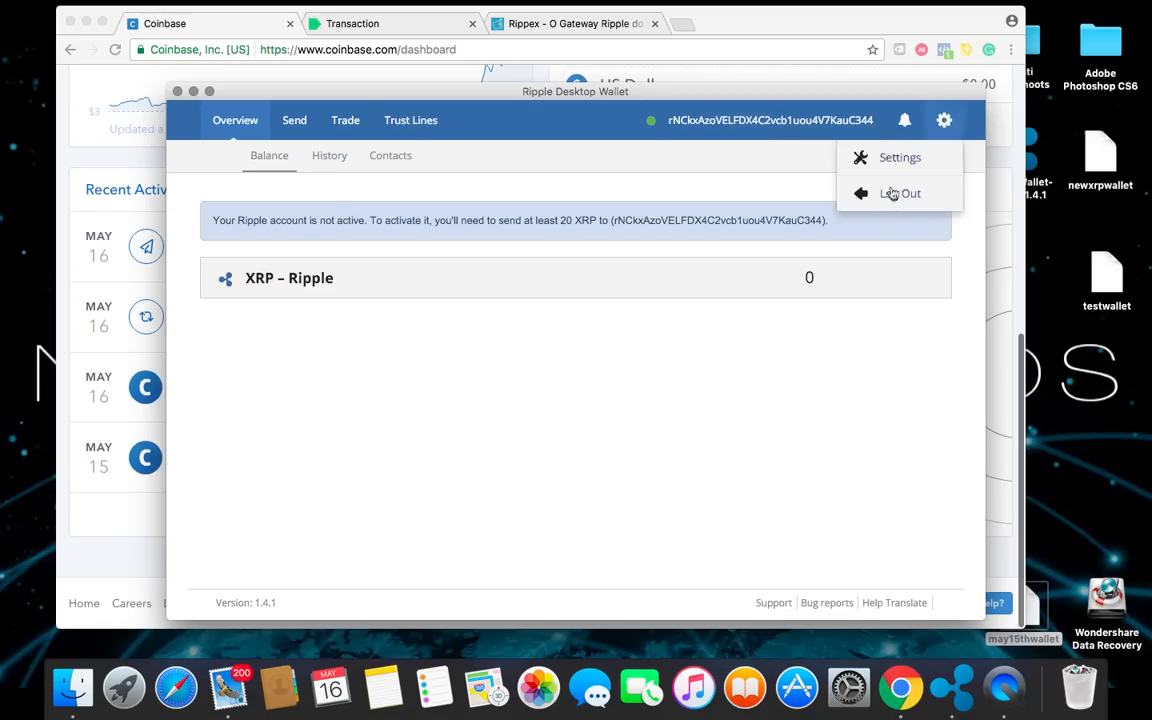
pyautogui.click(900, 192)
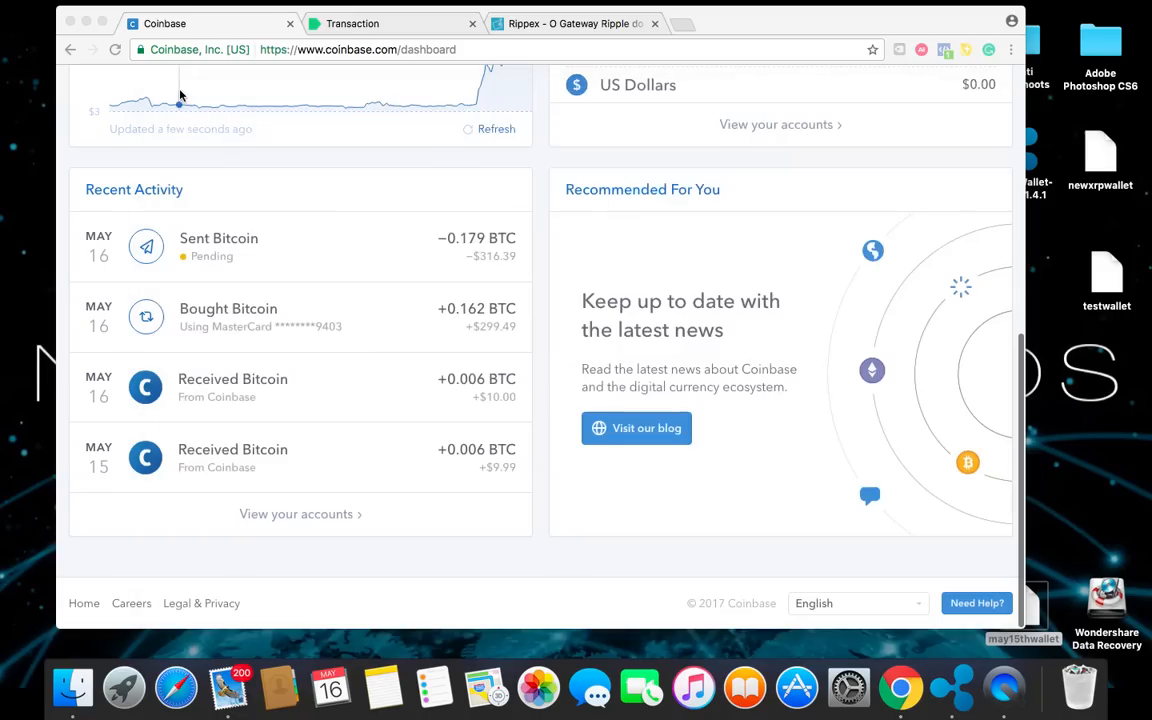
# Sign out of the Coinbase account from the account-name menu
pyautogui.scroll(3)
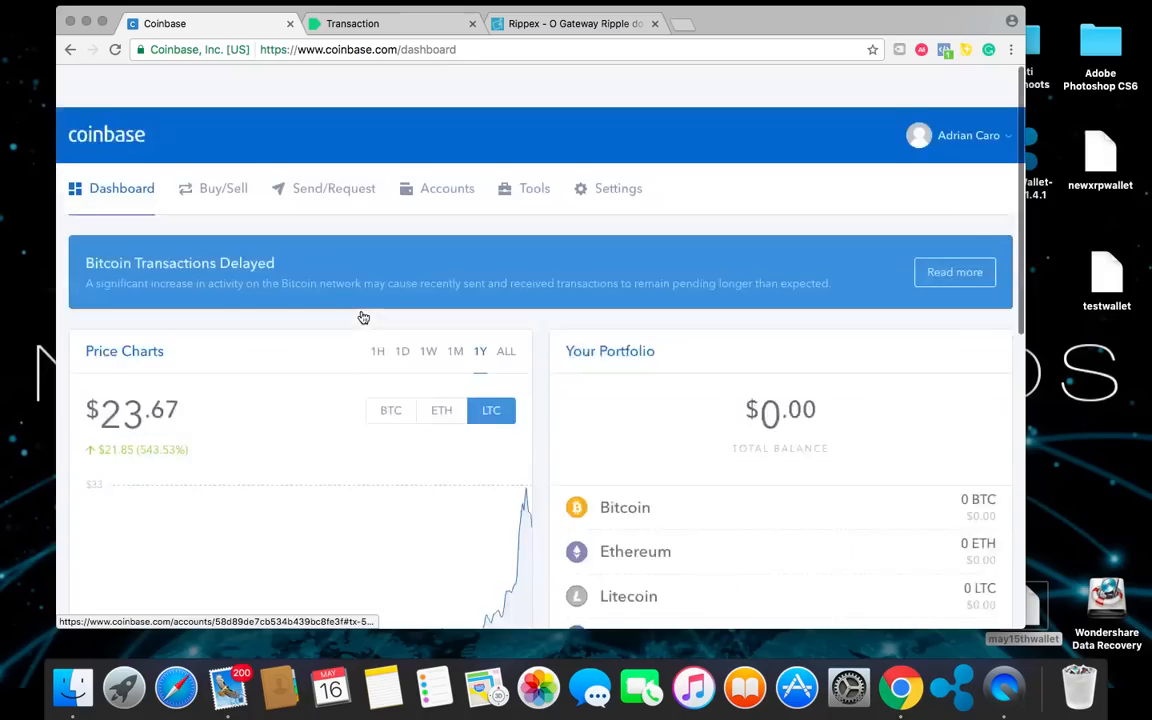
pyautogui.scroll(-3)
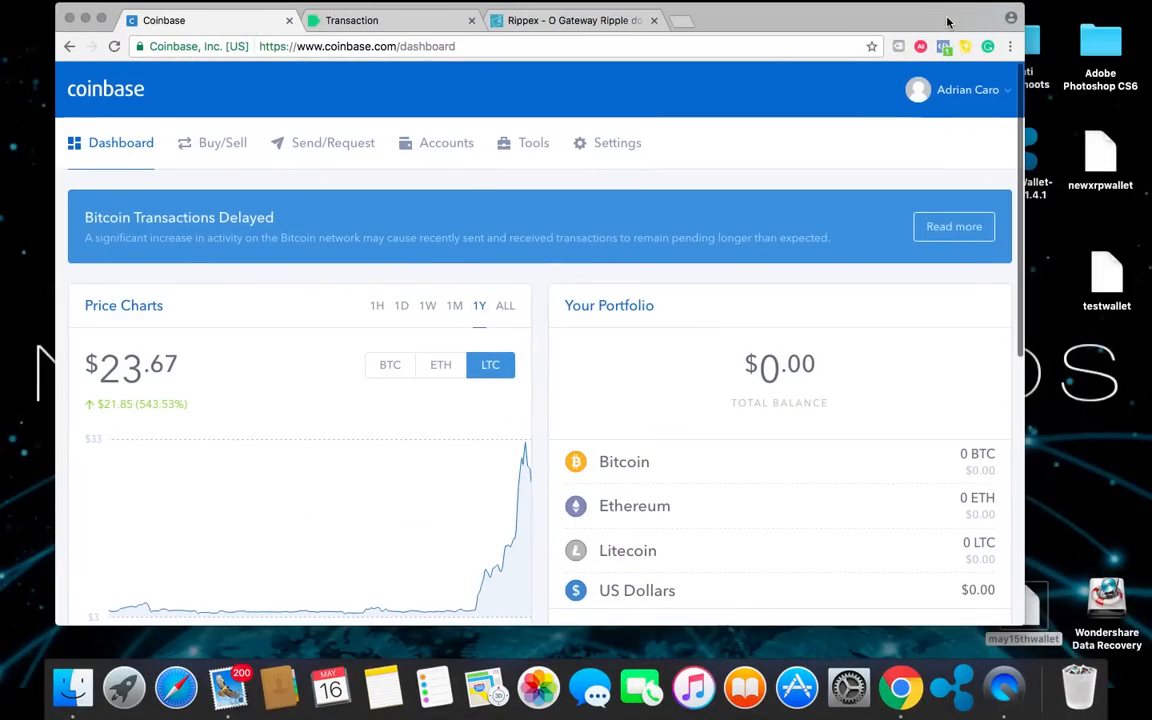
pyautogui.click(964, 90)
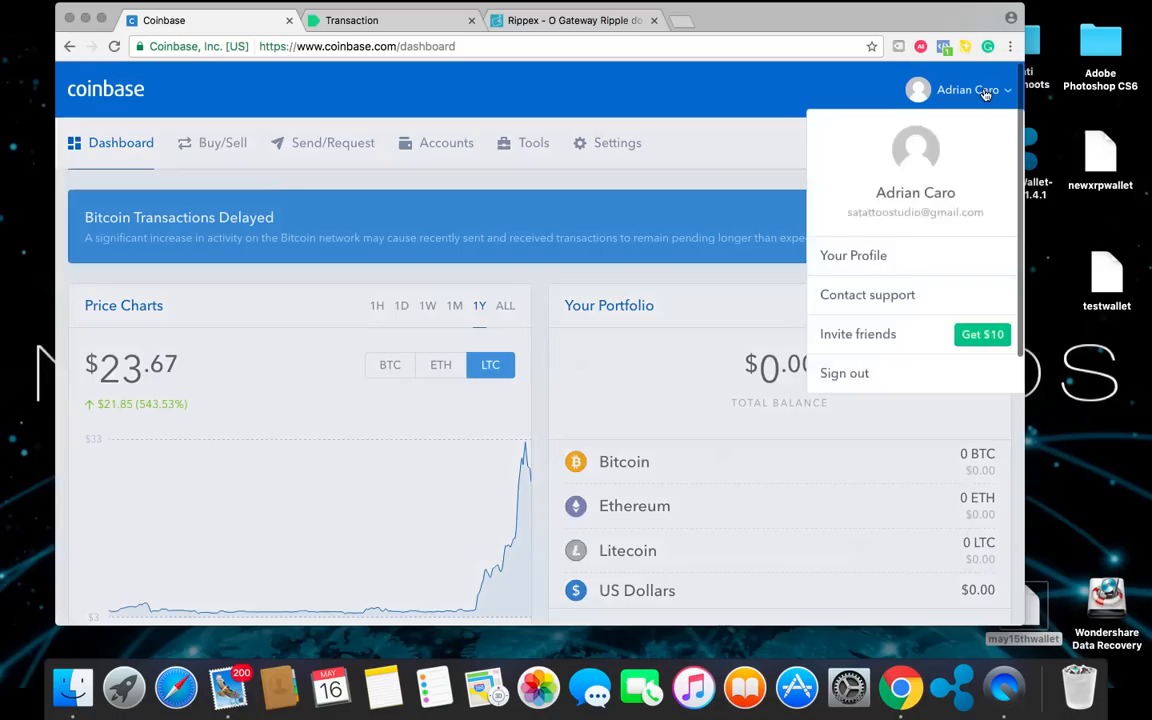
pyautogui.click(844, 374)
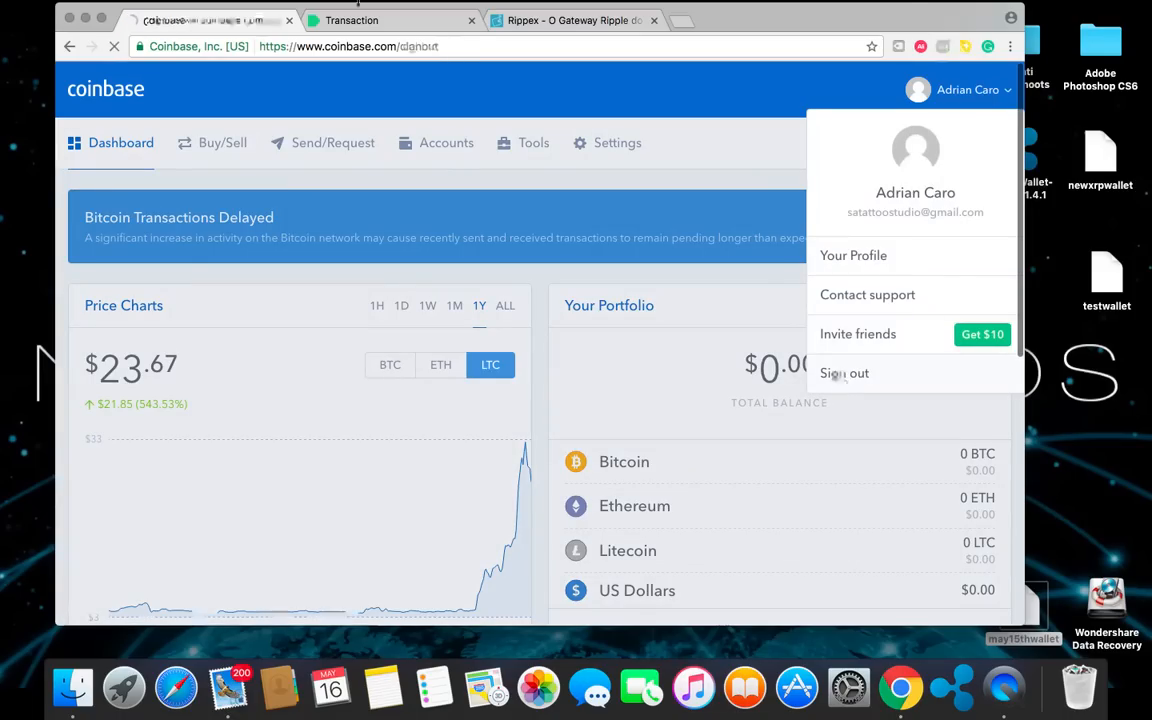
pyautogui.click(844, 374)
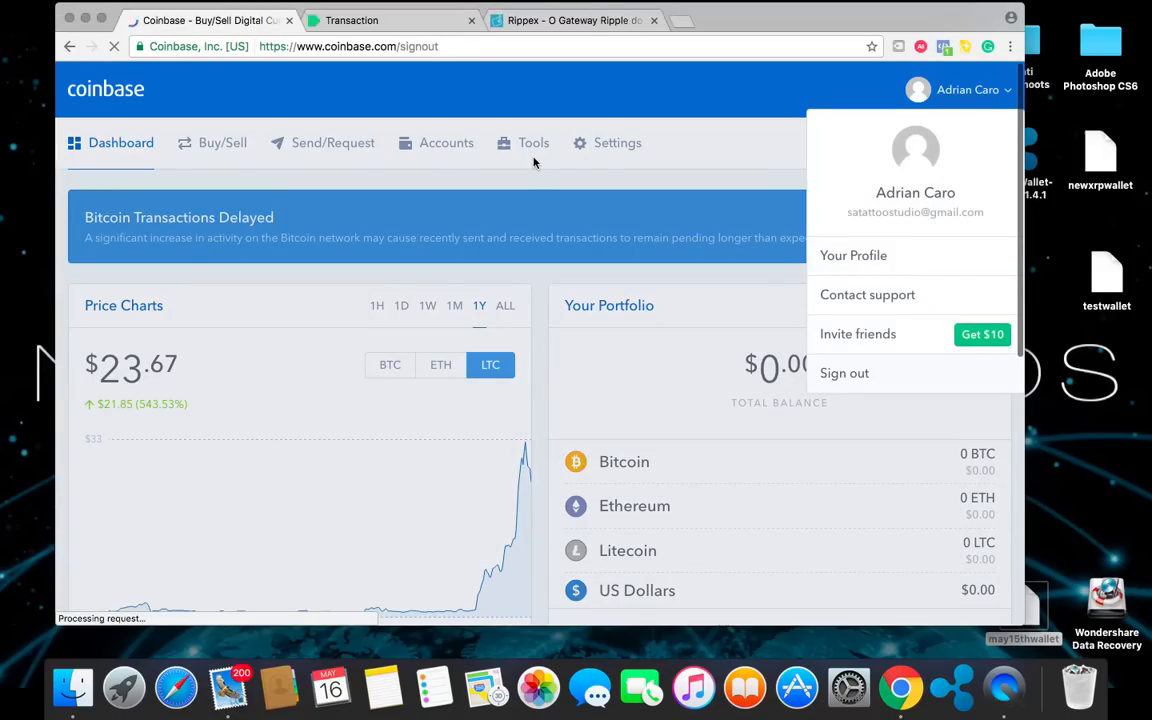
pyautogui.click(844, 374)
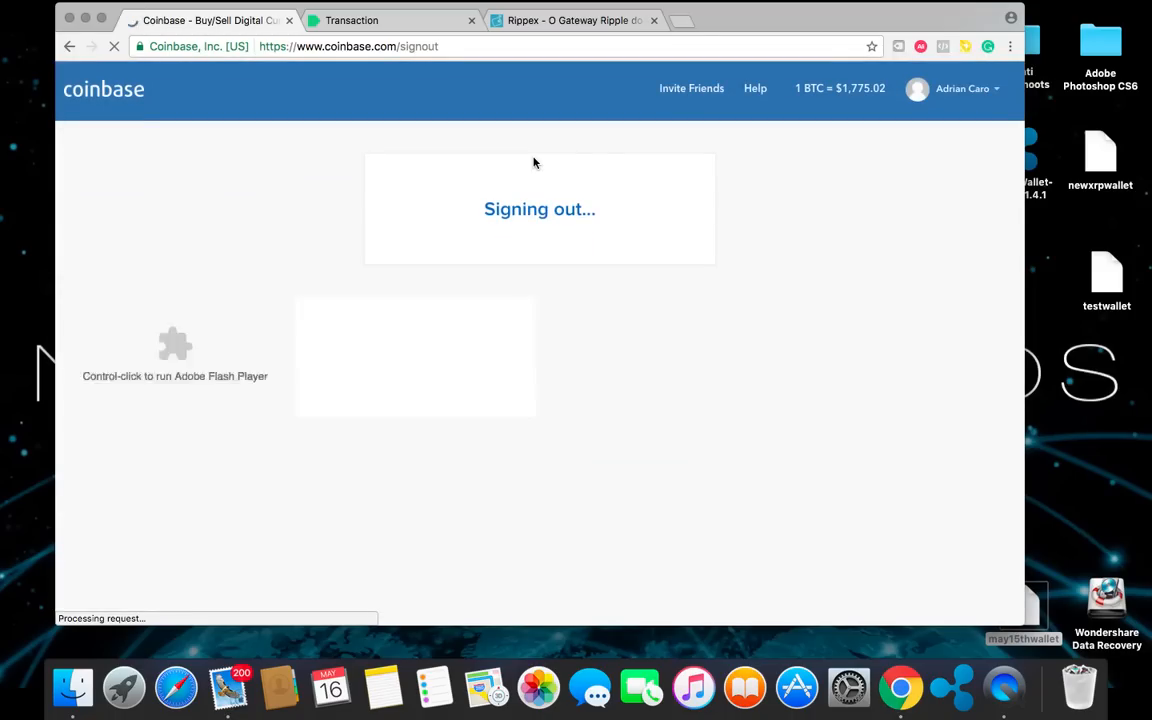